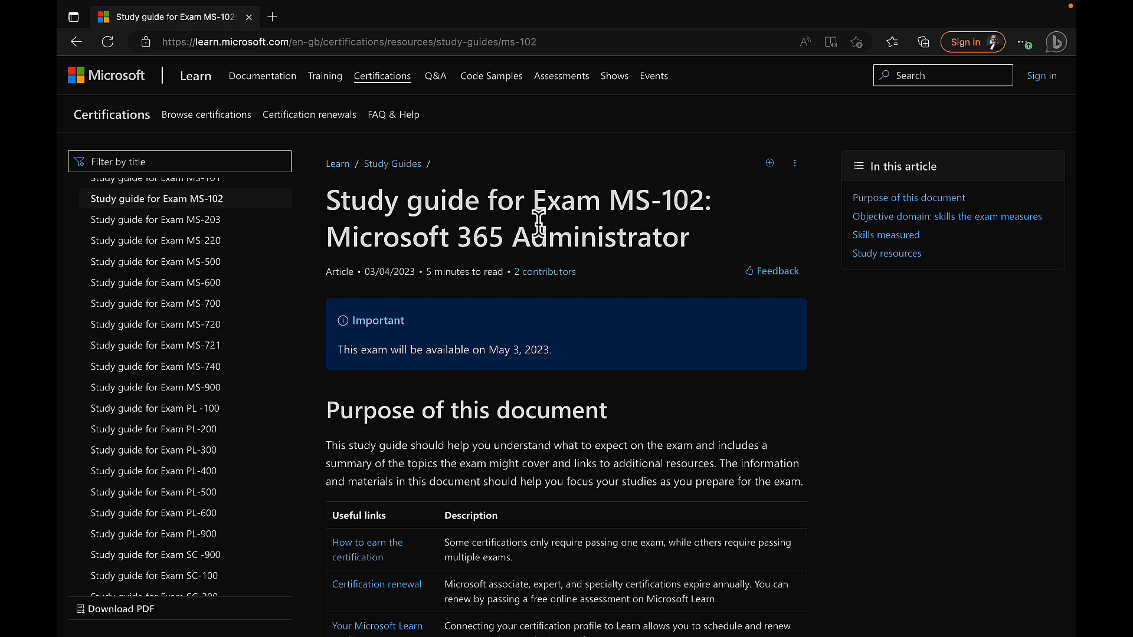
- Run Set-MsolDirSyncEnabled -EnableDirSync $false and answer Y to confirm disabling directory sync
scroll(down, 3)
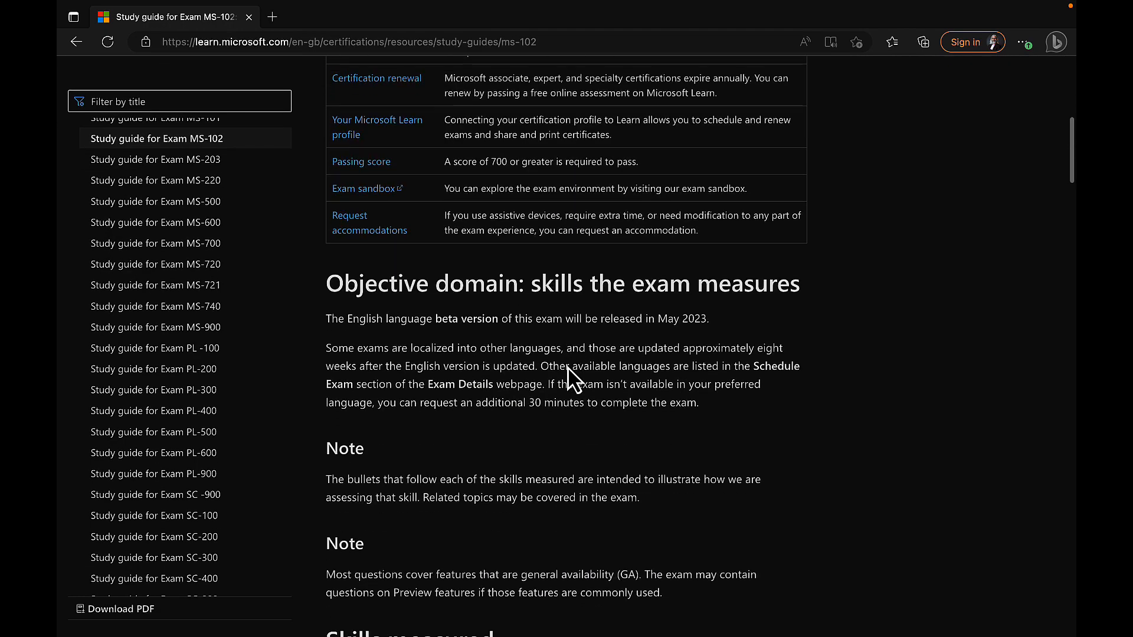
scroll(down, 3)
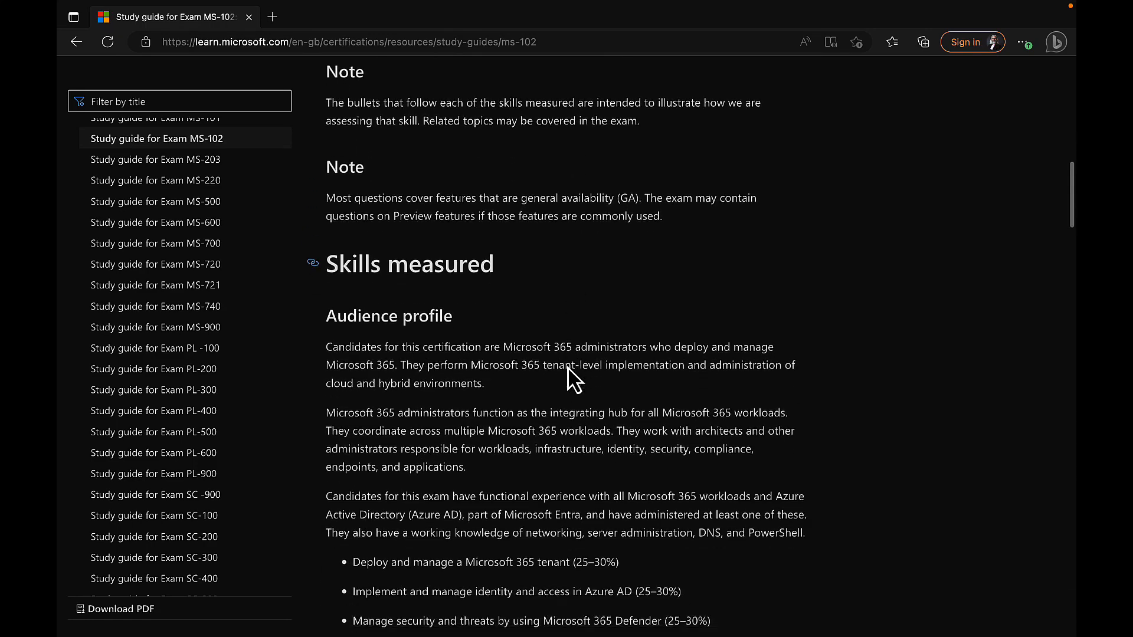
scroll(down, 3)
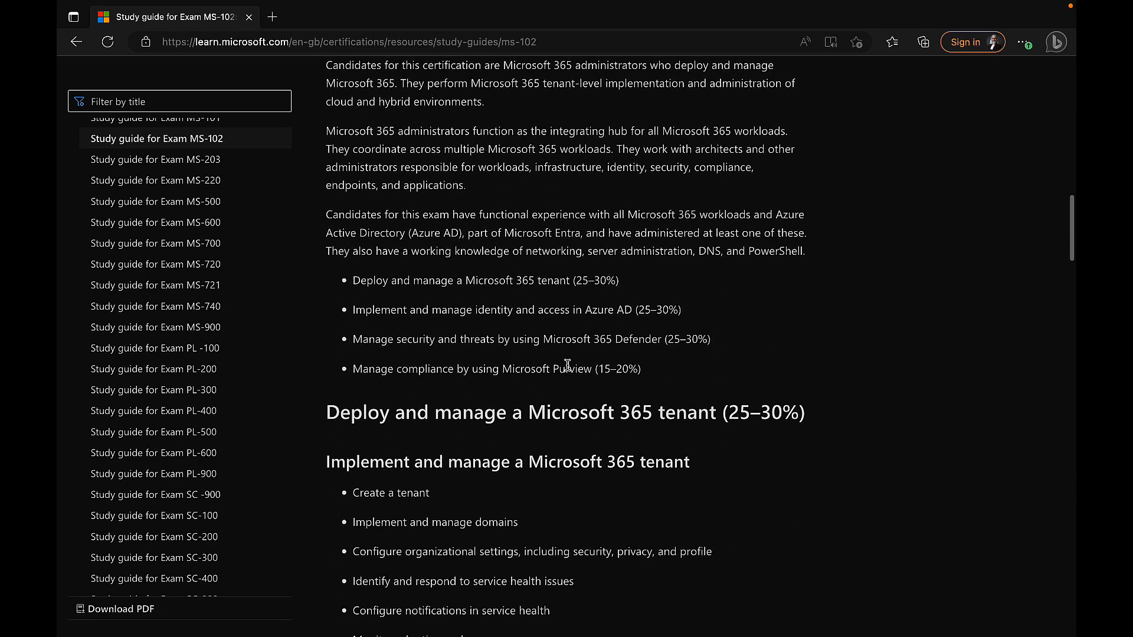
scroll(down, 3)
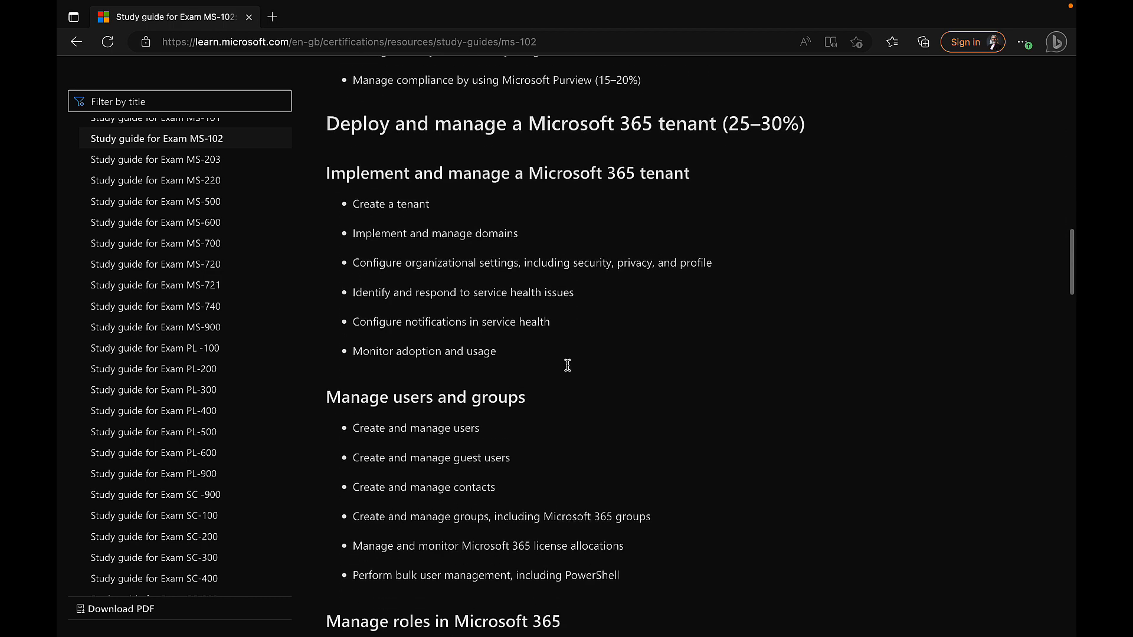
scroll(down, 3)
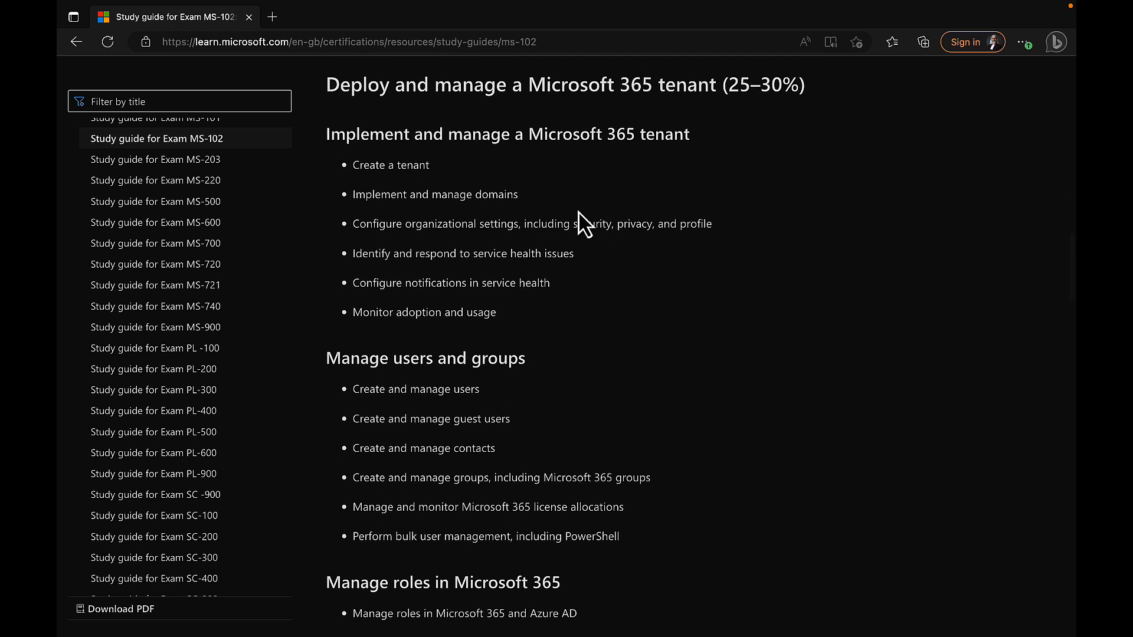
mouse_move(736, 121)
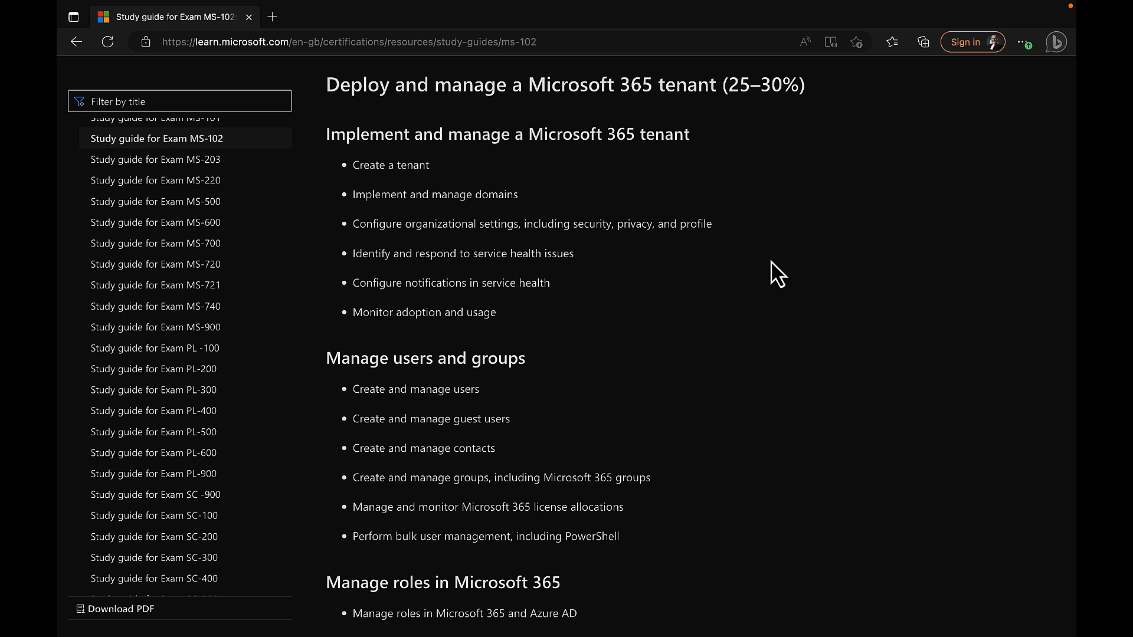
scroll(down, 3)
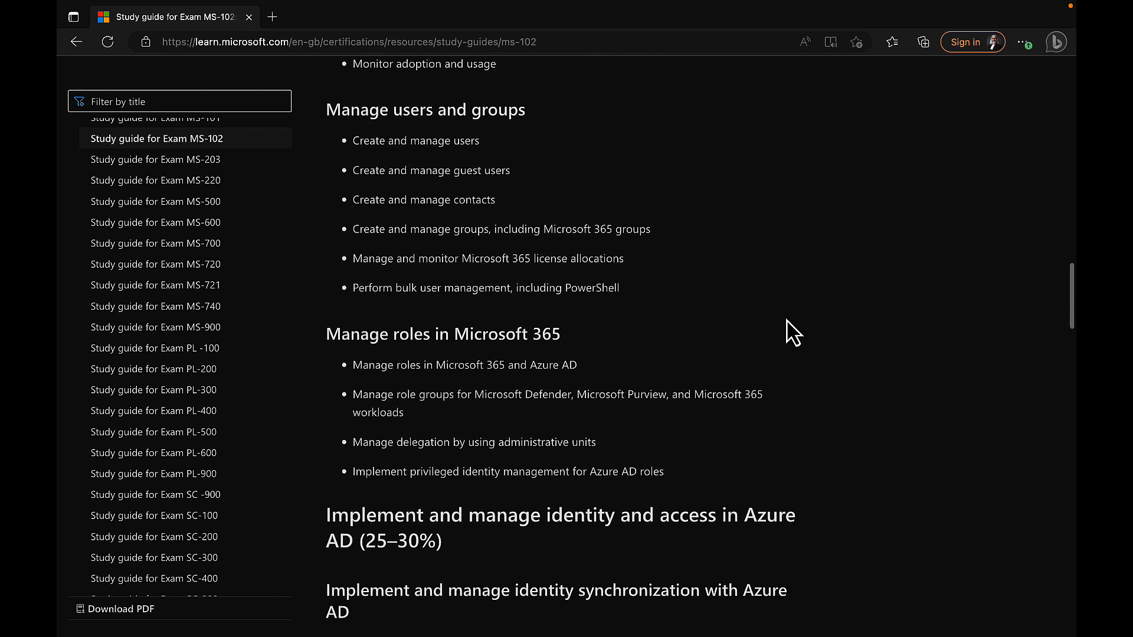
scroll(down, 3)
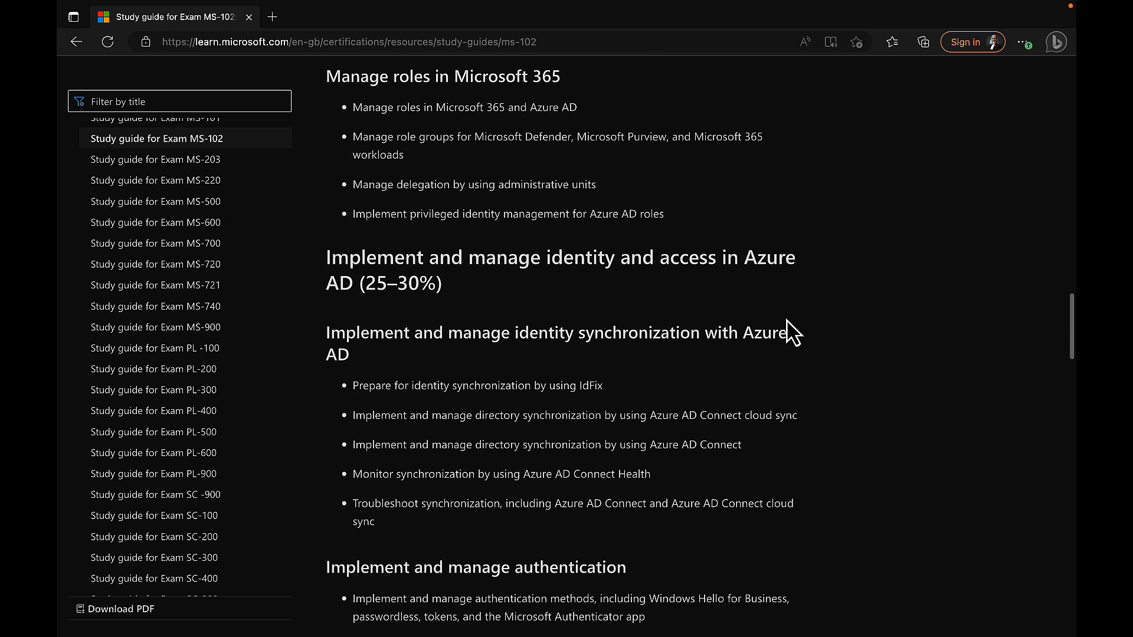
scroll(down, 3)
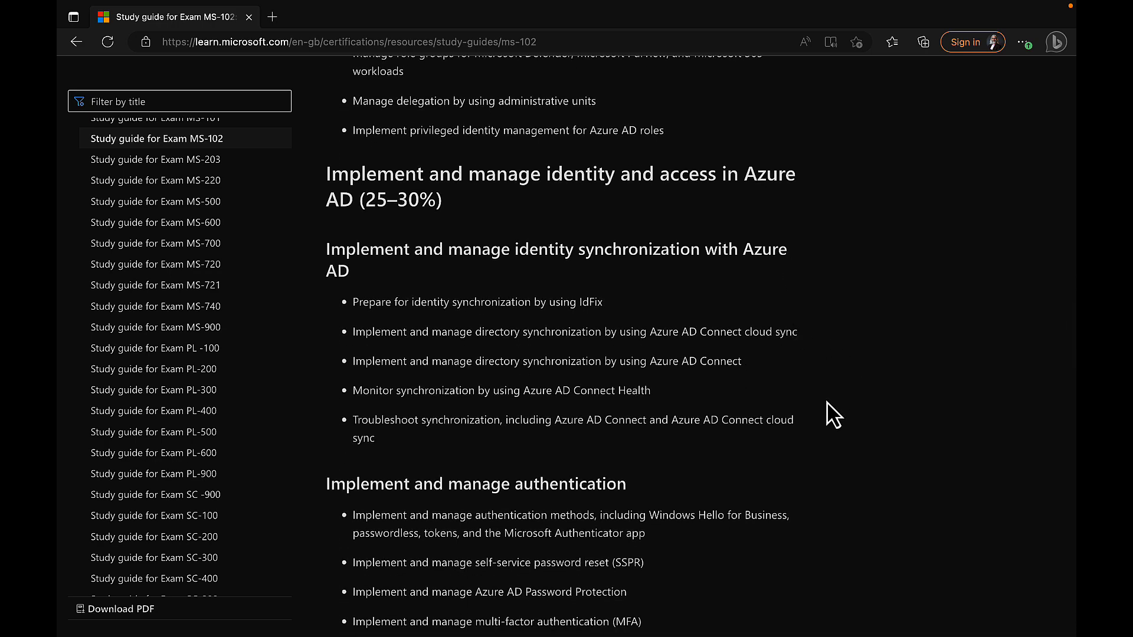
scroll(down, 3)
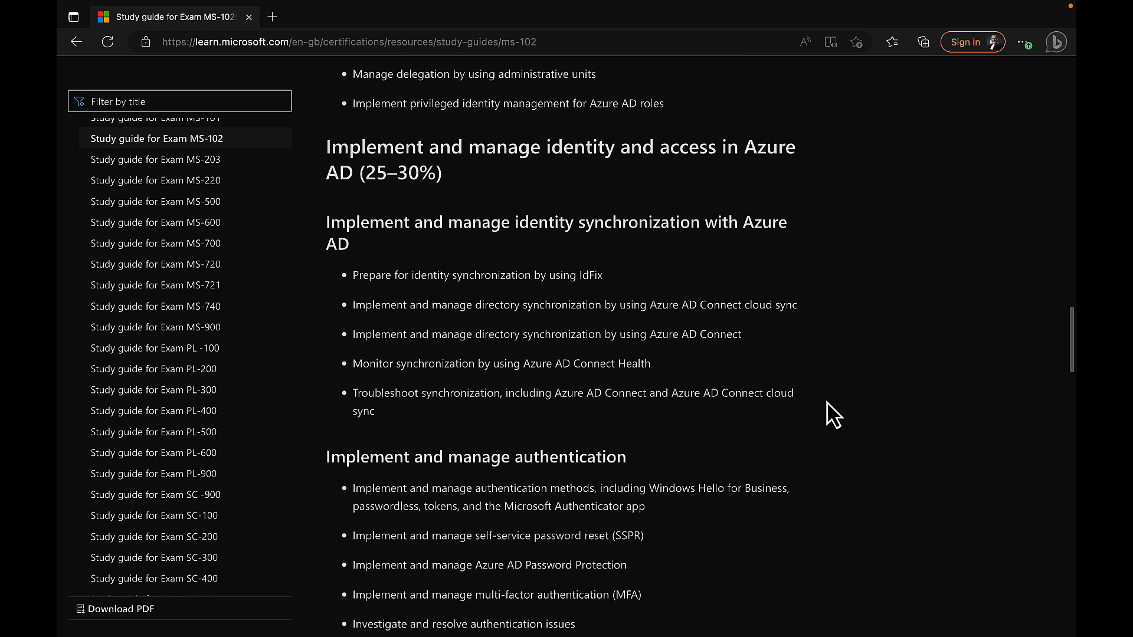
scroll(down, 3)
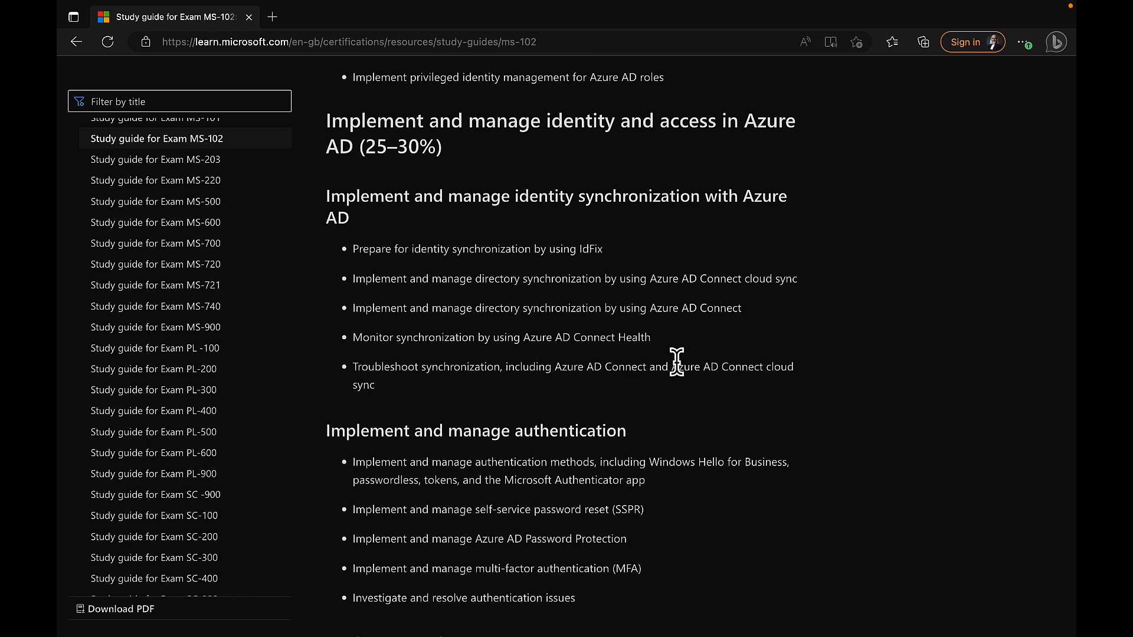
mouse_move(692, 347)
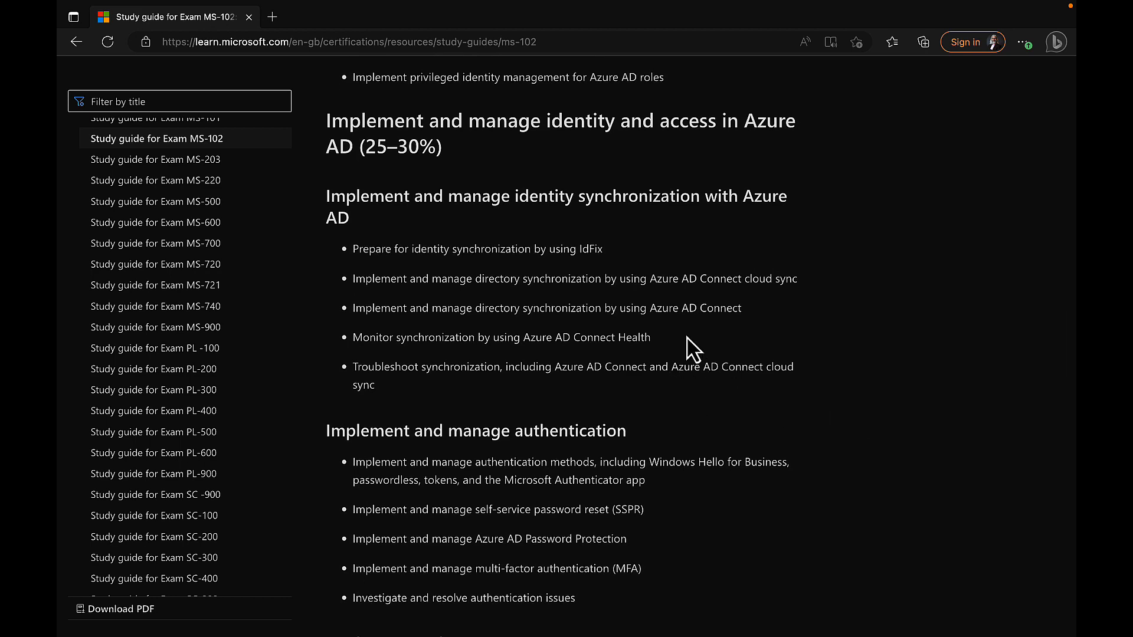
mouse_move(500, 405)
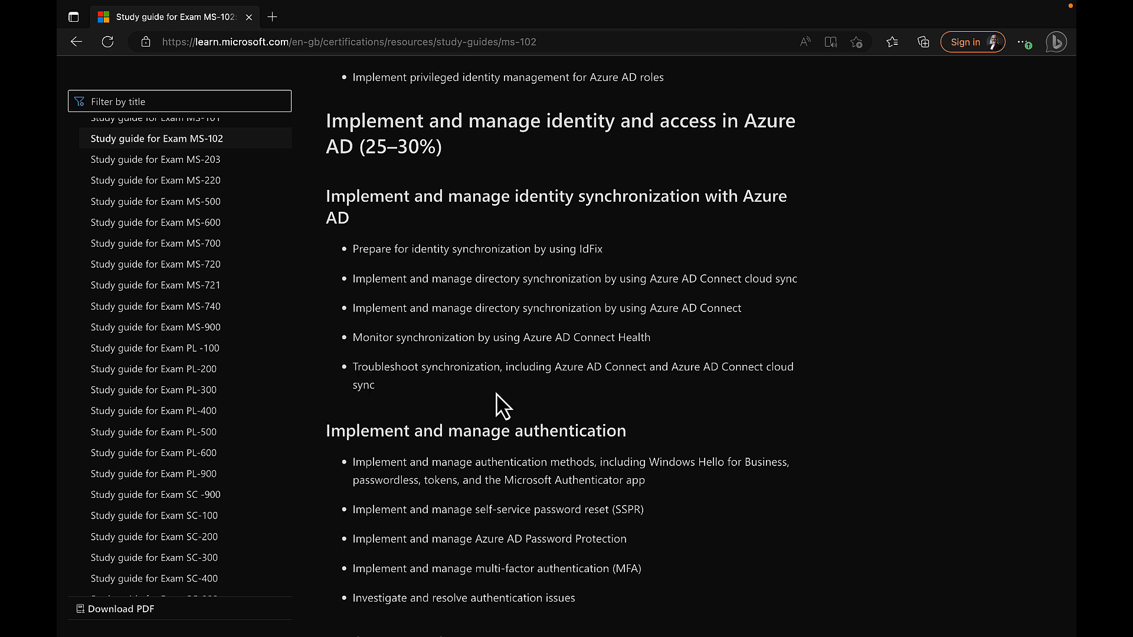
mouse_move(512, 399)
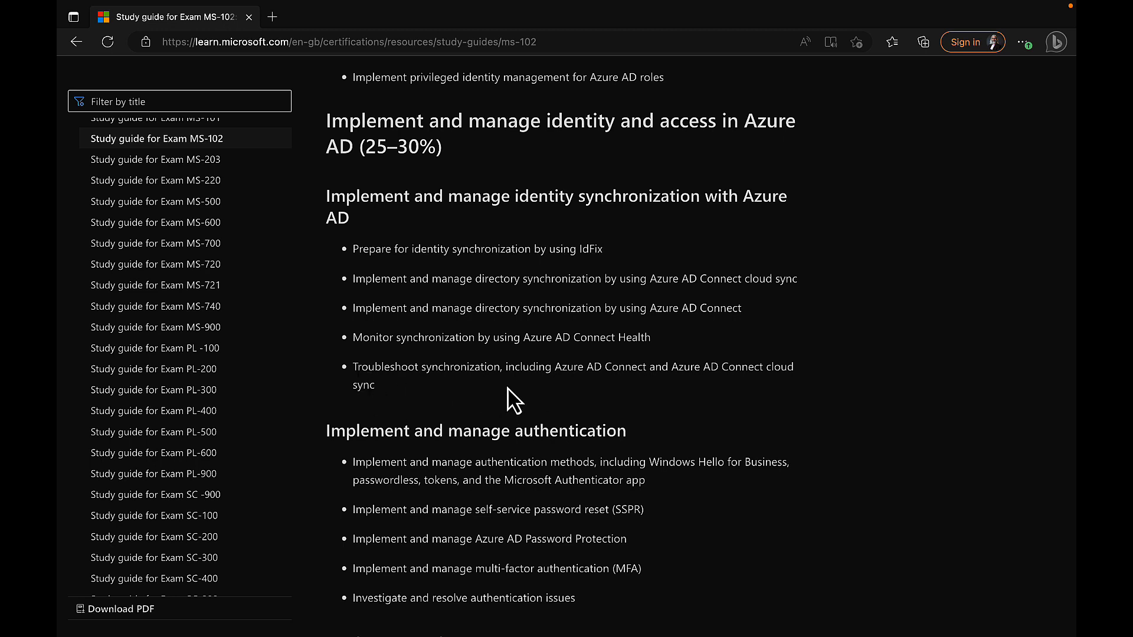
mouse_move(501, 283)
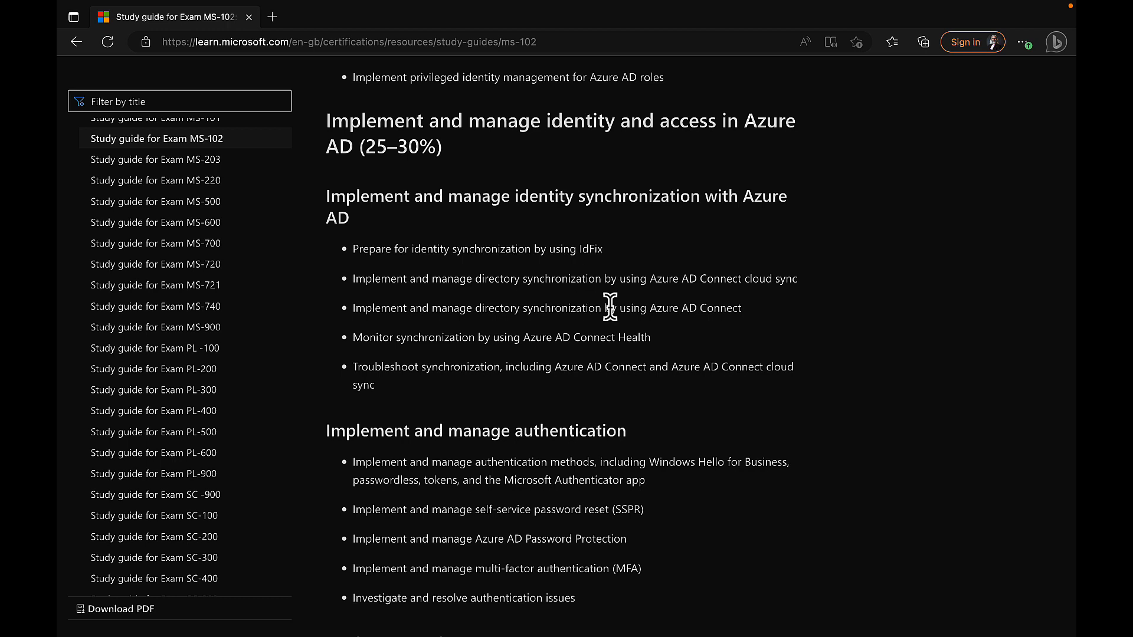
mouse_move(673, 299)
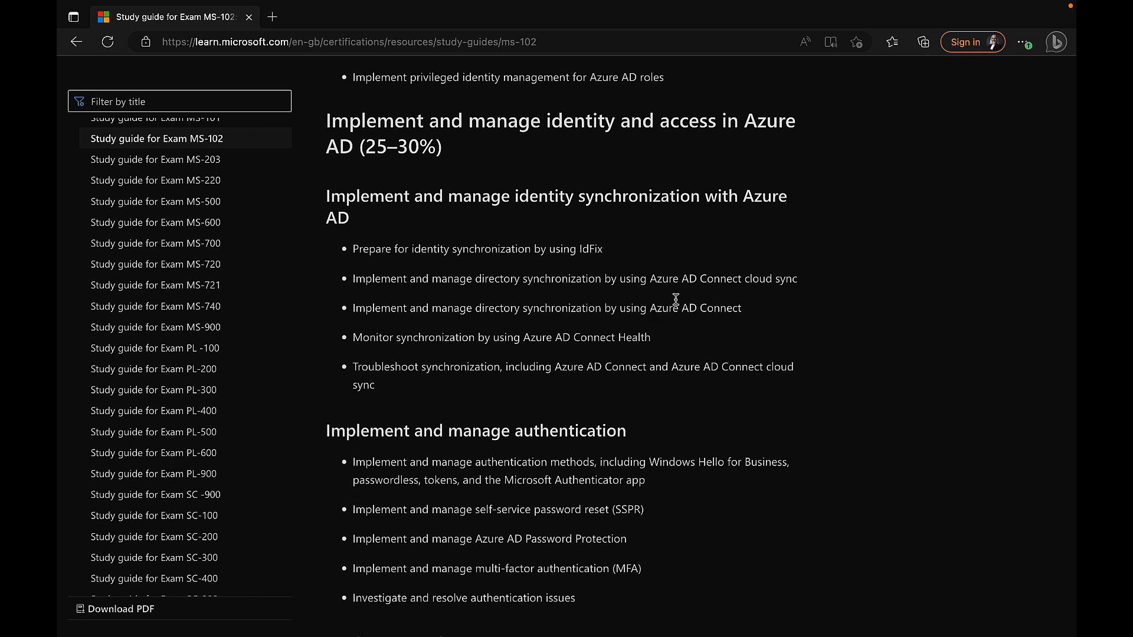
mouse_move(760, 306)
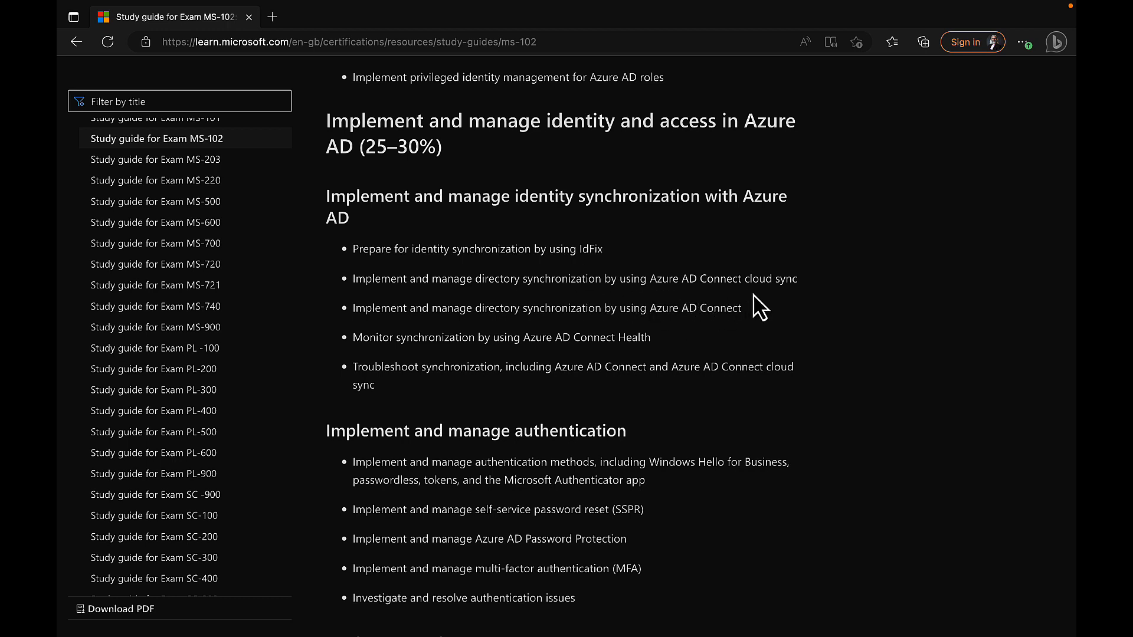
mouse_move(651, 303)
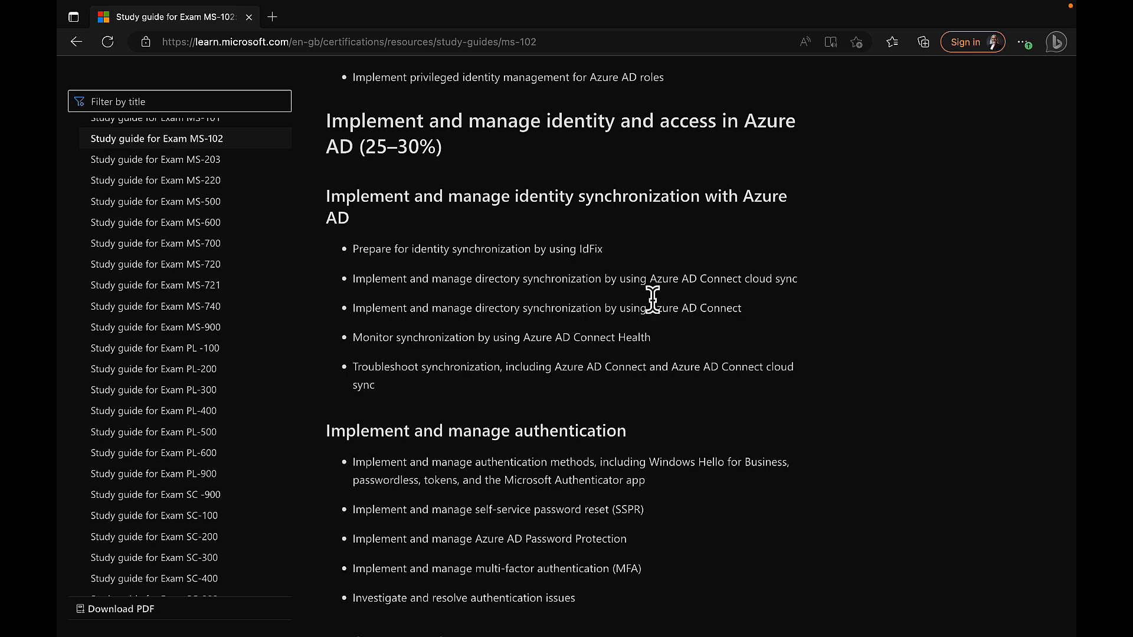
mouse_move(776, 334)
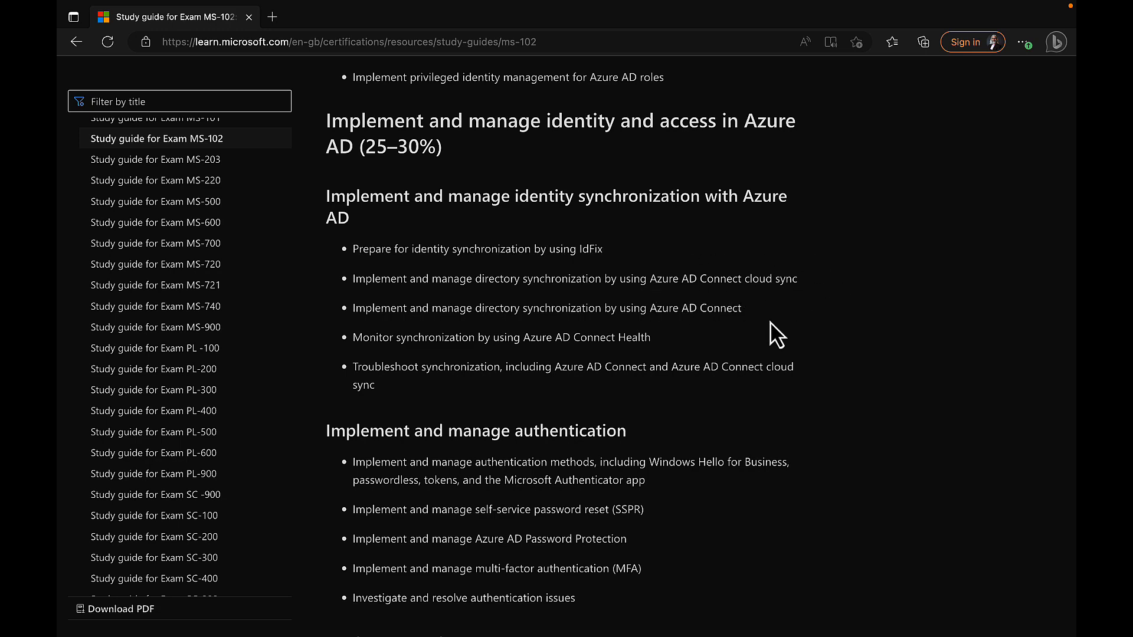
scroll(down, 3)
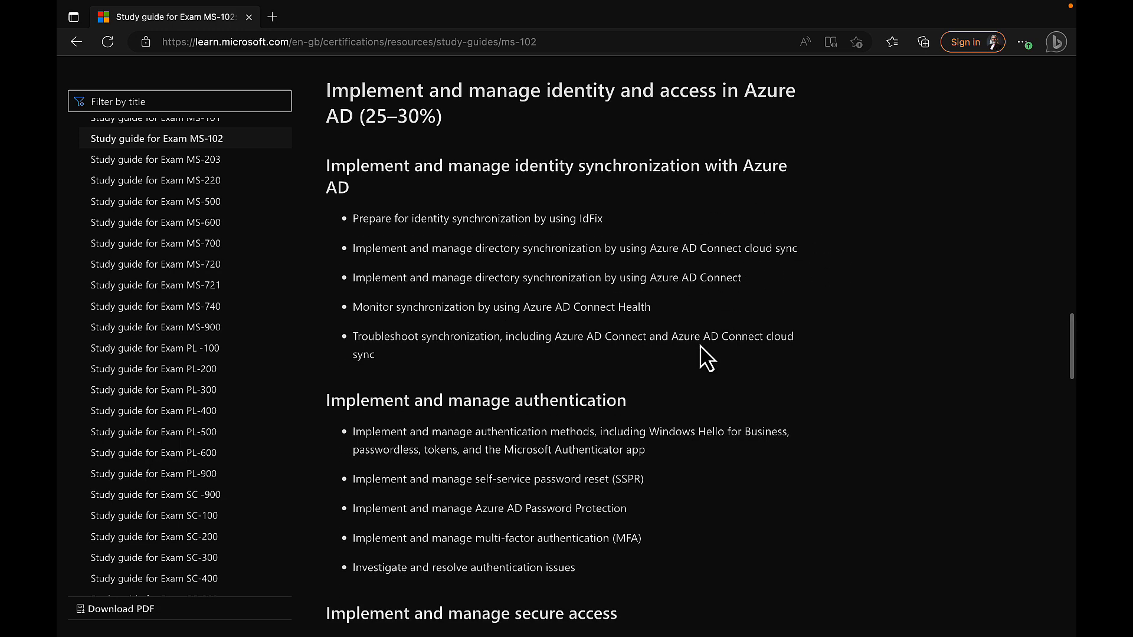
scroll(down, 3)
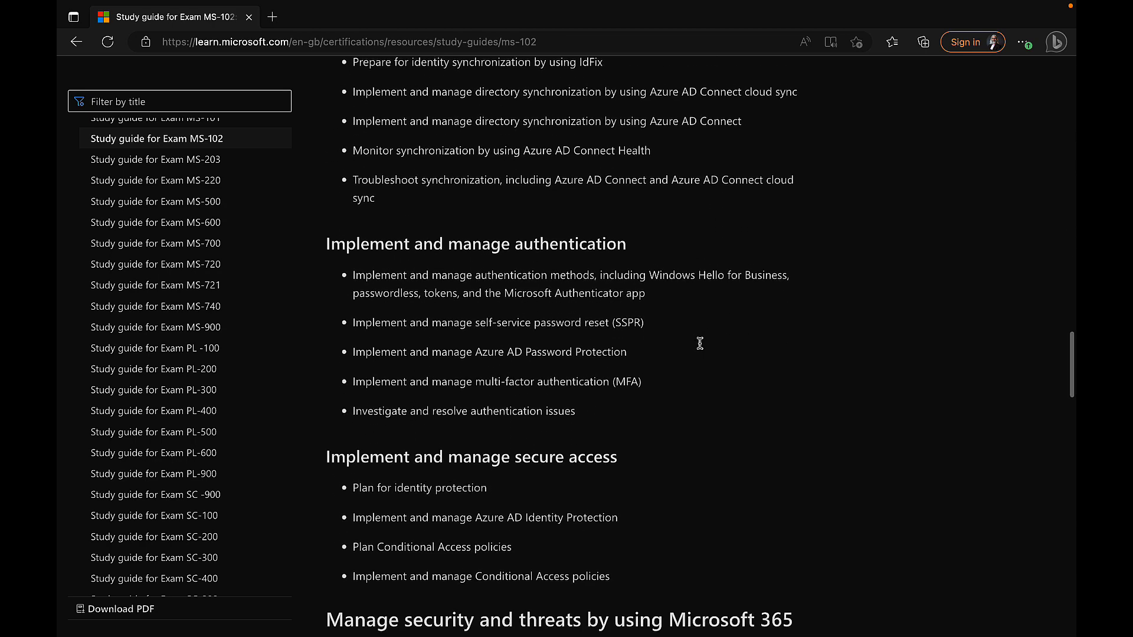
scroll(down, 3)
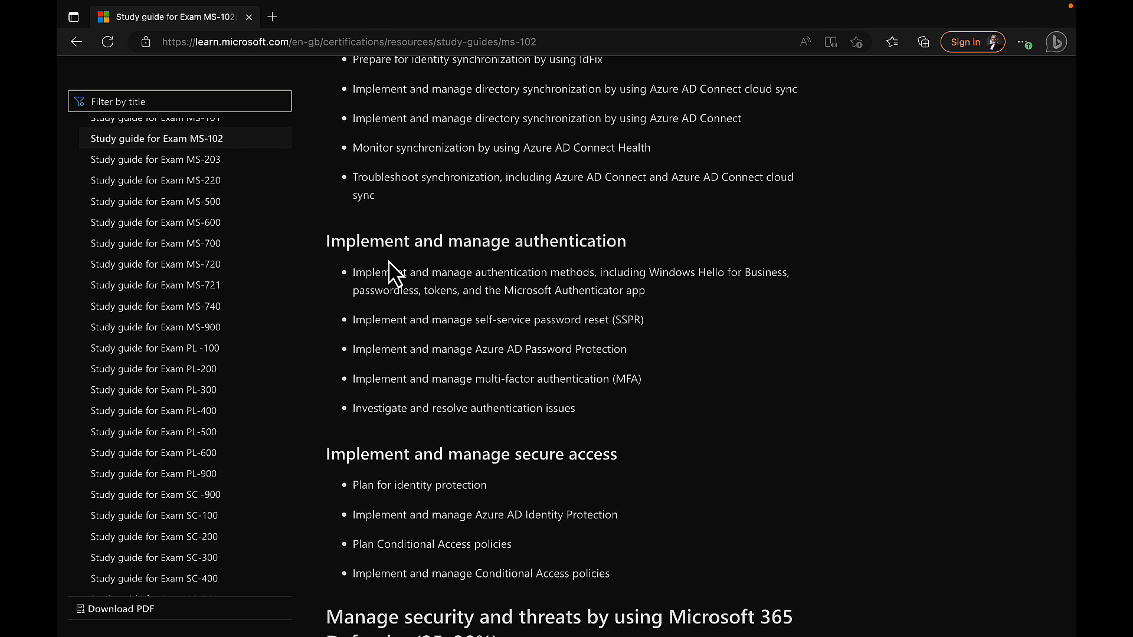
mouse_move(641, 277)
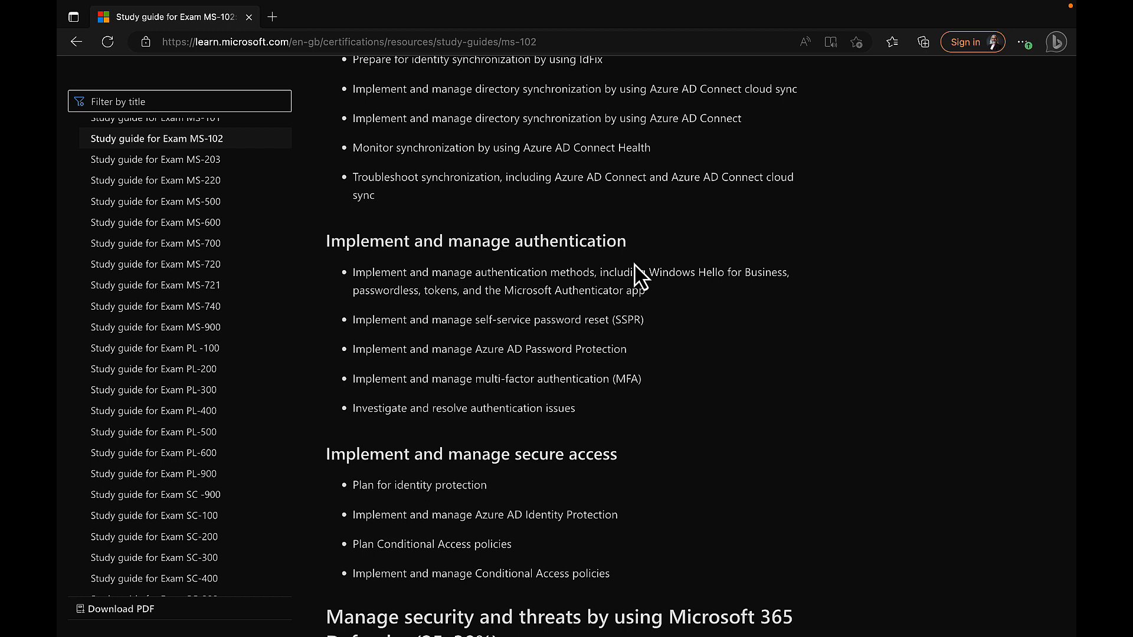
mouse_move(720, 397)
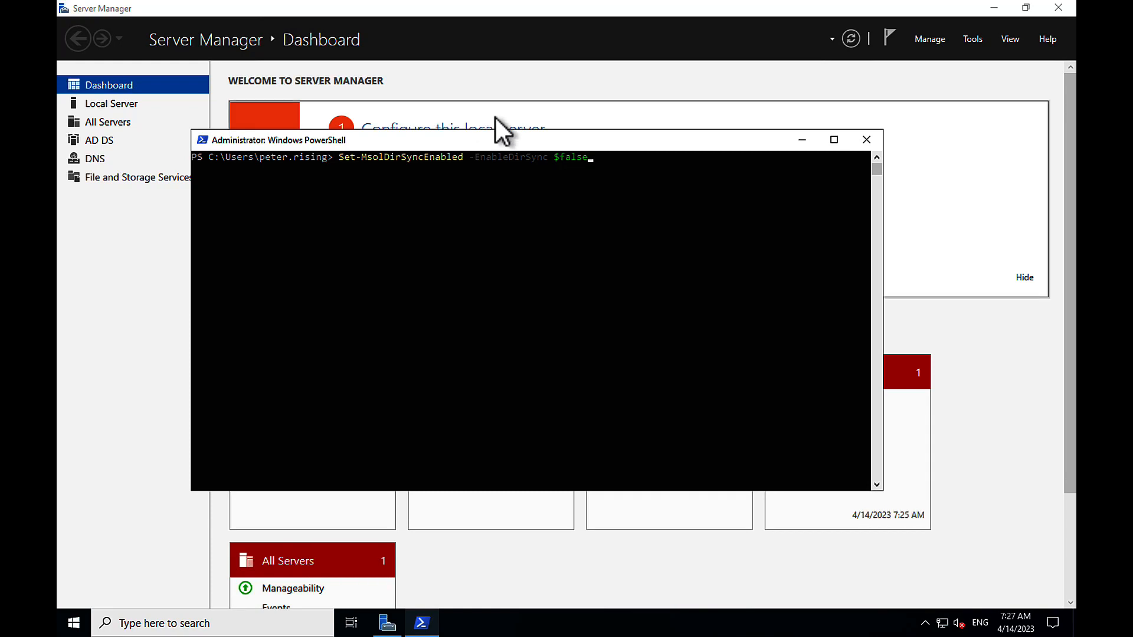
key(enter)
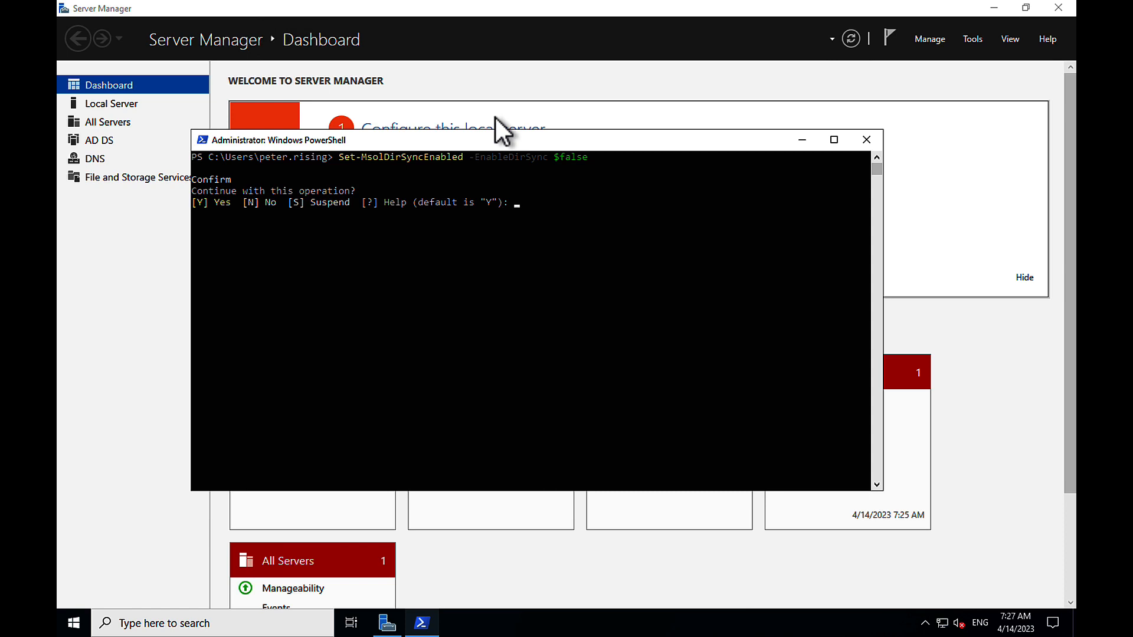
text(Y)
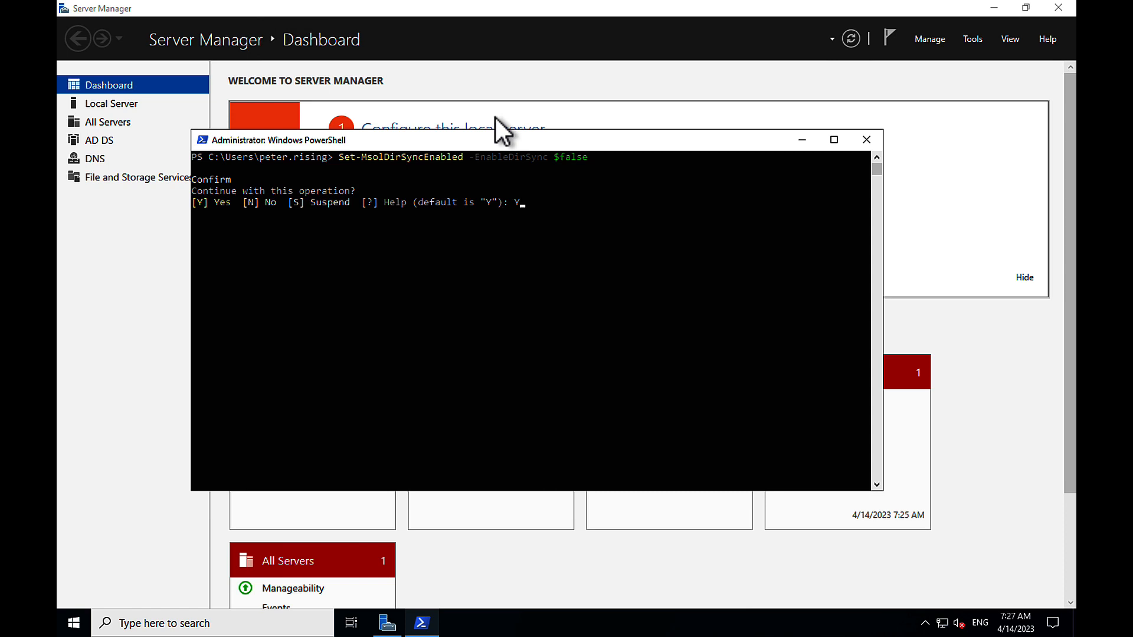
key(enter)
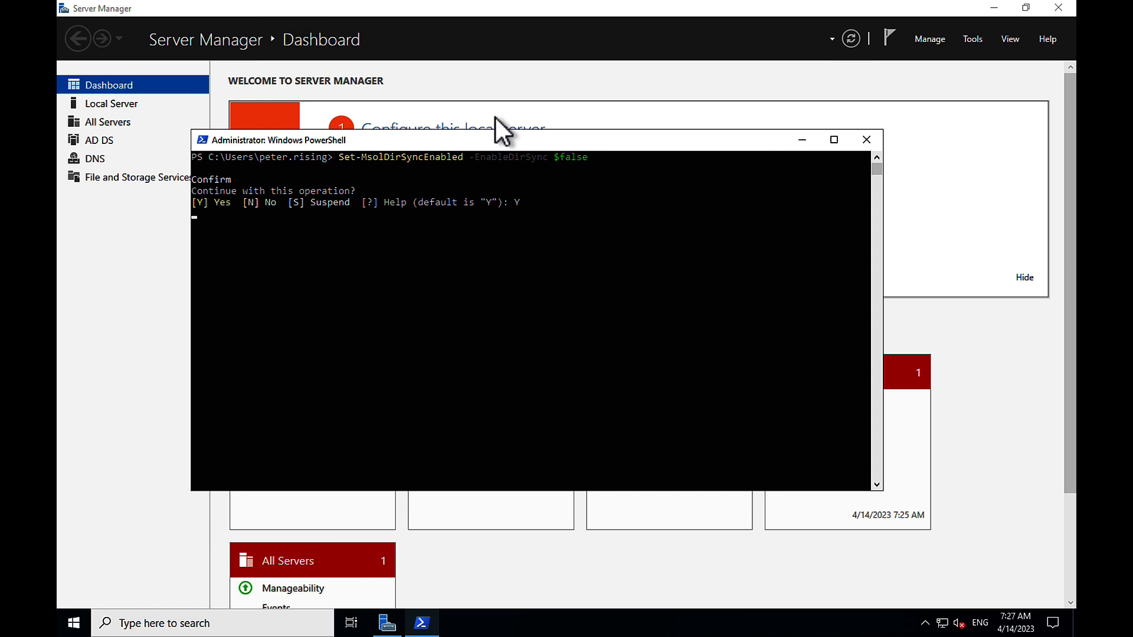
key(enter)
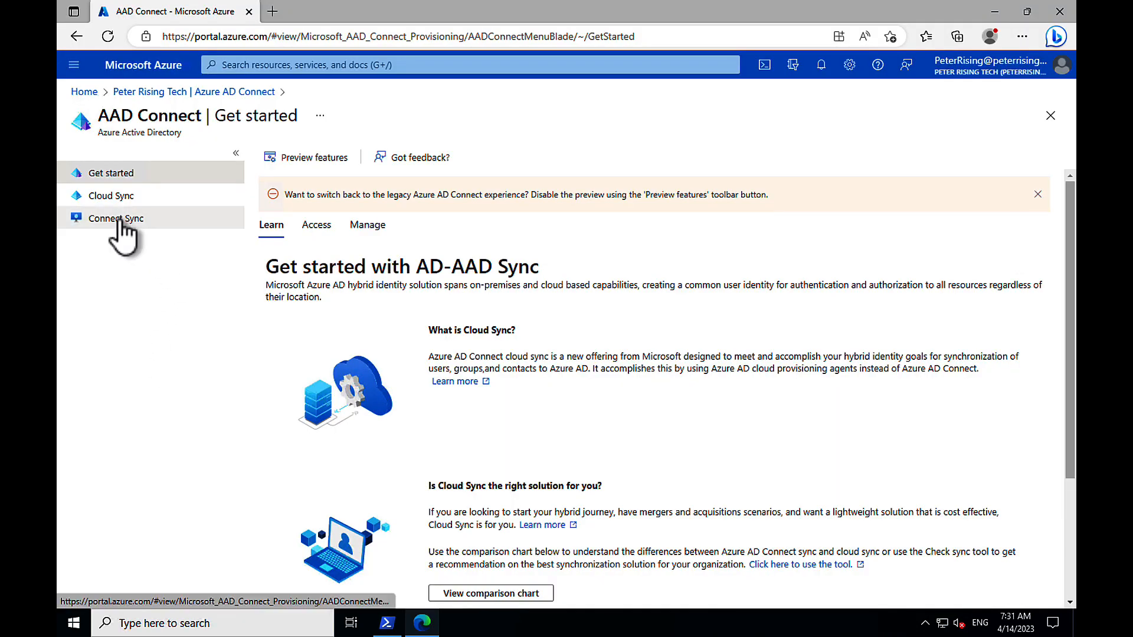
click(113, 218)
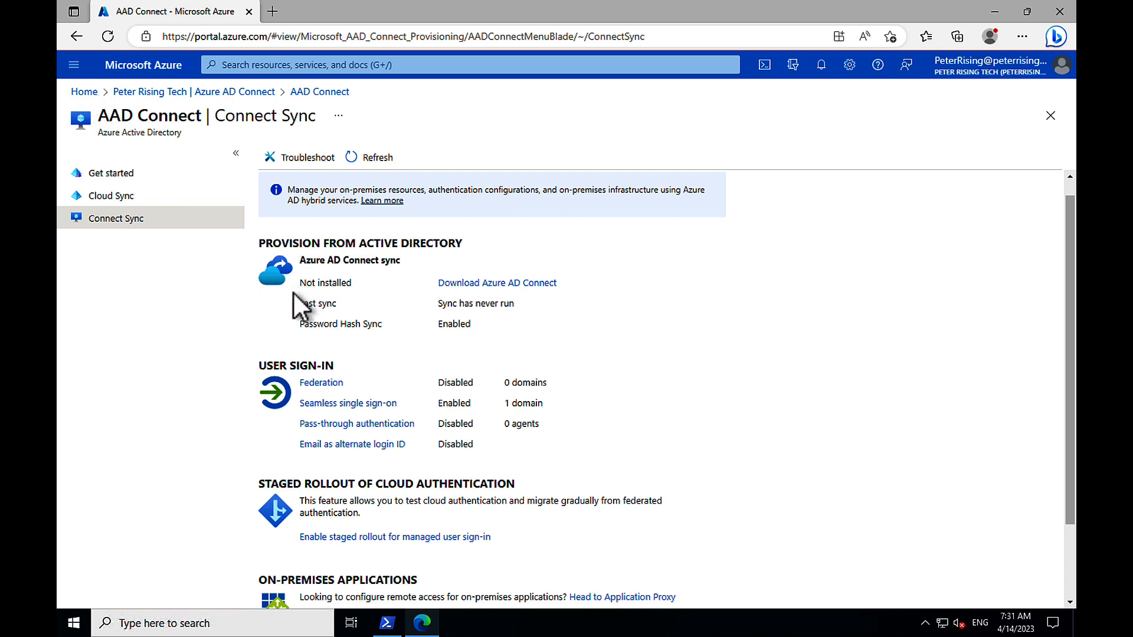
mouse_move(369, 300)
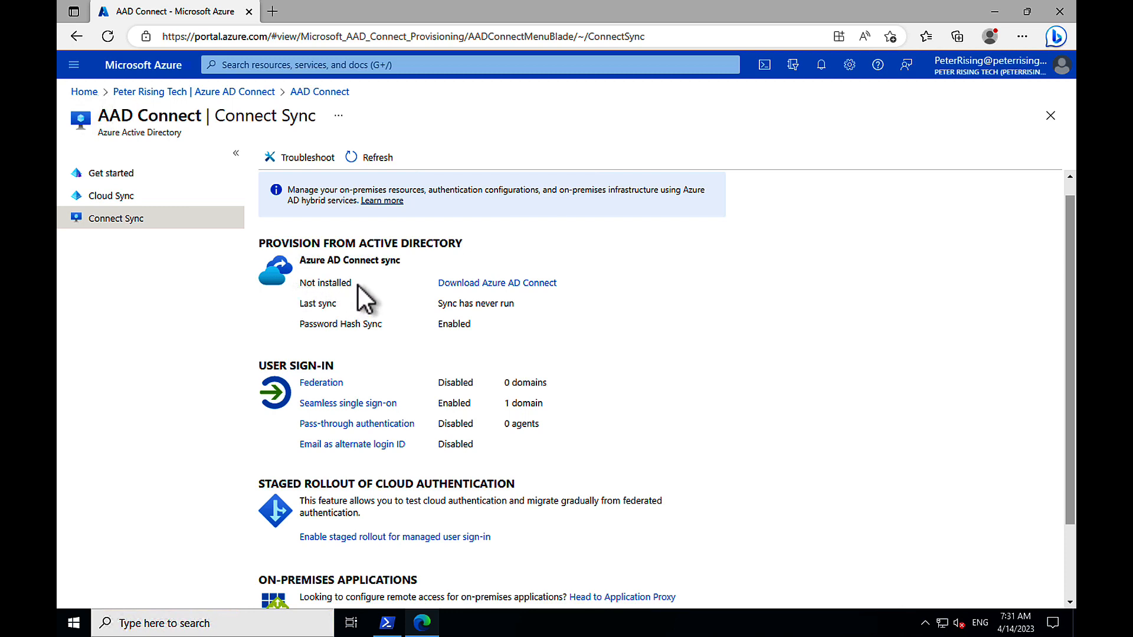
mouse_move(505, 357)
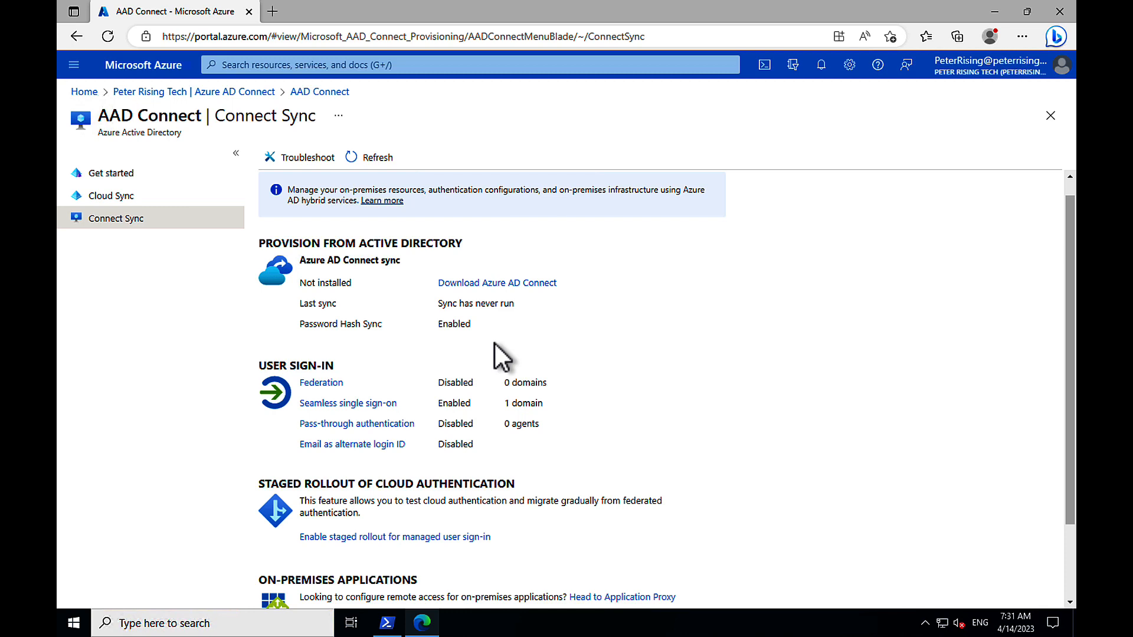
scroll(down, 3)
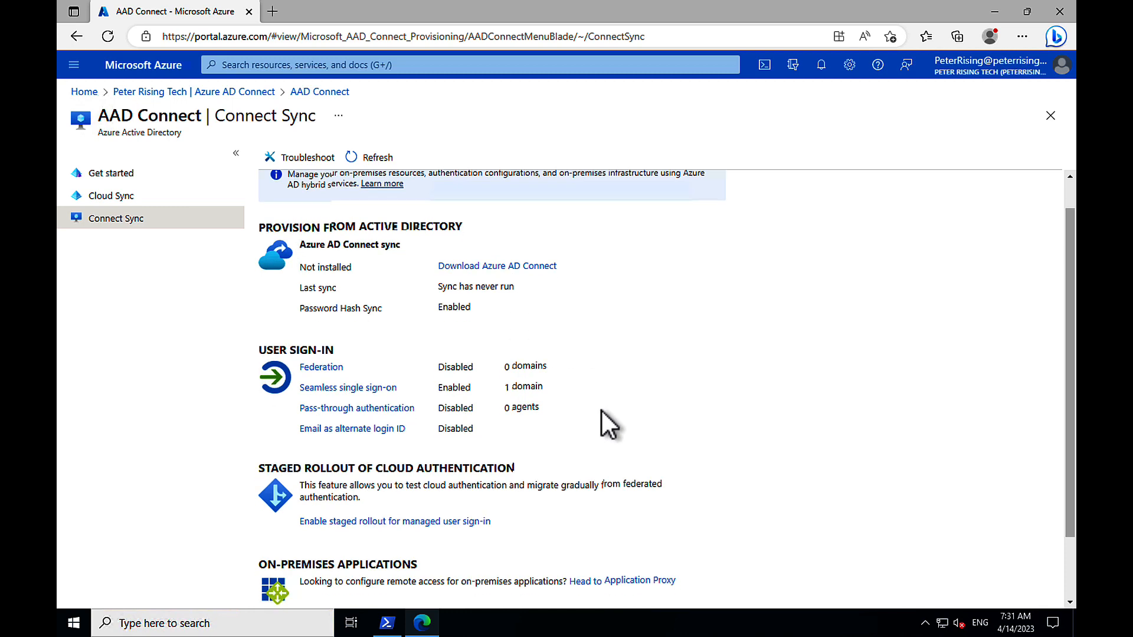
scroll(down, 3)
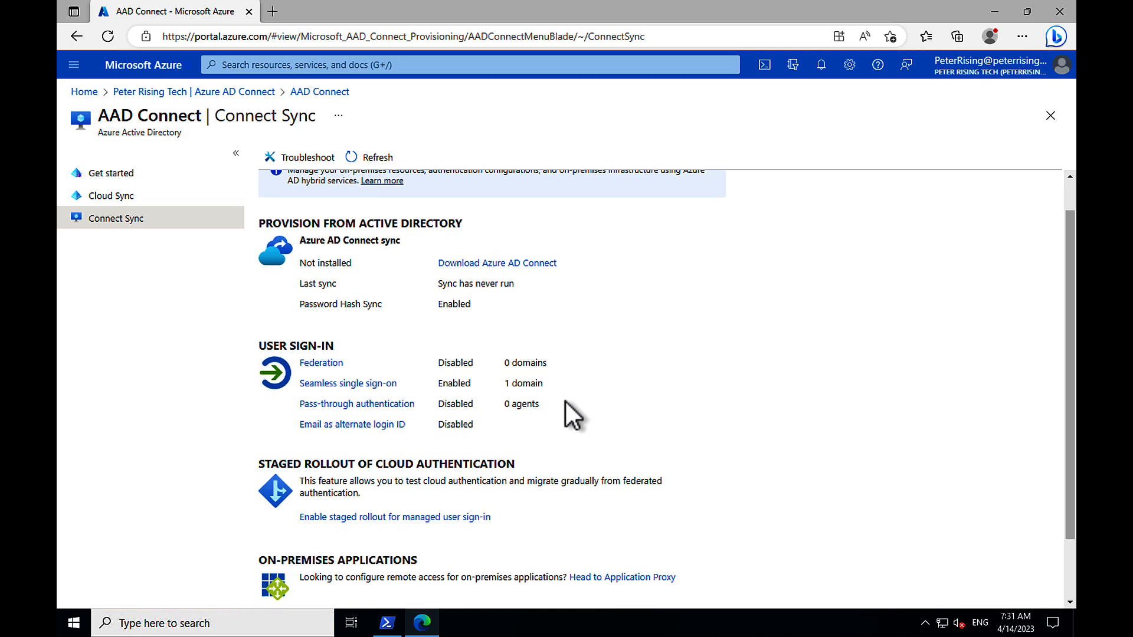
scroll(down, 3)
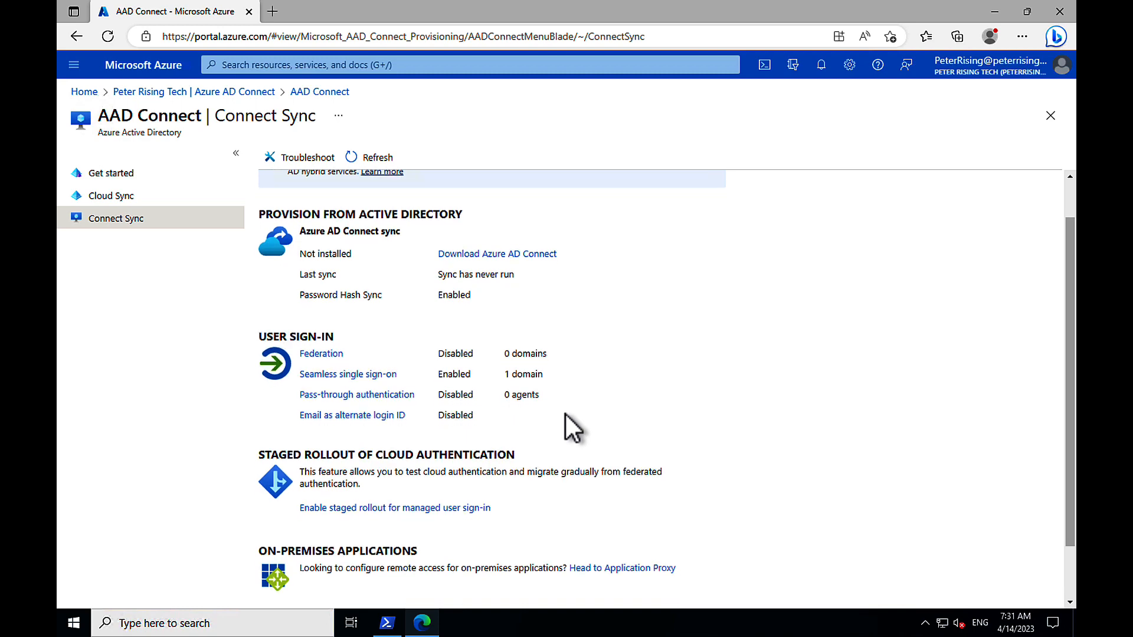
scroll(down, 3)
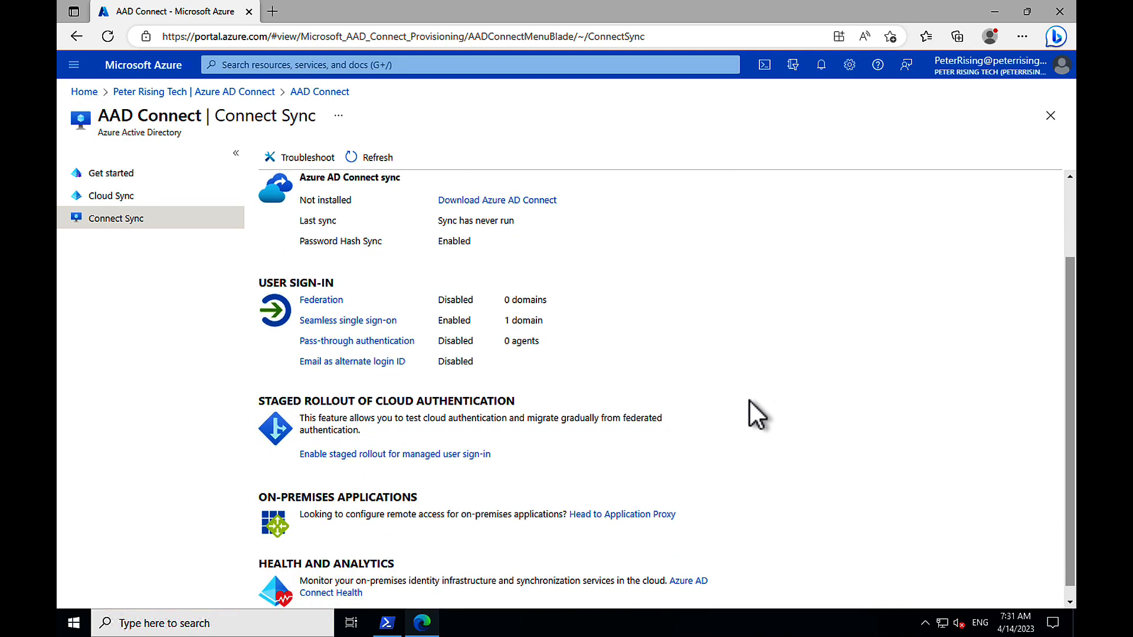
mouse_move(112, 195)
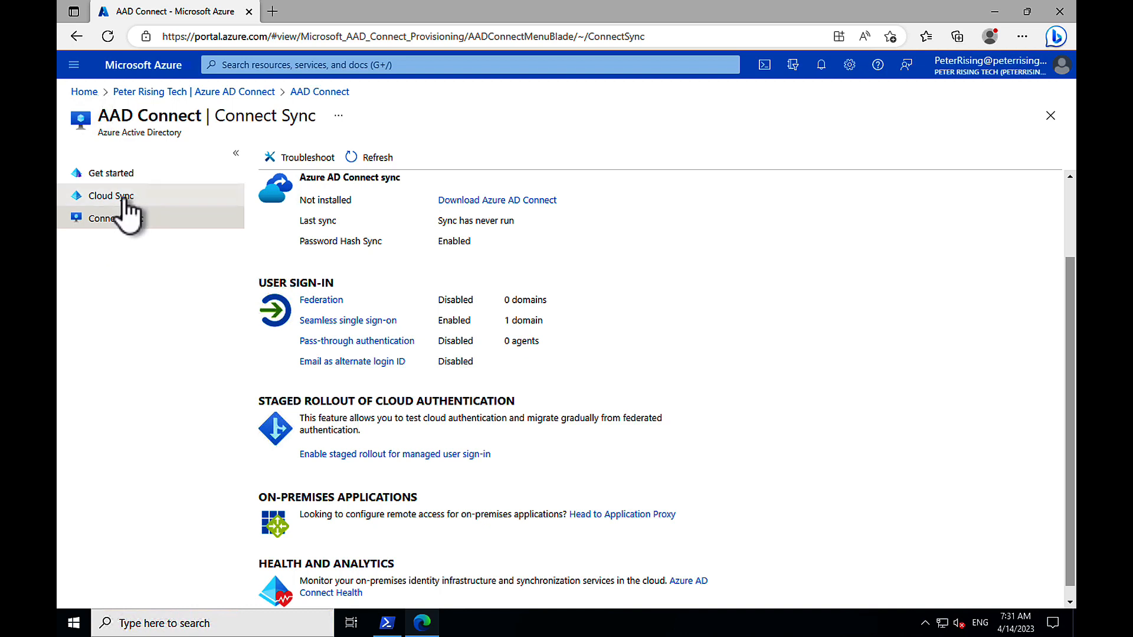
- Show Cloud Sync configurations and open the configuration guide link in a new tab
click(112, 196)
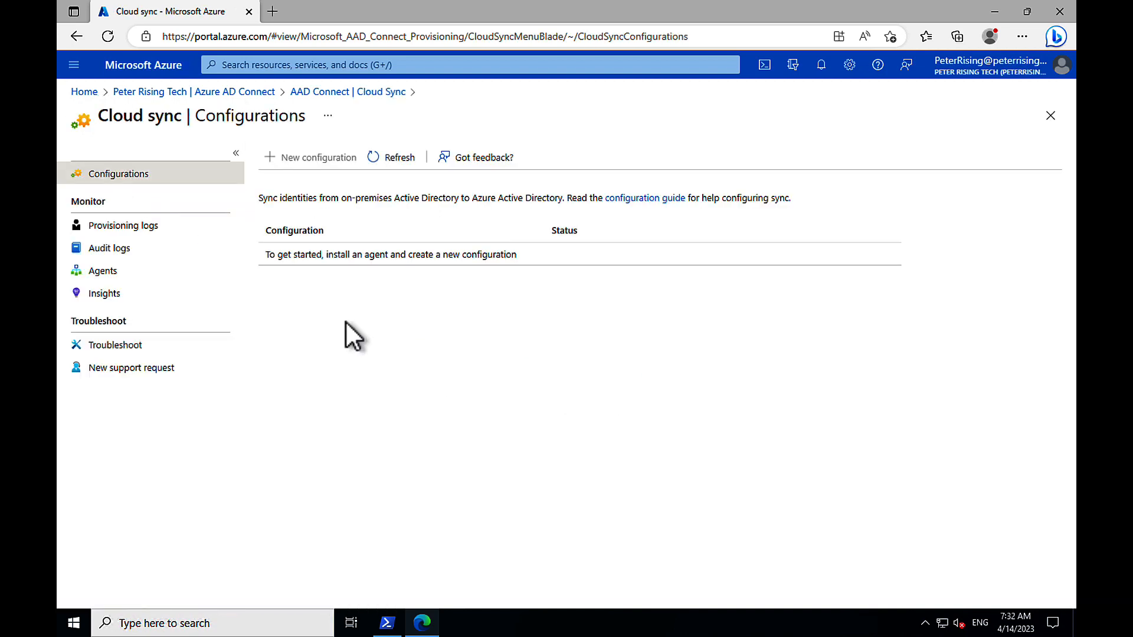
mouse_move(396, 316)
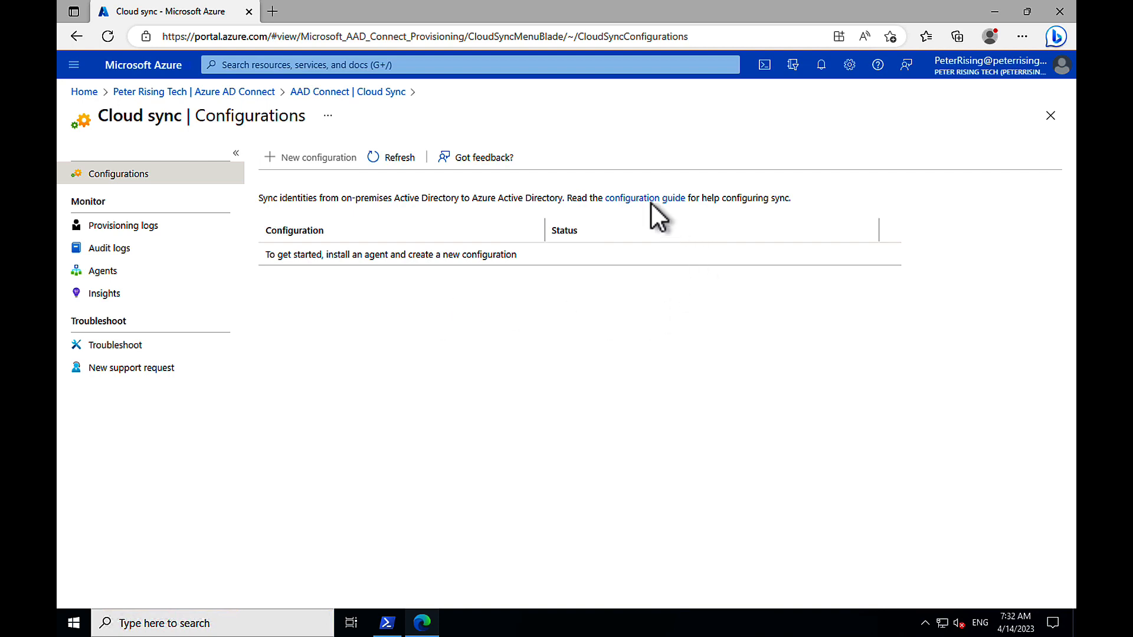
right_click(644, 199)
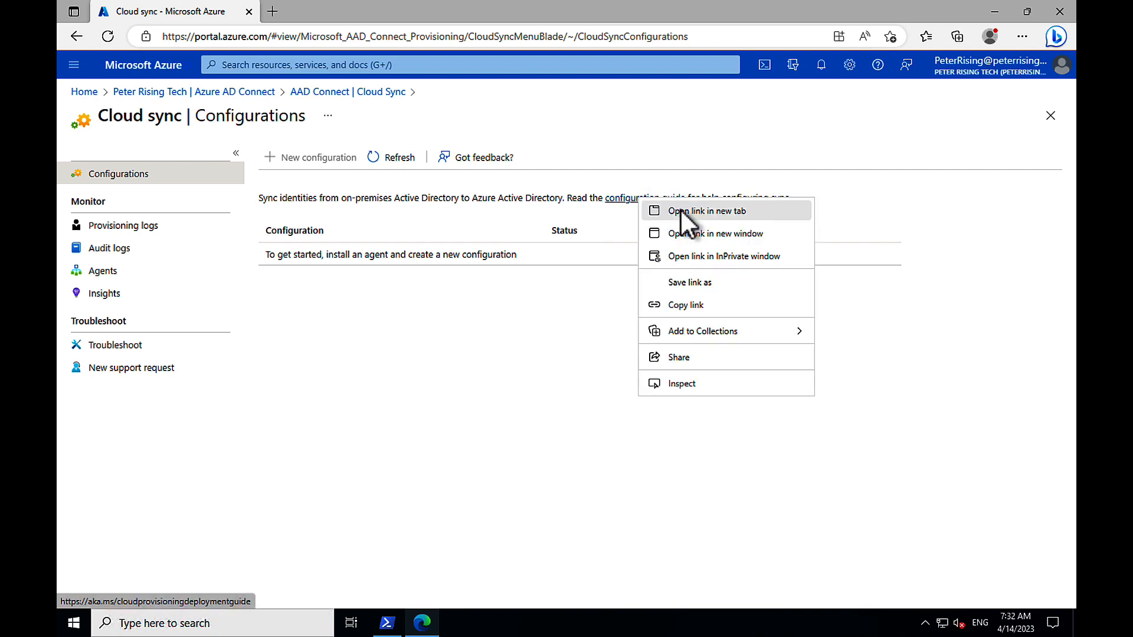
click(711, 210)
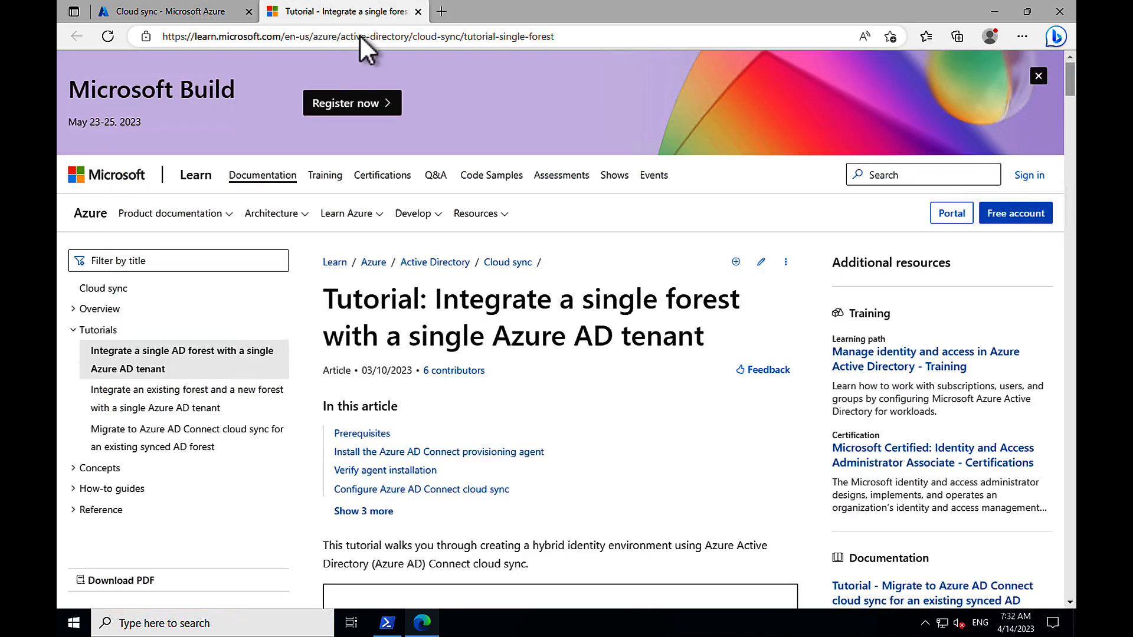
- Scroll the tutorial from Prerequisites down to 'Install the Azure AD Connect provisioning agent'
scroll(down, 3)
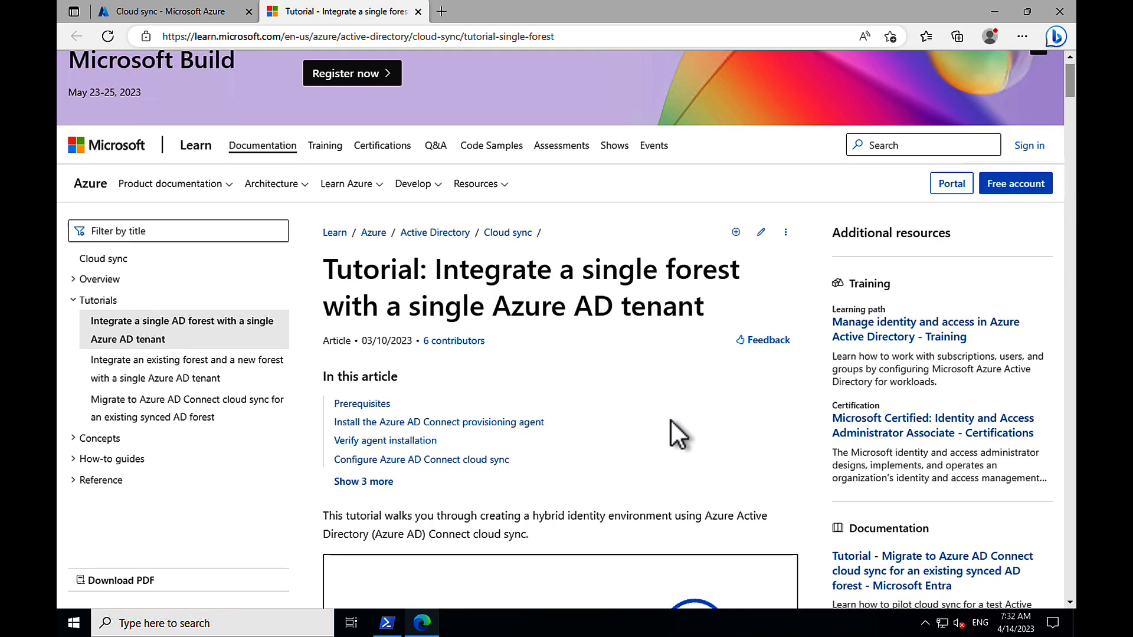
scroll(down, 3)
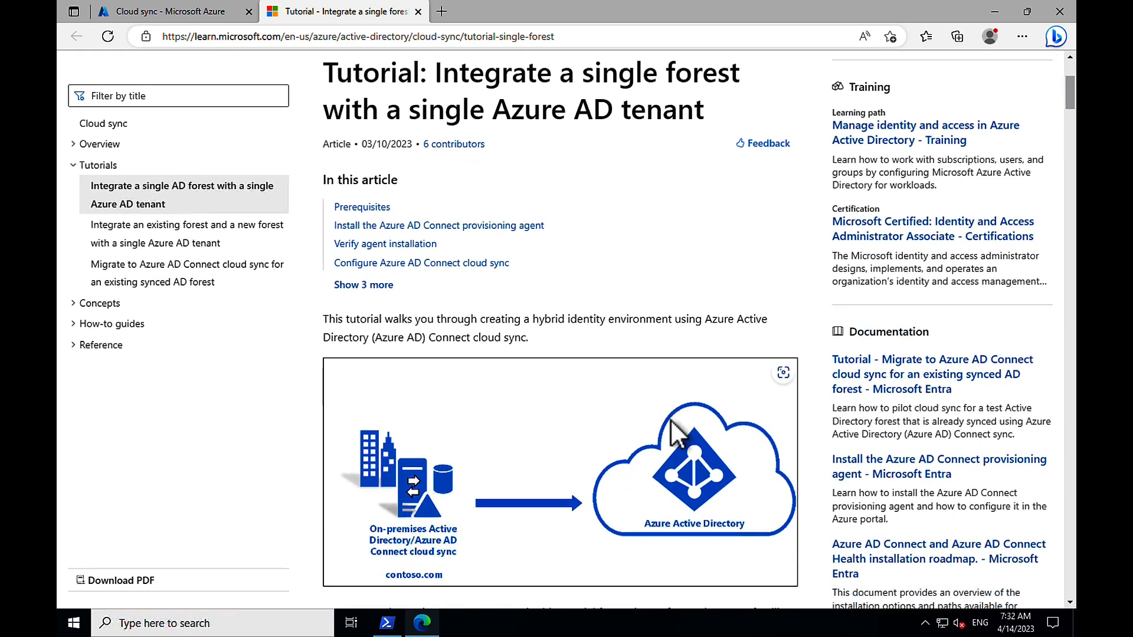
scroll(down, 3)
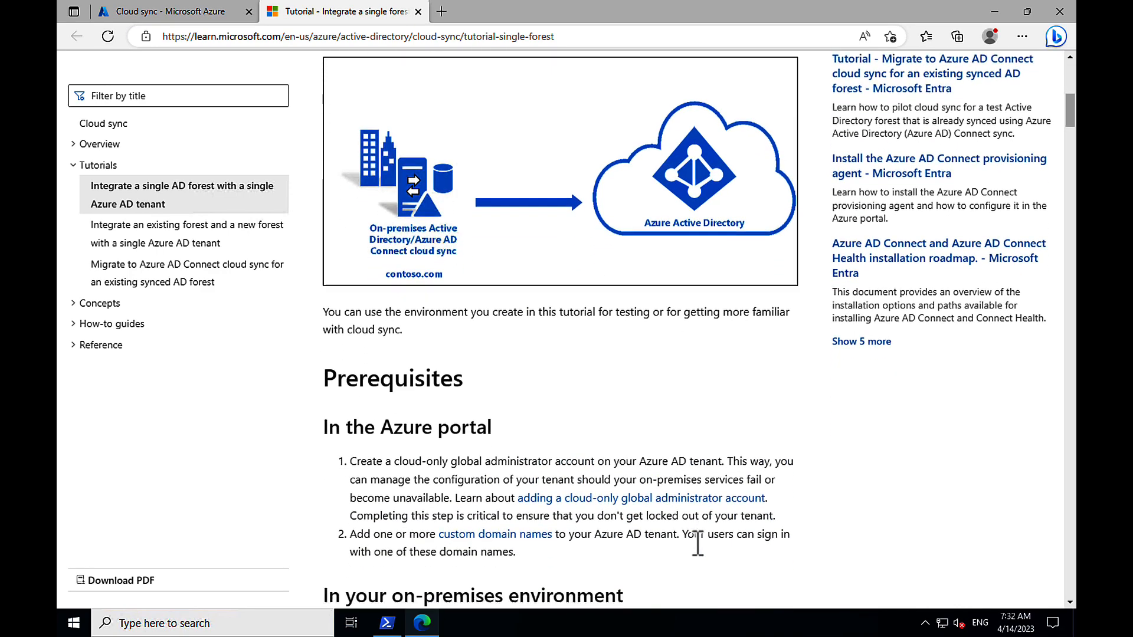
scroll(down, 3)
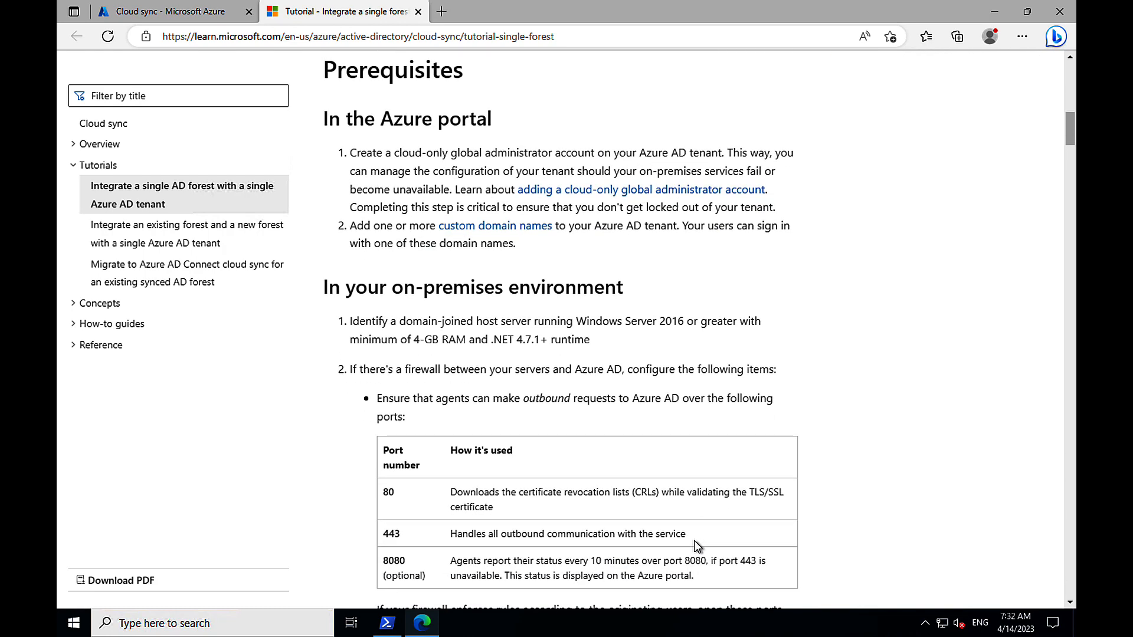
scroll(down, 3)
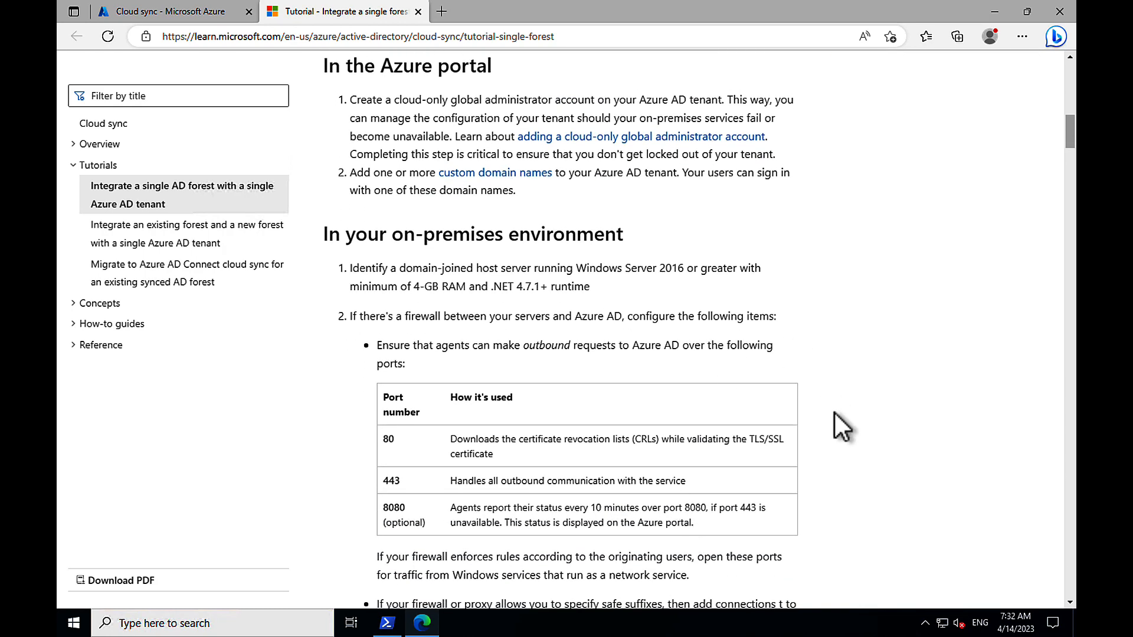
scroll(down, 3)
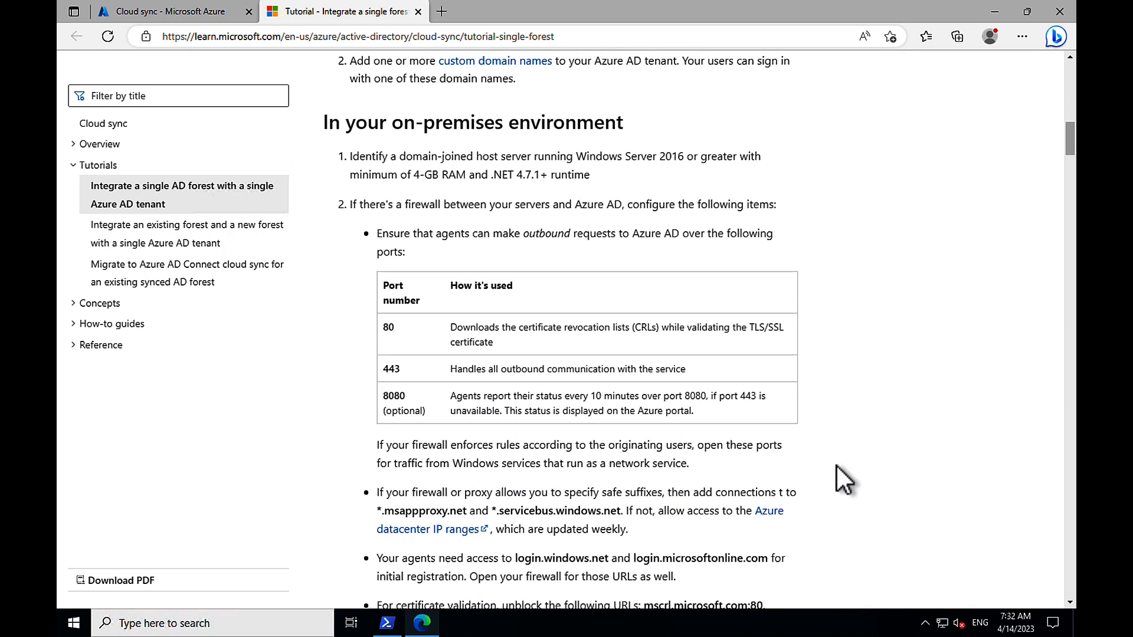
scroll(down, 3)
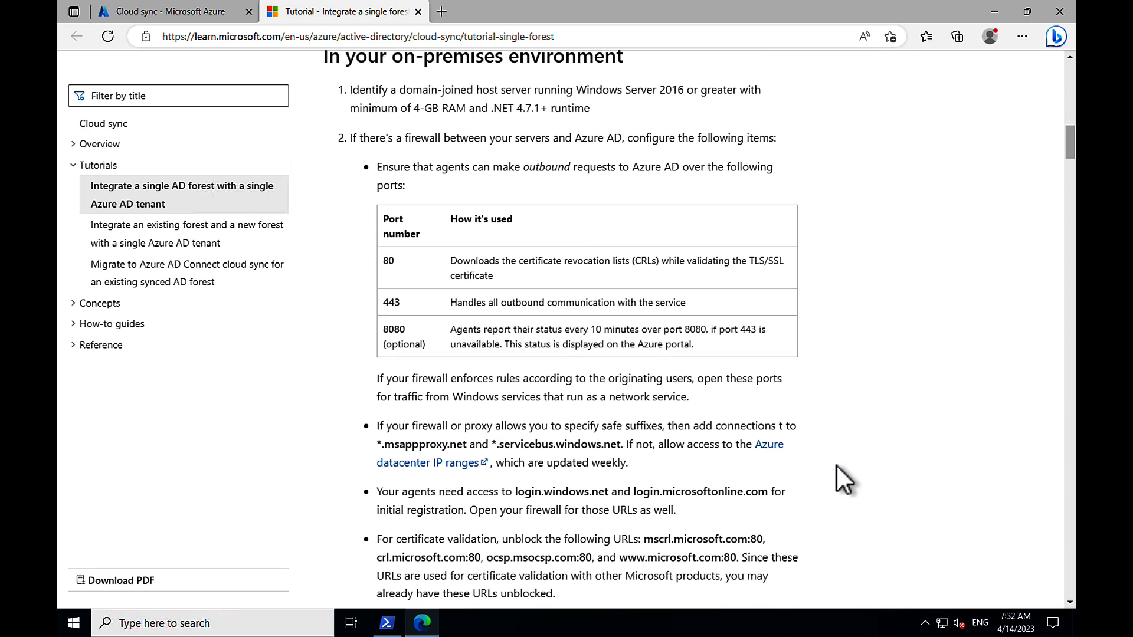
scroll(down, 3)
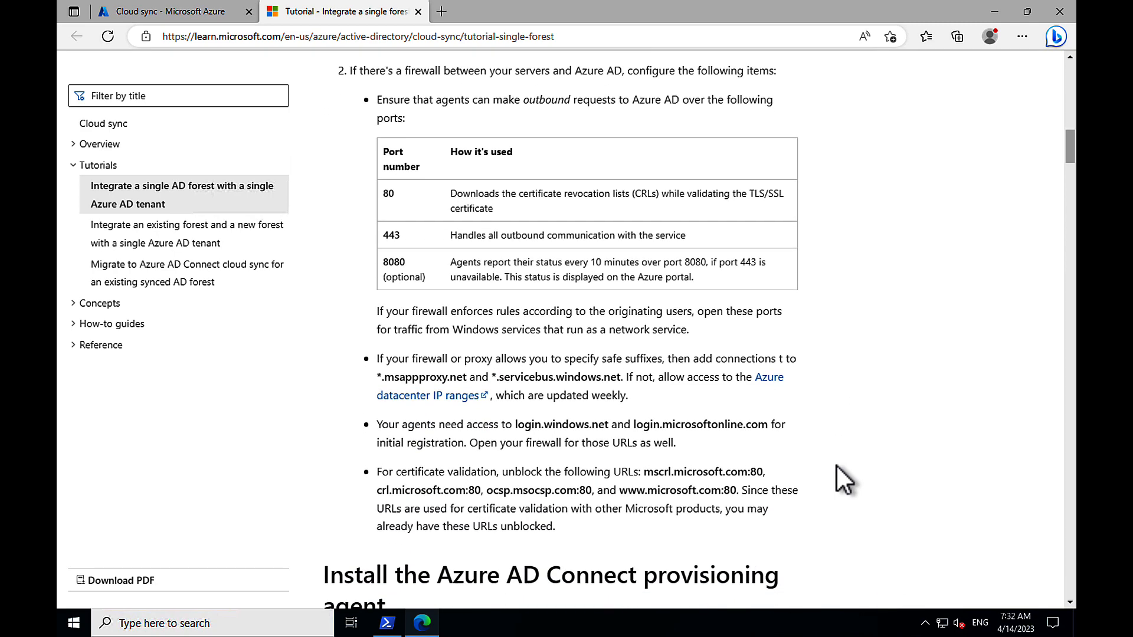
scroll(down, 3)
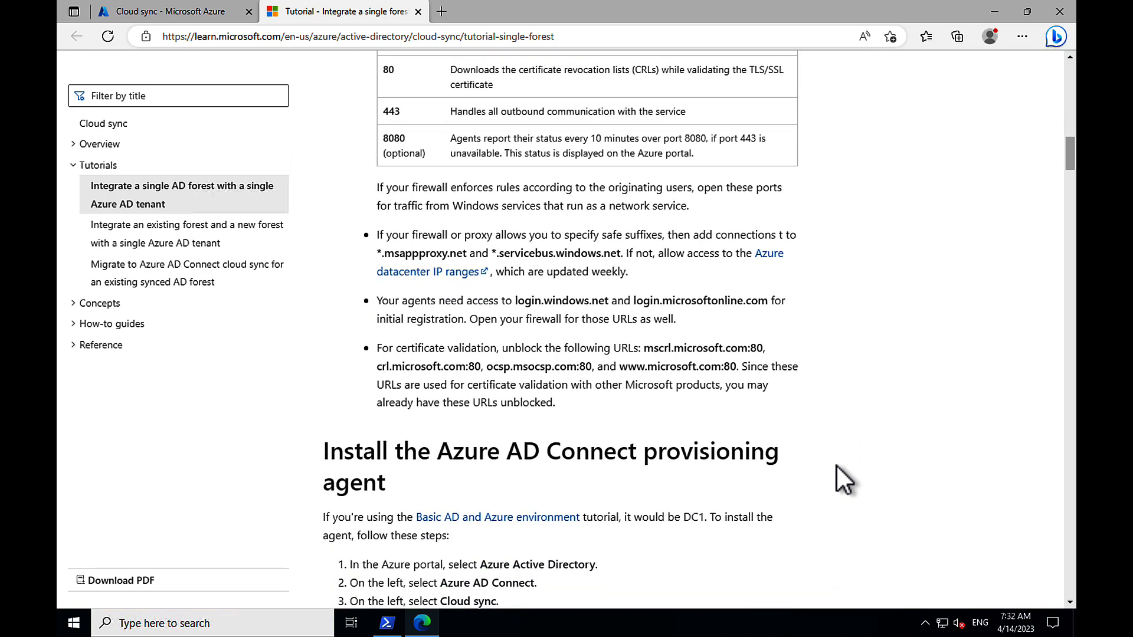
mouse_move(103, 124)
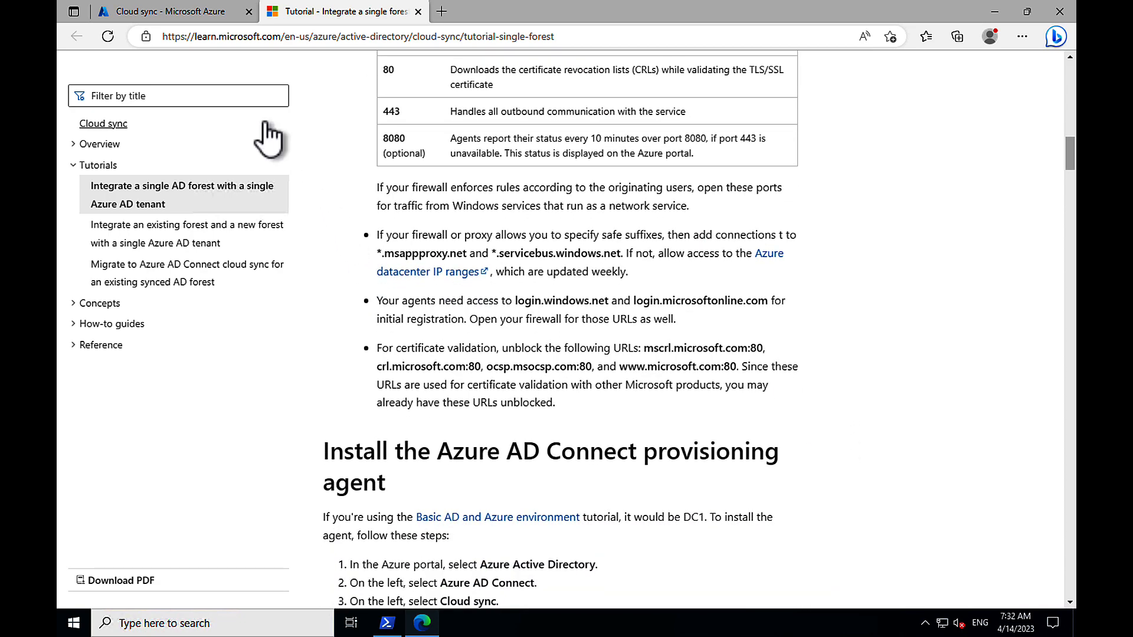
scroll(down, 3)
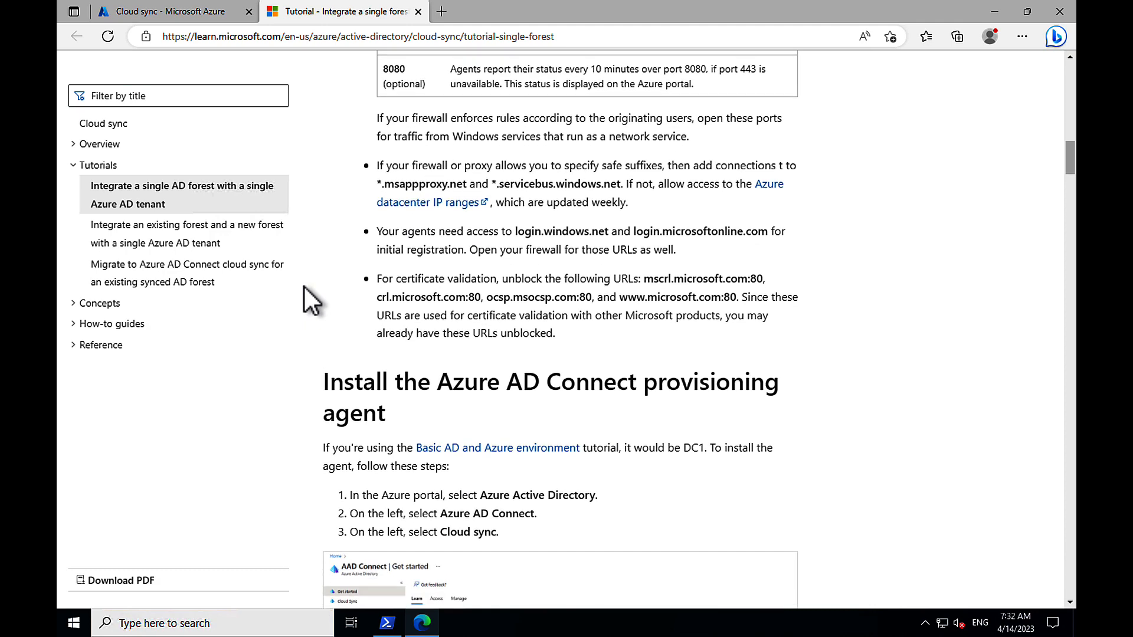
scroll(down, 3)
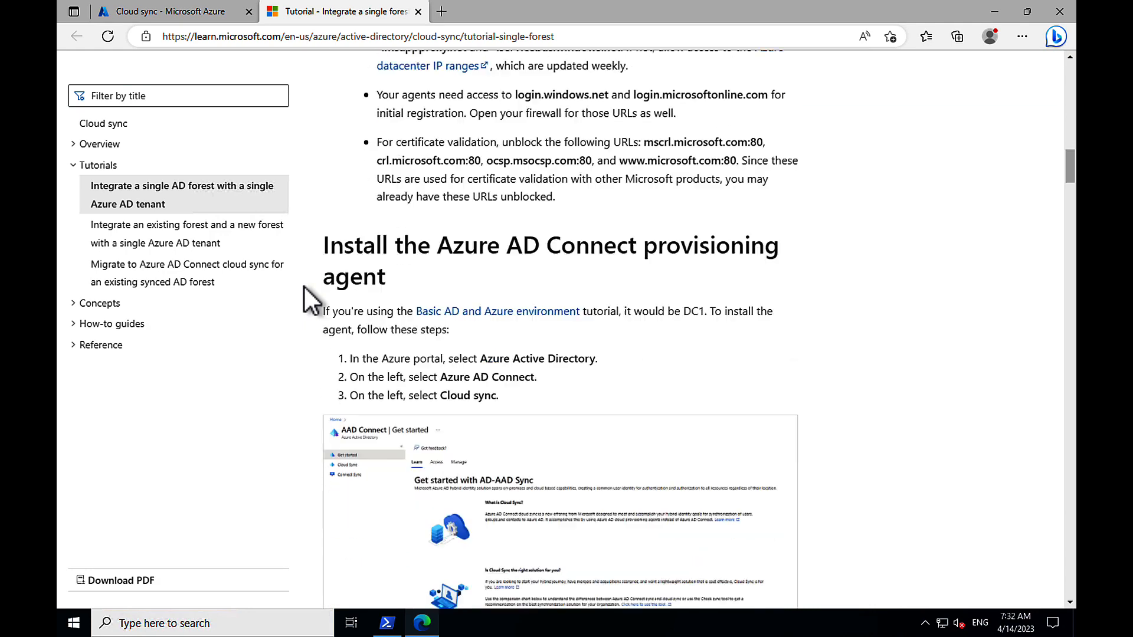
scroll(down, 3)
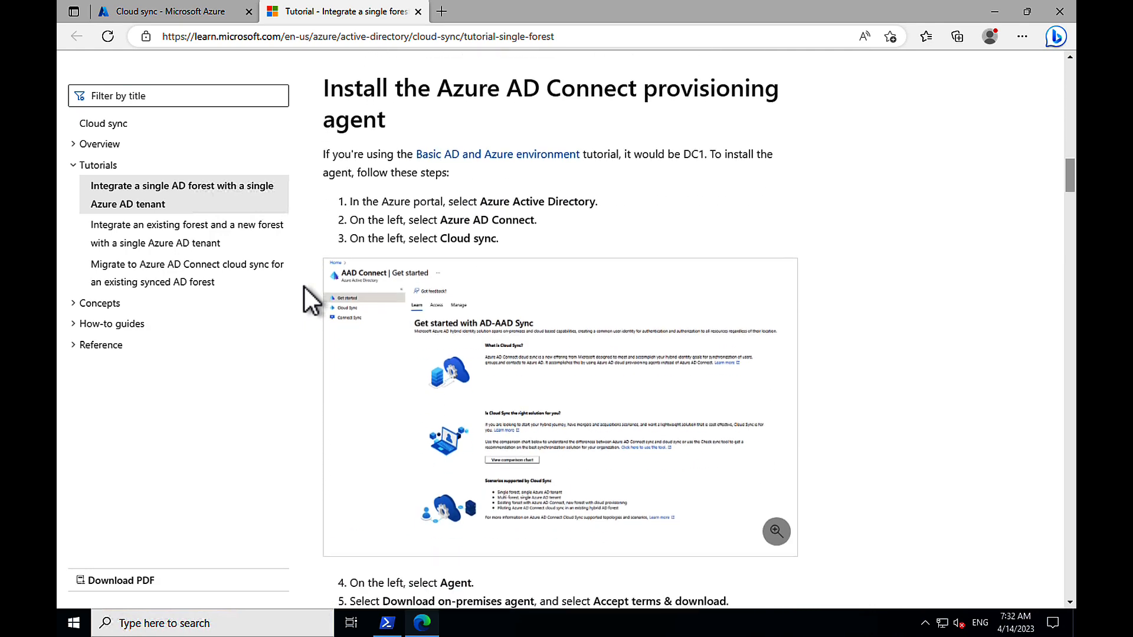
scroll(down, 3)
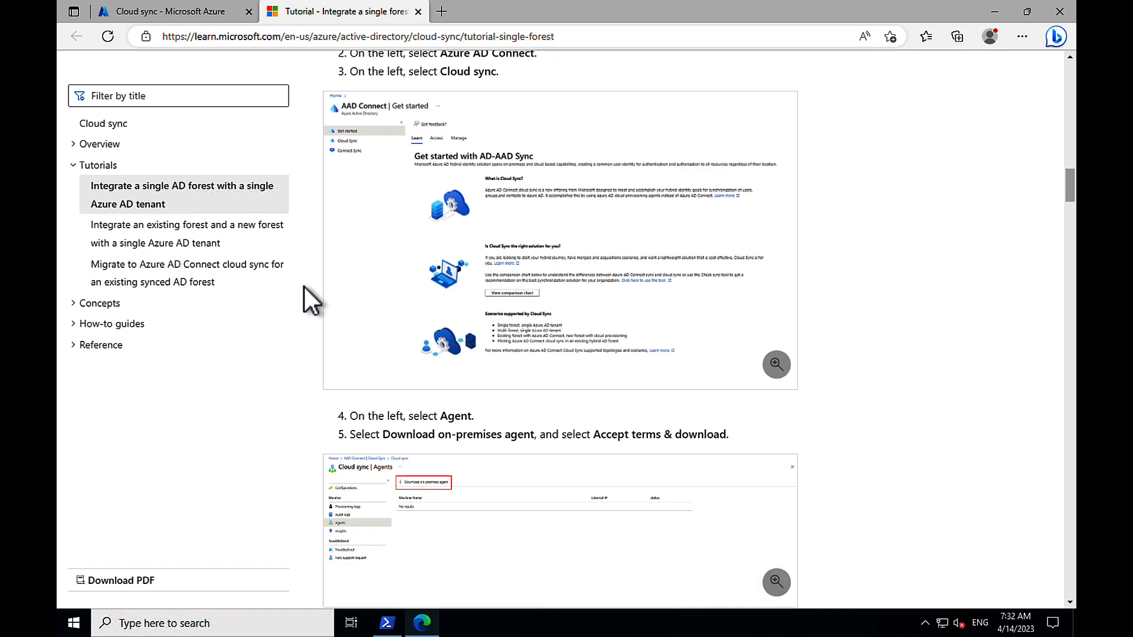
- From Cloud sync Agents, download the on-premises agent after accepting the terms
click(171, 12)
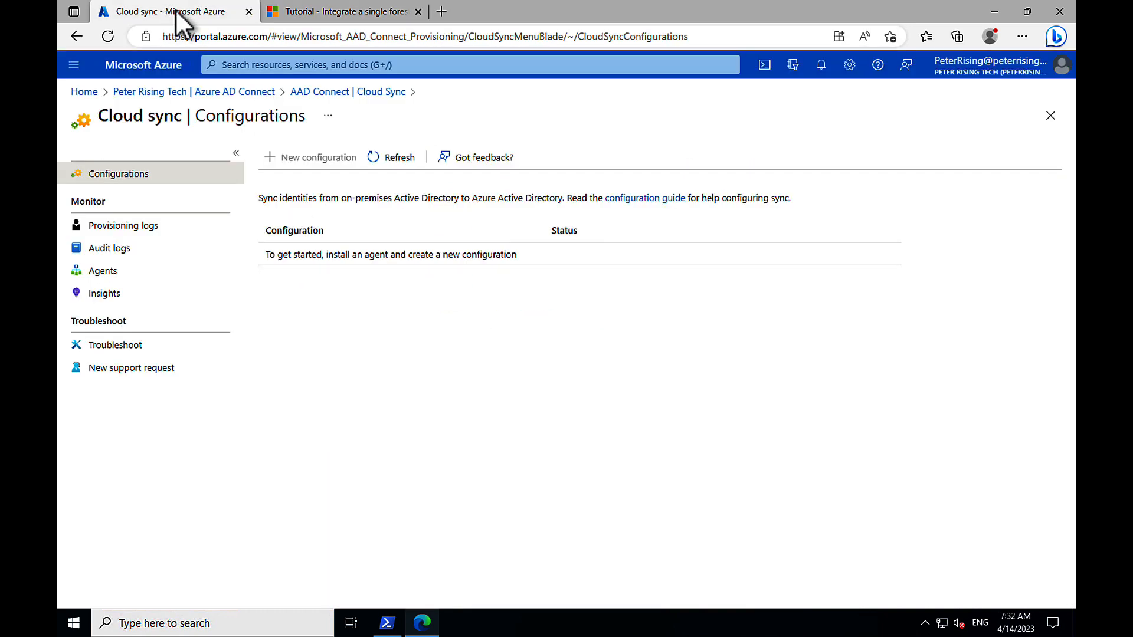
click(103, 270)
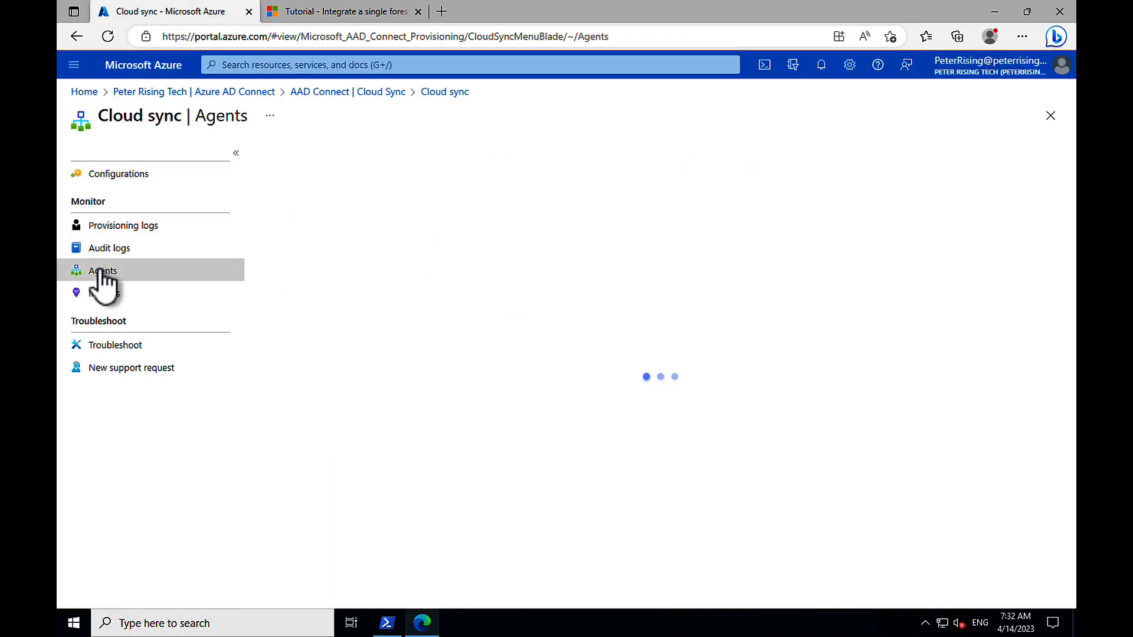
click(102, 270)
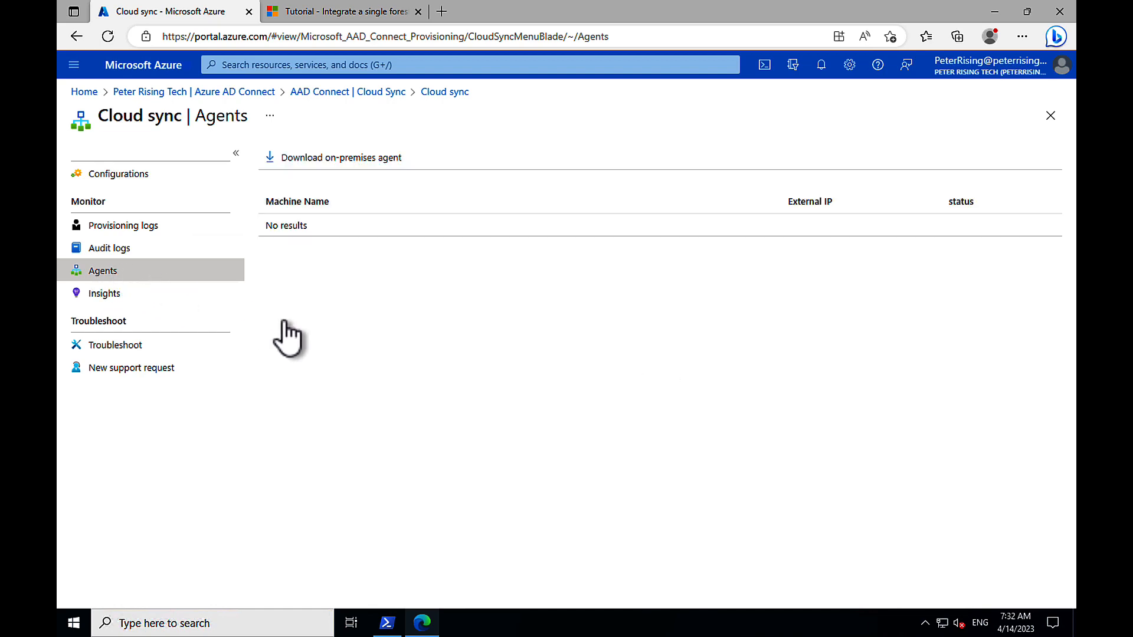
mouse_move(441, 280)
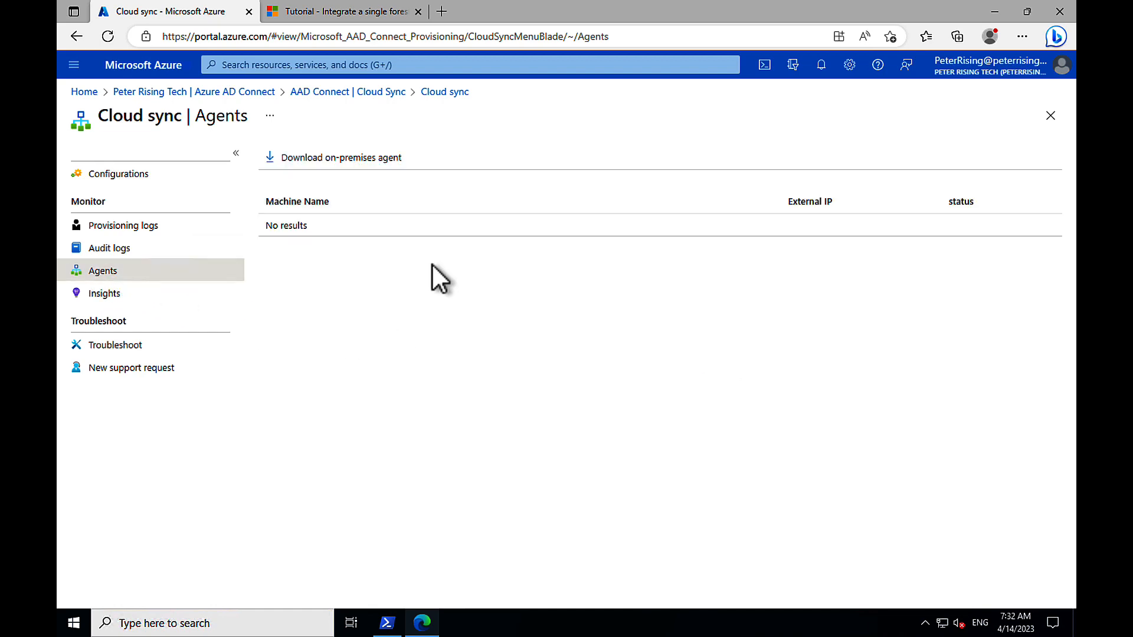
click(340, 157)
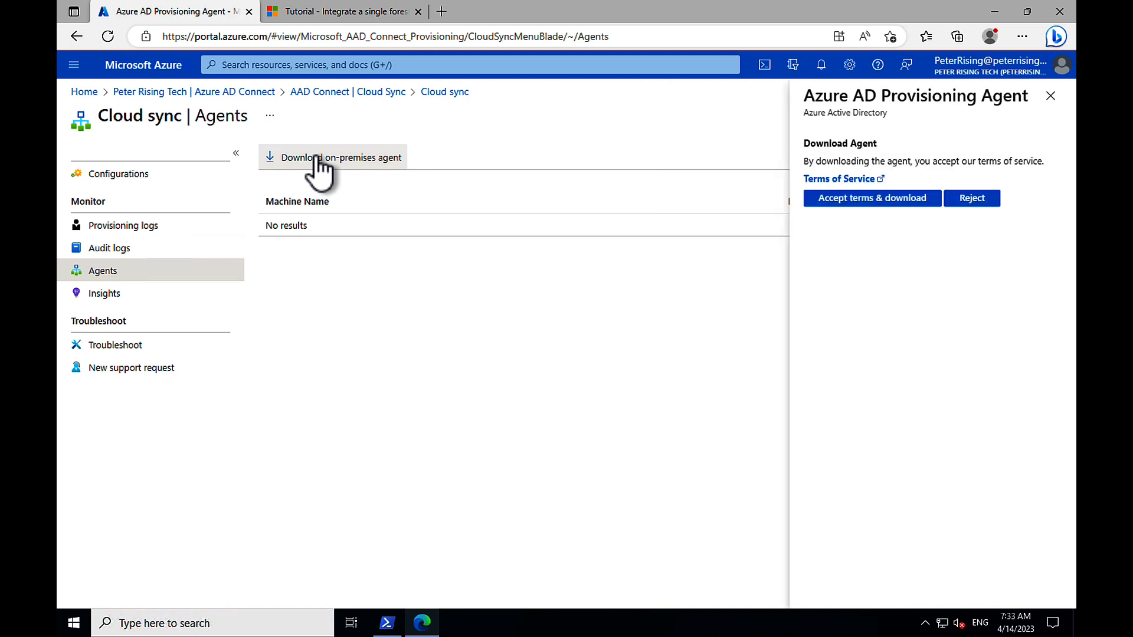
mouse_move(679, 108)
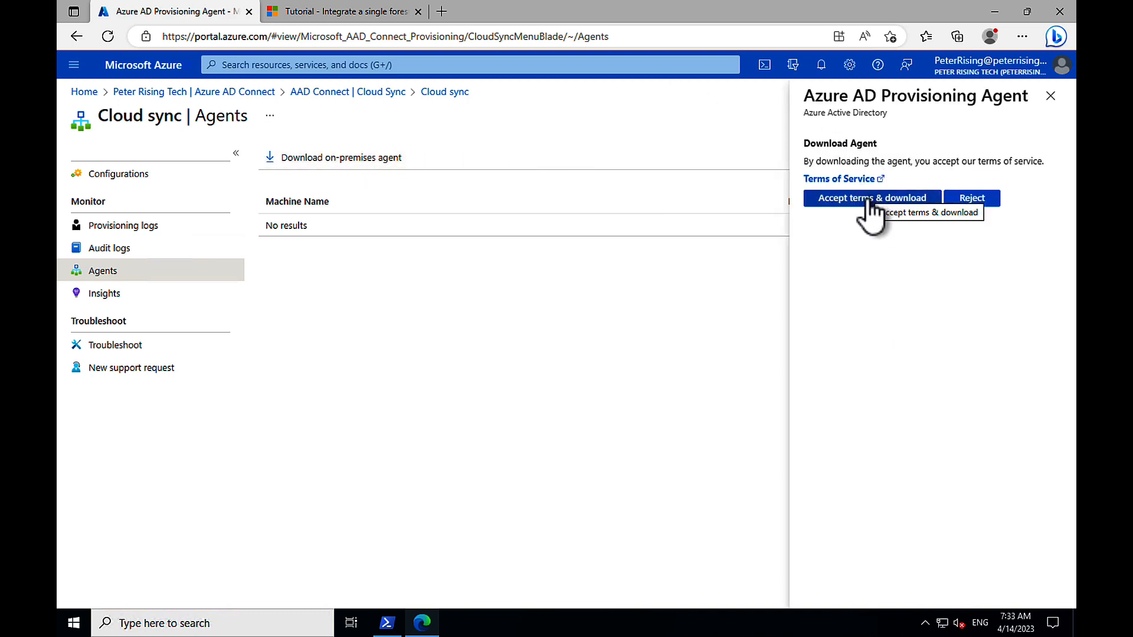
click(871, 198)
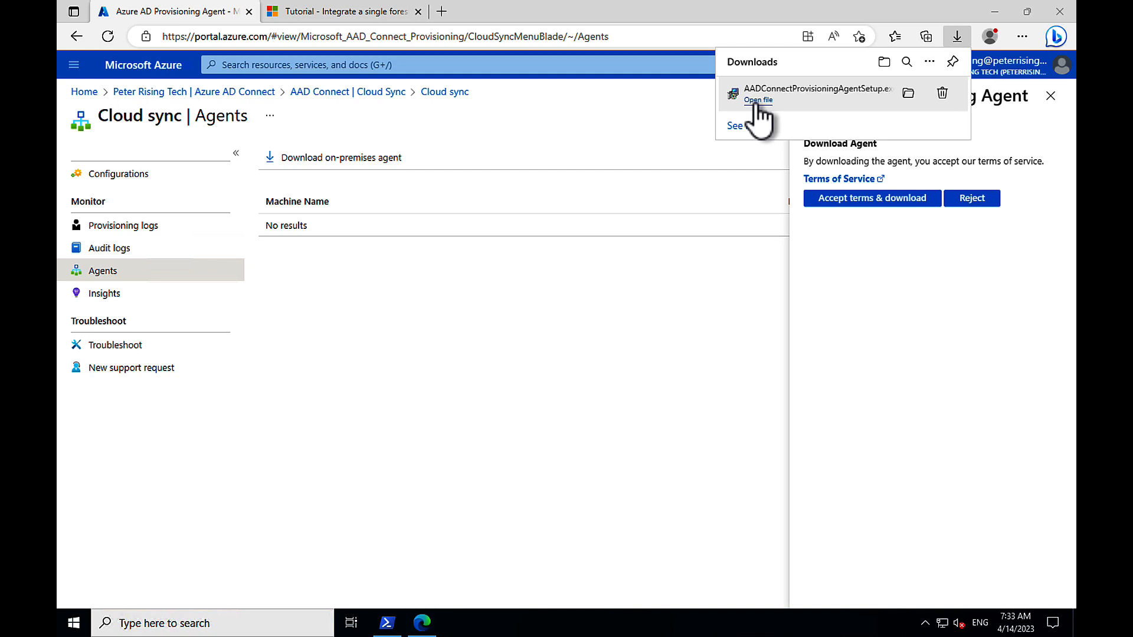
- Run the downloaded agent setup, agree to the license terms and install
click(758, 100)
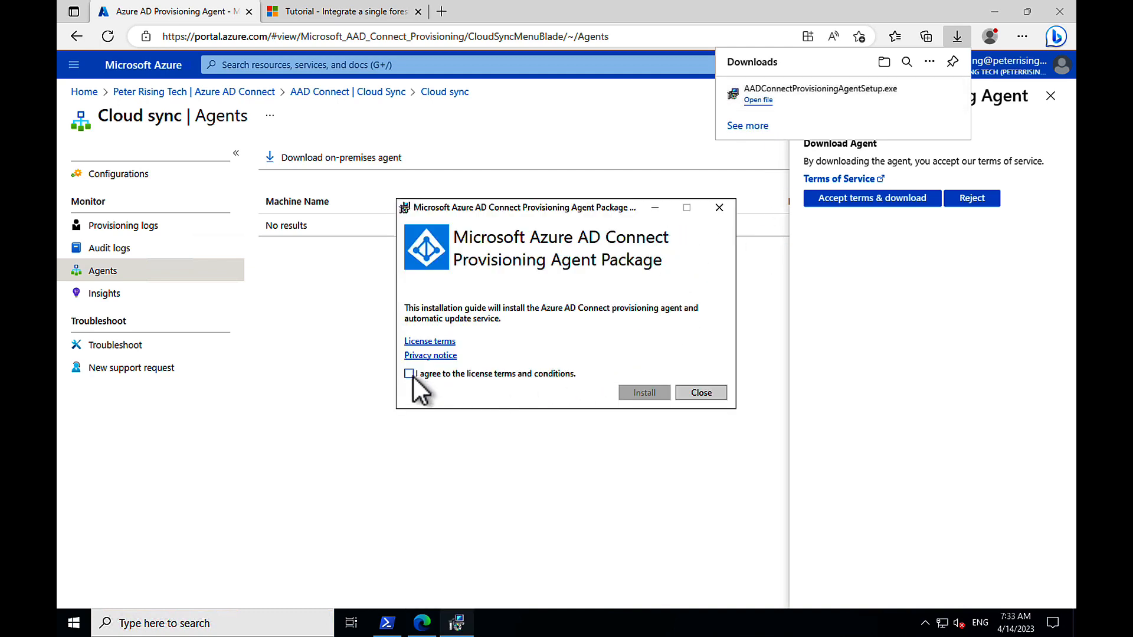
click(409, 374)
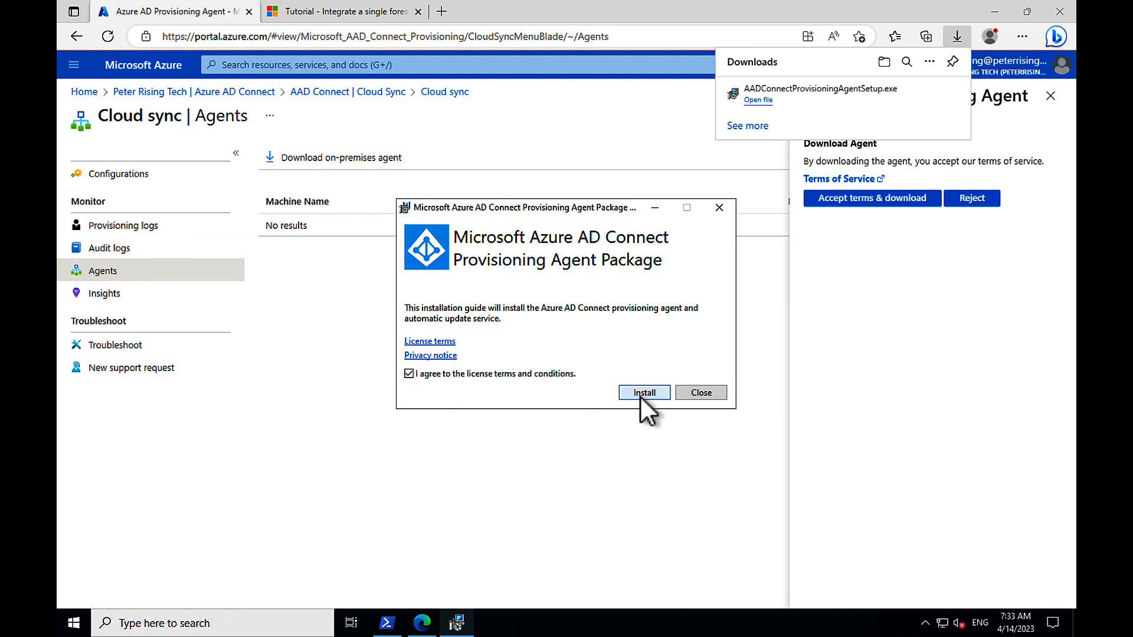
click(642, 392)
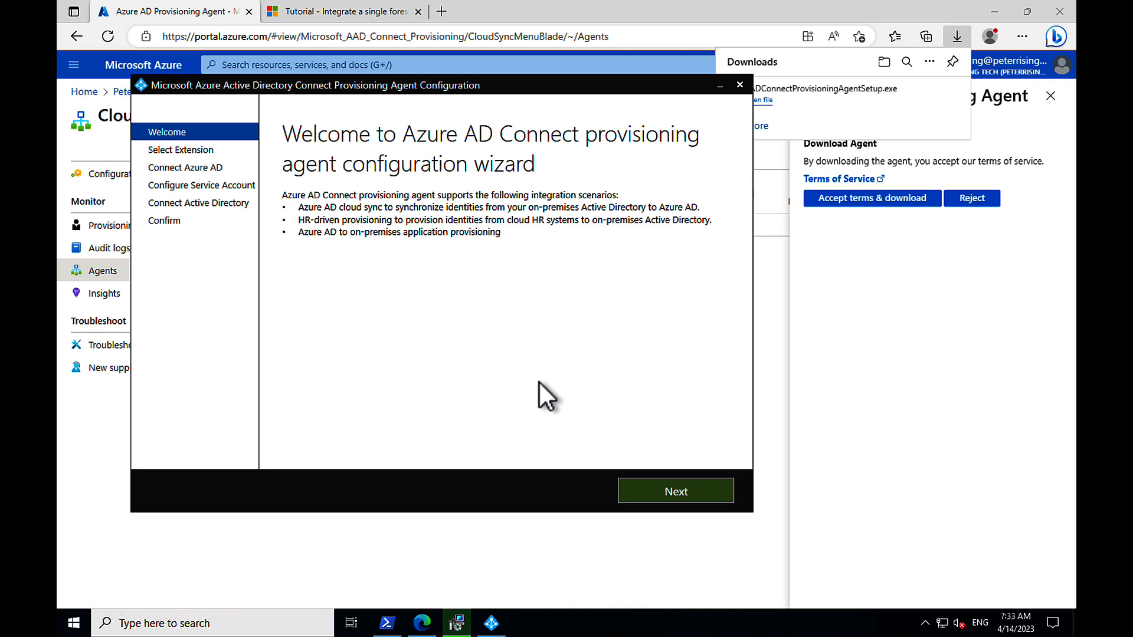
mouse_move(413, 283)
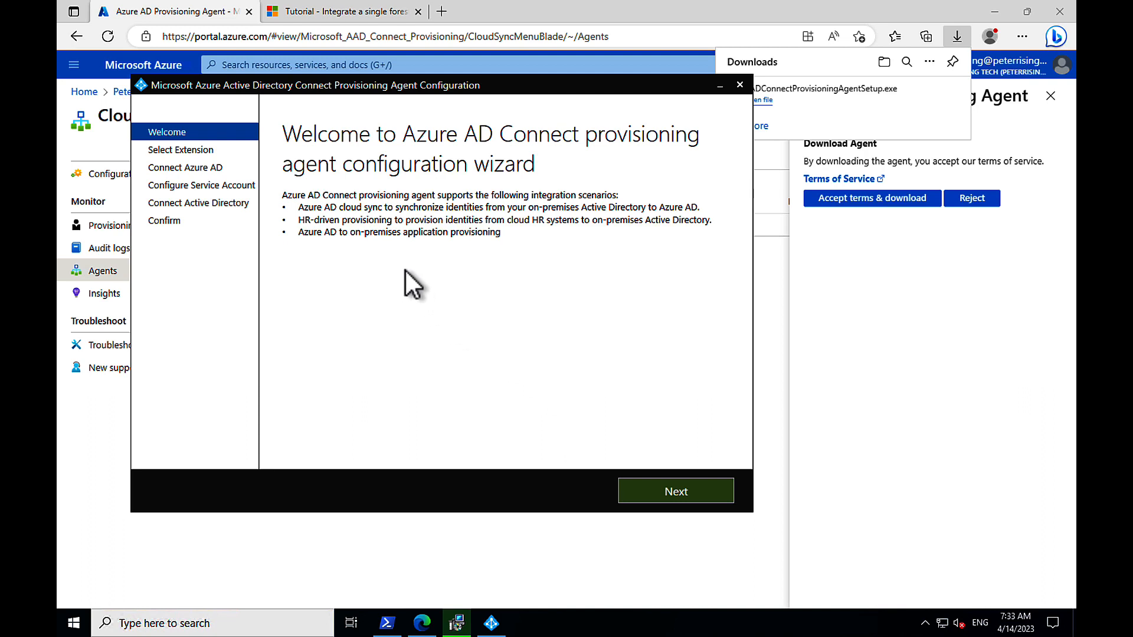
mouse_move(403, 278)
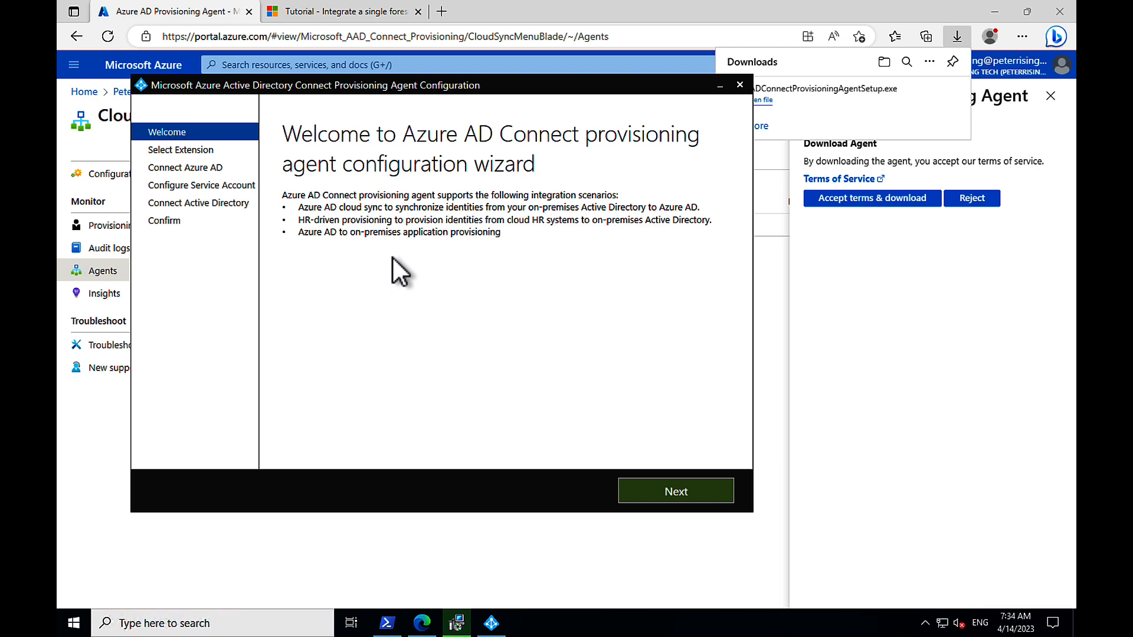
mouse_move(581, 331)
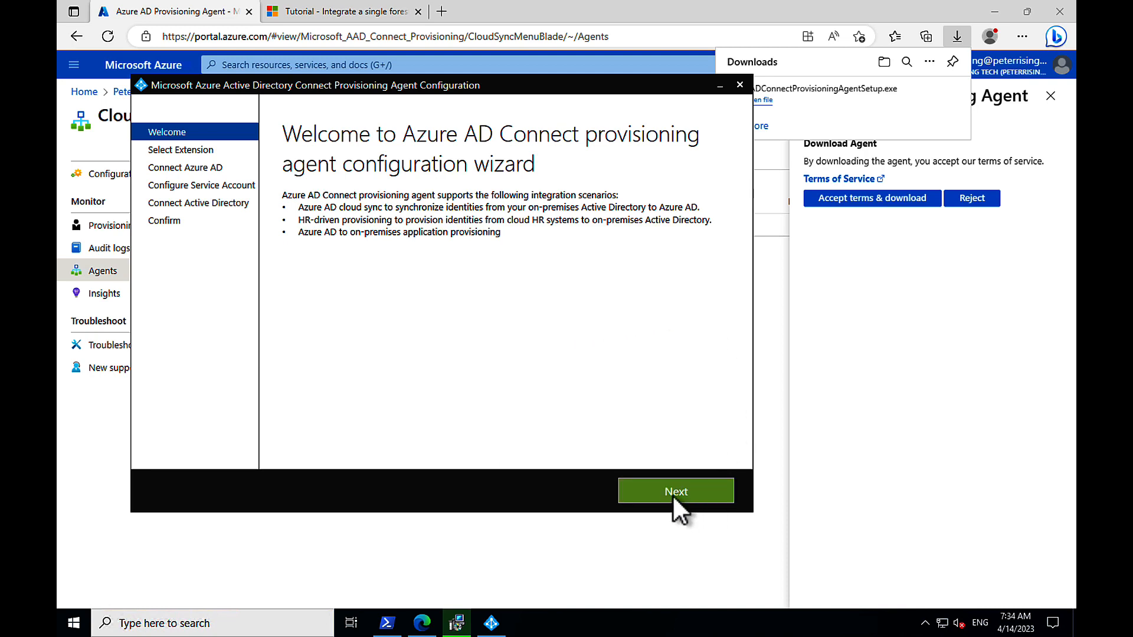
- Choose the HR-driven provisioning / Azure AD Connect Cloud Sync extension in the wizard
click(675, 490)
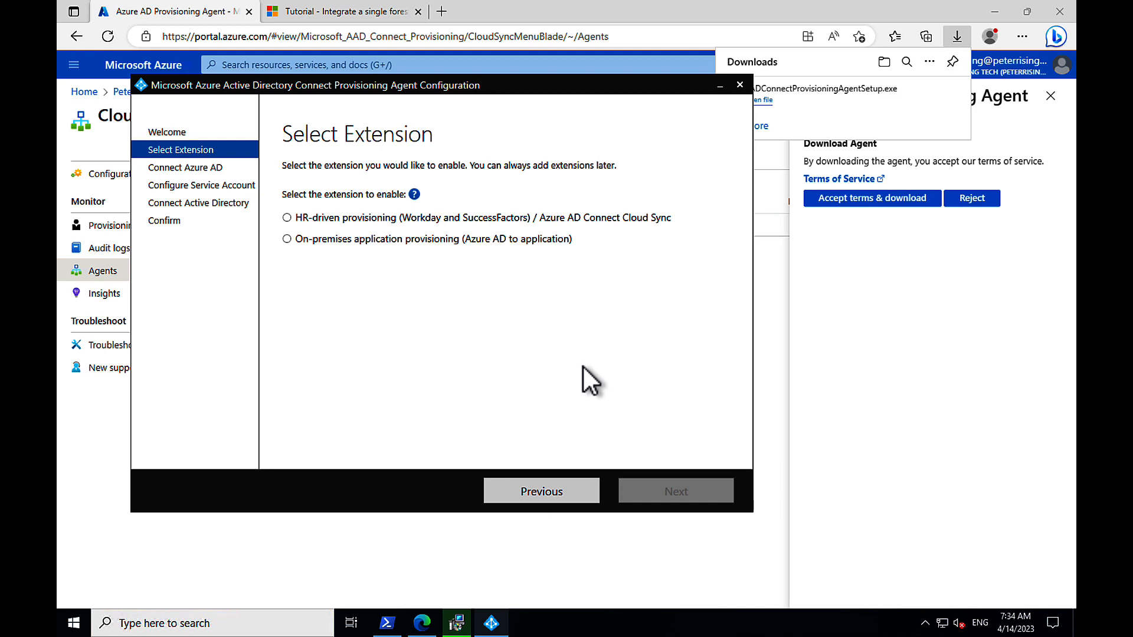
mouse_move(684, 354)
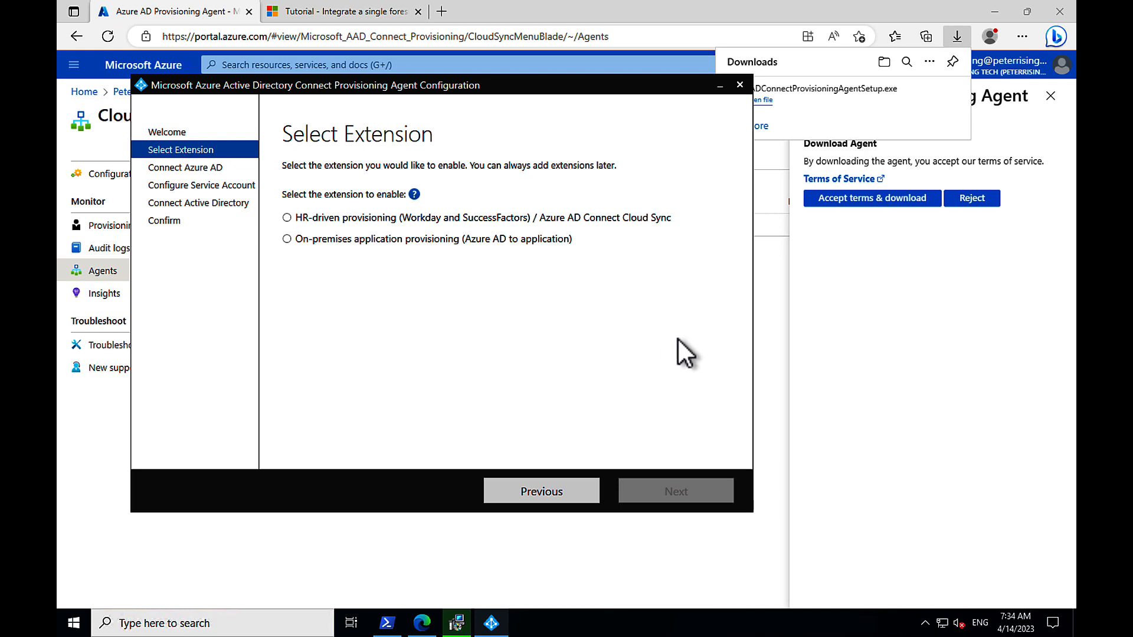
mouse_move(416, 195)
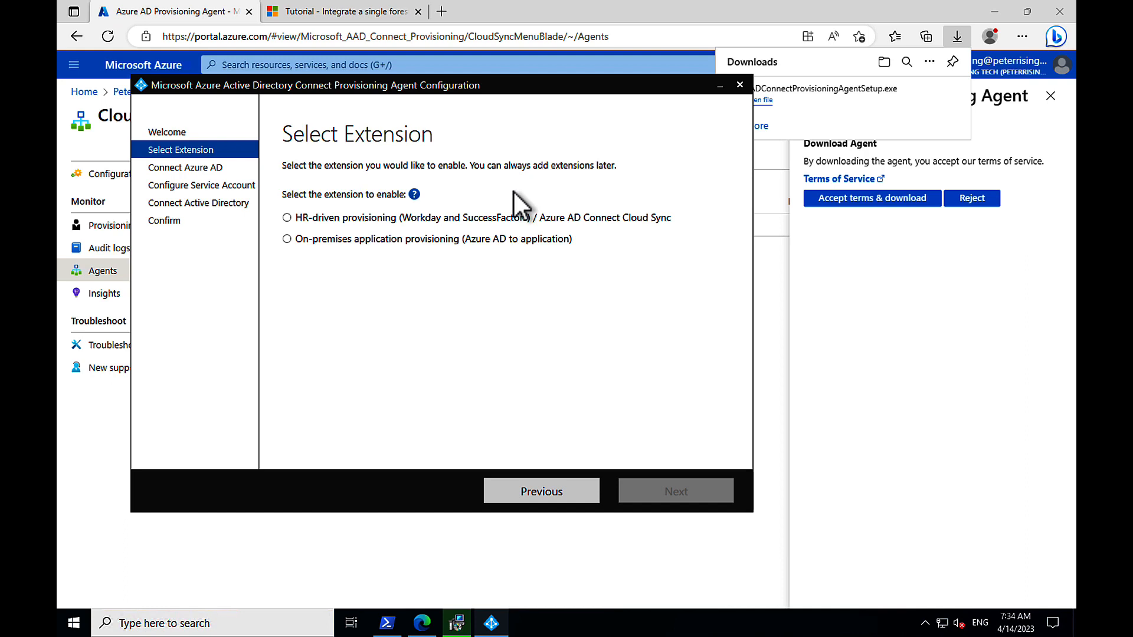
mouse_move(569, 205)
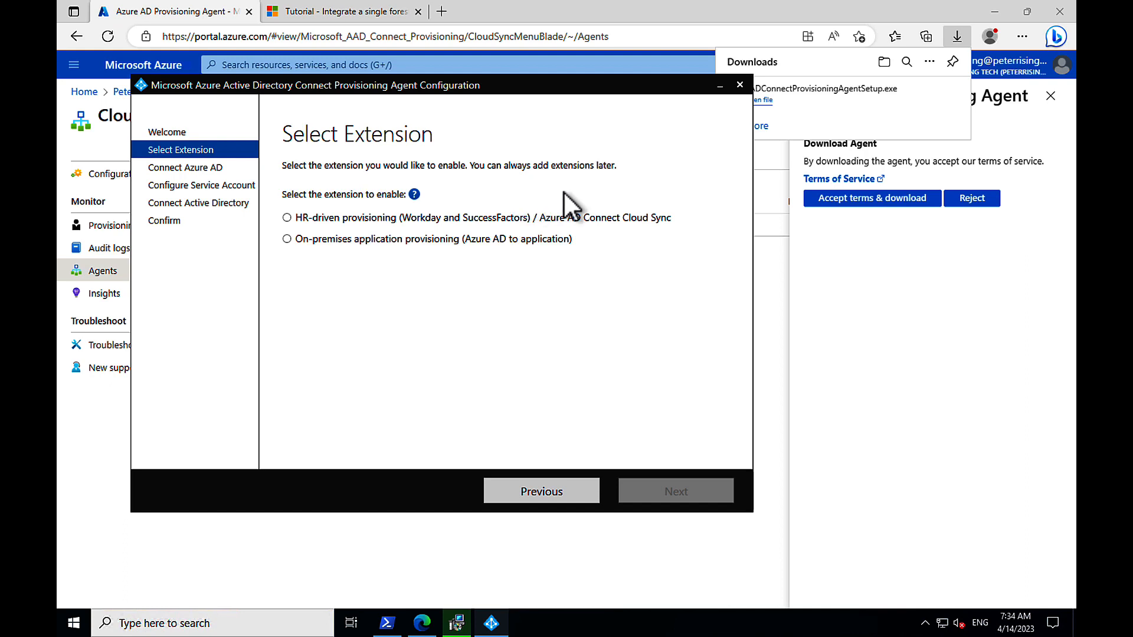
click(287, 218)
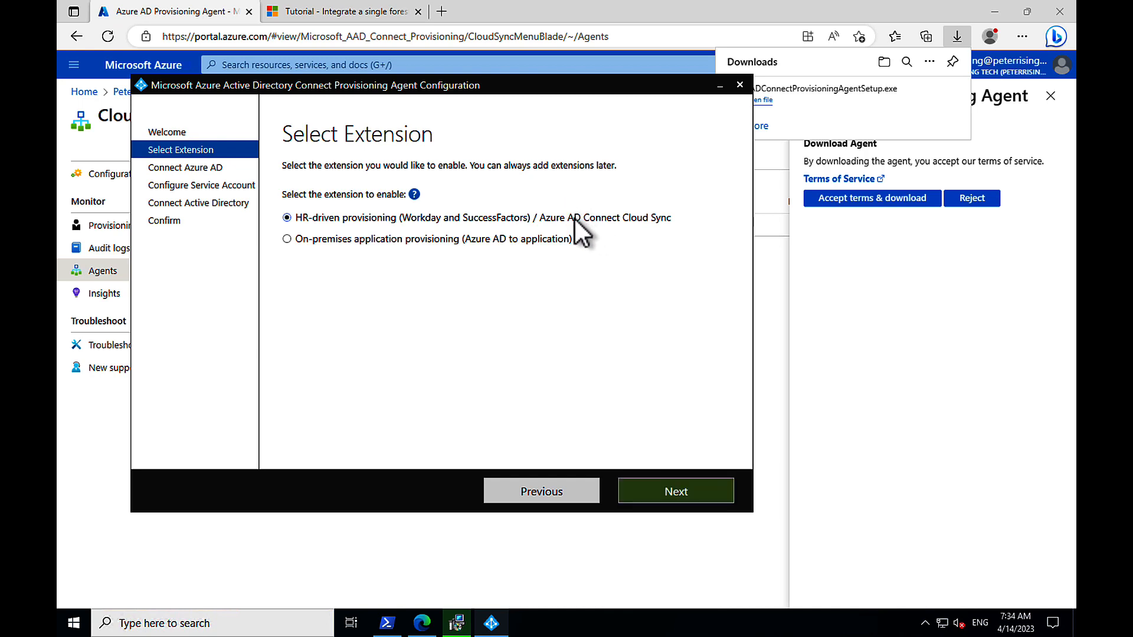
mouse_move(670, 318)
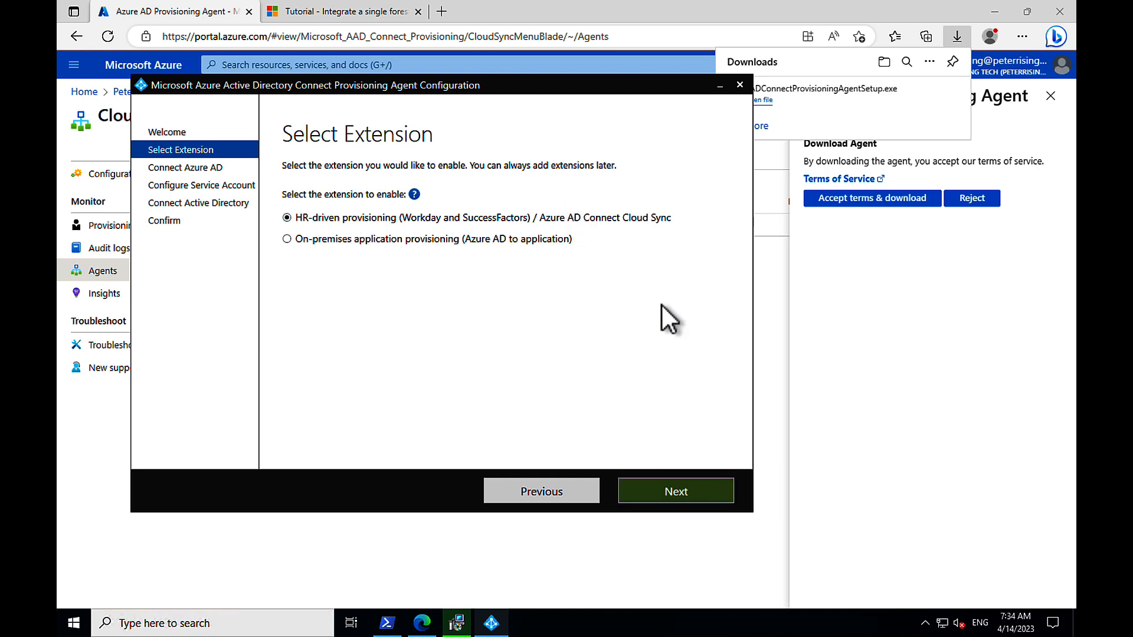
mouse_move(675, 491)
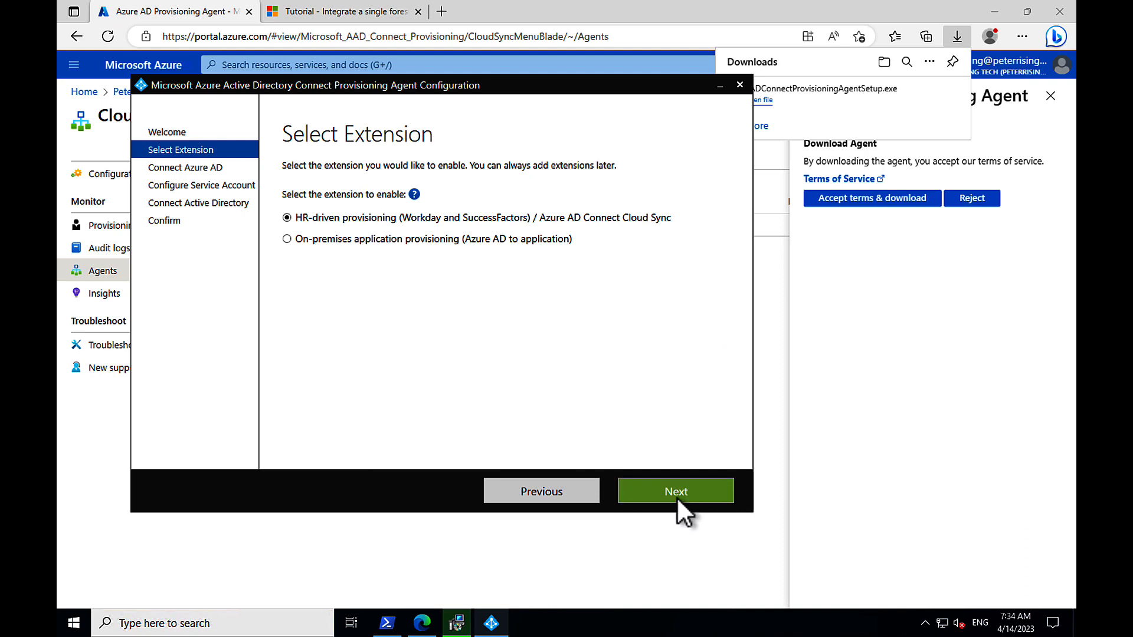
click(675, 490)
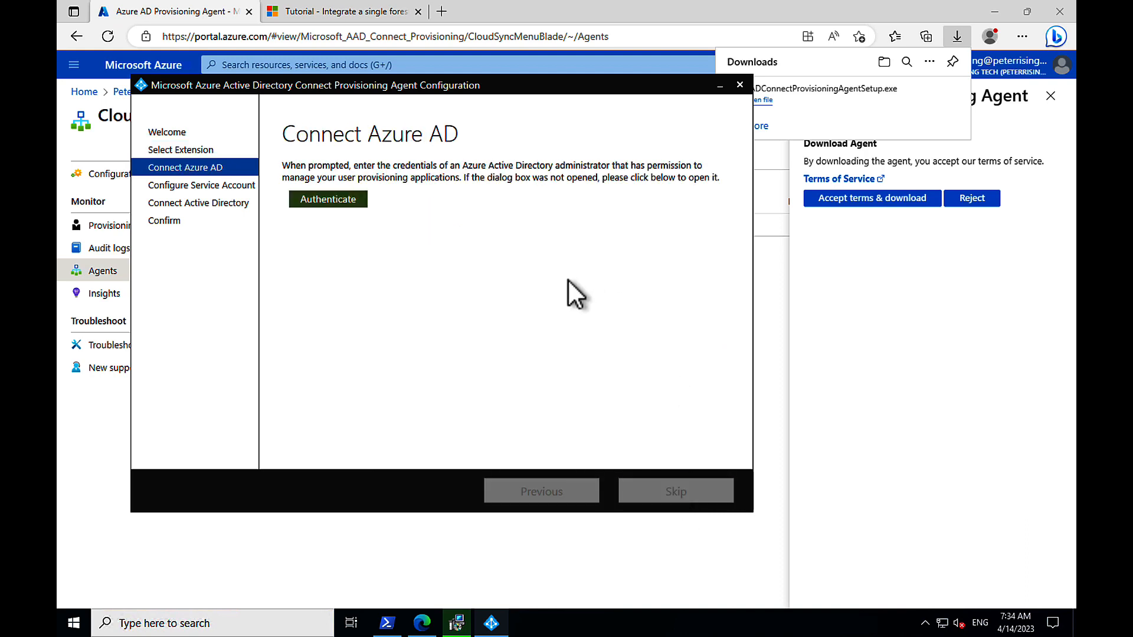
- Authenticate via Use another account and sign in with the admin password
click(328, 199)
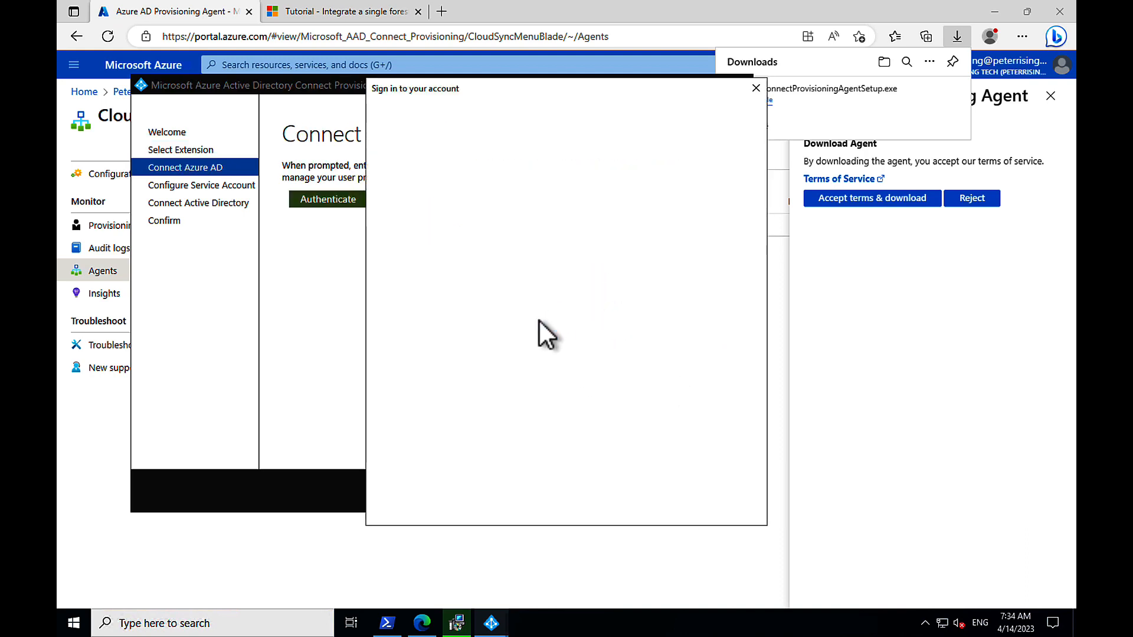
click(326, 200)
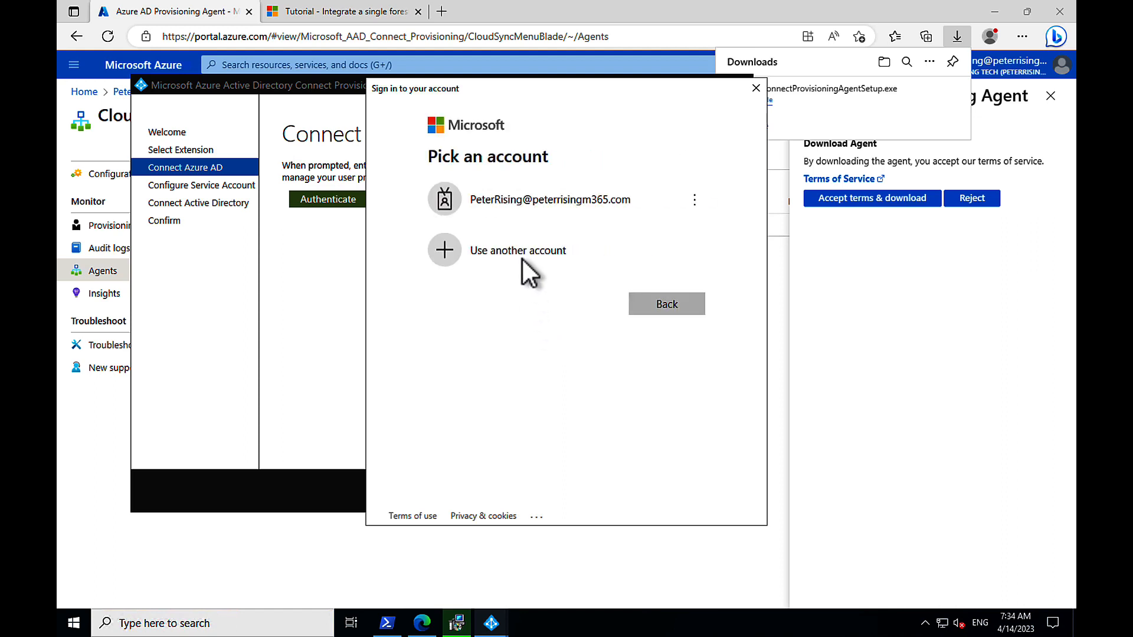
click(549, 199)
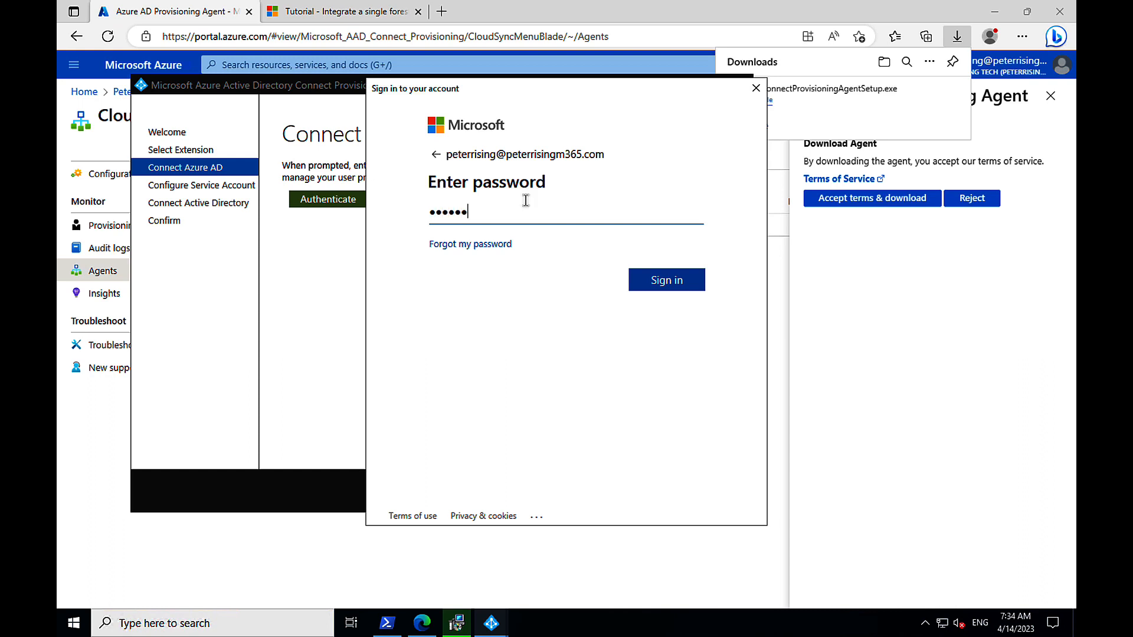
text(••••)
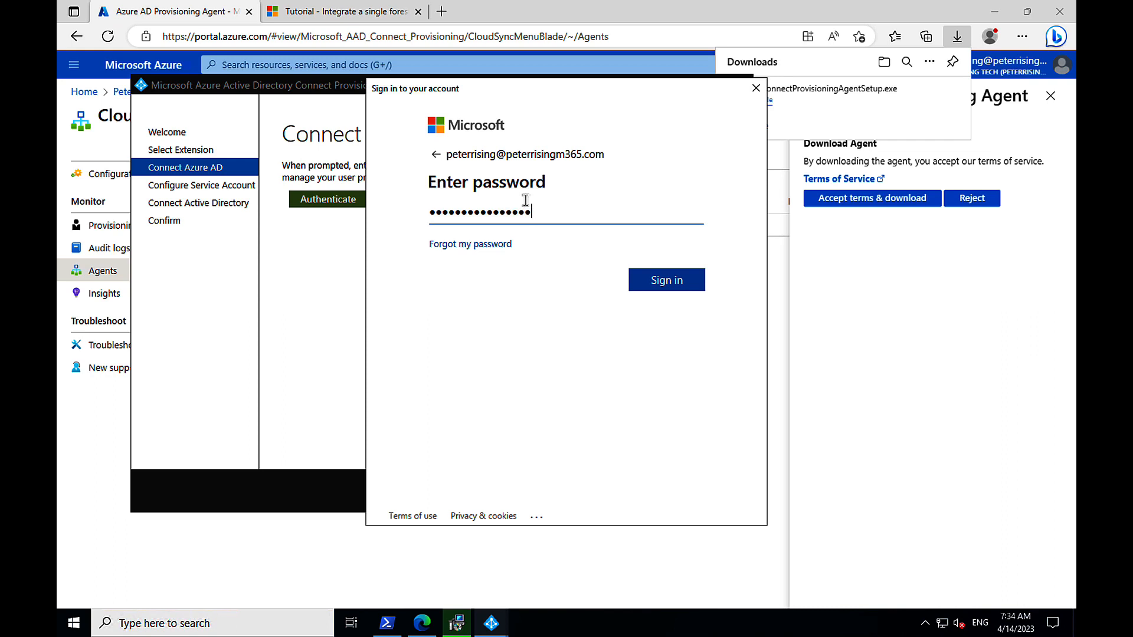
click(665, 279)
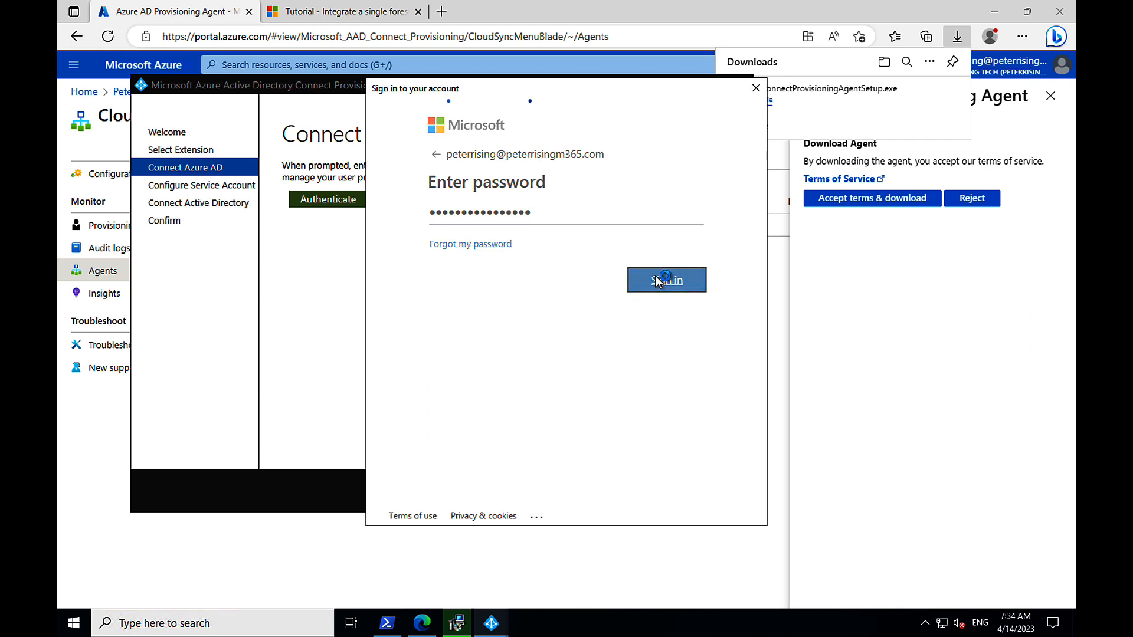
click(665, 279)
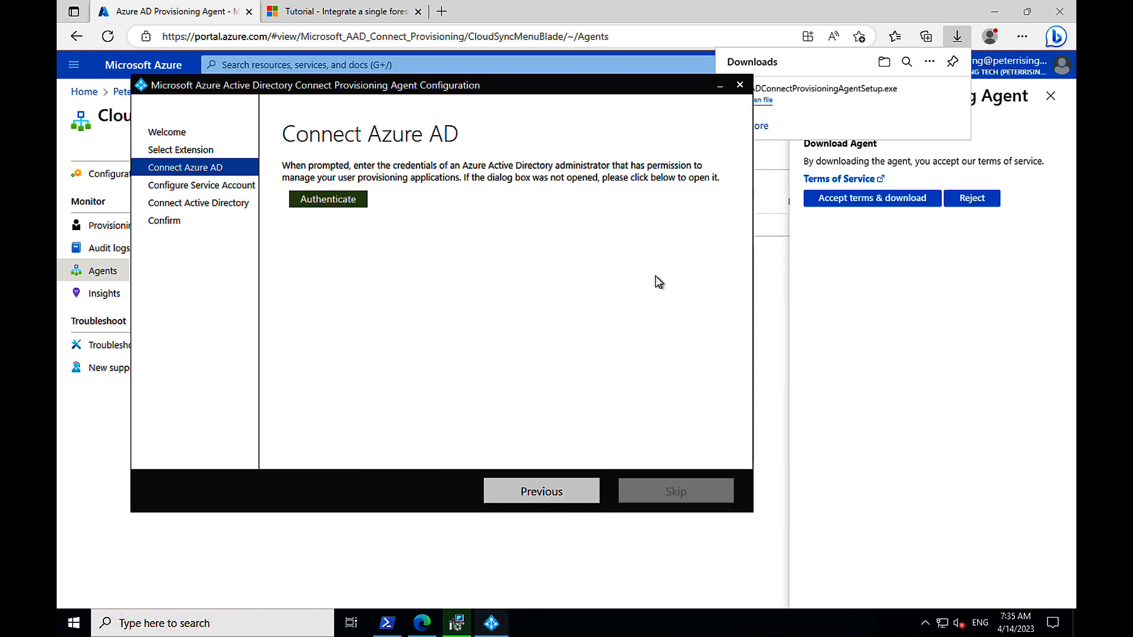
click(328, 199)
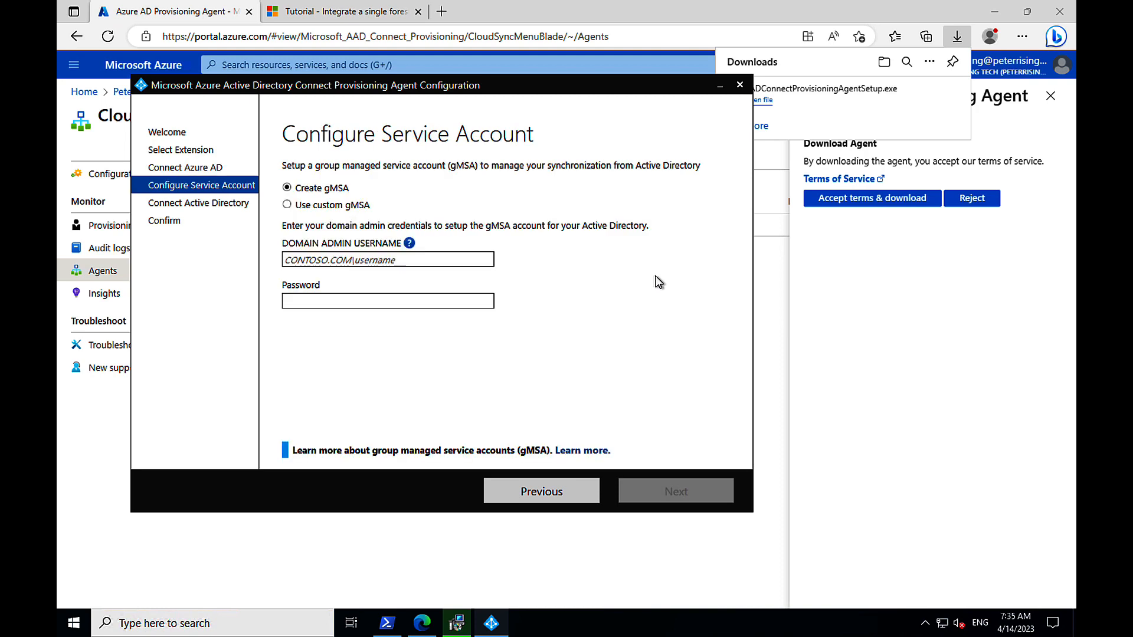
mouse_move(608, 333)
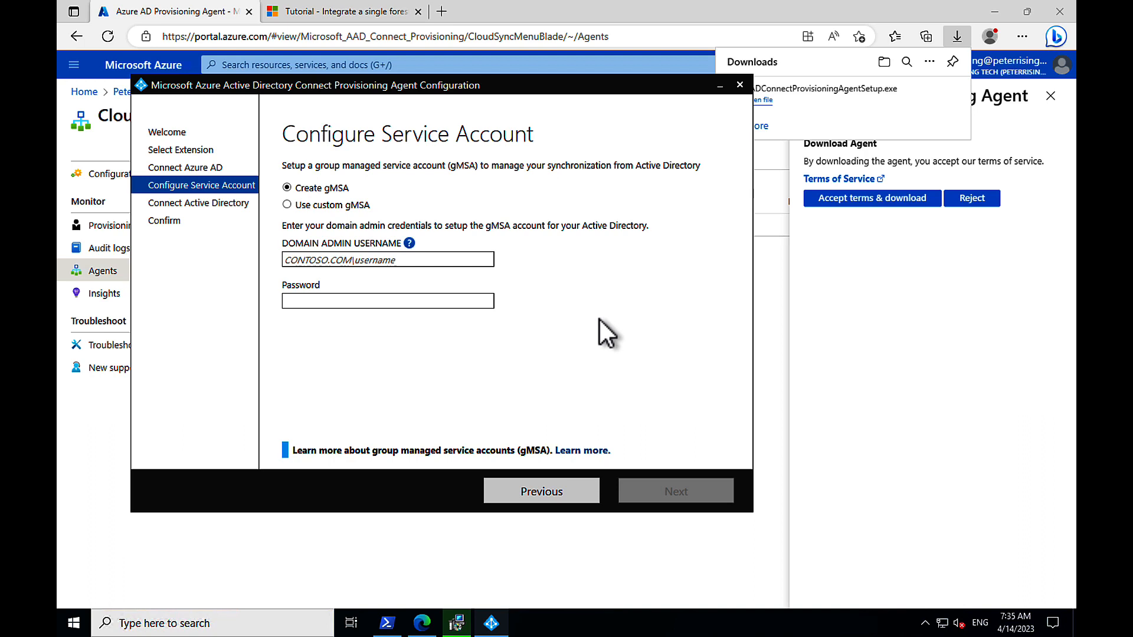
mouse_move(521, 293)
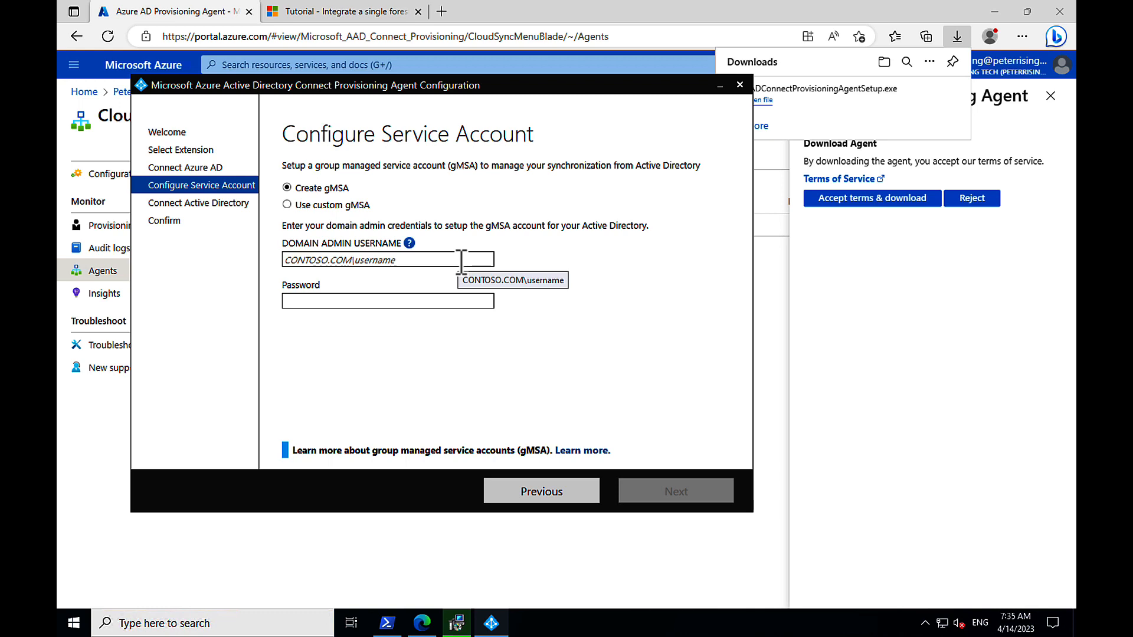
text(b)
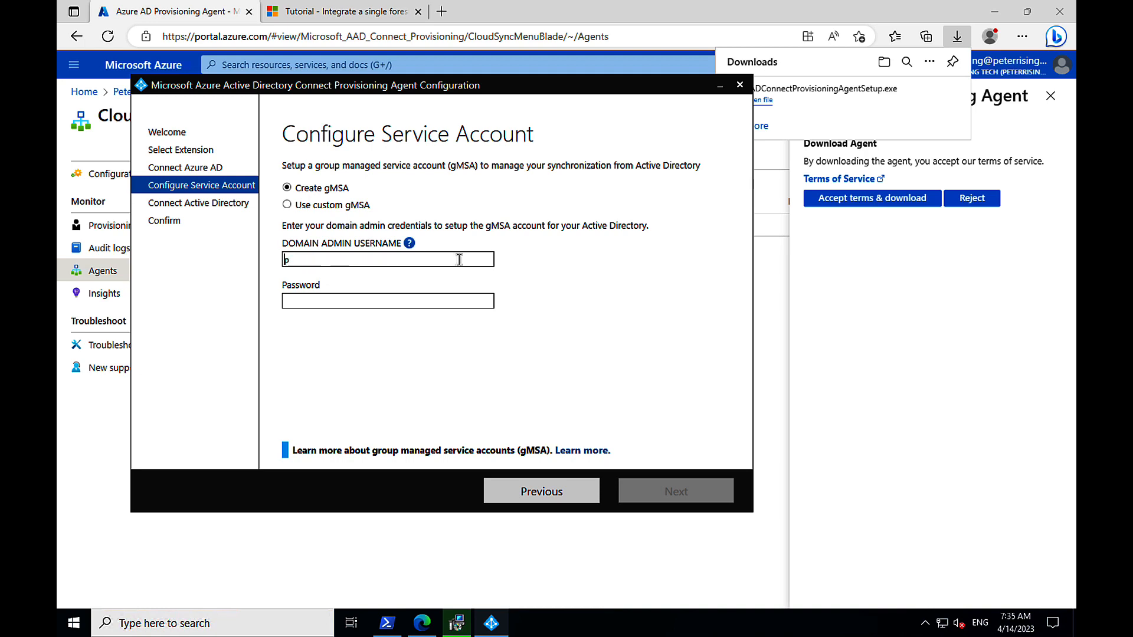
text(peterrisin)
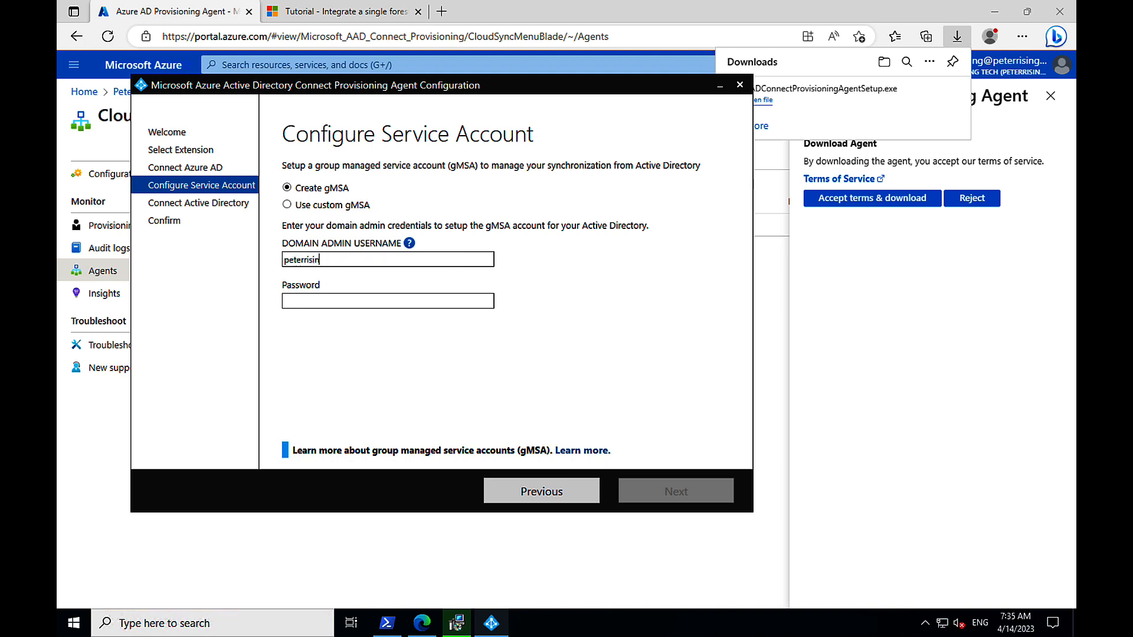
text(gm)
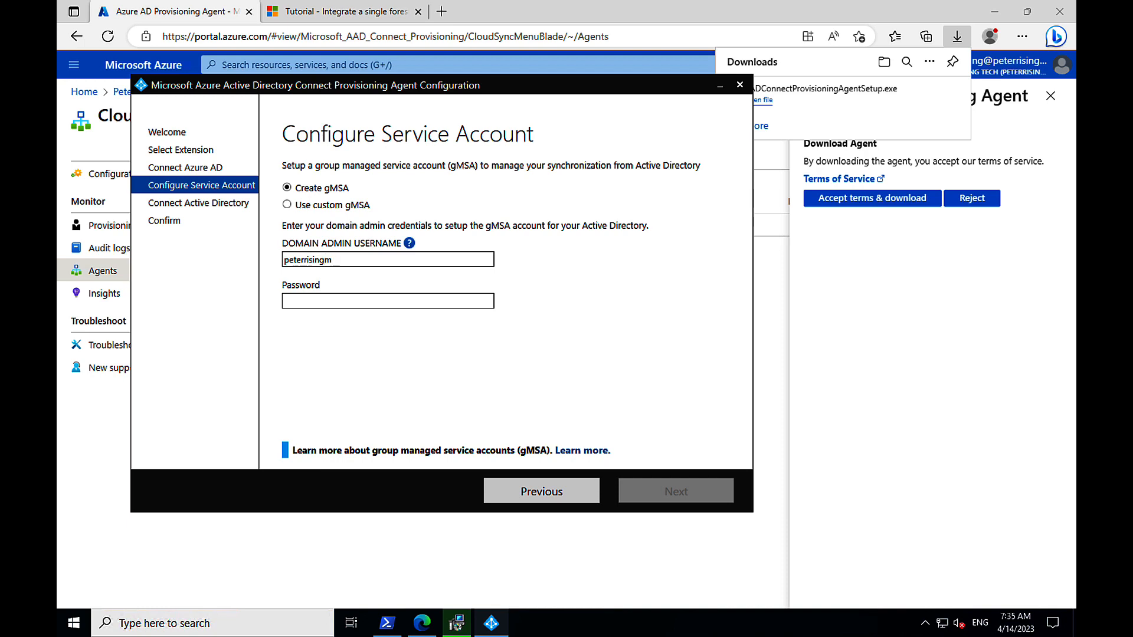
click(388, 258)
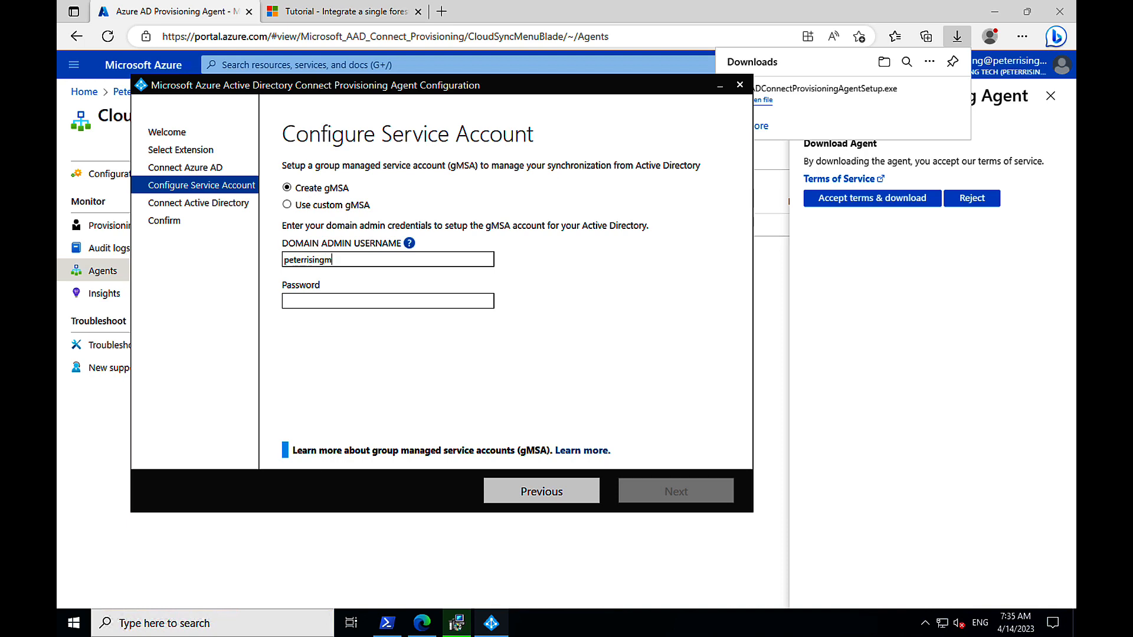
text(365)
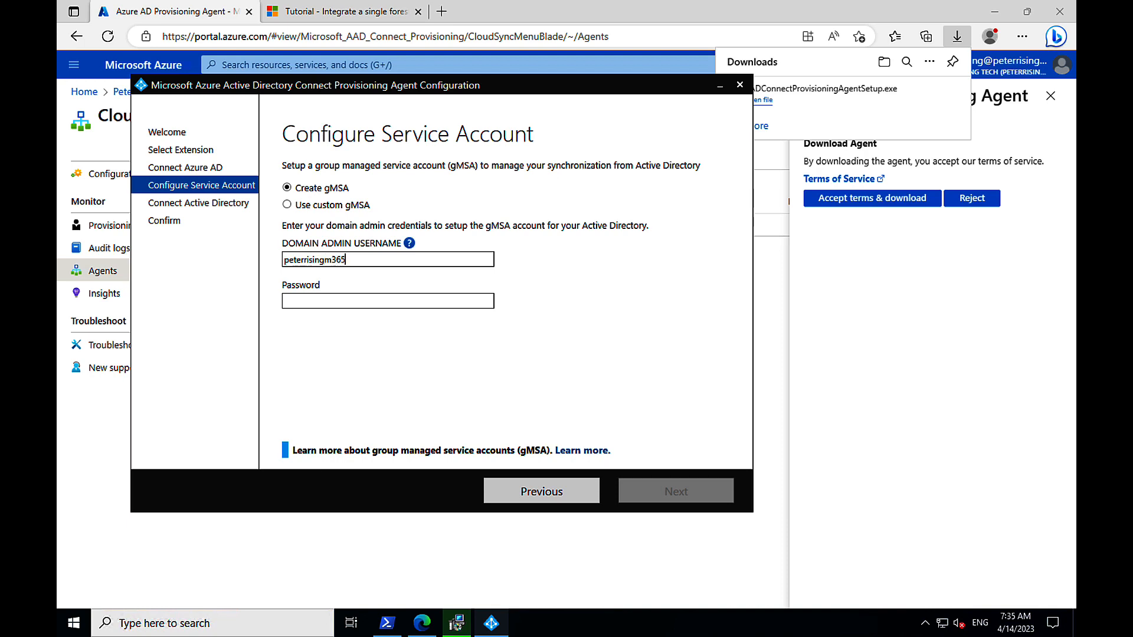
text(.c)
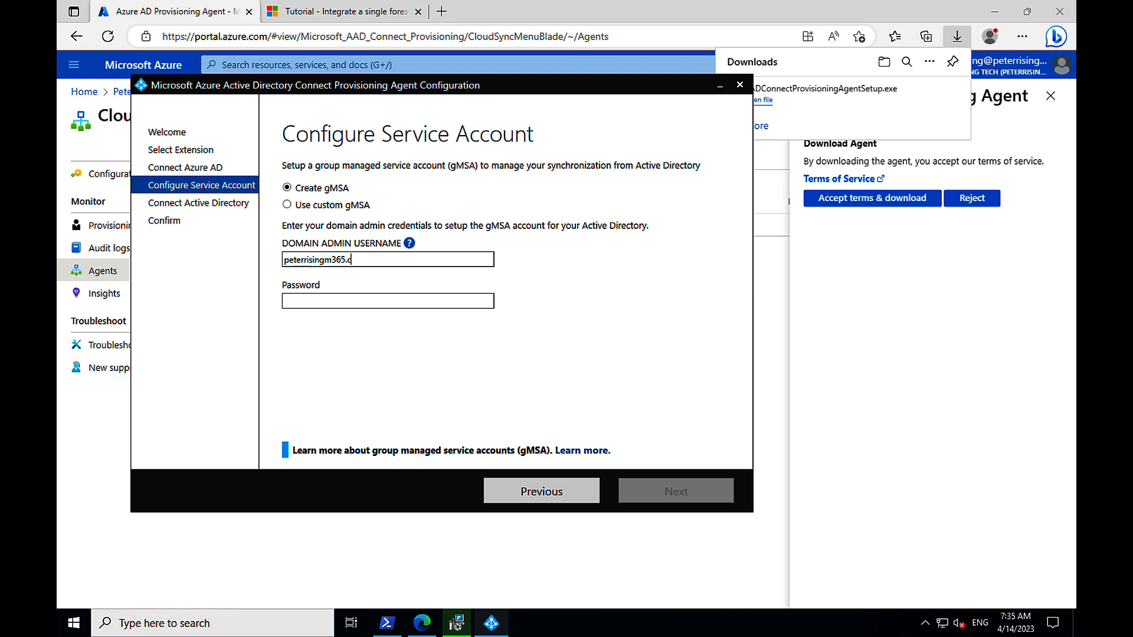
text(om)
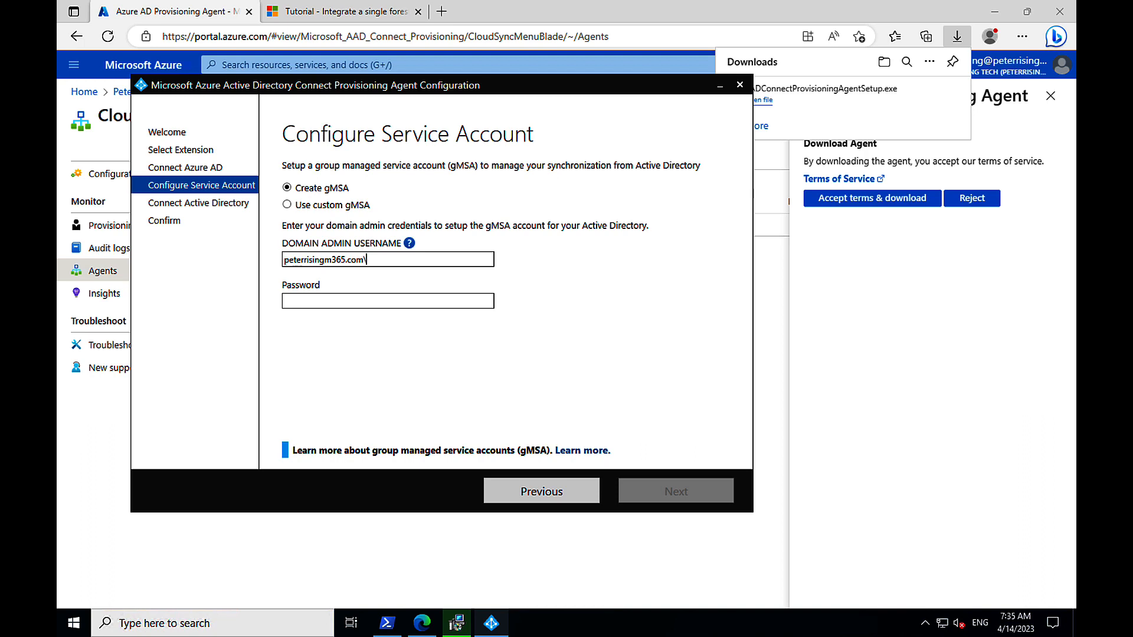
text(\p)
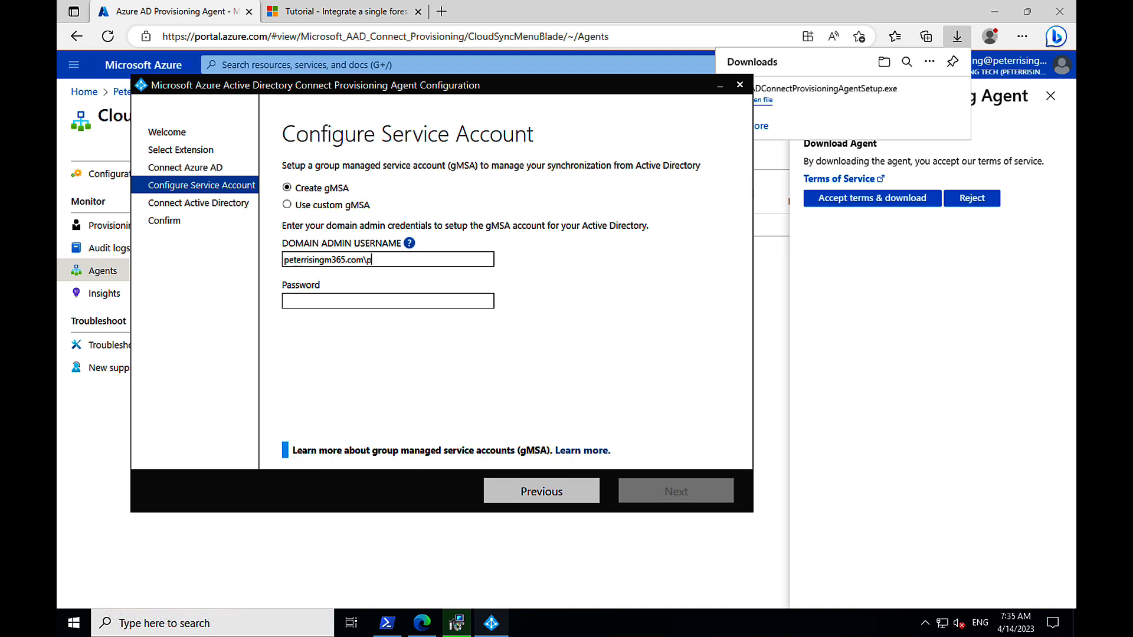
text(eter.r)
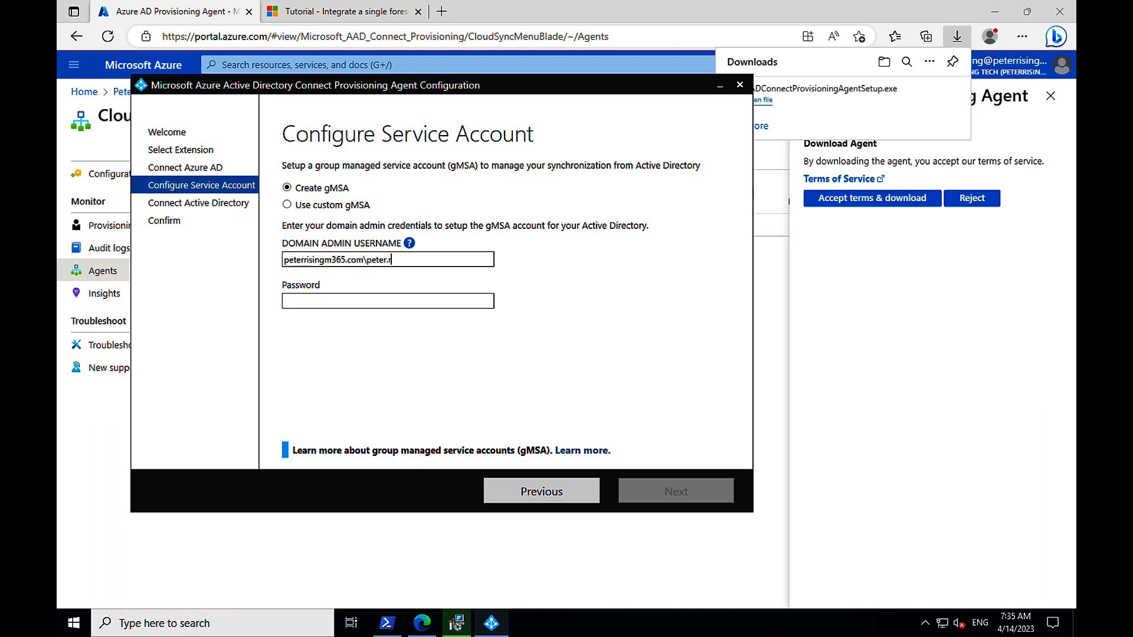
click(387, 300)
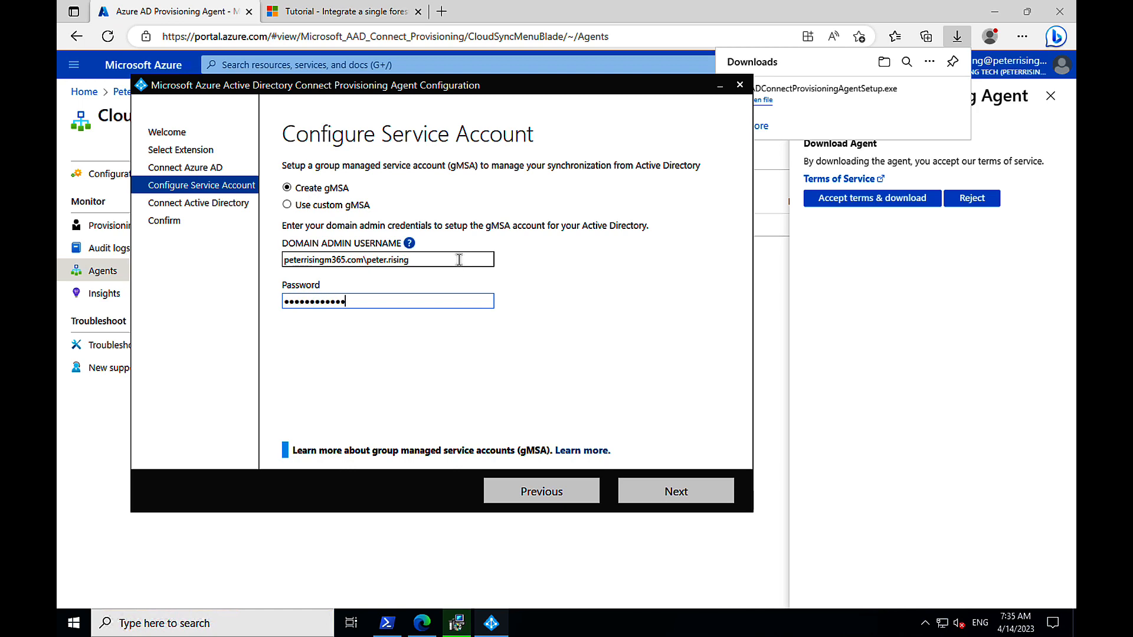
- Enter the domain admin password and advance to Connect Active Directory
text(••••)
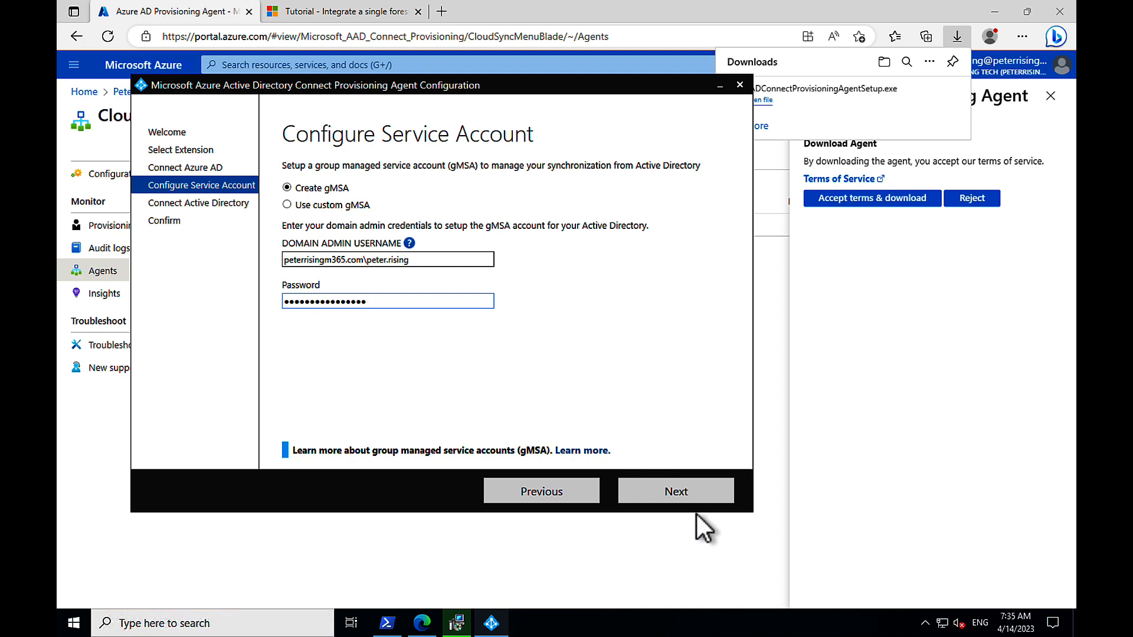
click(673, 491)
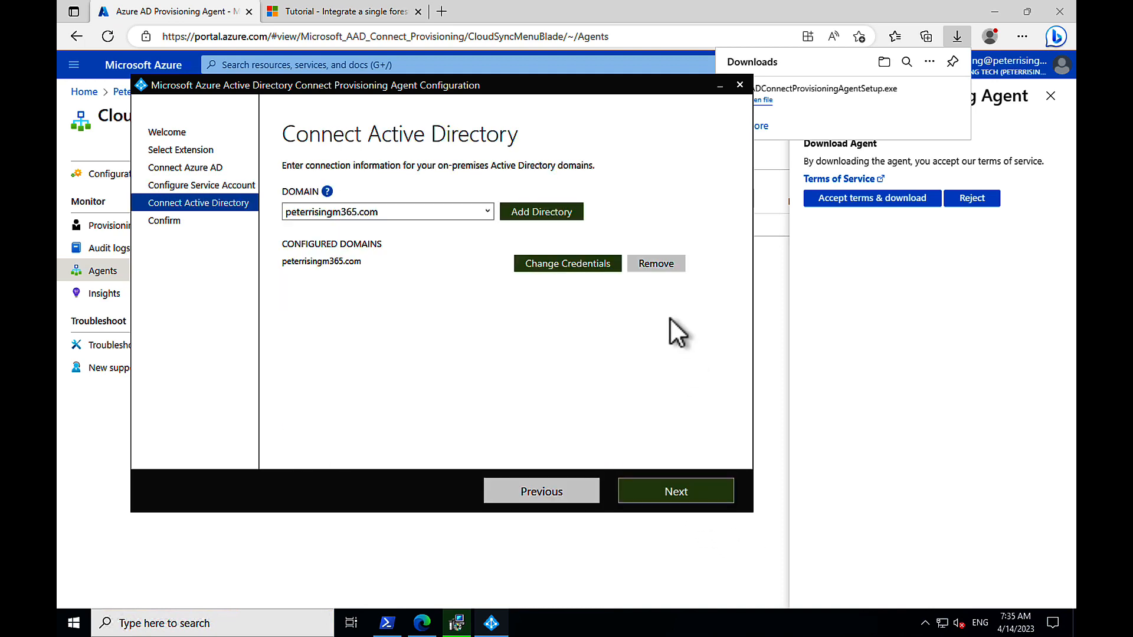
mouse_move(437, 293)
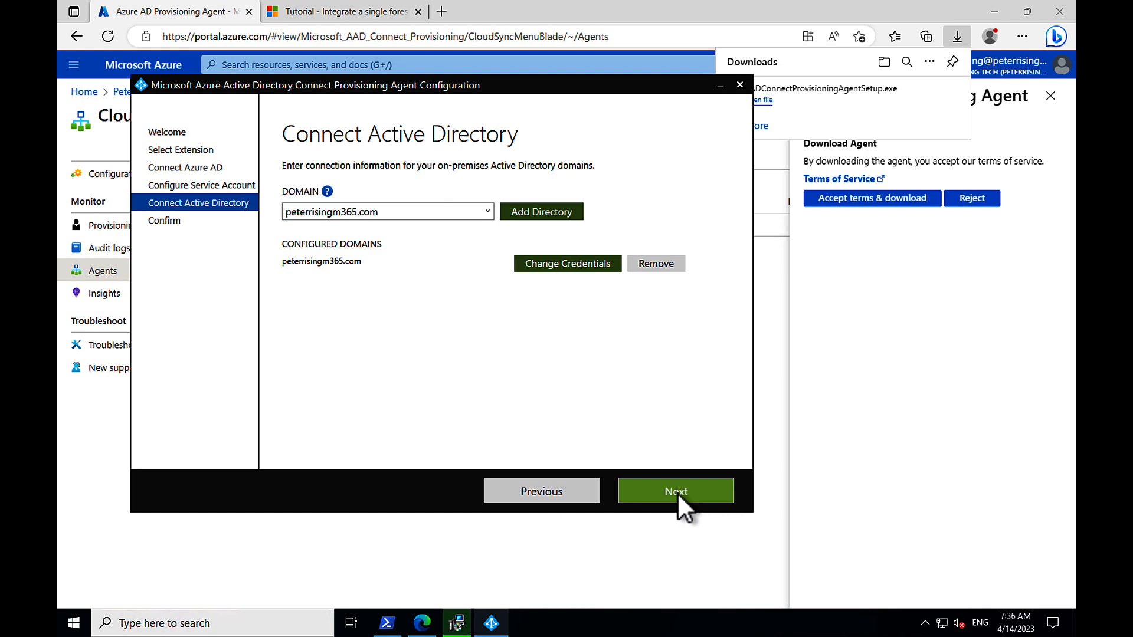
- Review the Agent configuration summary and confirm it
click(674, 490)
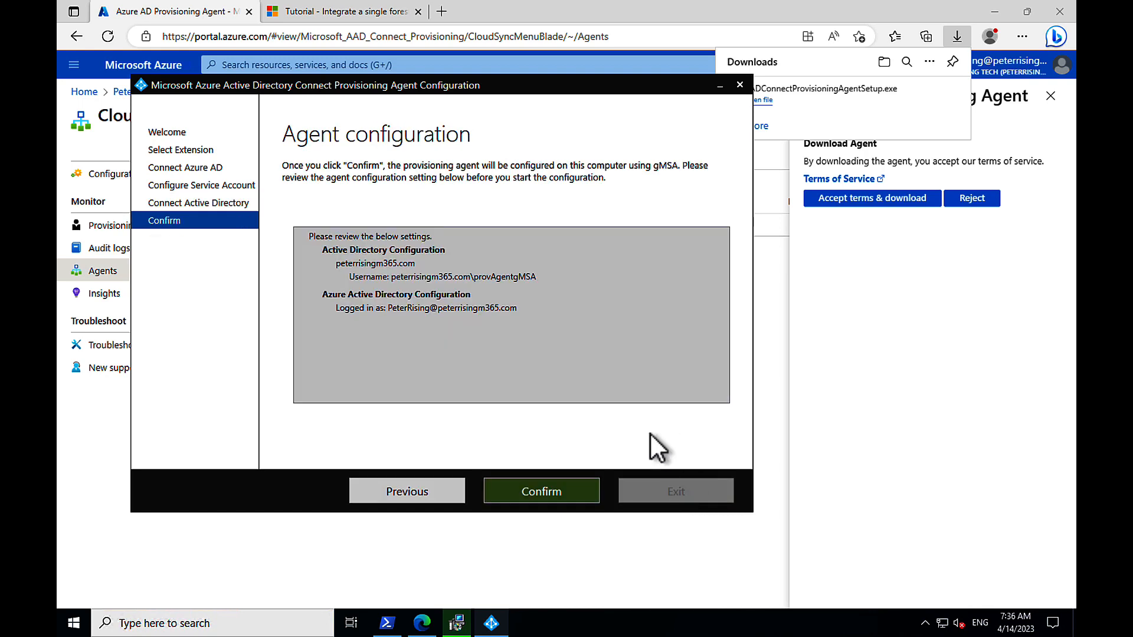
mouse_move(566, 346)
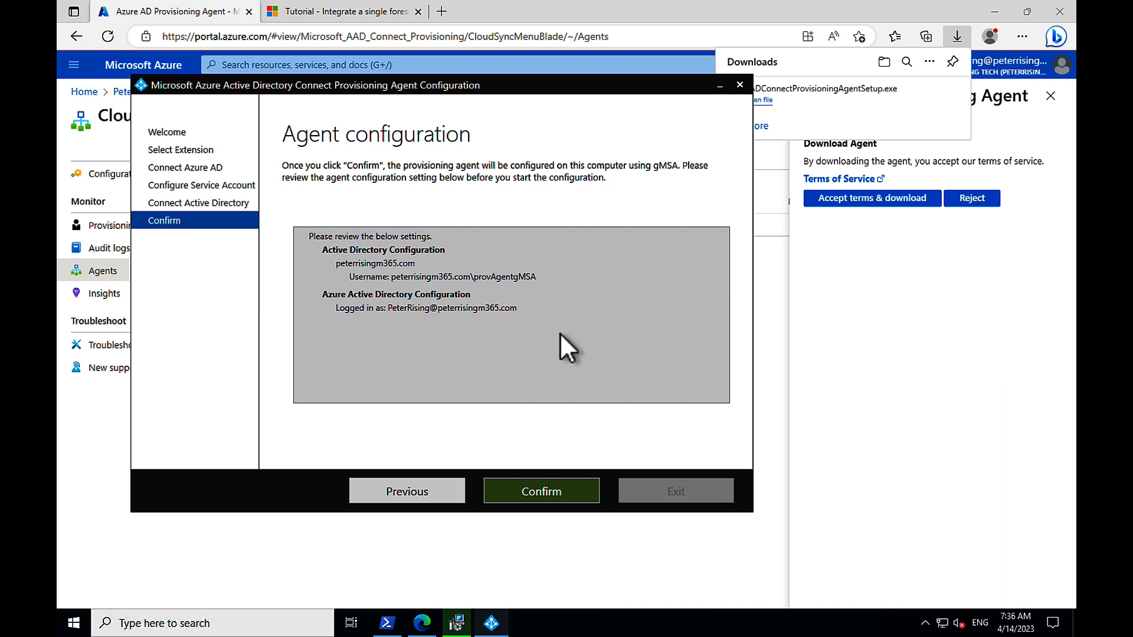
mouse_move(437, 340)
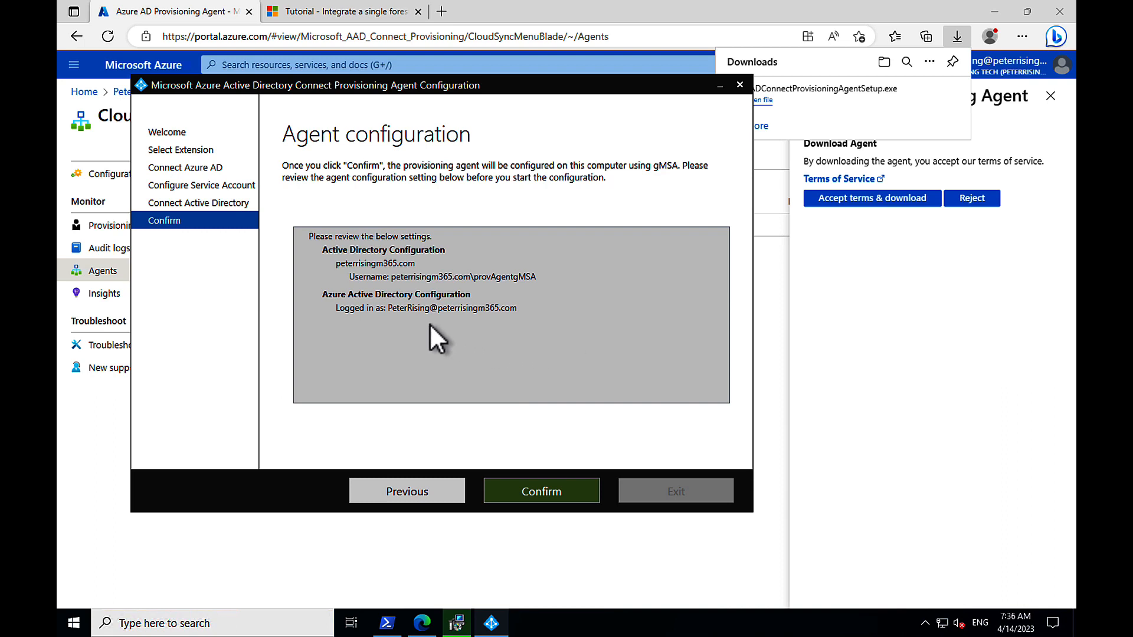
click(540, 490)
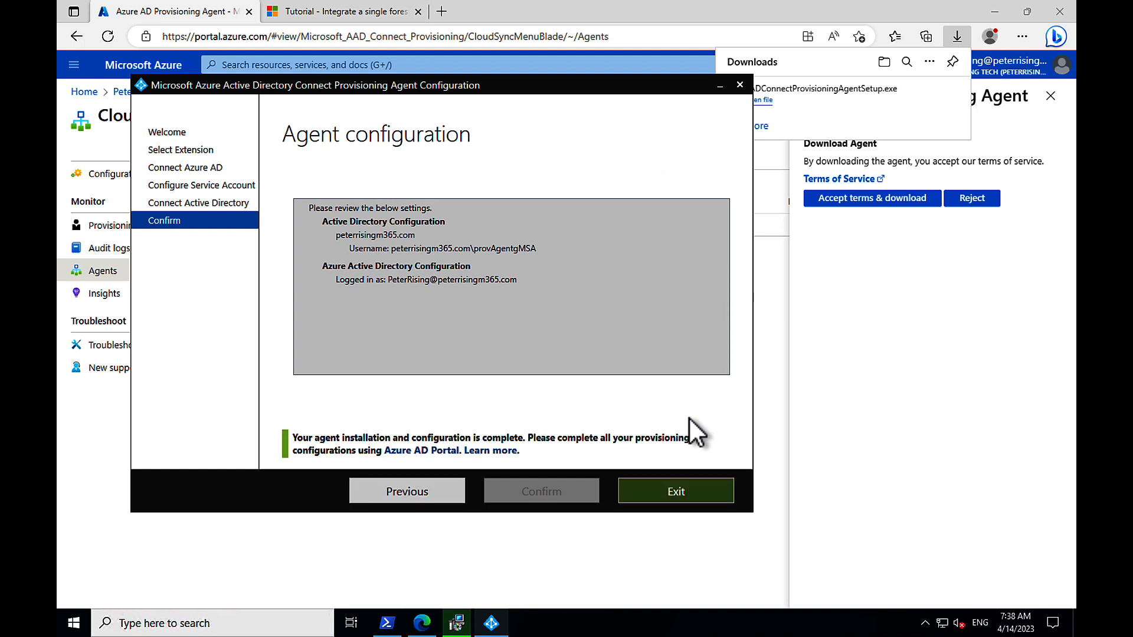
mouse_move(535, 466)
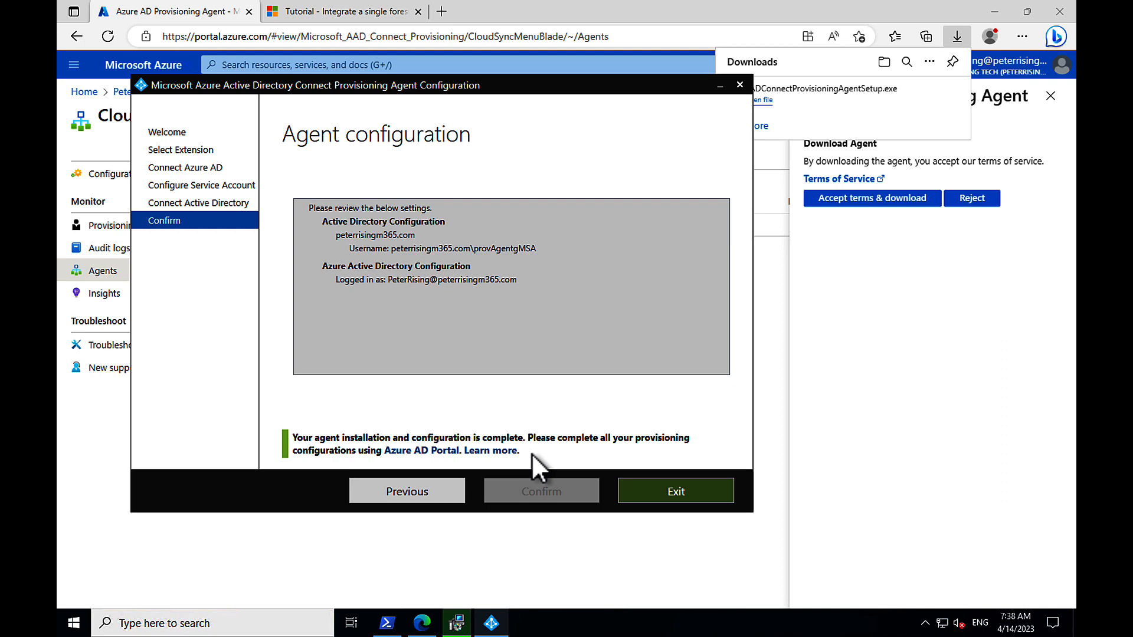
mouse_move(505, 466)
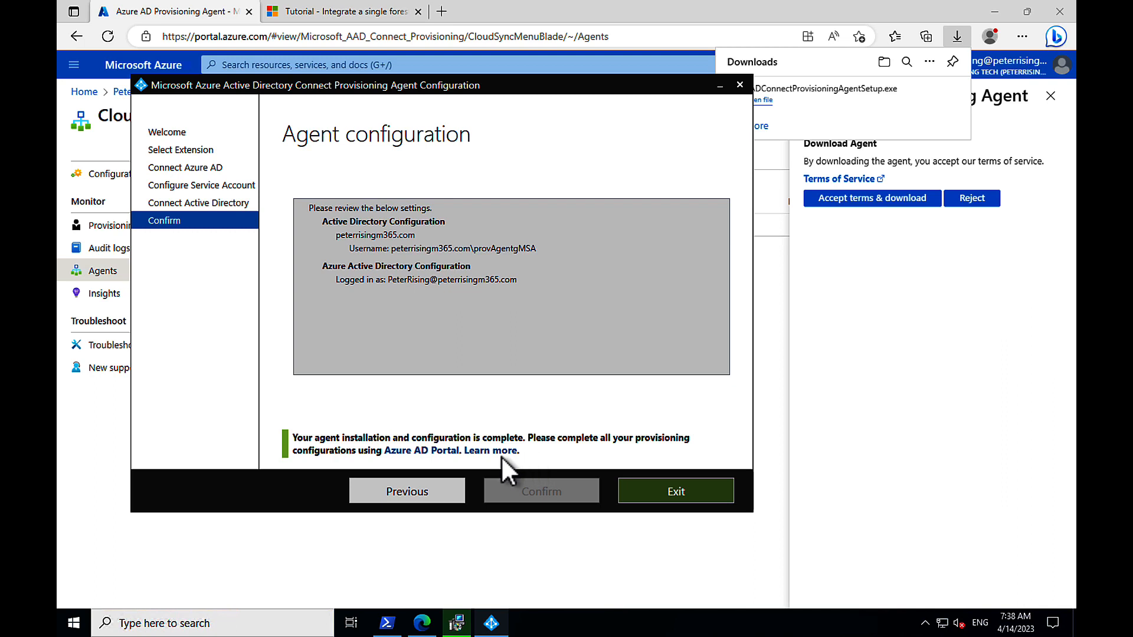
mouse_move(486, 457)
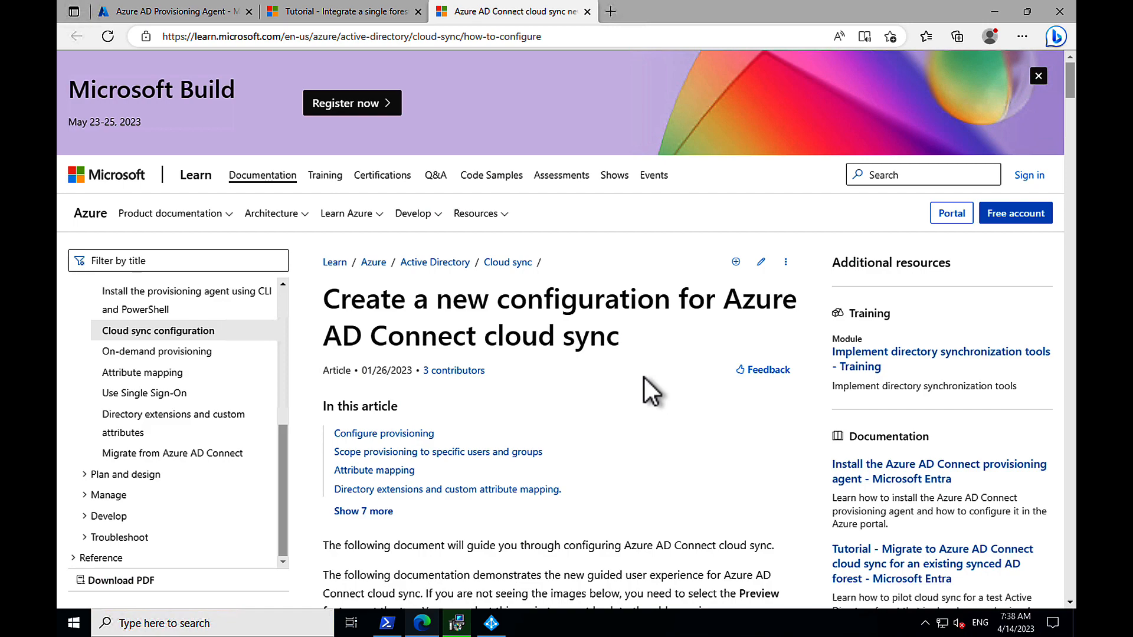
- Exit the completed provisioning agent wizard and close the installer's success dialog
scroll(down, 3)
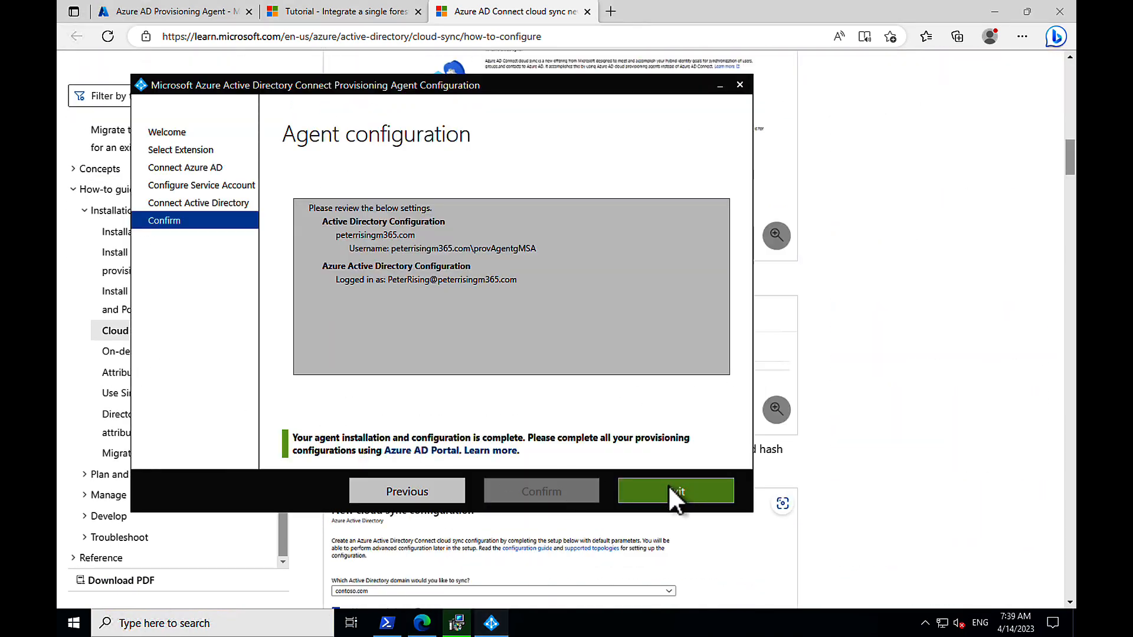
click(674, 492)
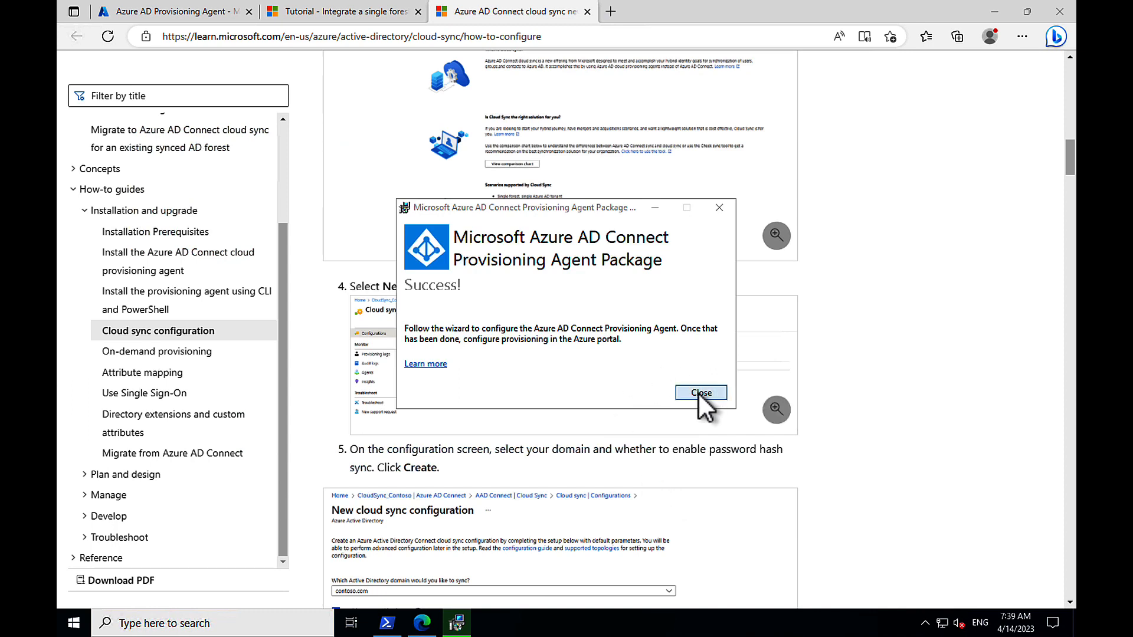
click(699, 392)
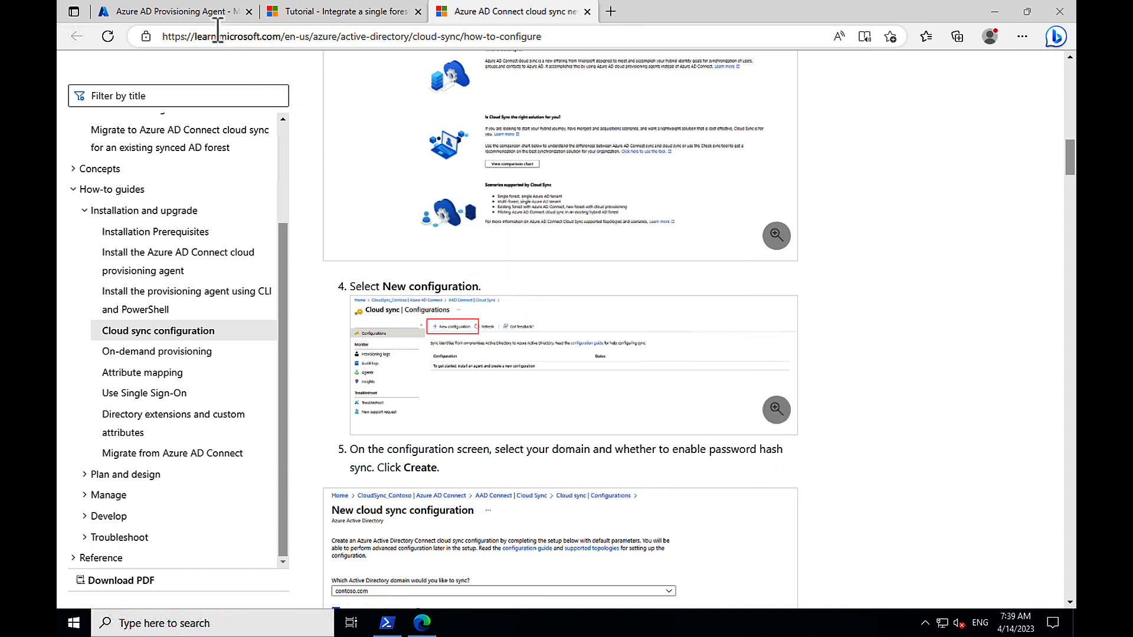
mouse_move(173, 12)
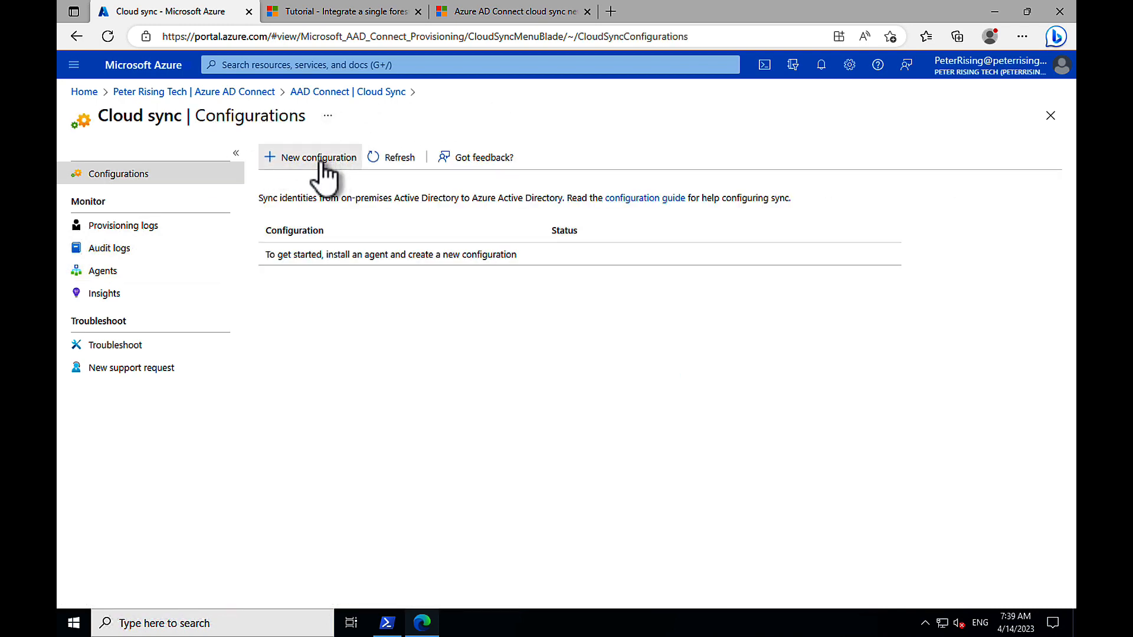
mouse_move(319, 157)
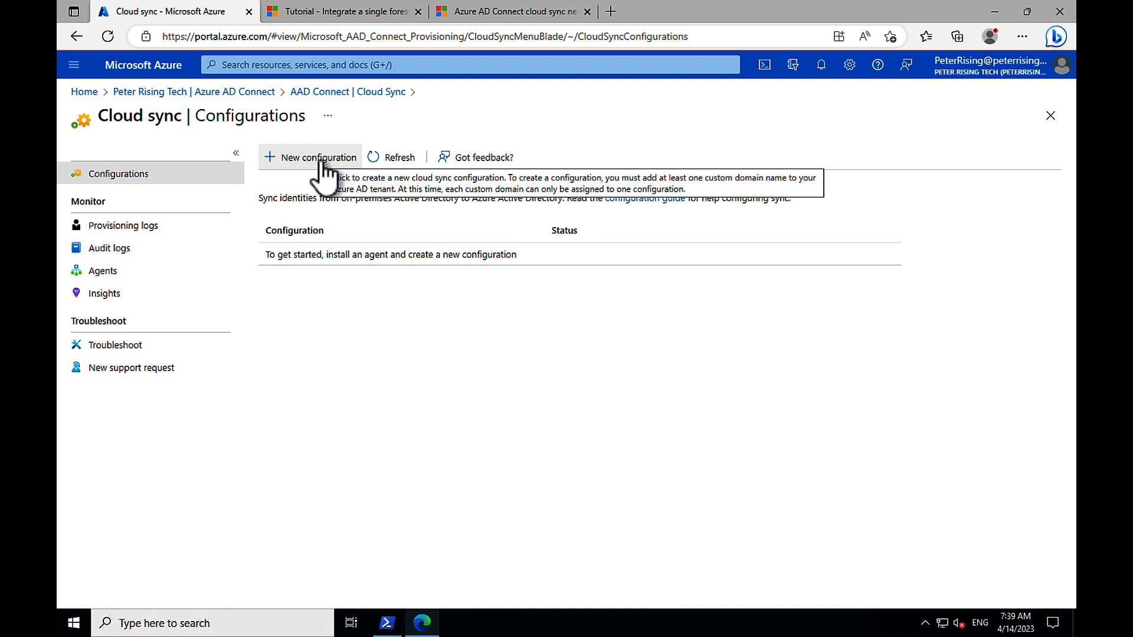
- Create a new cloud sync configuration for peterrisingm365.com, keeping password hash sync enabled
click(309, 157)
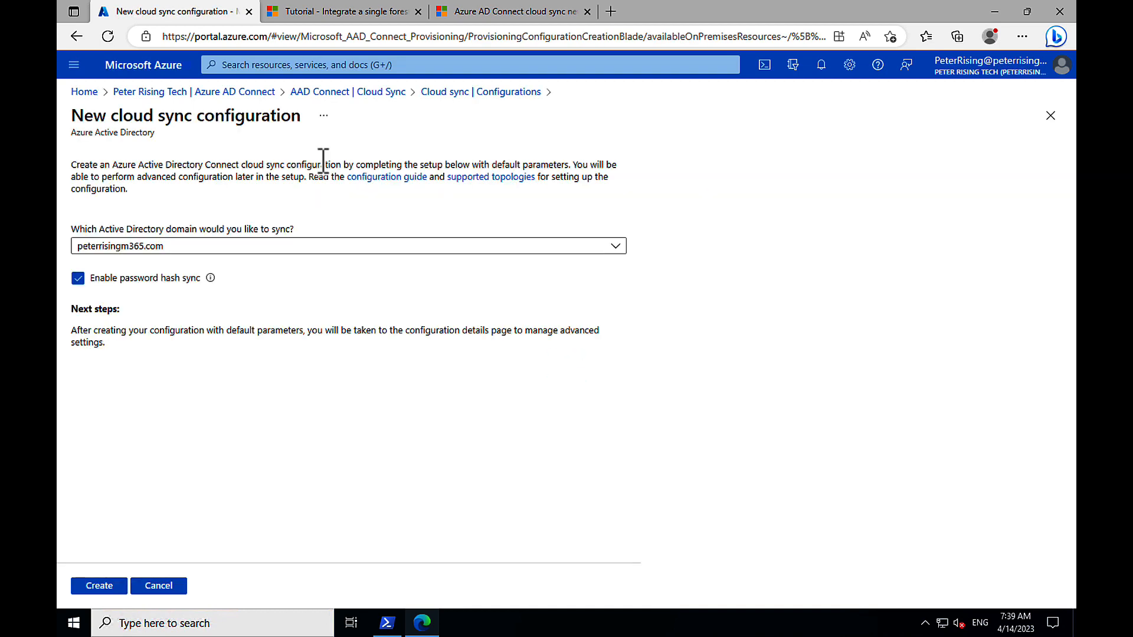
mouse_move(338, 177)
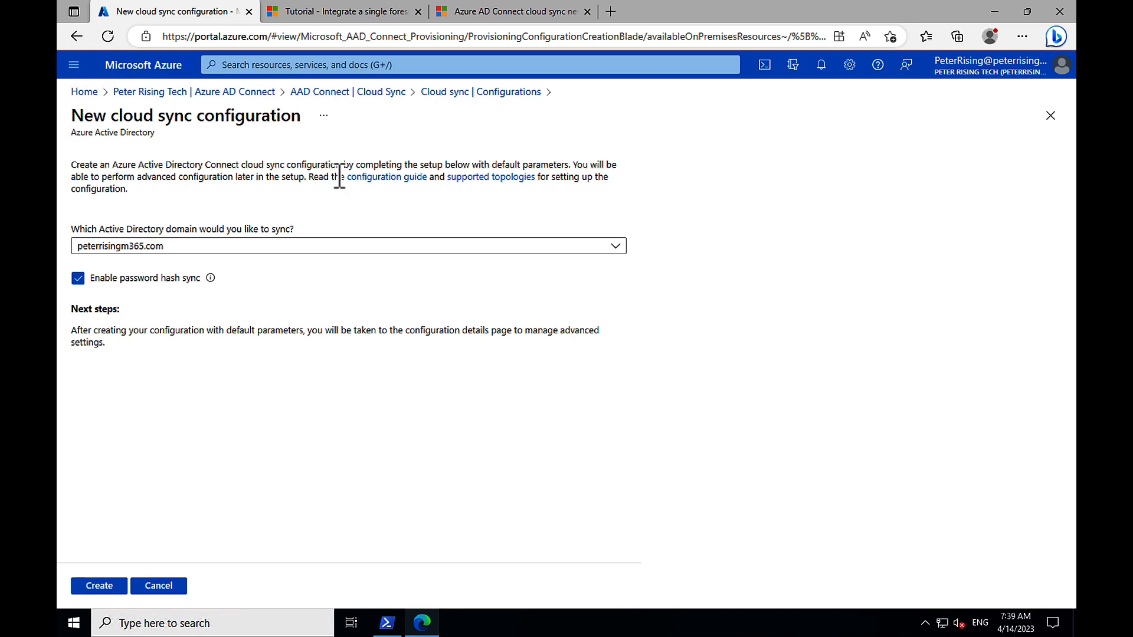
mouse_move(374, 220)
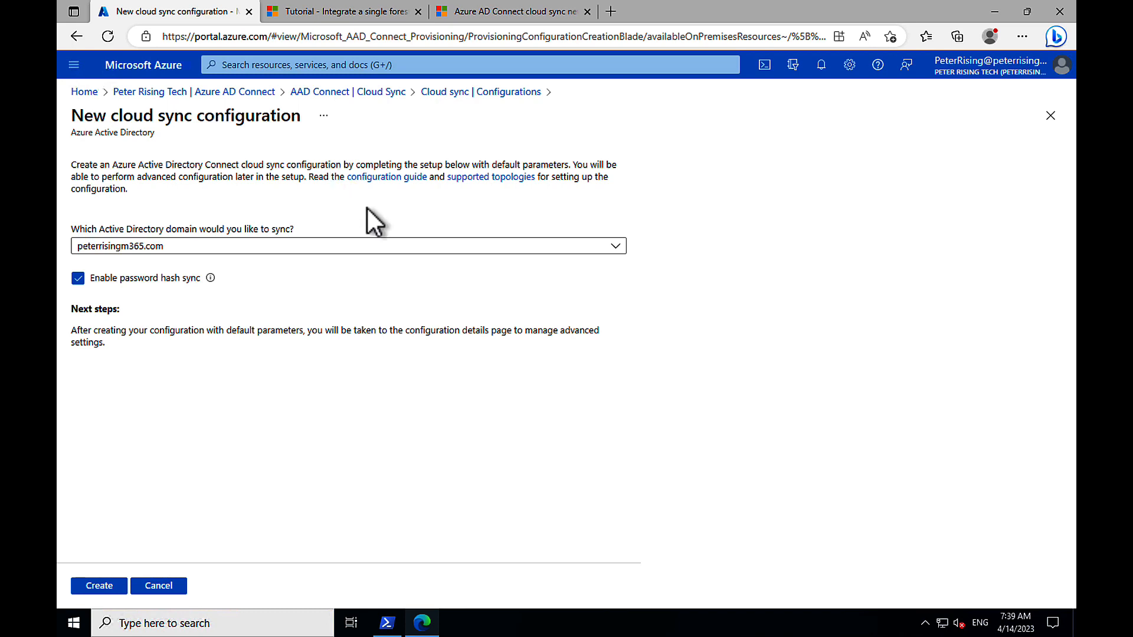
mouse_move(206, 304)
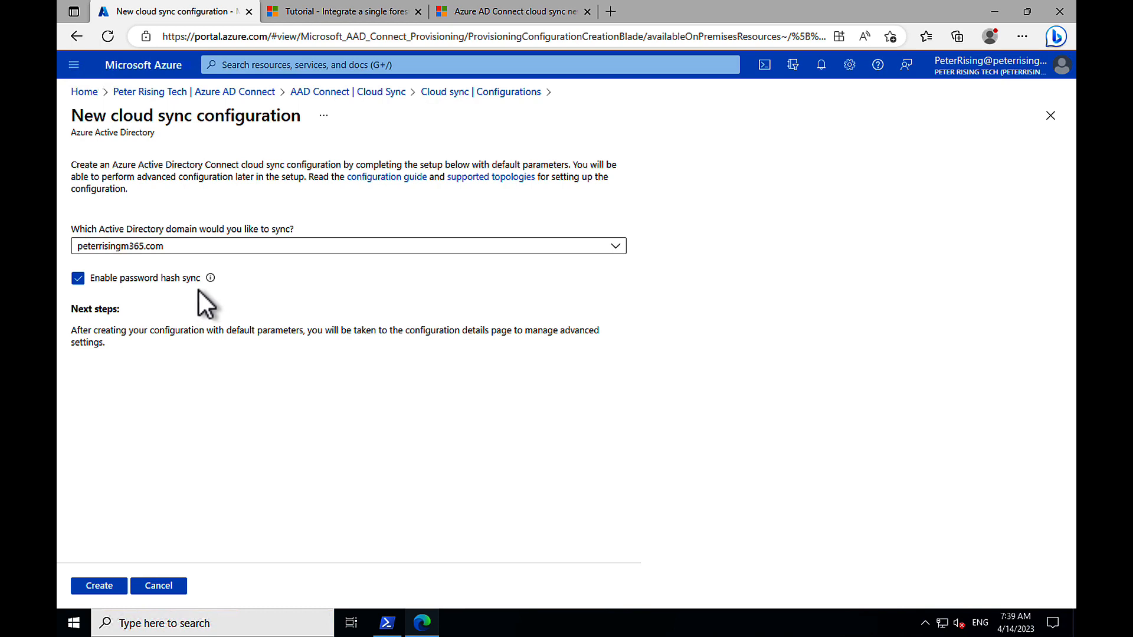
mouse_move(219, 307)
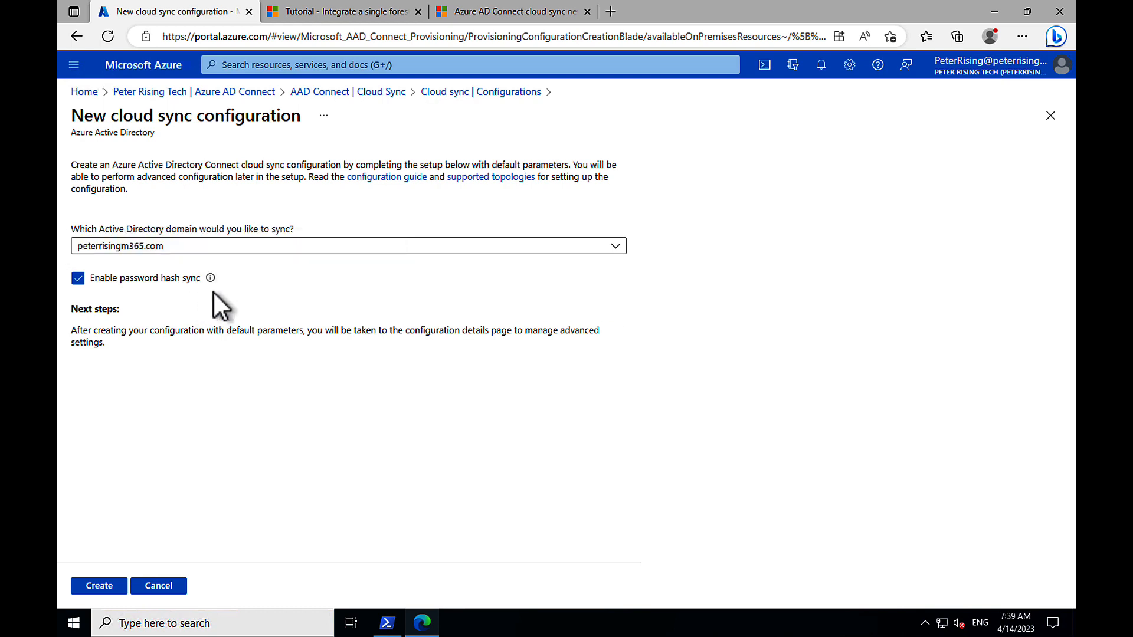
mouse_move(215, 278)
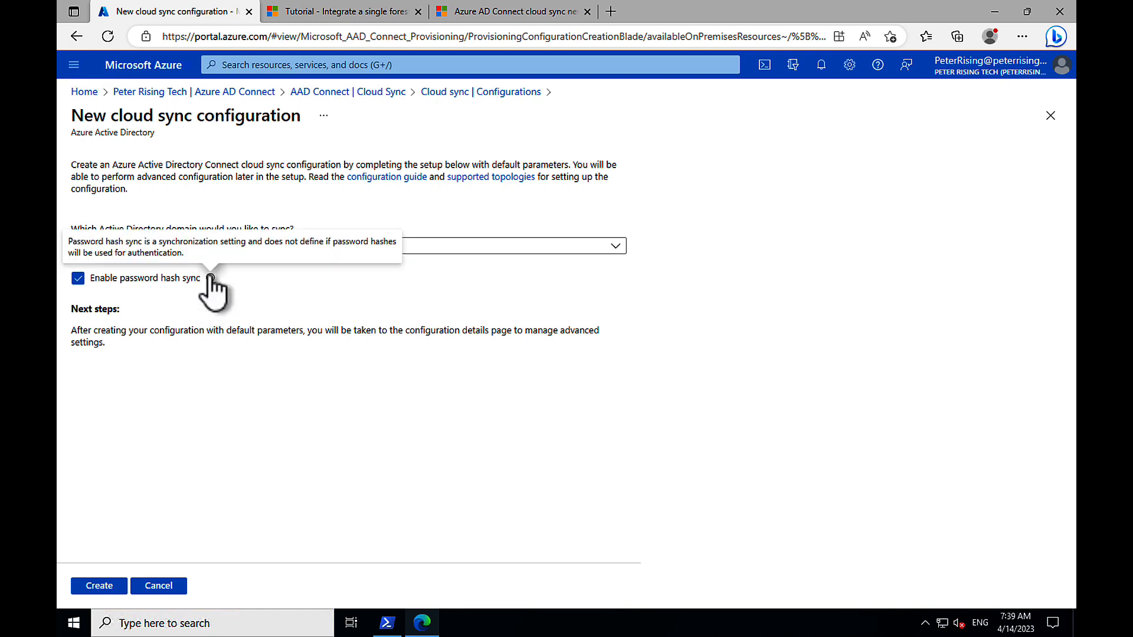
mouse_move(180, 370)
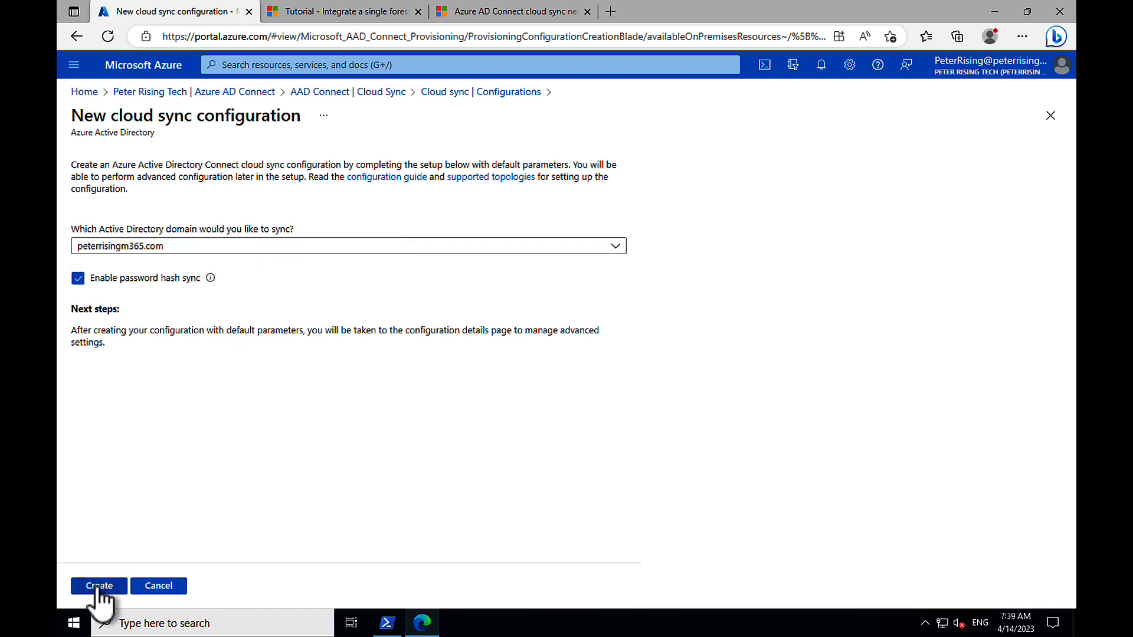
click(99, 586)
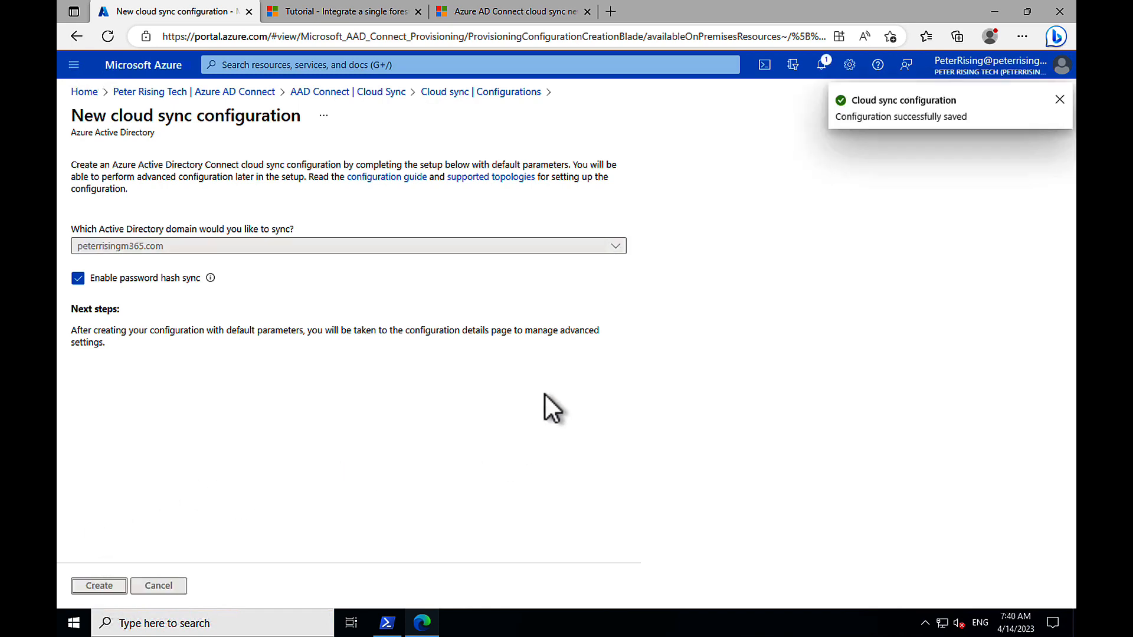
click(99, 586)
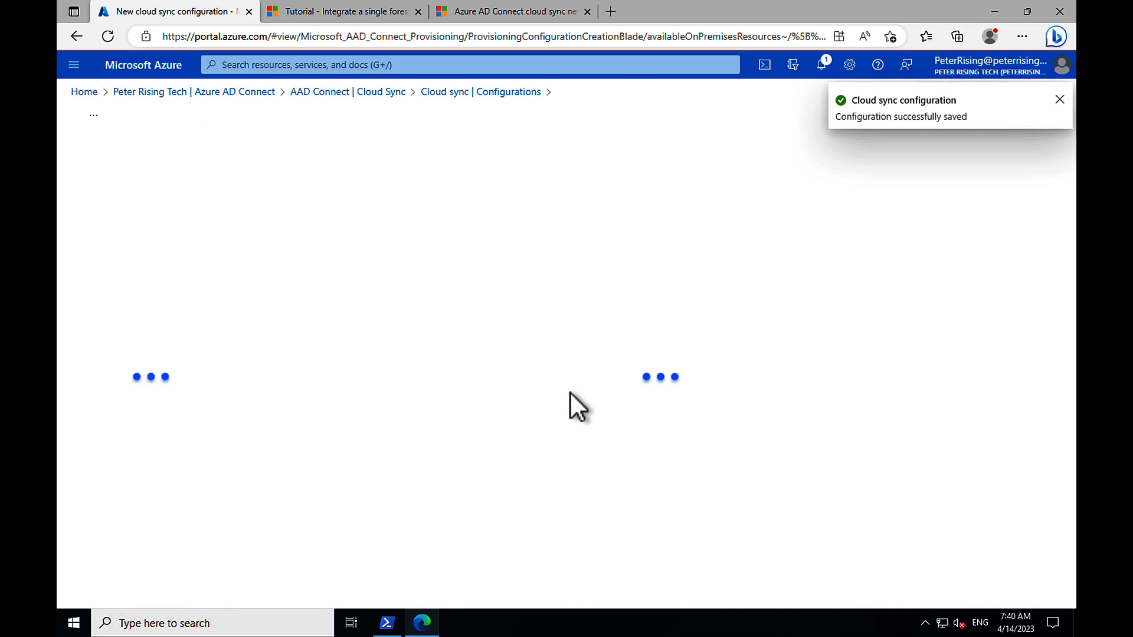
click(1059, 99)
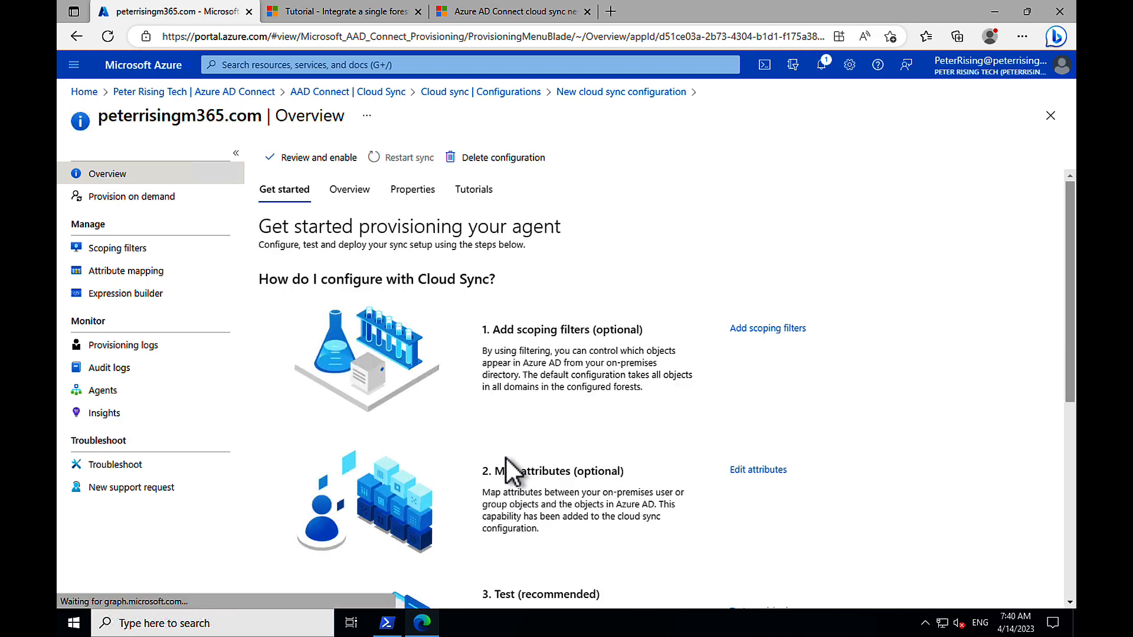
- In Scoping filters, try Selected security groups, then Selected organizational units
click(117, 248)
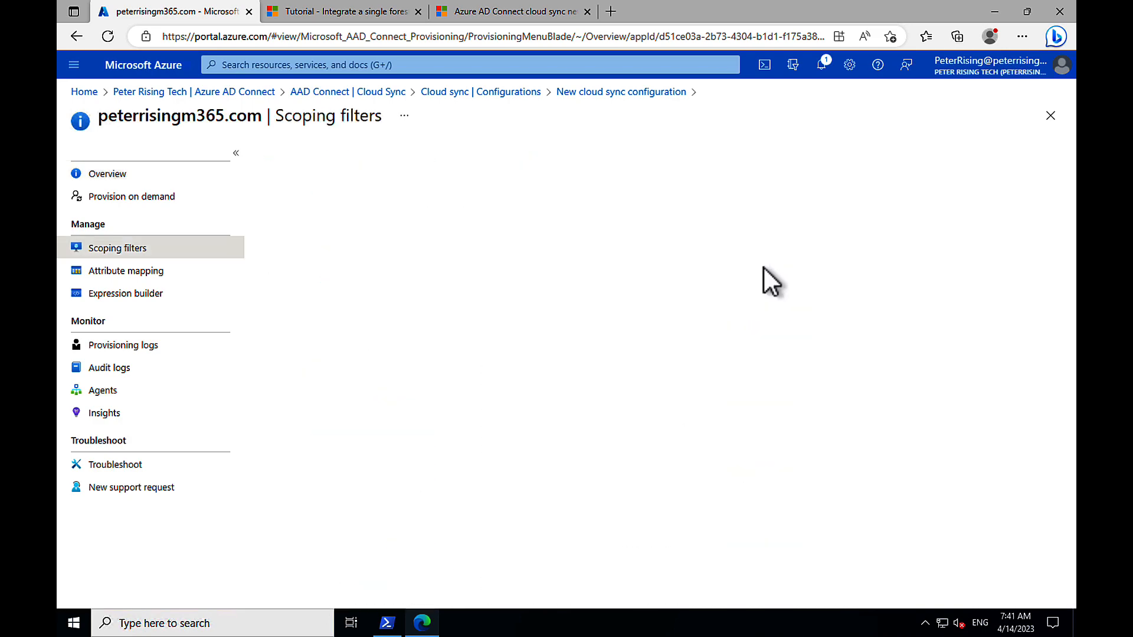
click(117, 247)
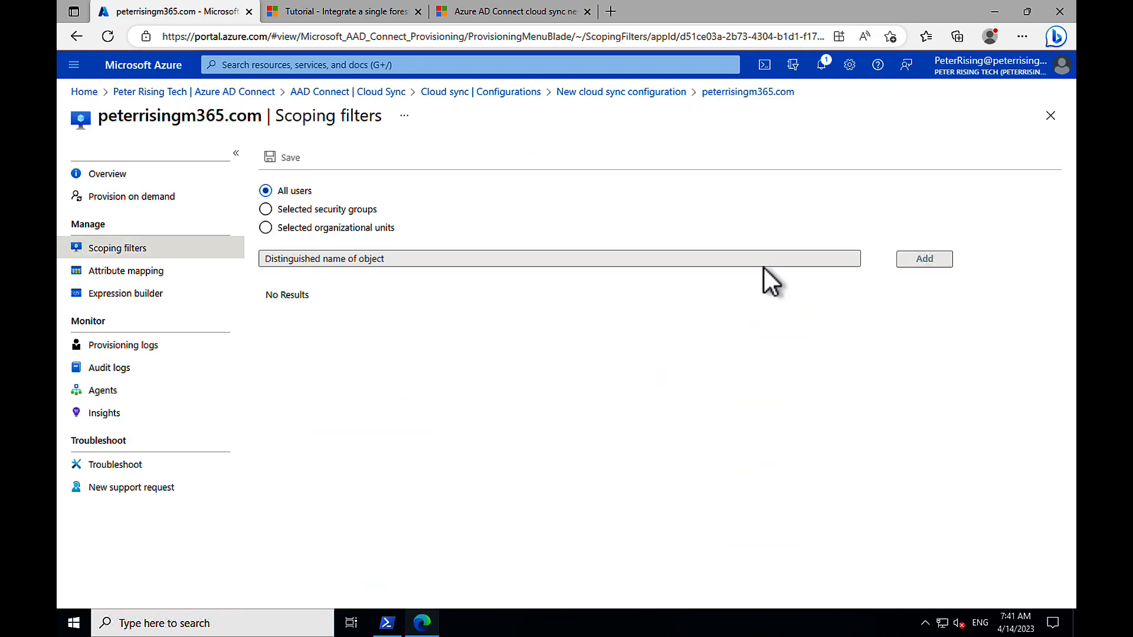
click(266, 209)
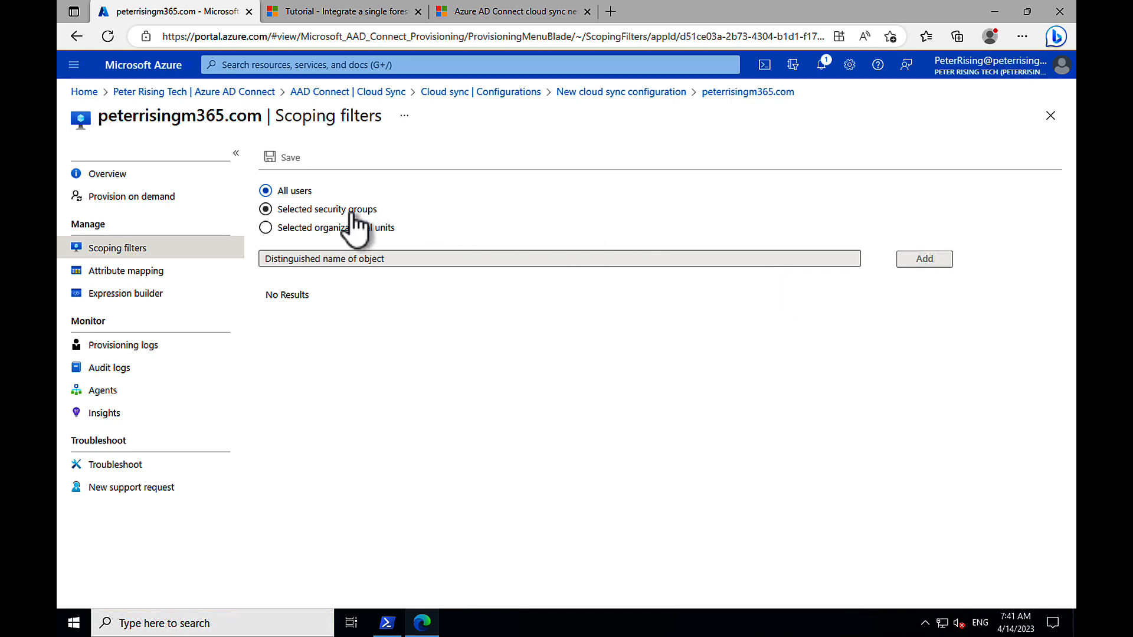
click(266, 209)
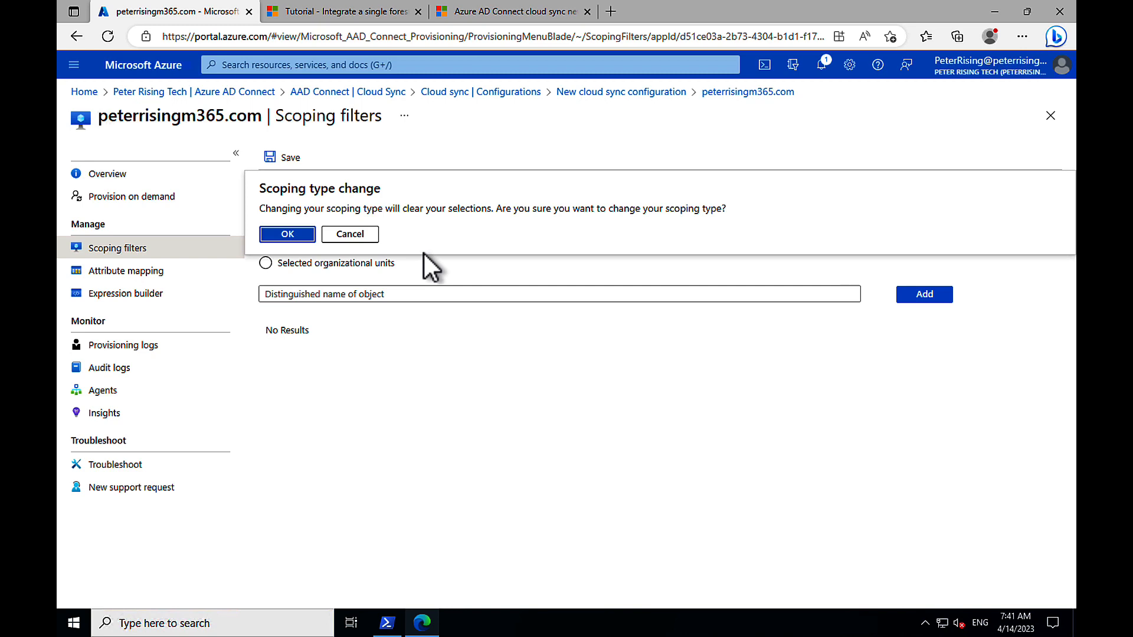
mouse_move(422, 256)
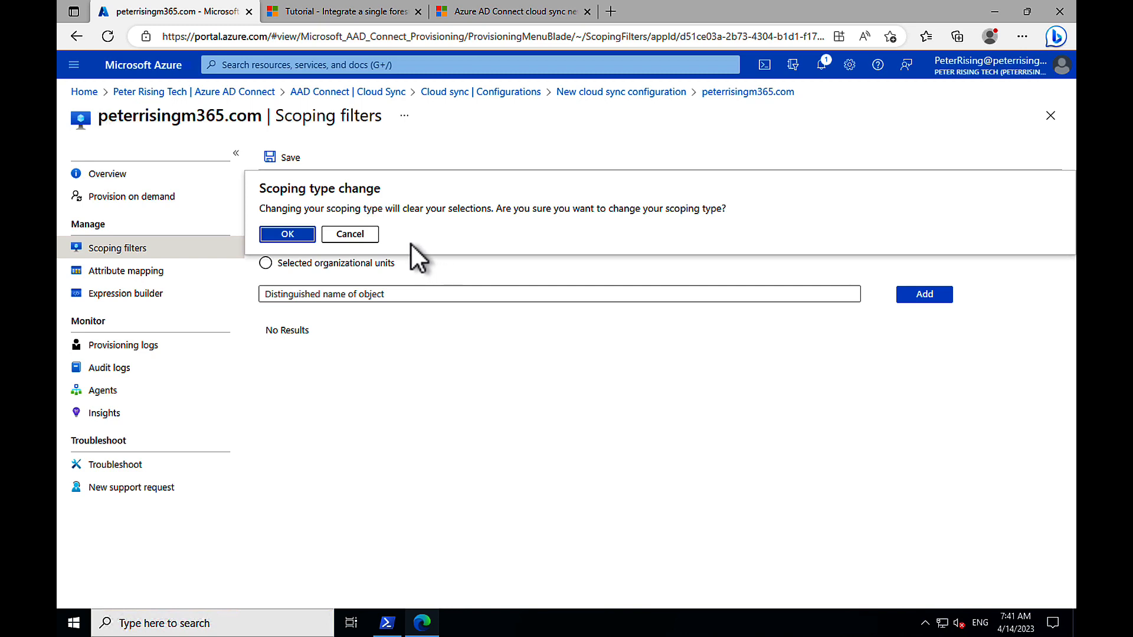
mouse_move(350, 234)
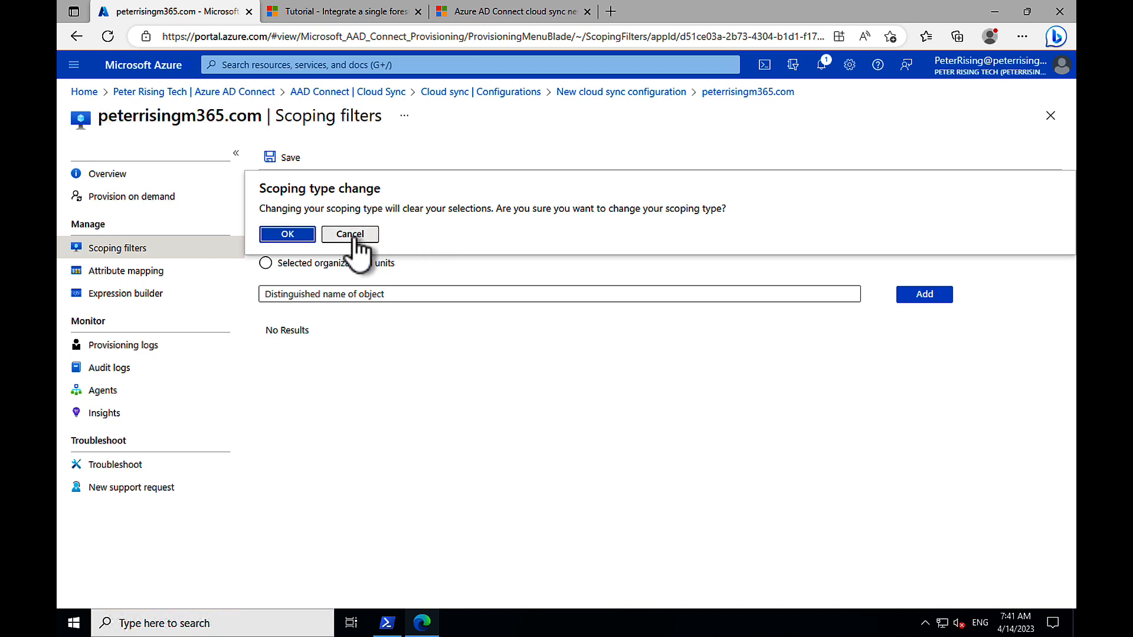
mouse_move(311, 245)
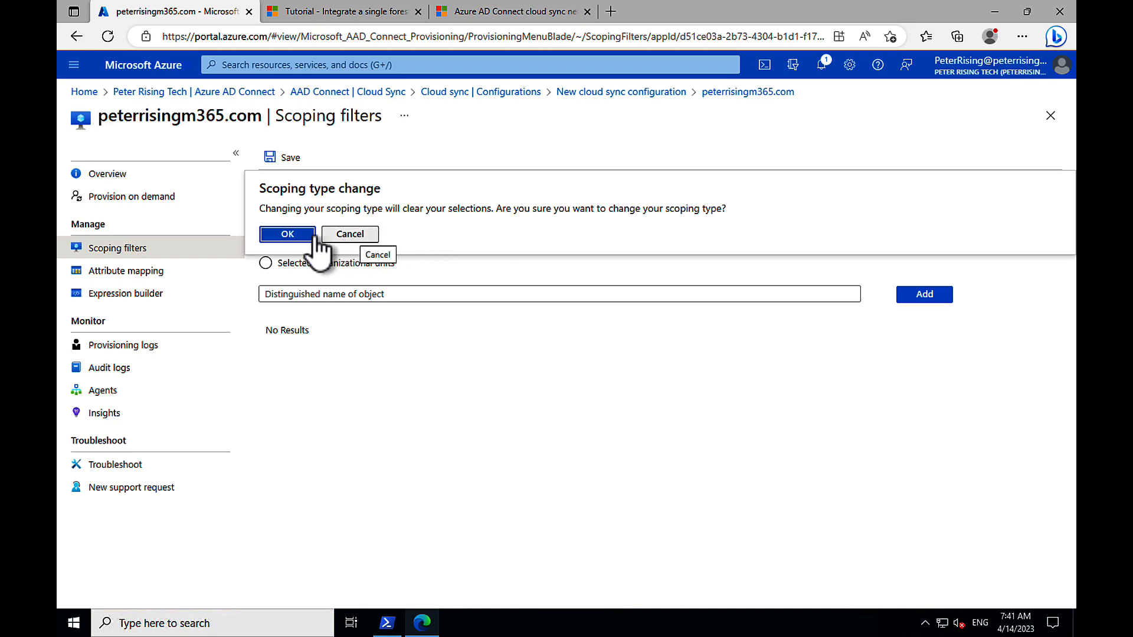
click(287, 234)
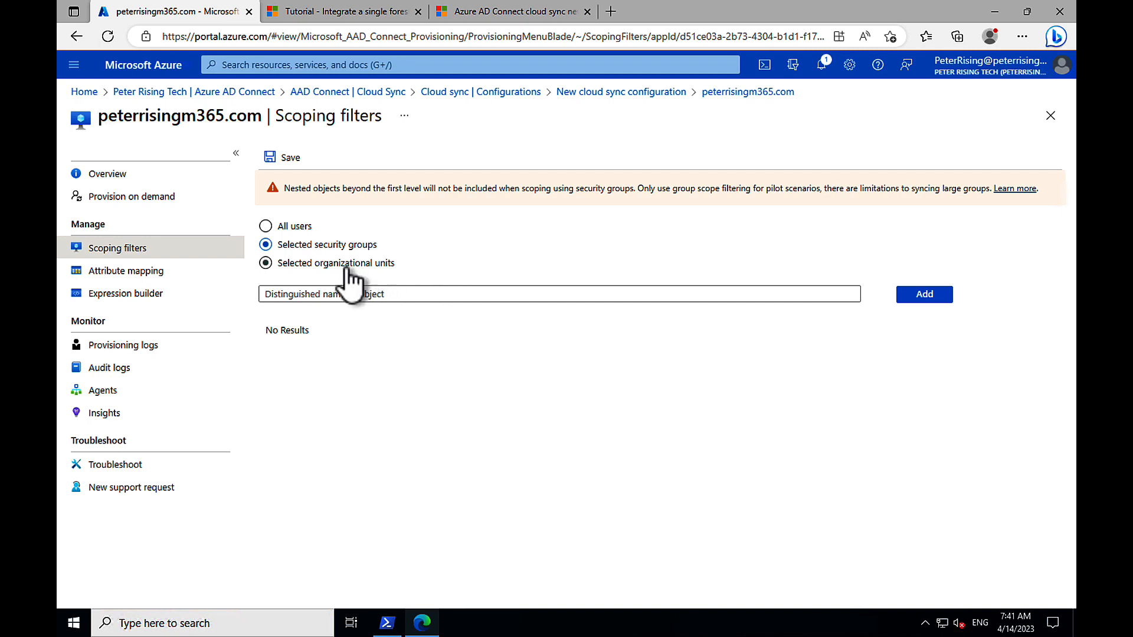
click(266, 262)
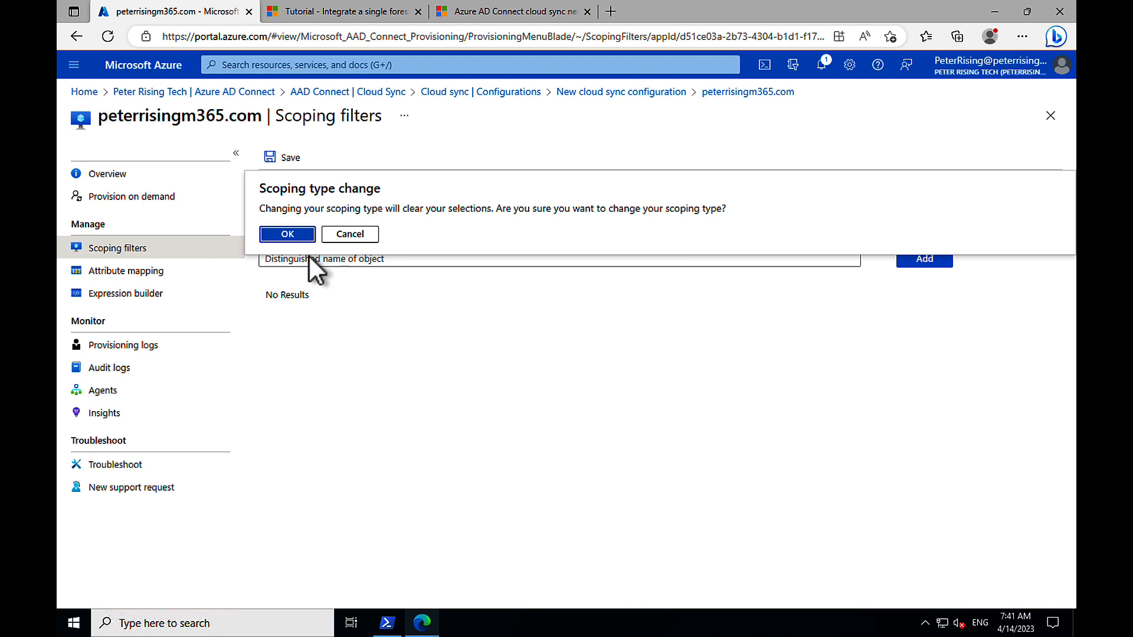
mouse_move(312, 271)
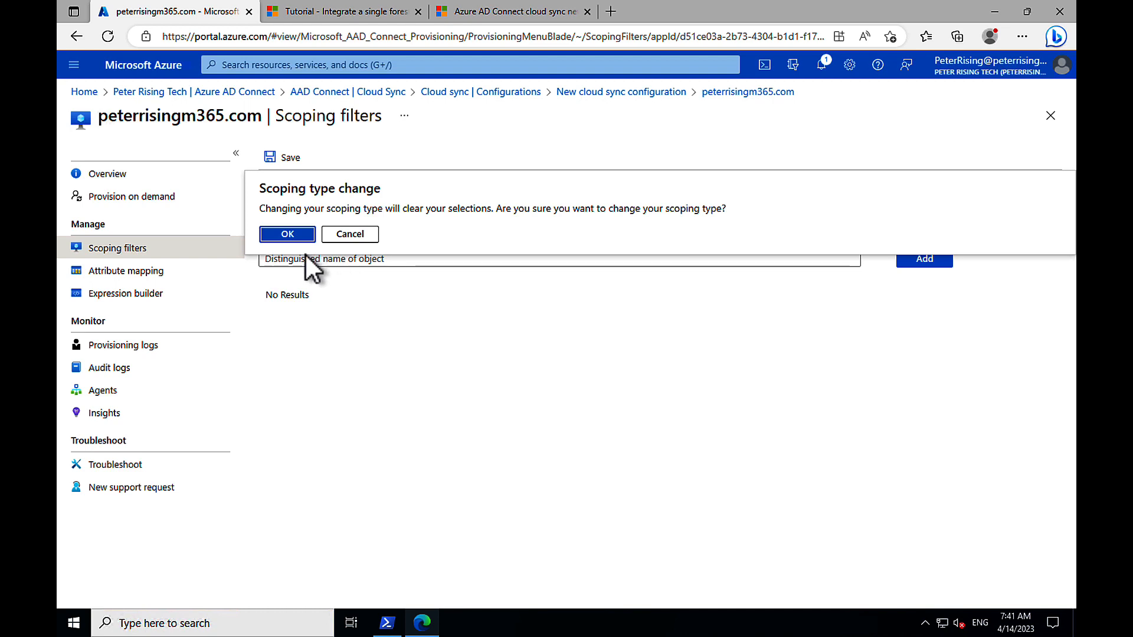
click(286, 234)
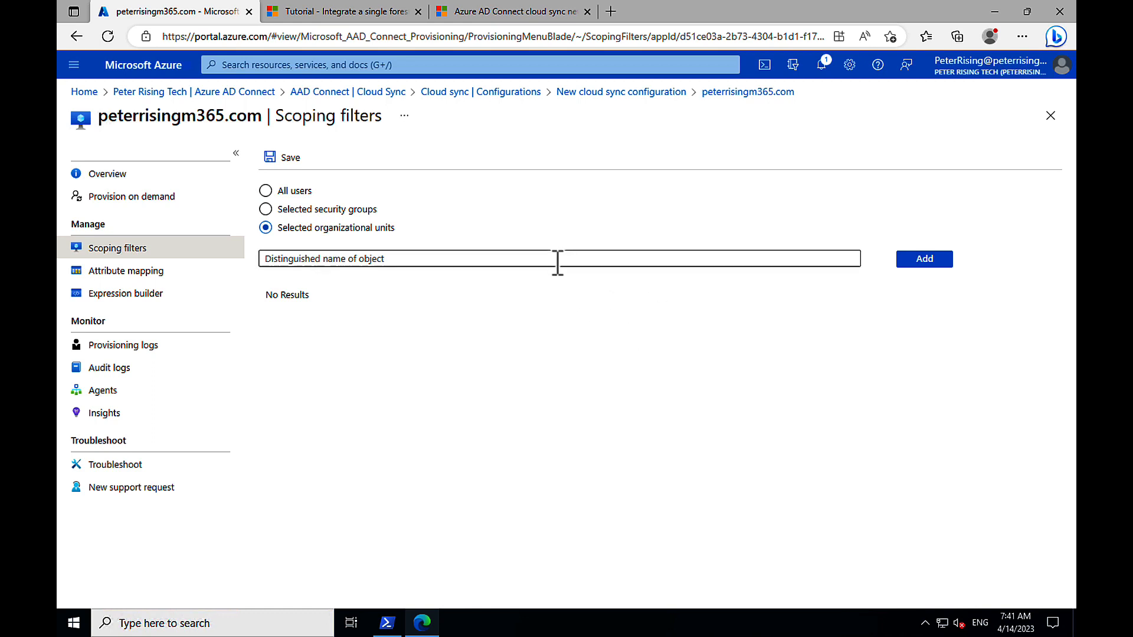
- Switch the scope back to All users and save the scoping filters
click(265, 209)
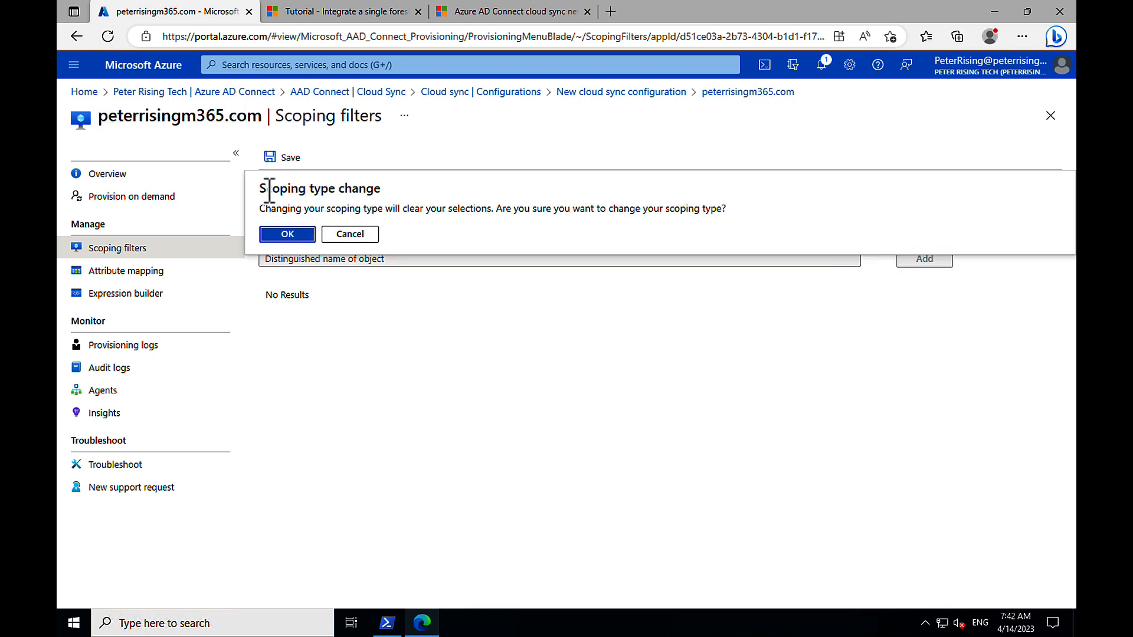
click(287, 234)
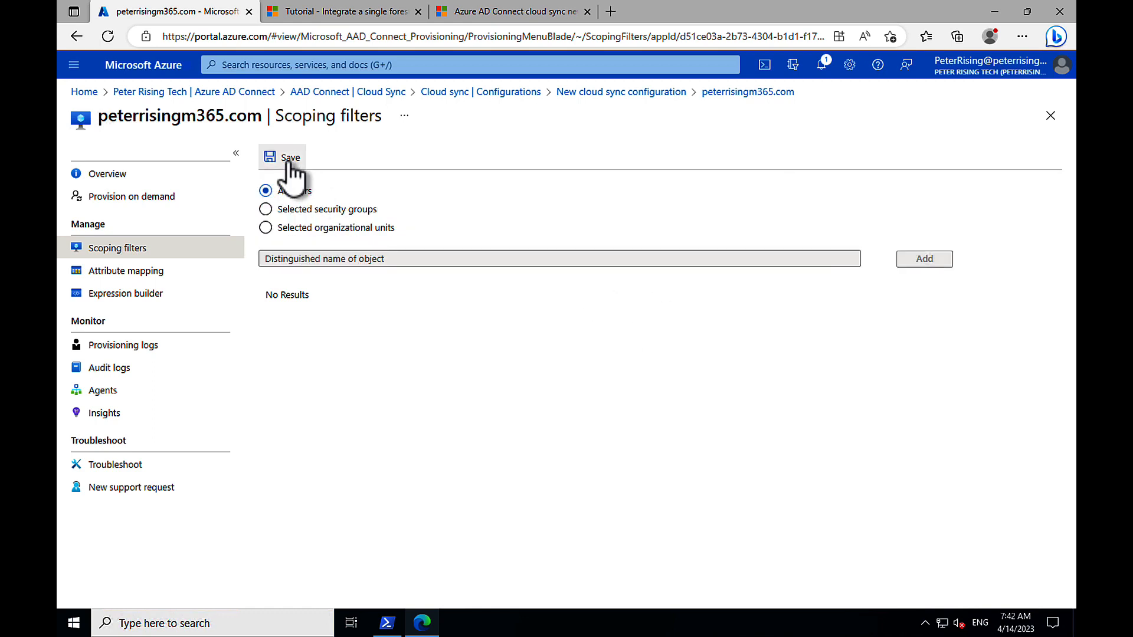
click(286, 158)
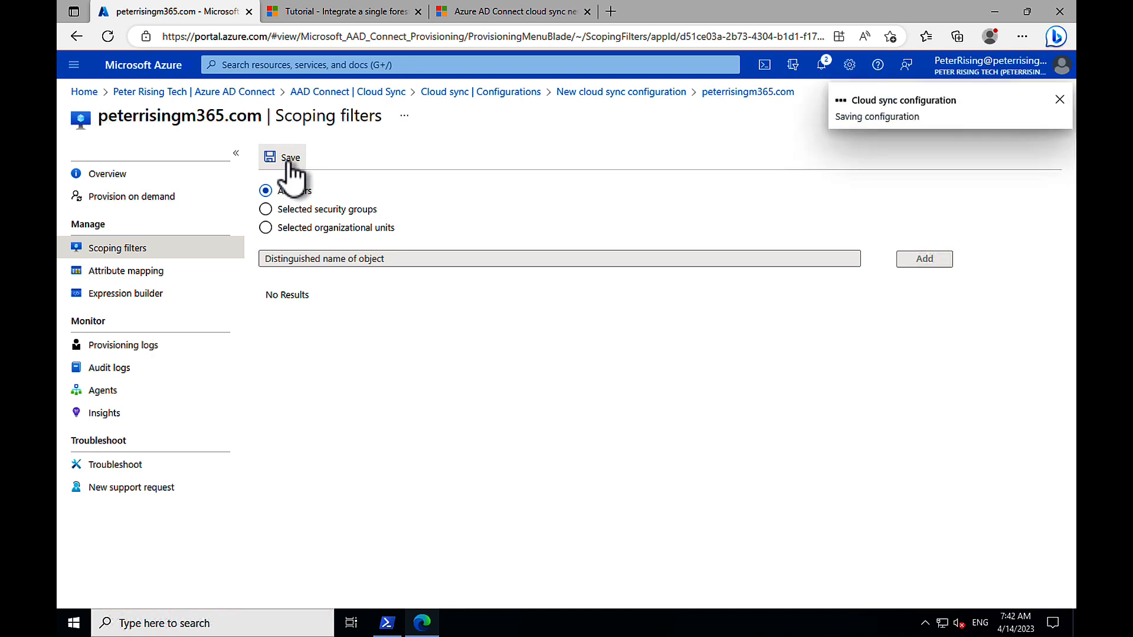
click(282, 158)
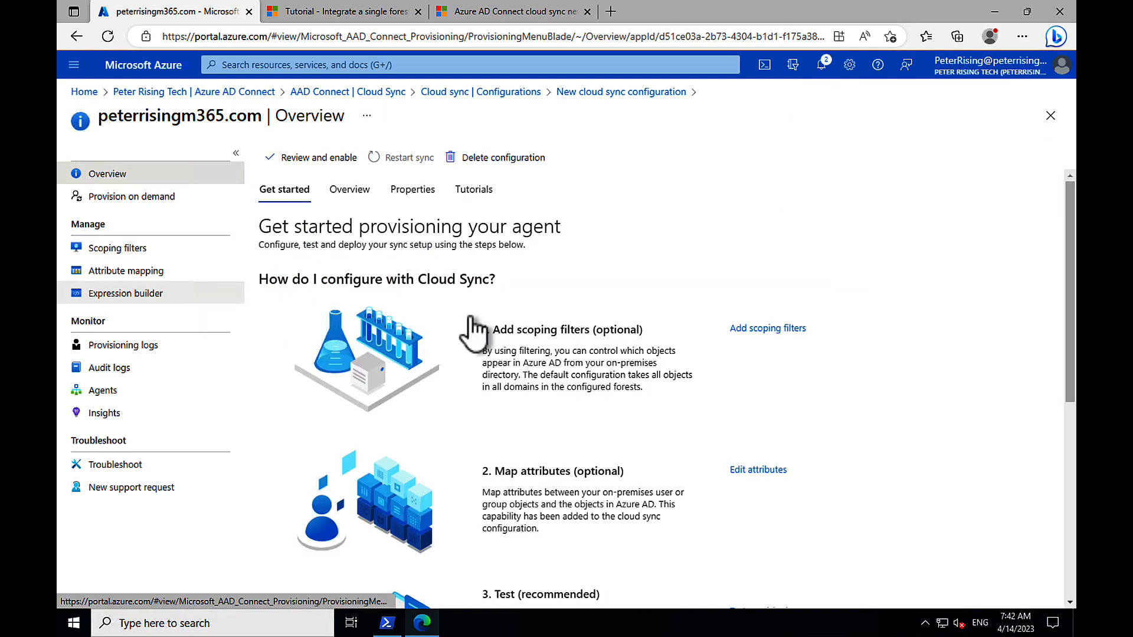
click(757, 469)
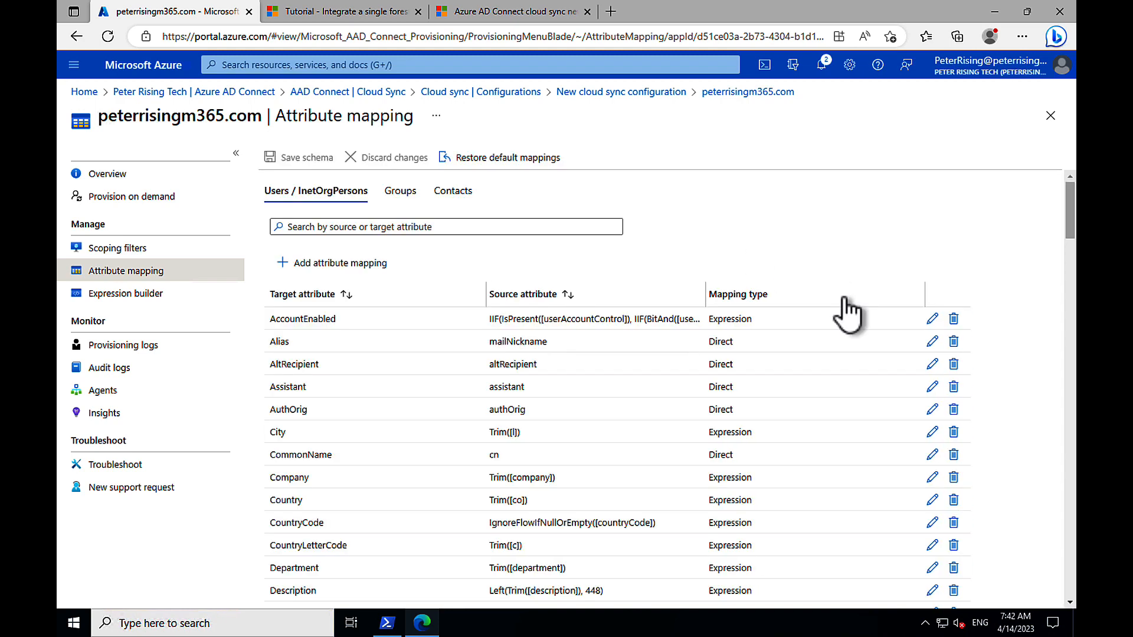
mouse_move(793, 369)
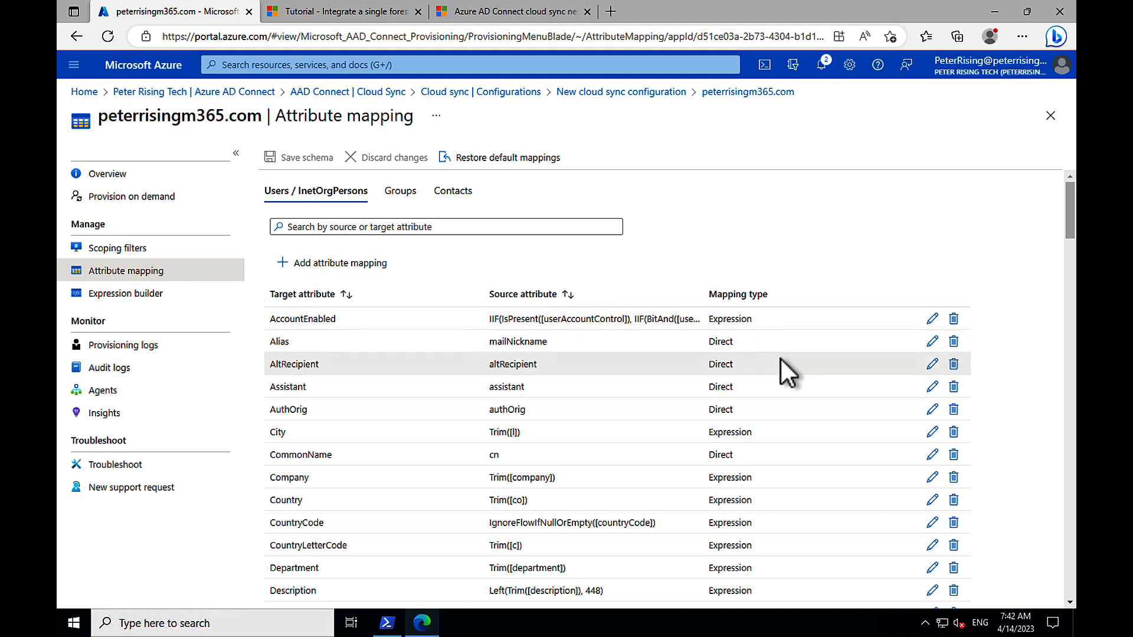
mouse_move(932, 341)
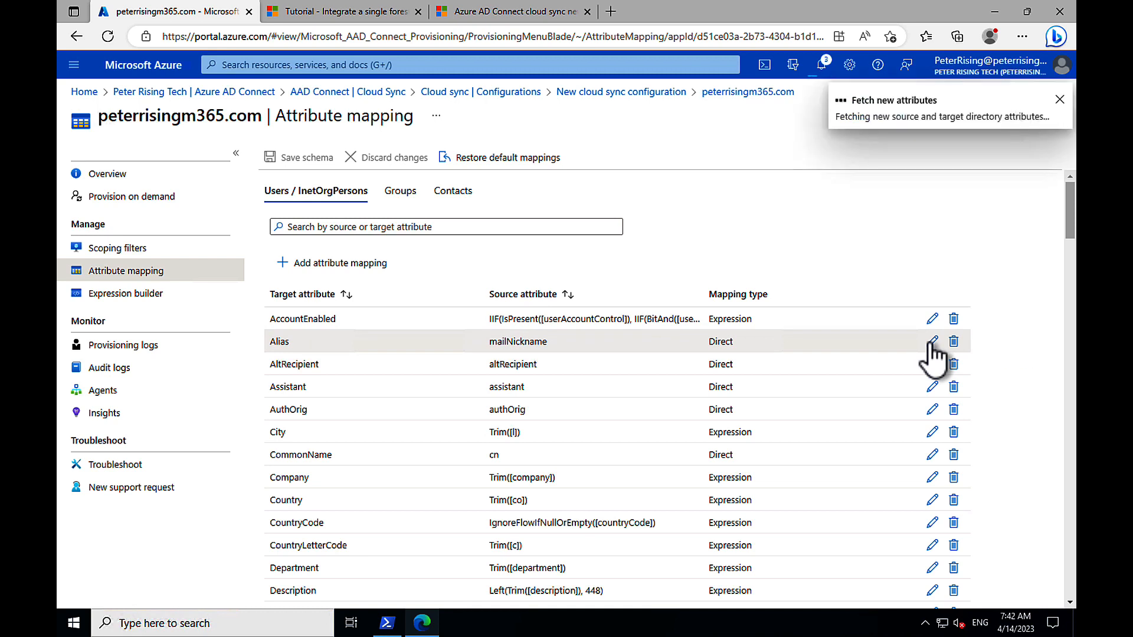
click(1059, 99)
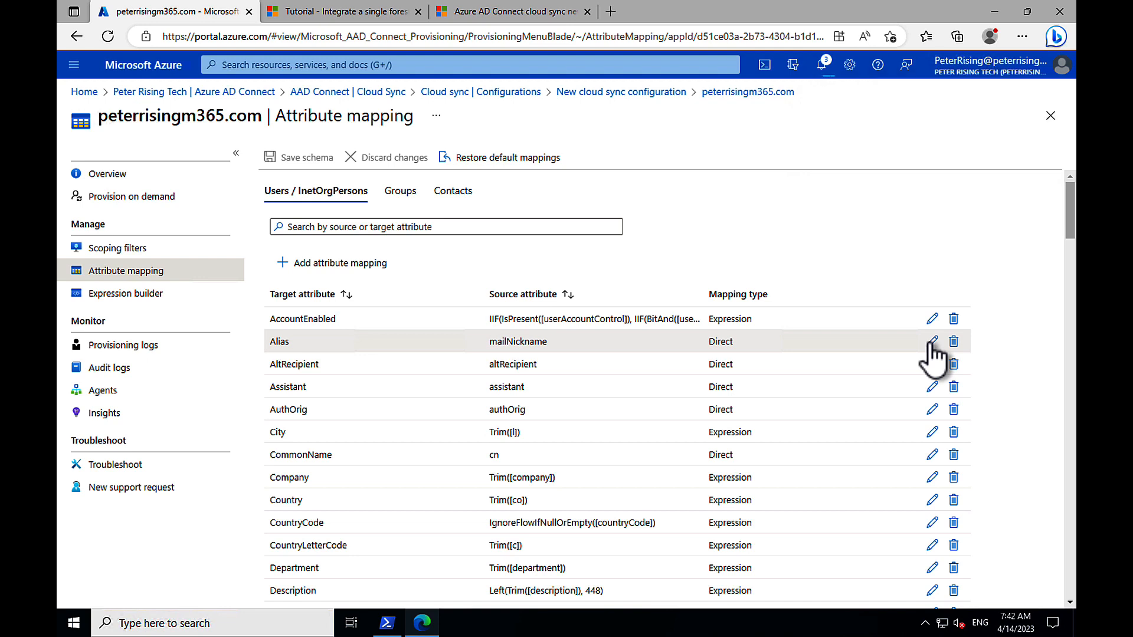
click(932, 341)
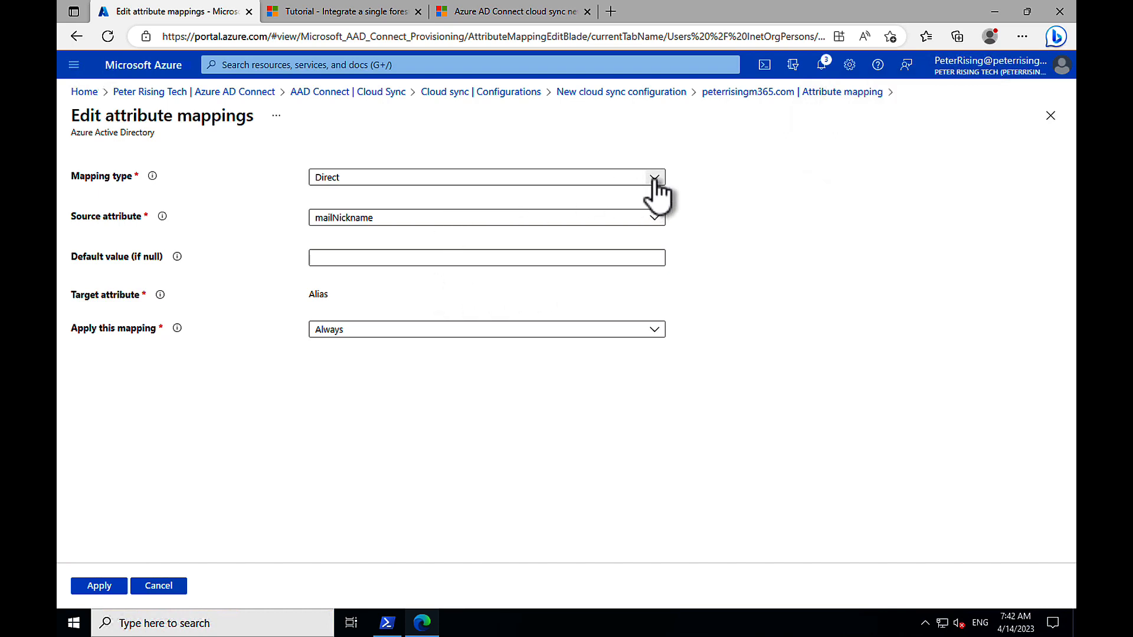
click(653, 177)
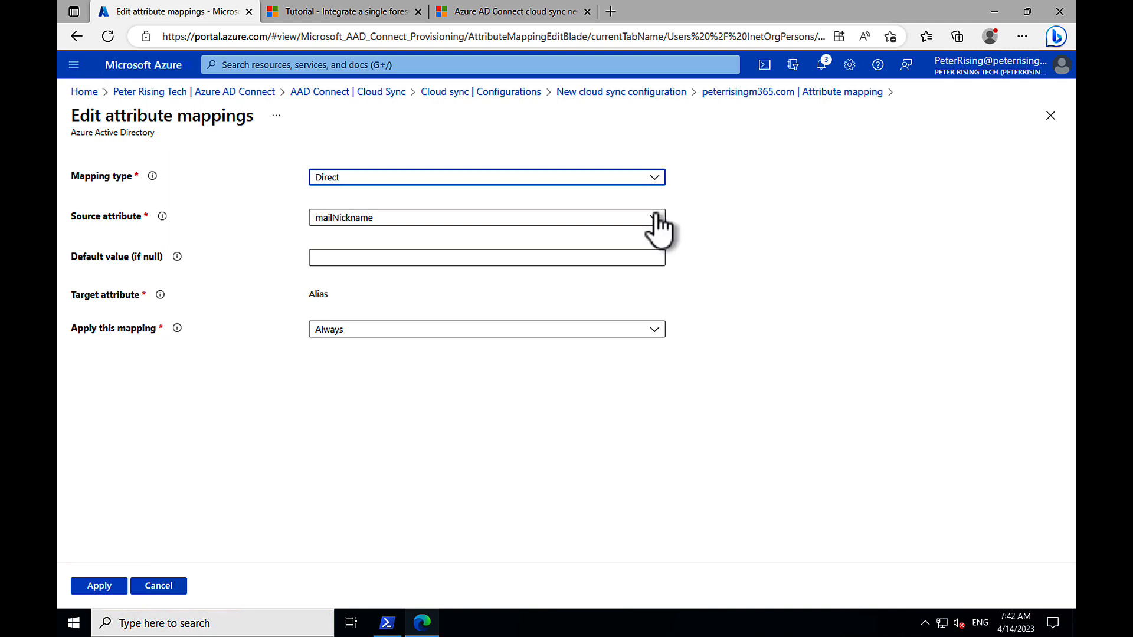
click(650, 218)
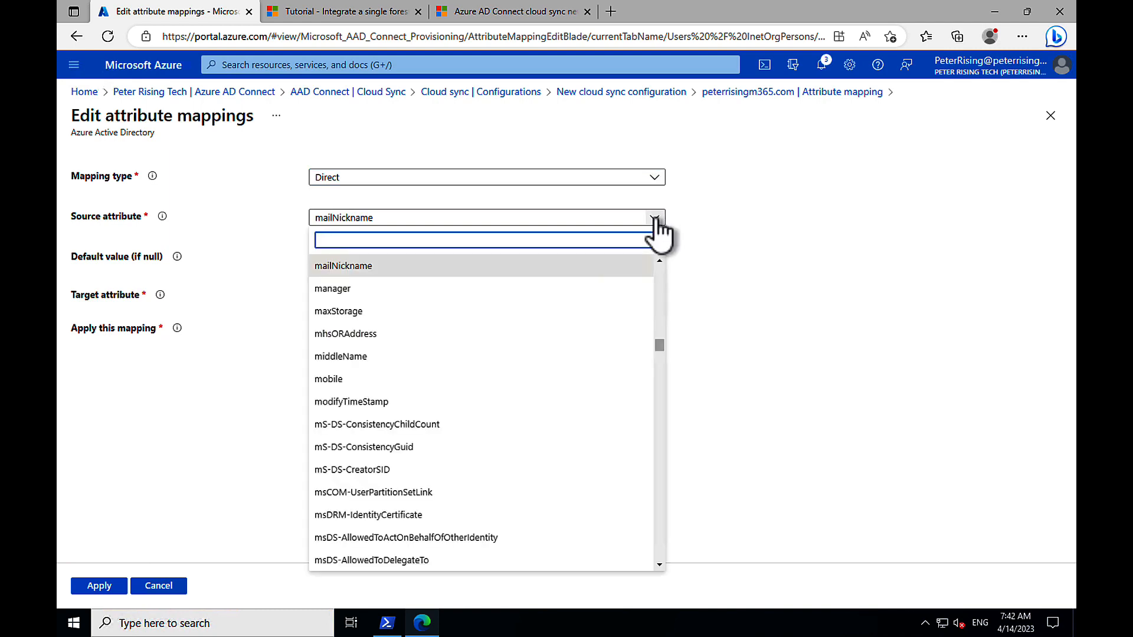
click(342, 265)
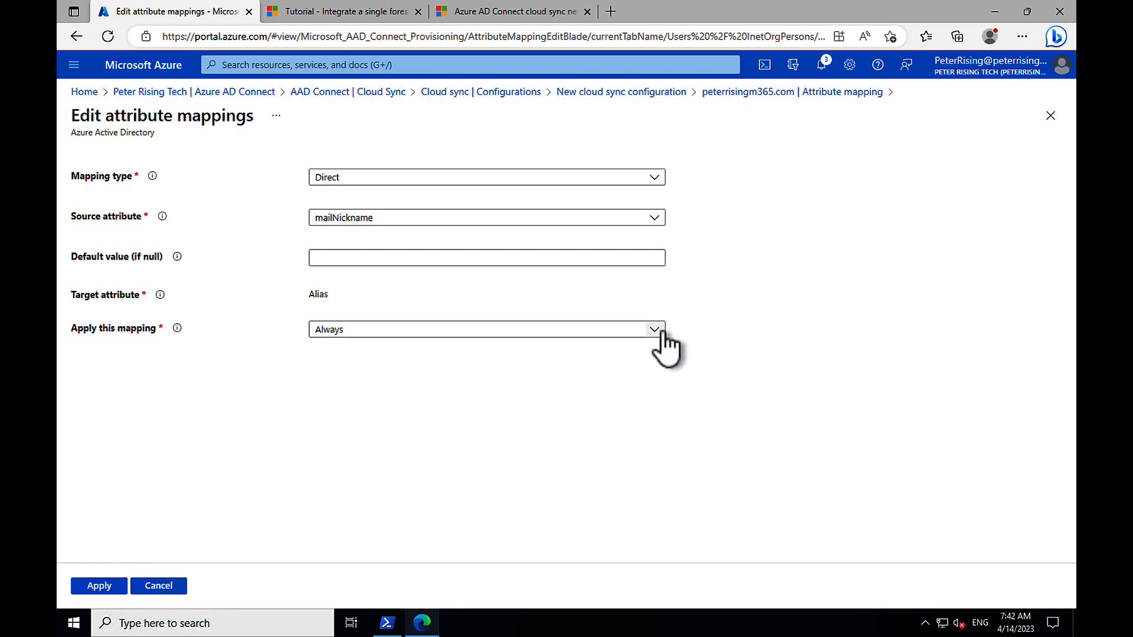
click(158, 585)
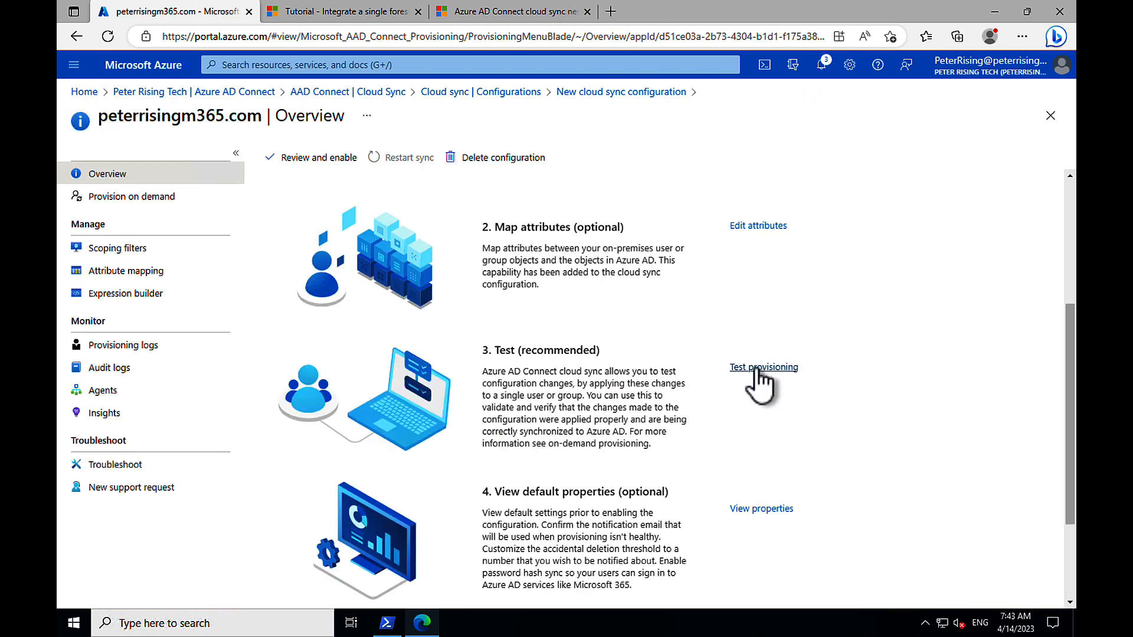
- View properties: password hash sync, accidental deletion prevention, threshold 500
click(763, 367)
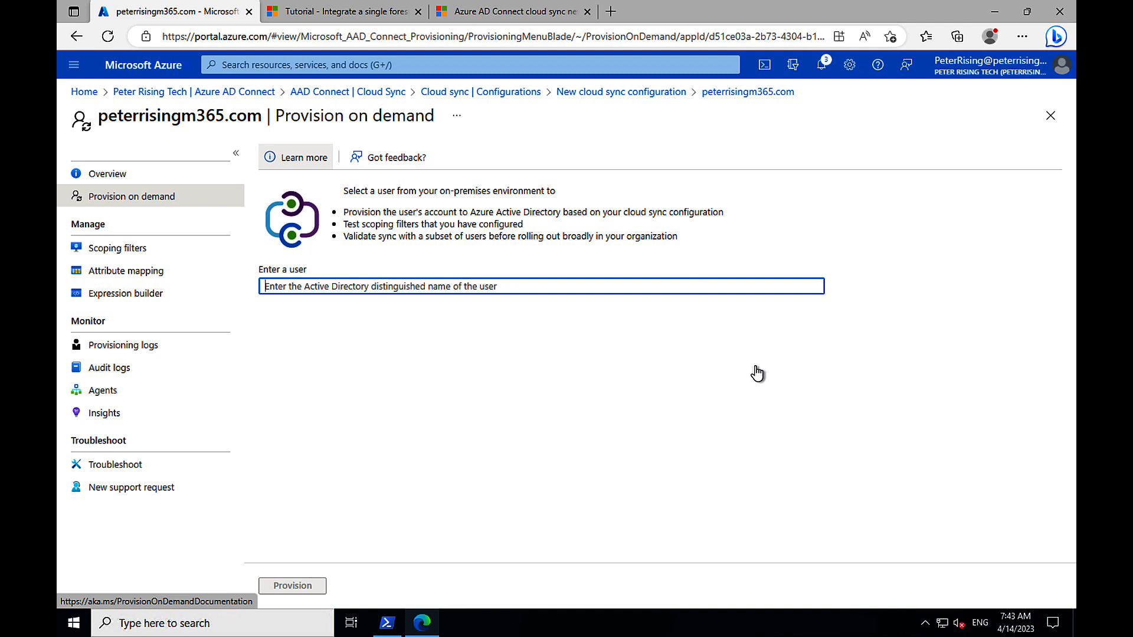
click(107, 173)
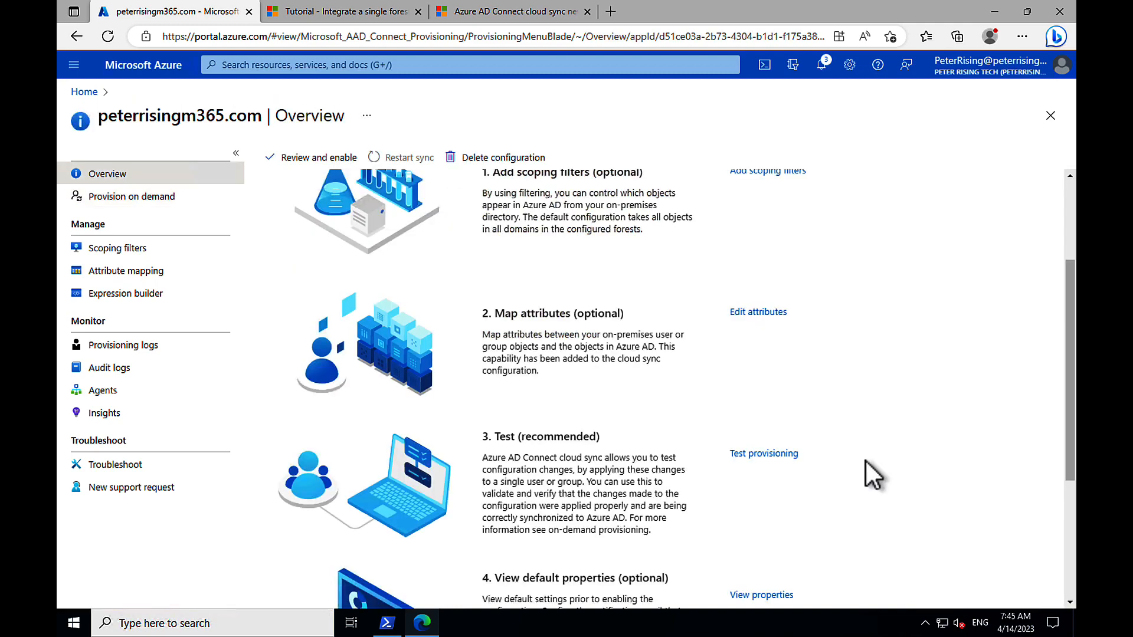
scroll(down, 3)
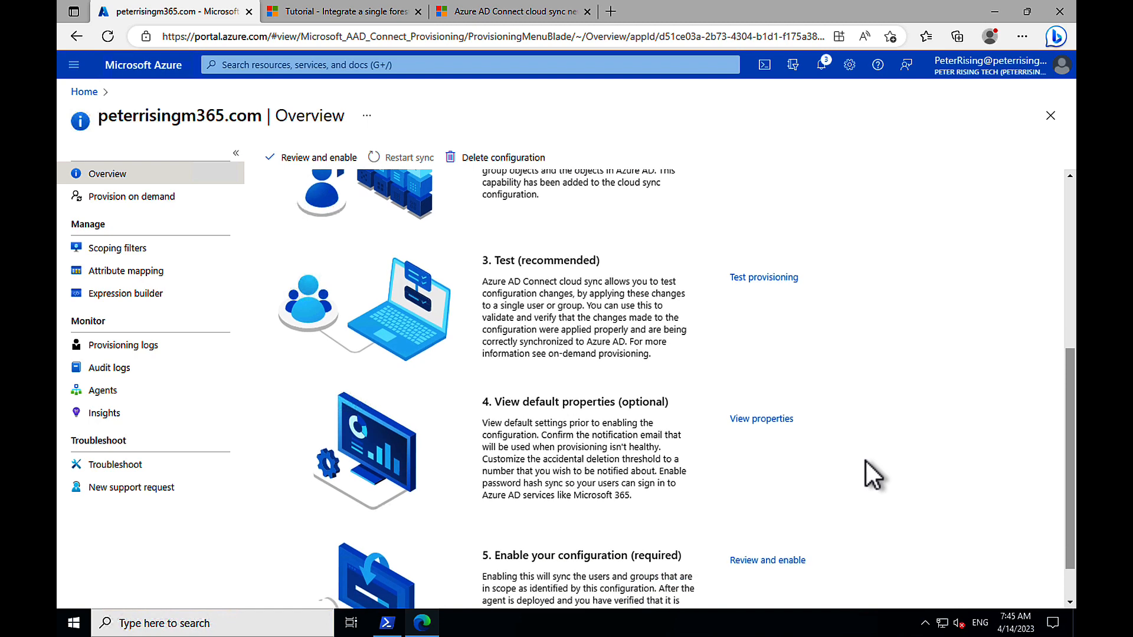
scroll(down, 3)
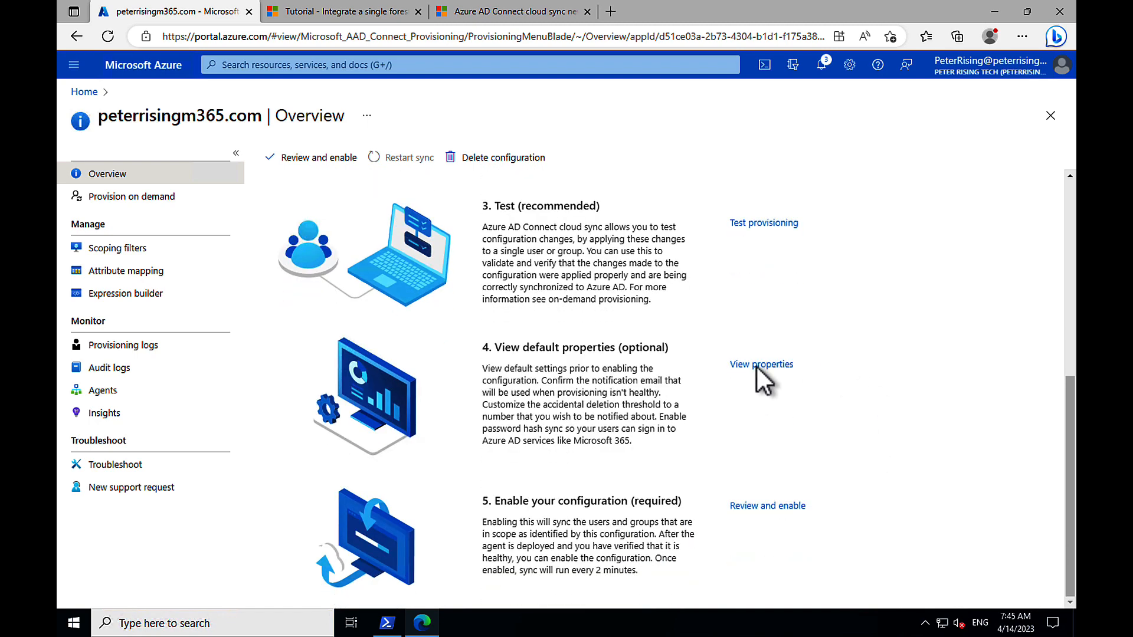
click(760, 364)
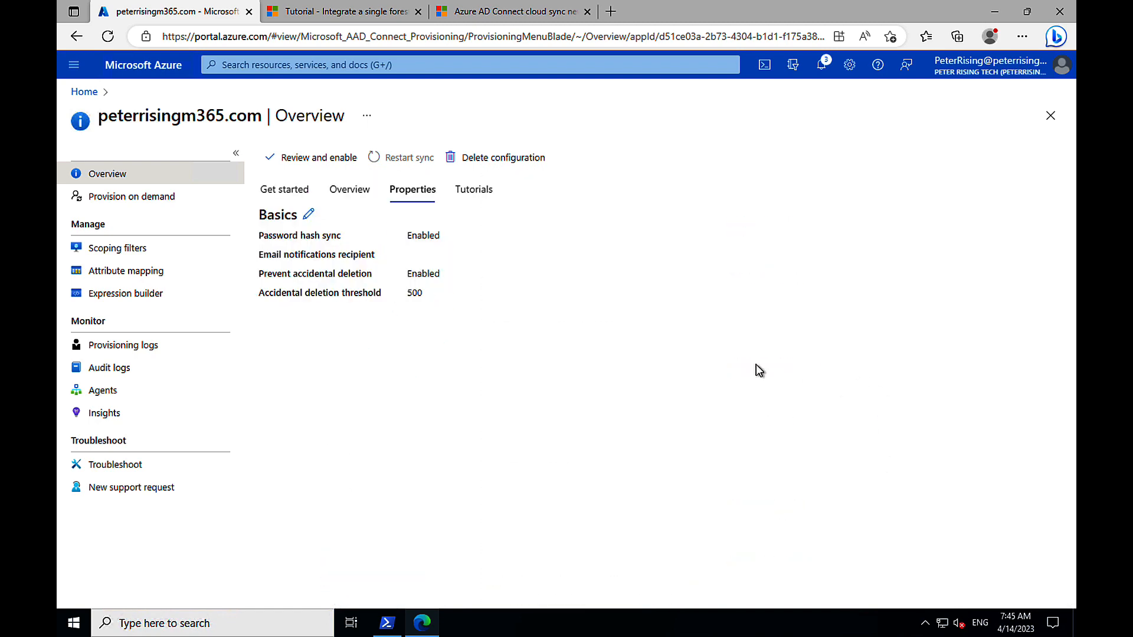
mouse_move(461, 265)
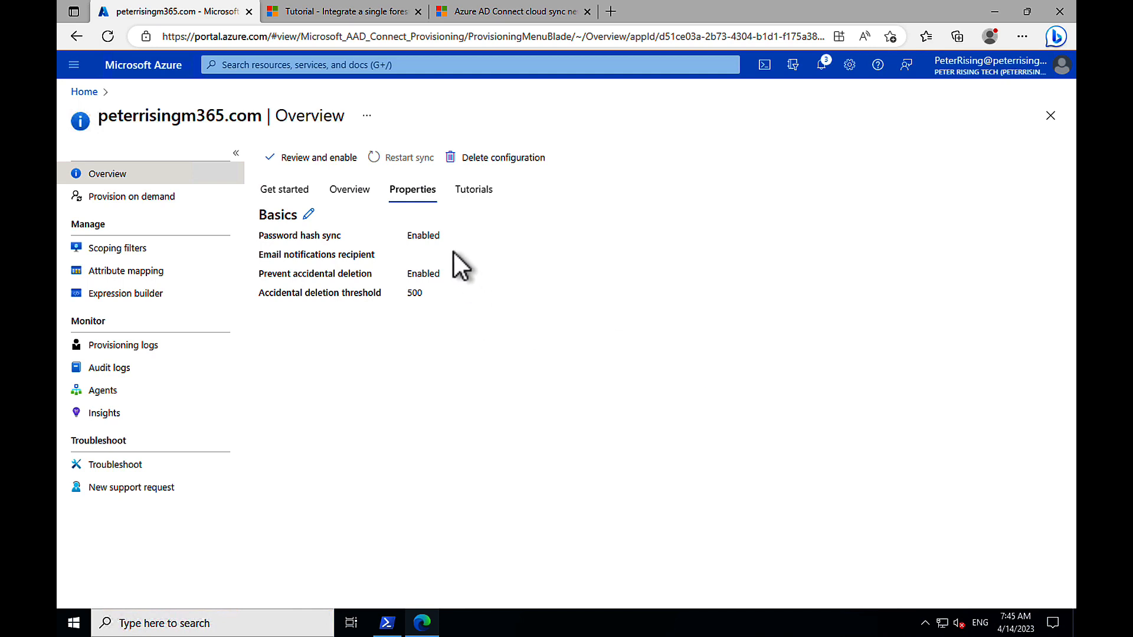
mouse_move(461, 271)
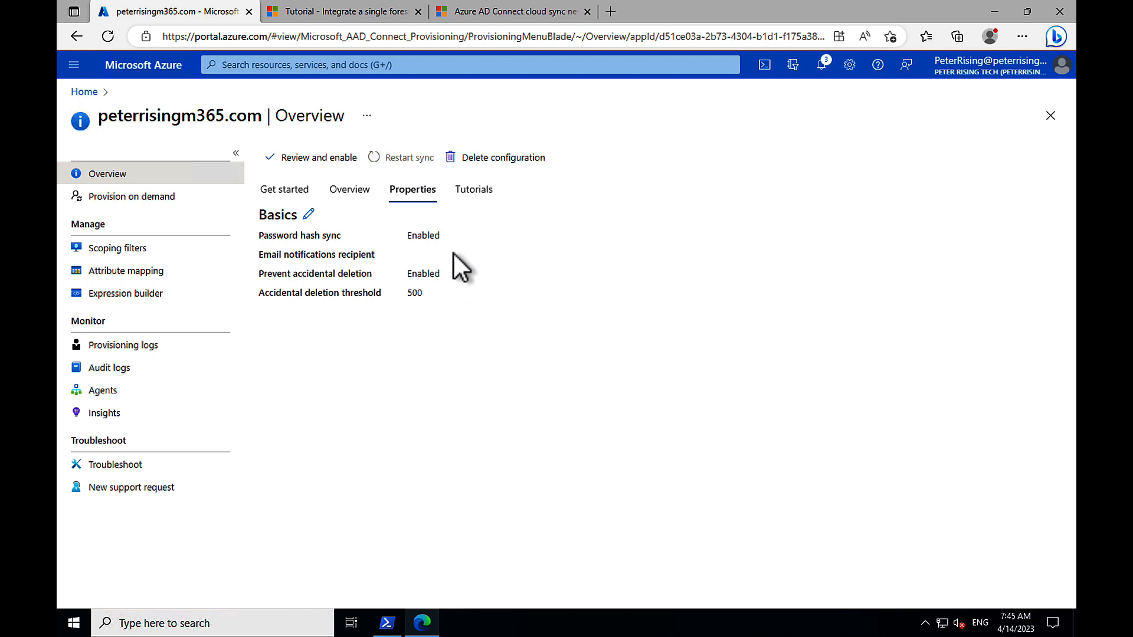
mouse_move(479, 345)
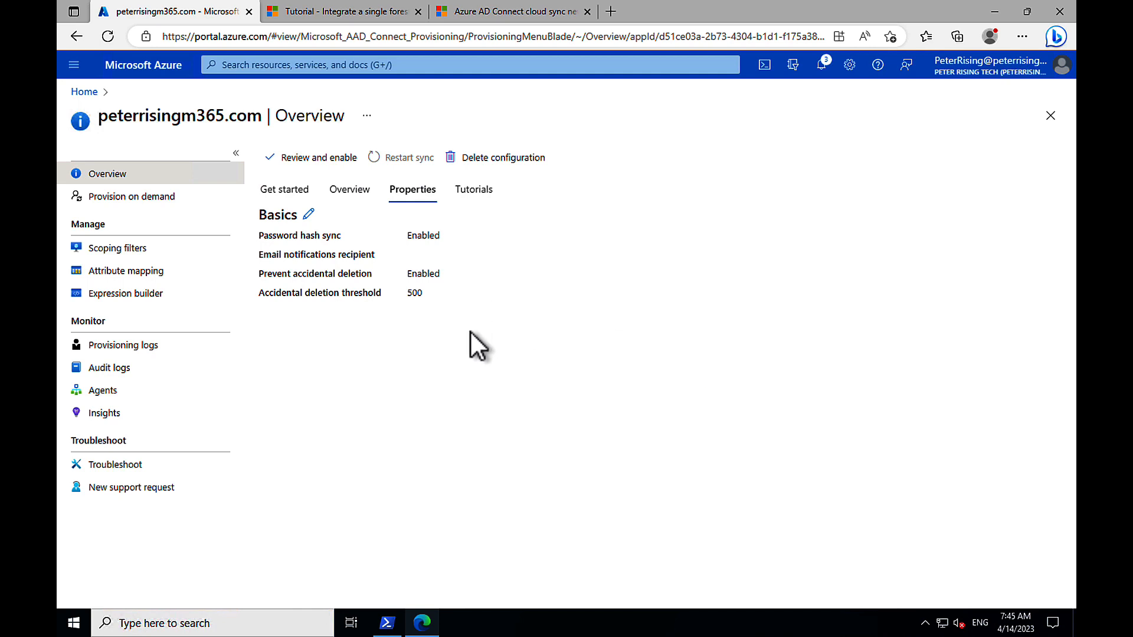
mouse_move(490, 334)
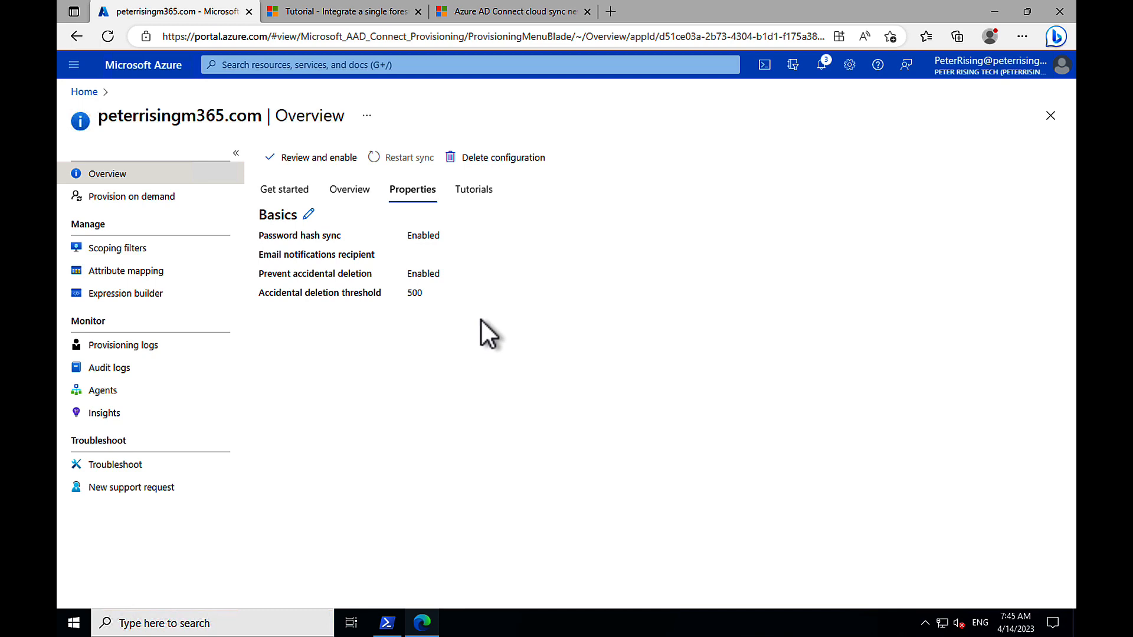
click(308, 213)
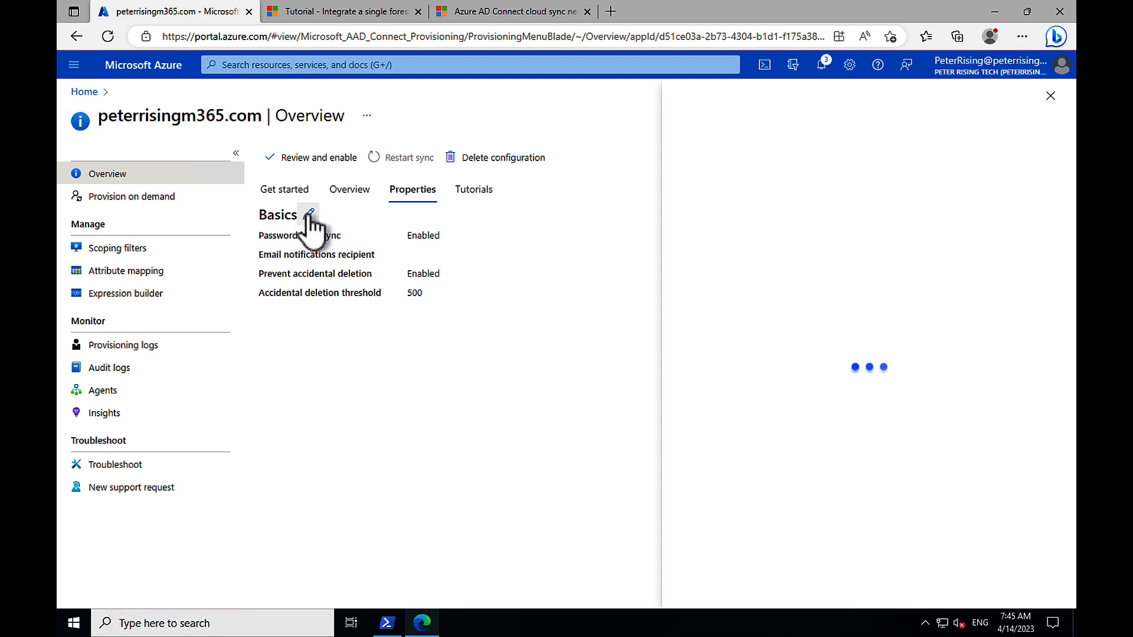
click(309, 214)
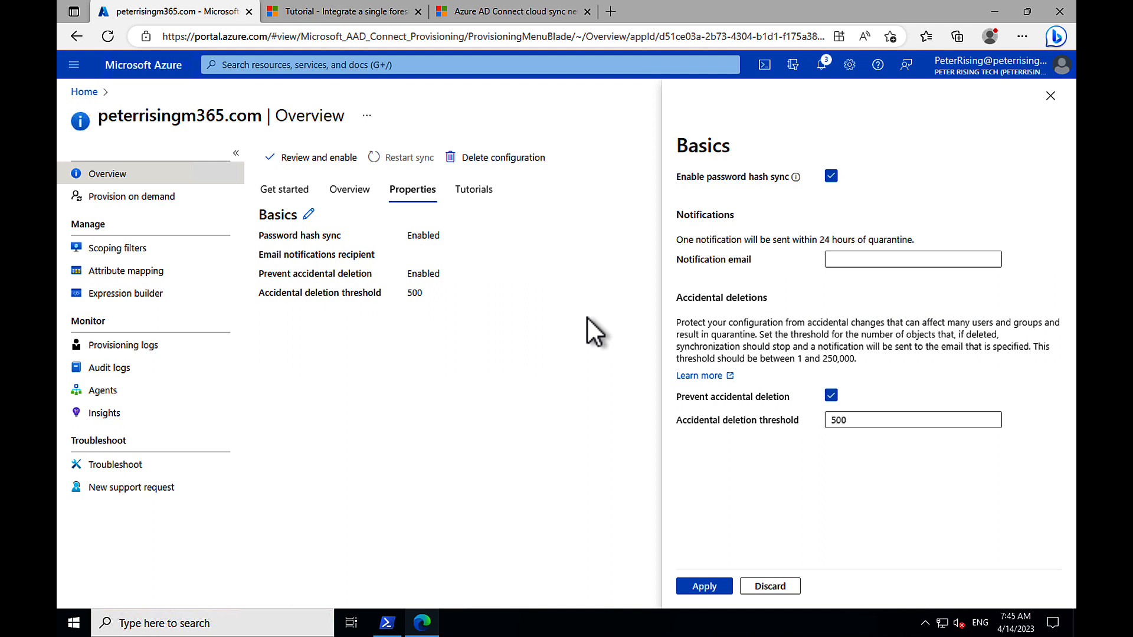
mouse_move(852, 297)
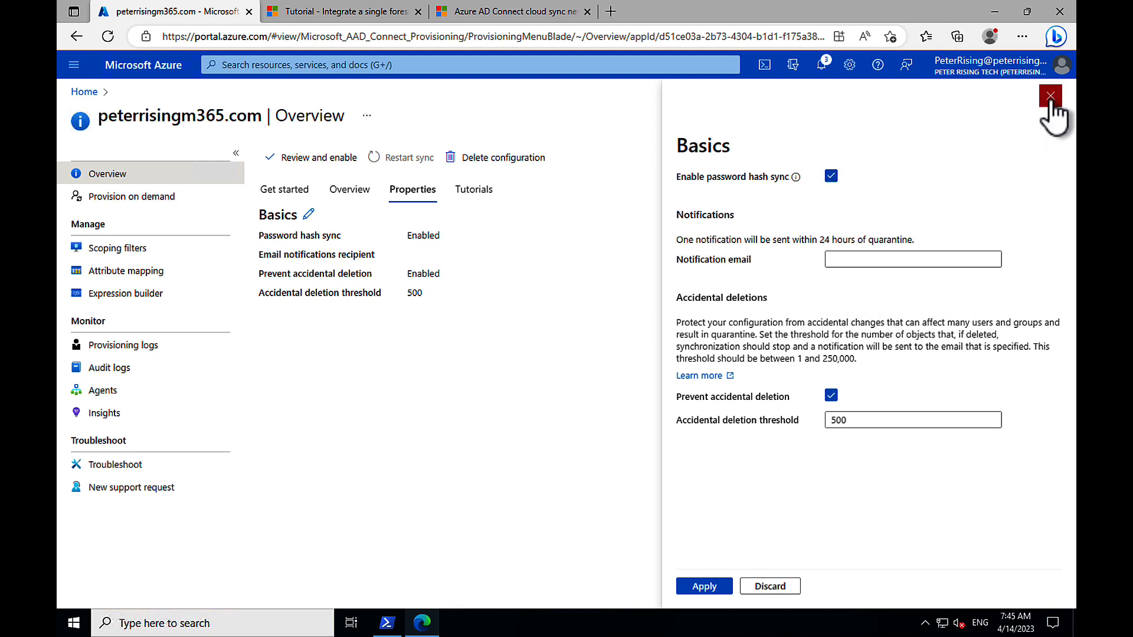
click(1050, 96)
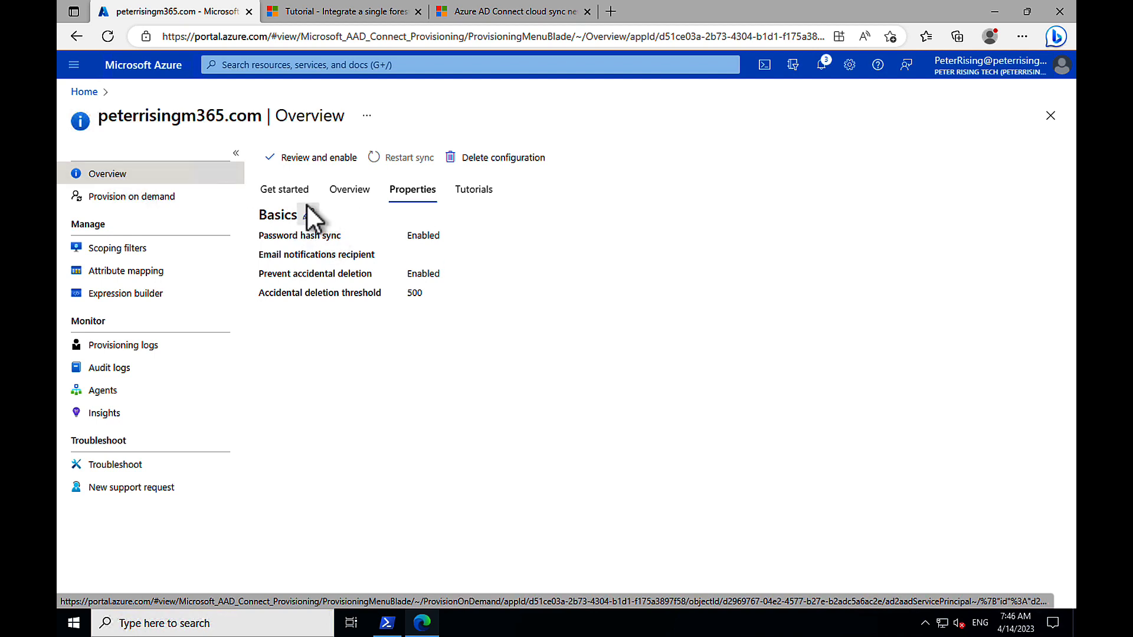
- From Get started step 5, review and enable the peterrisingm365.com configuration
click(284, 189)
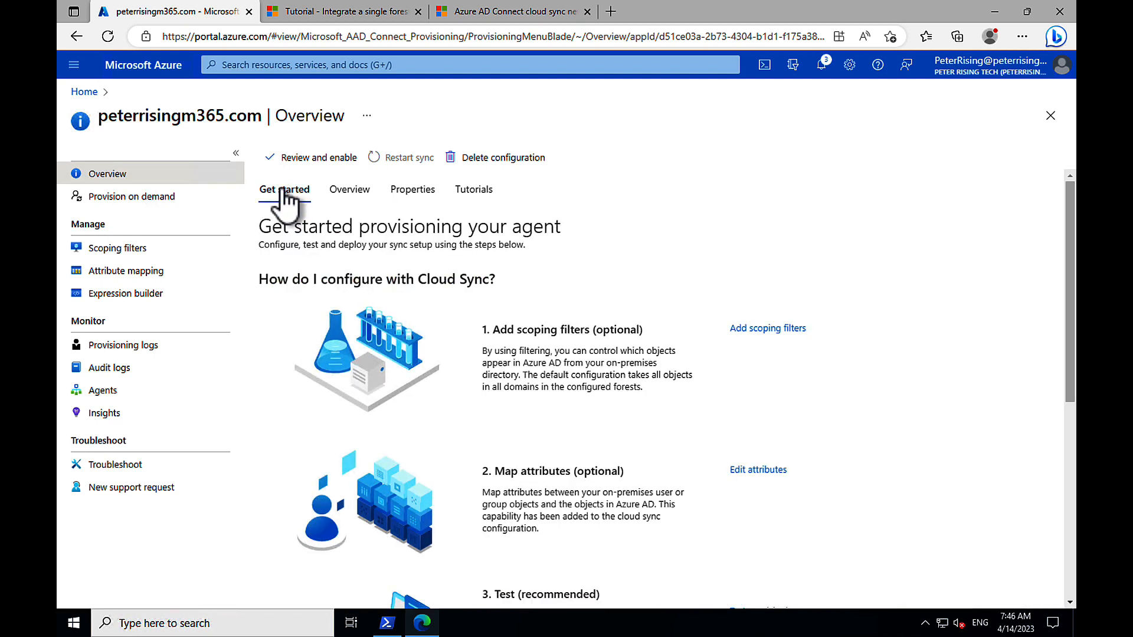
scroll(down, 3)
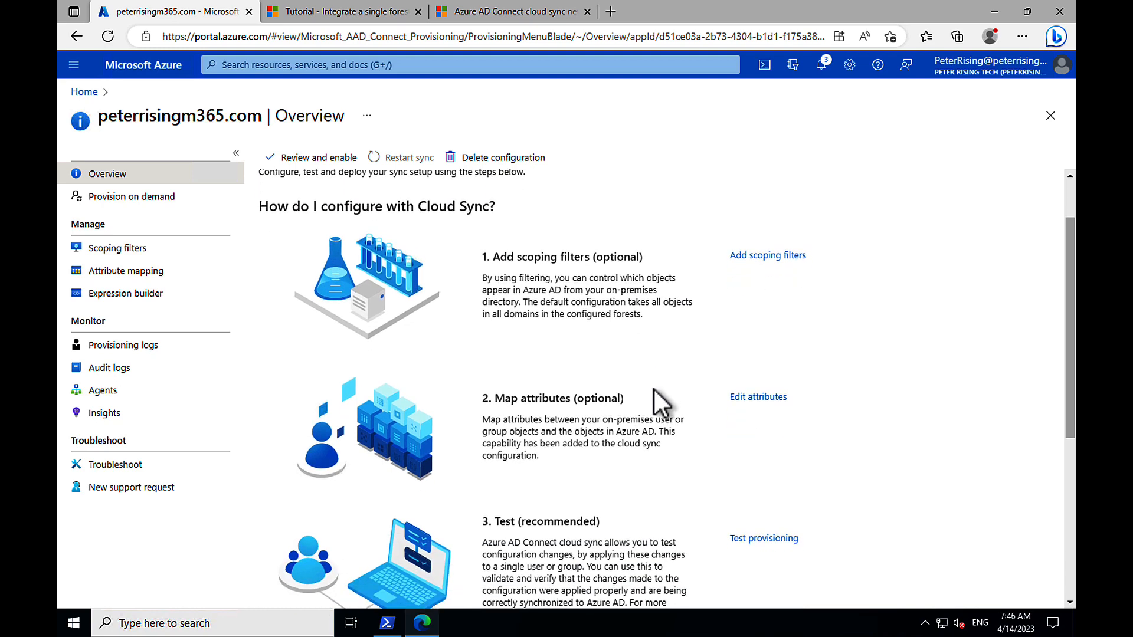
scroll(down, 3)
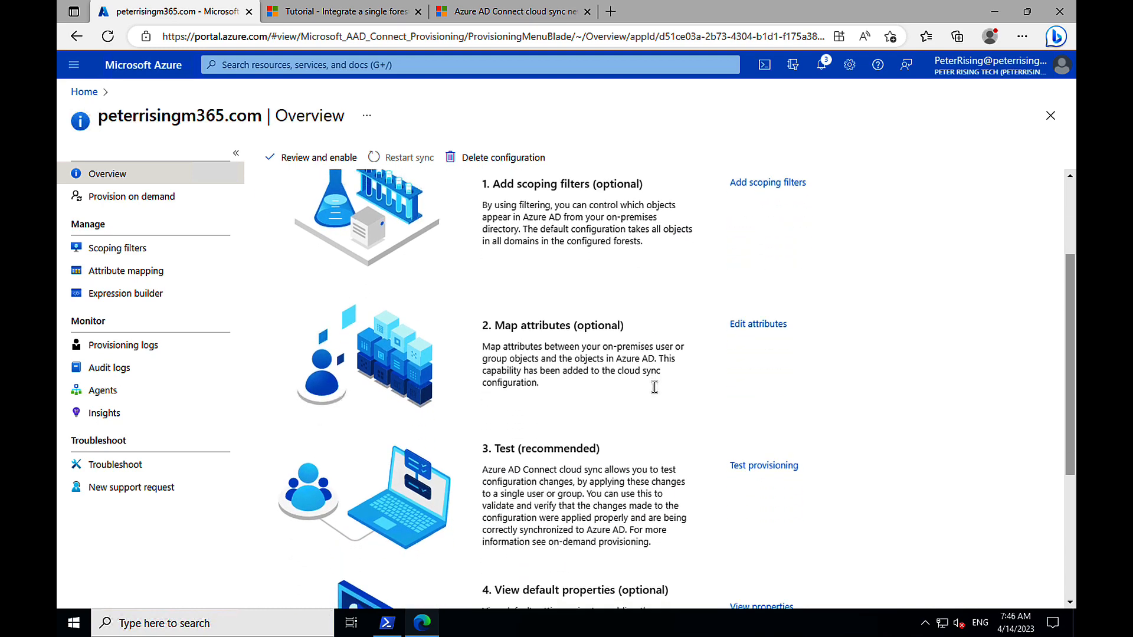
scroll(down, 3)
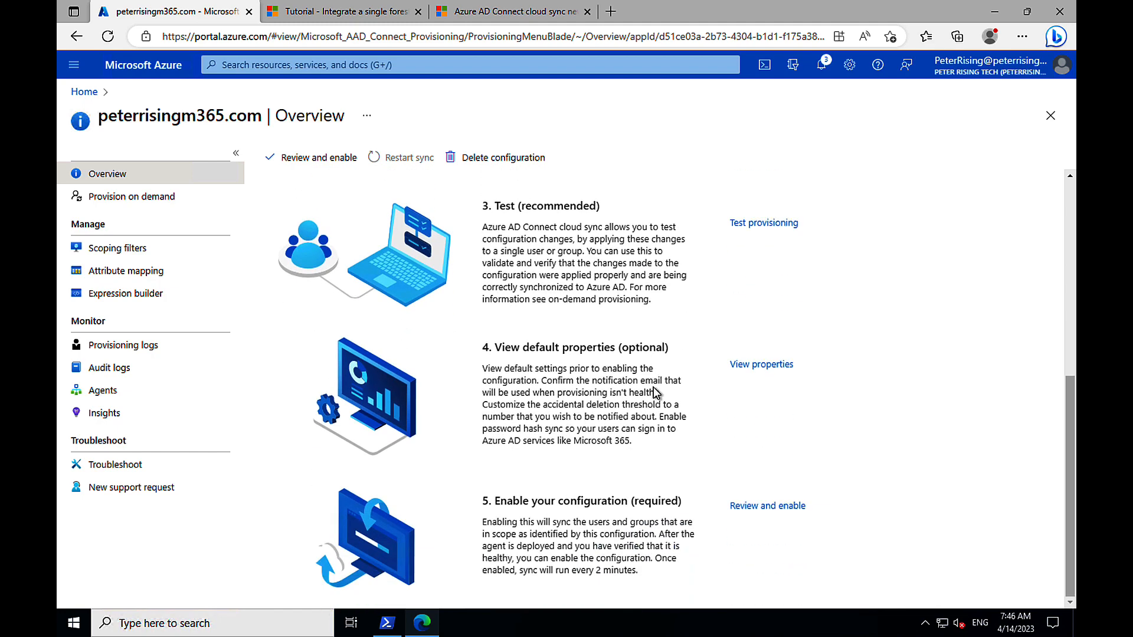
mouse_move(767, 505)
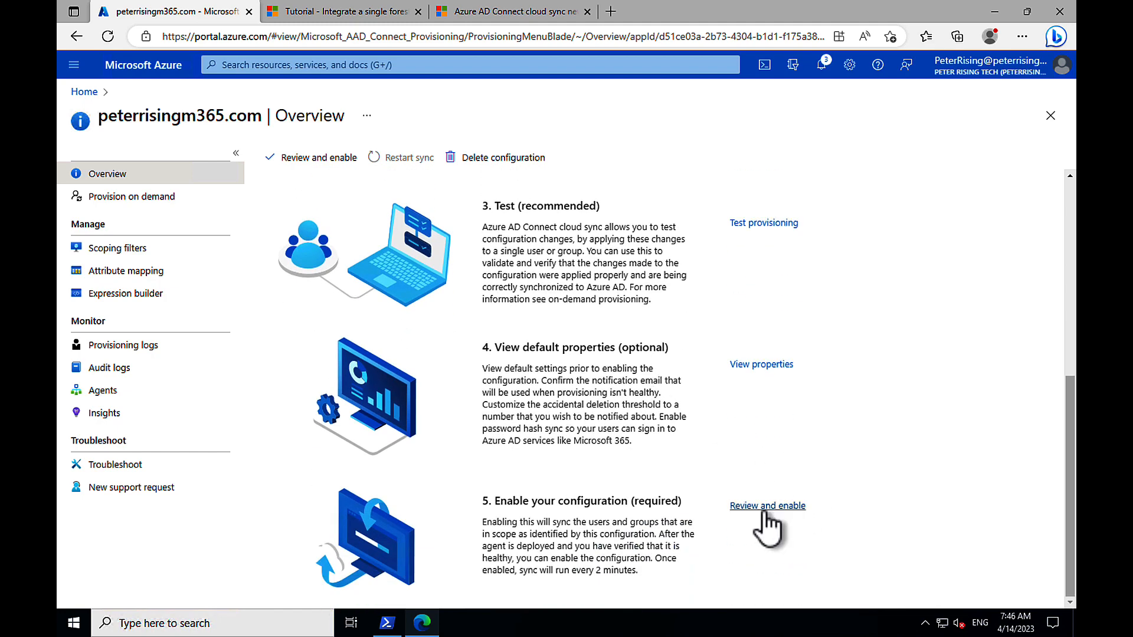
click(766, 505)
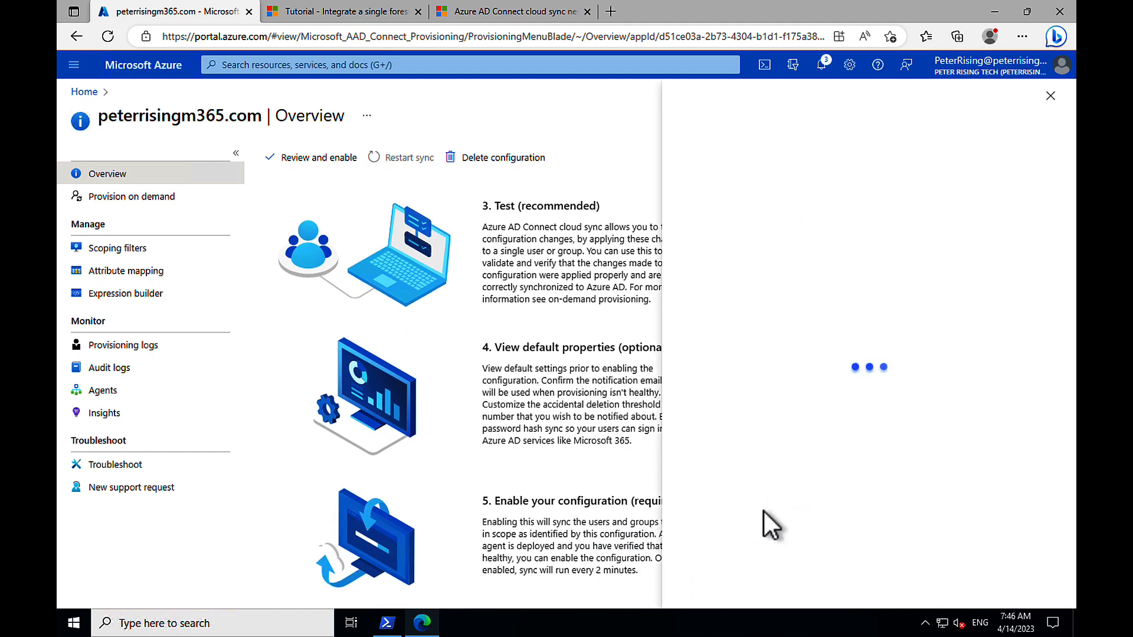
click(318, 157)
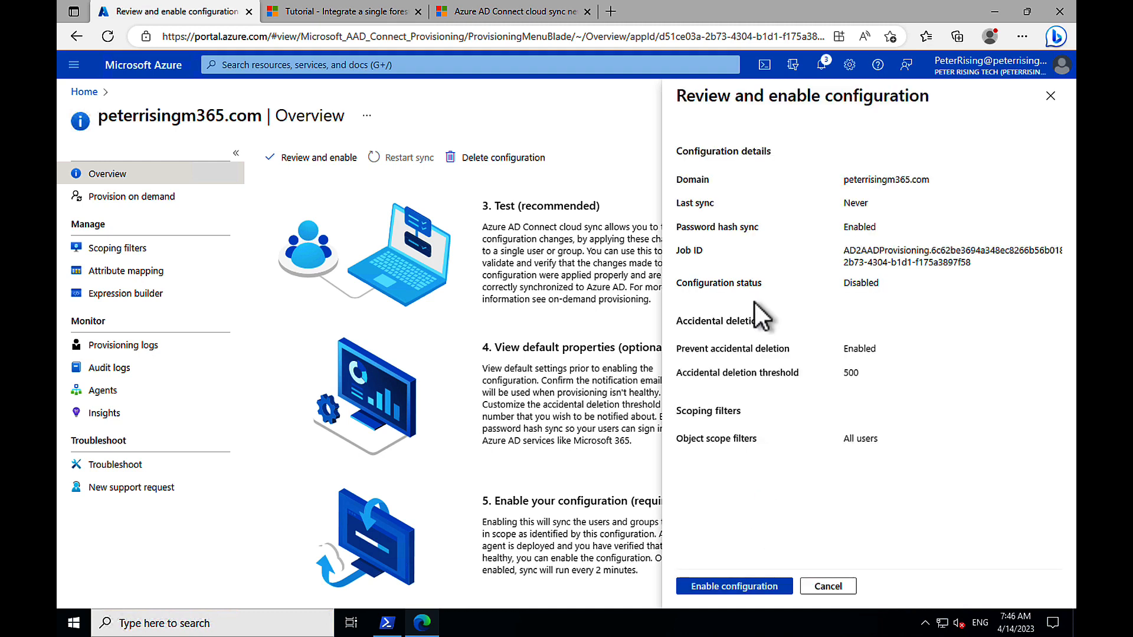
mouse_move(981, 521)
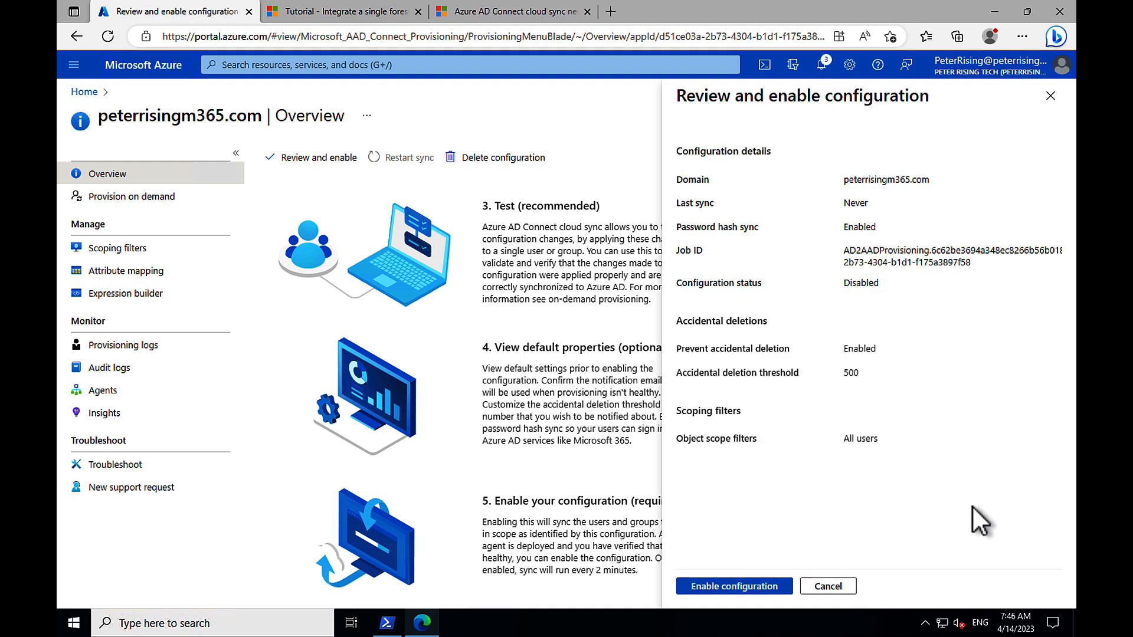
mouse_move(943, 528)
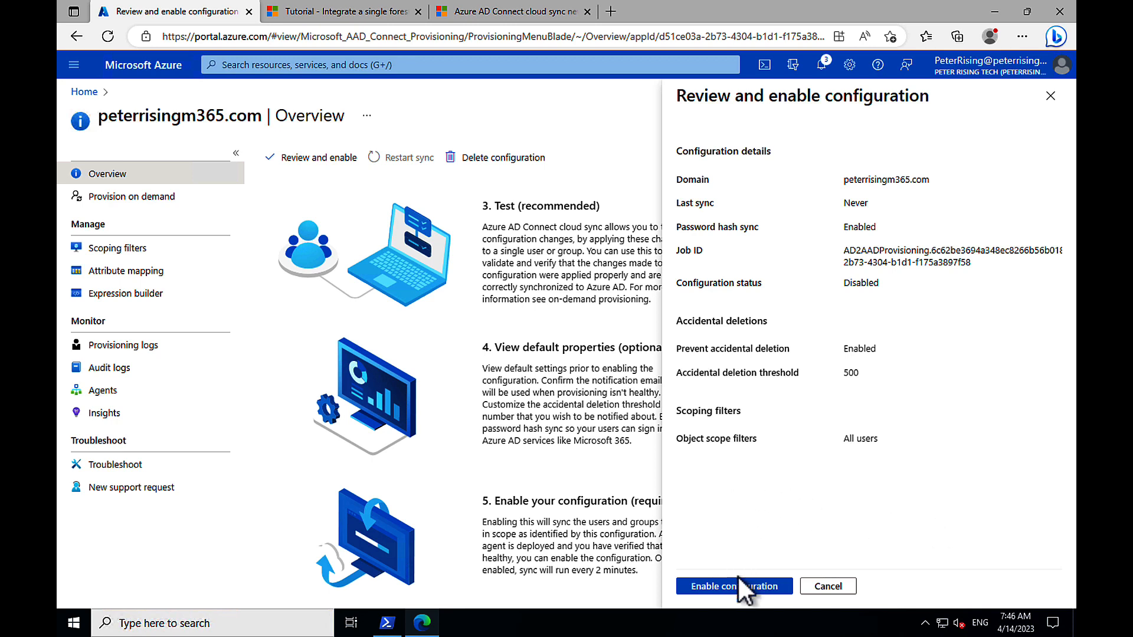
click(734, 586)
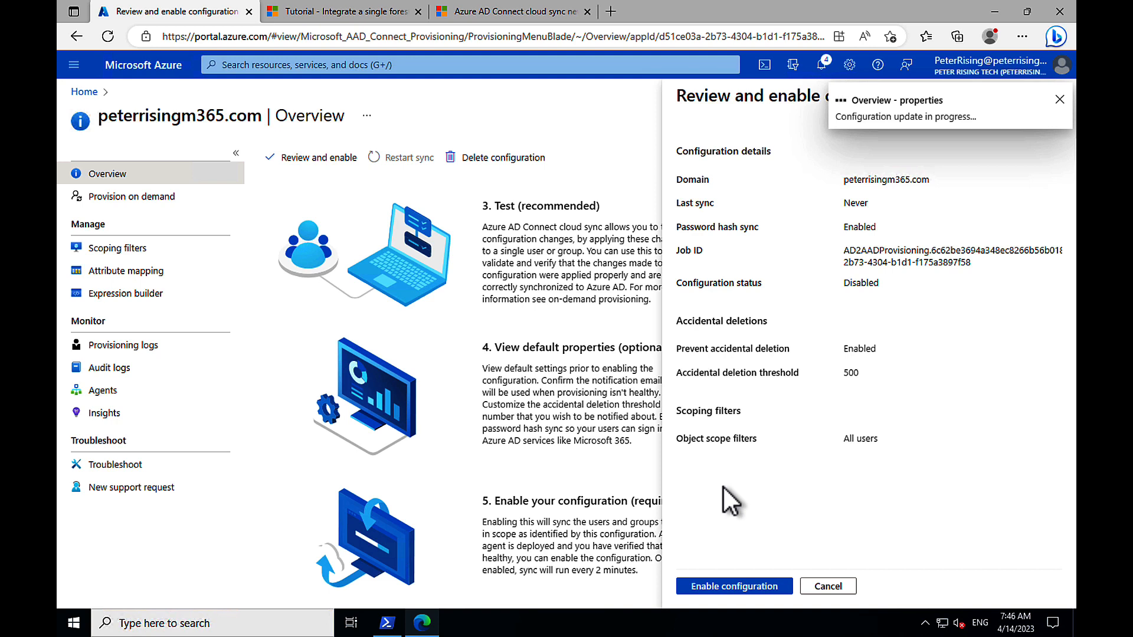
click(732, 586)
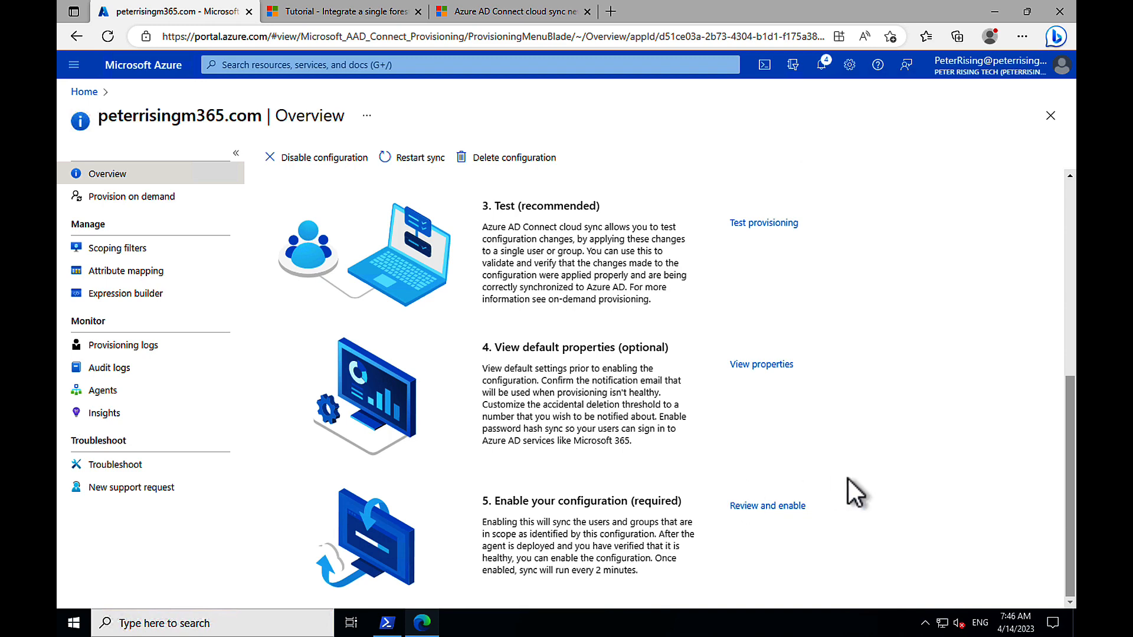
mouse_move(757, 278)
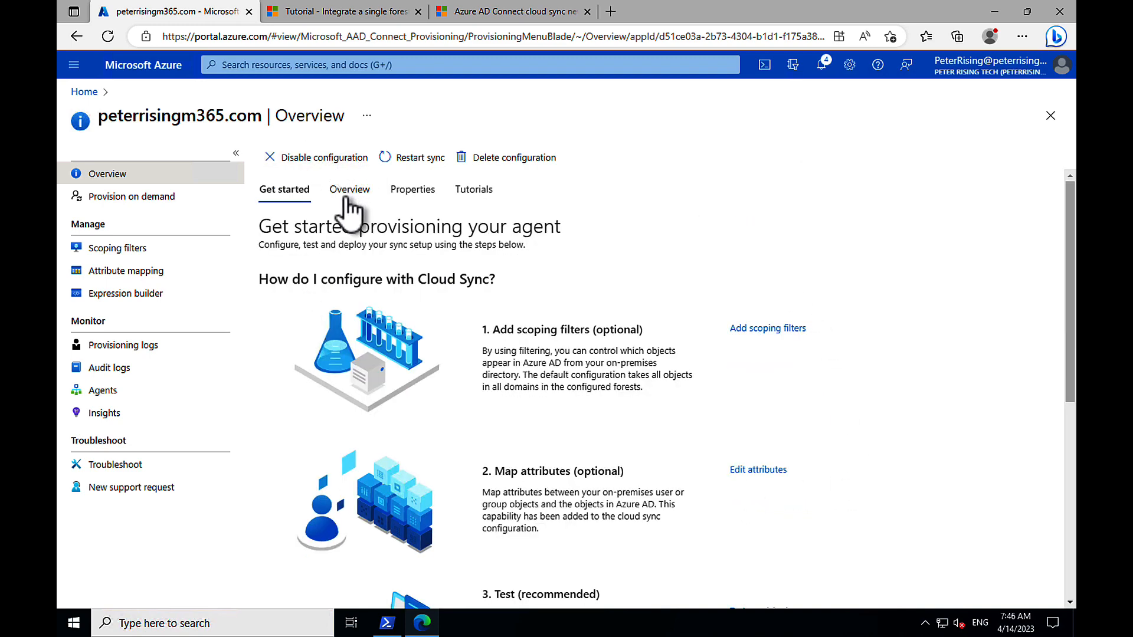
- View the configuration Overview status and its full agents list
click(349, 189)
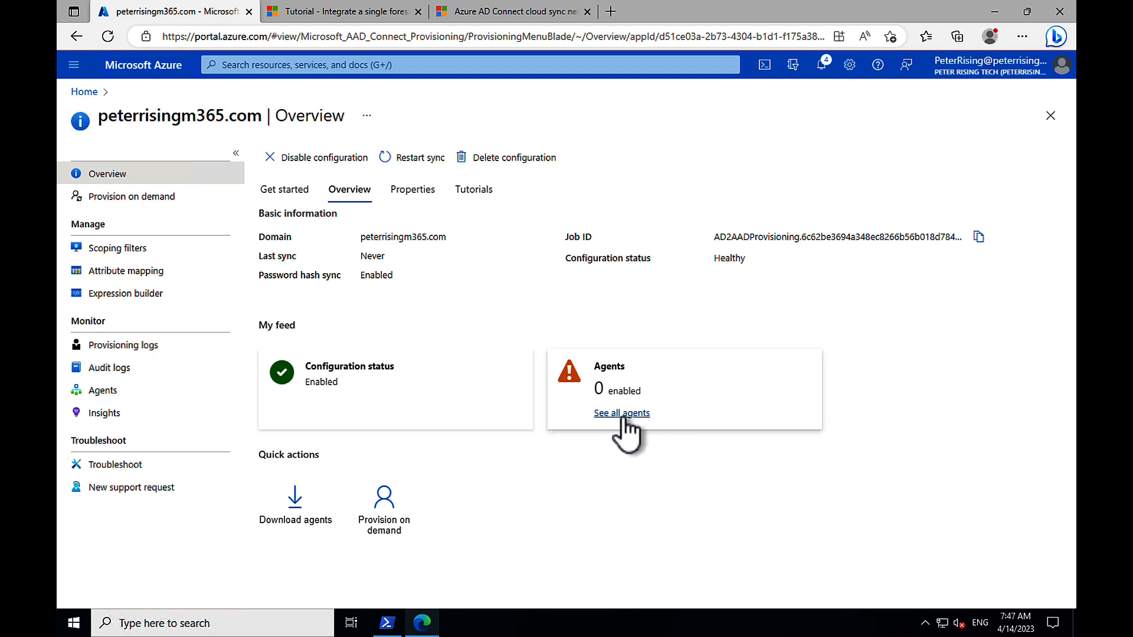
click(622, 413)
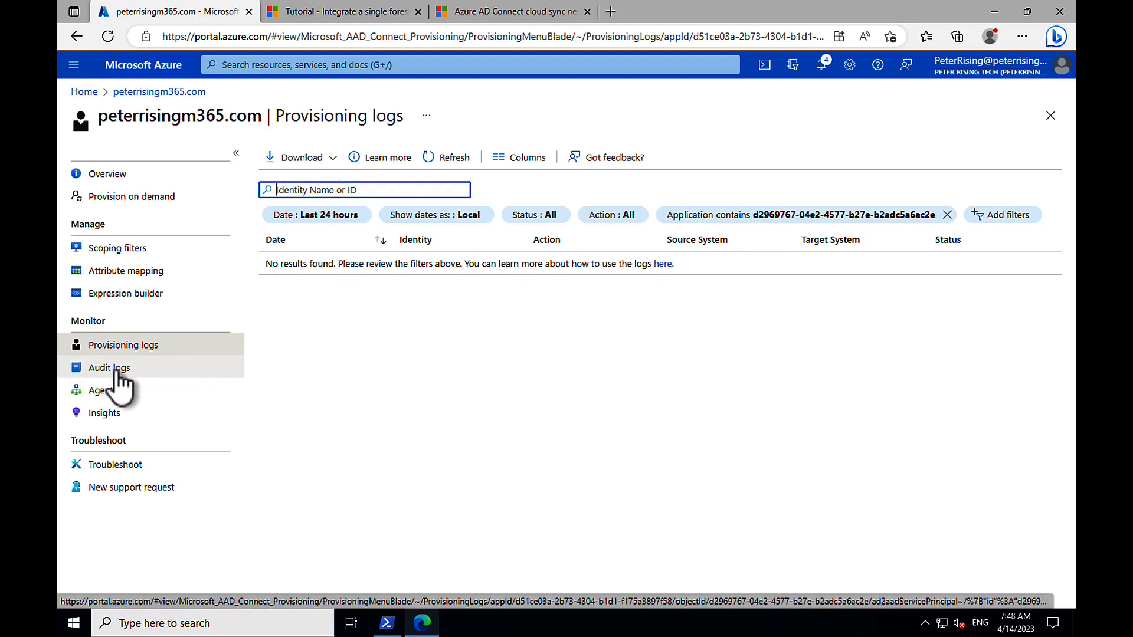
- Check the configuration's audit logs, active agents, and Insights page
click(109, 367)
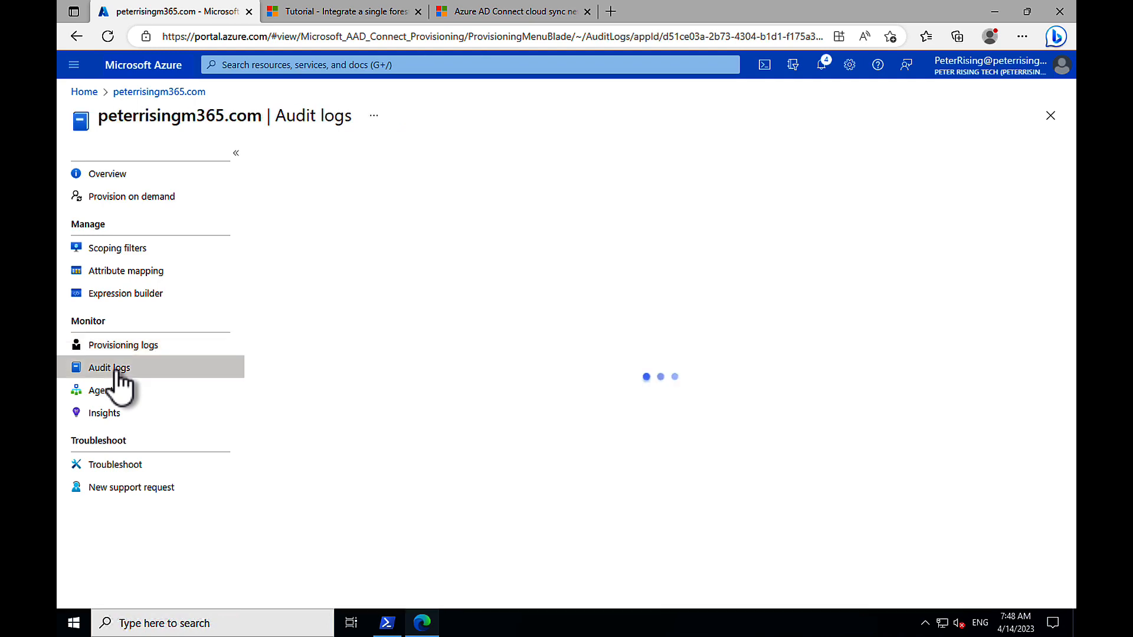
click(110, 367)
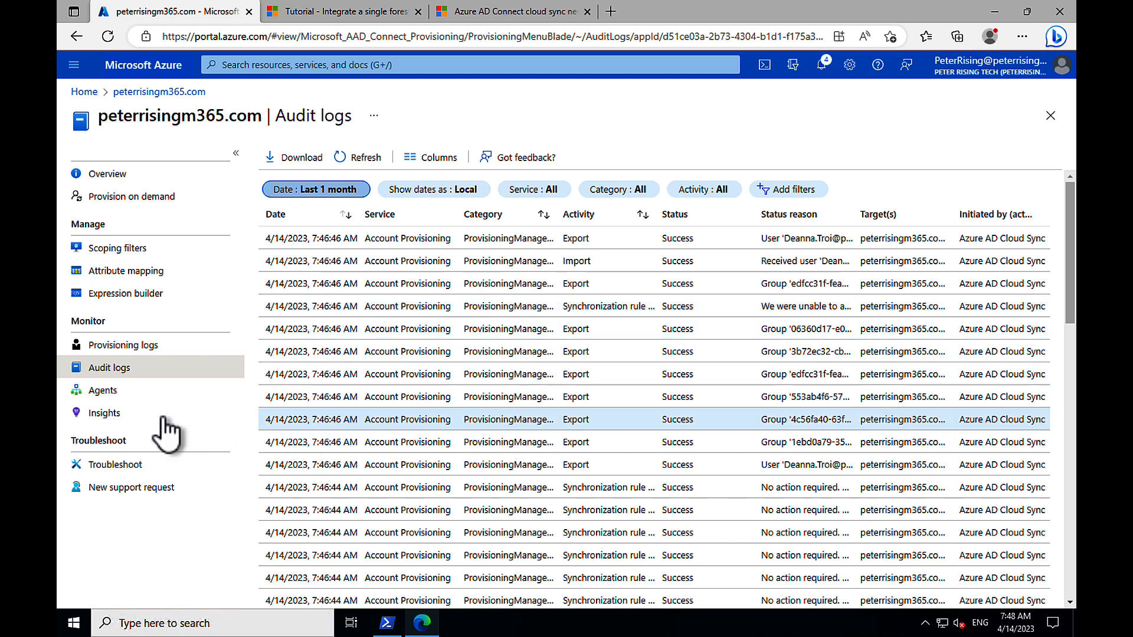
click(102, 390)
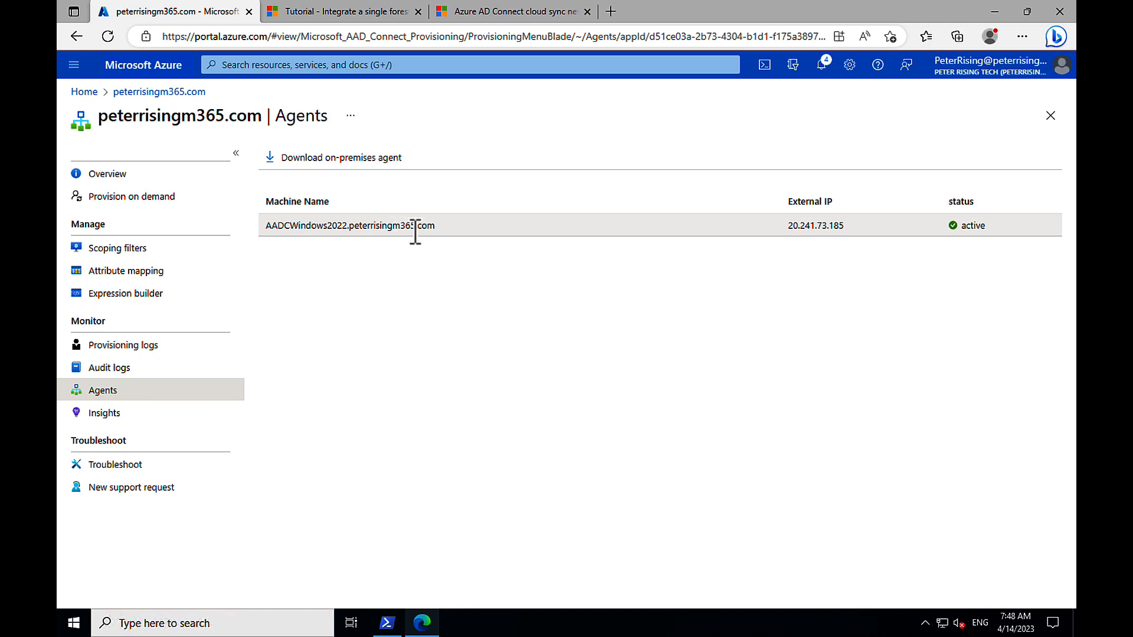
mouse_move(103, 412)
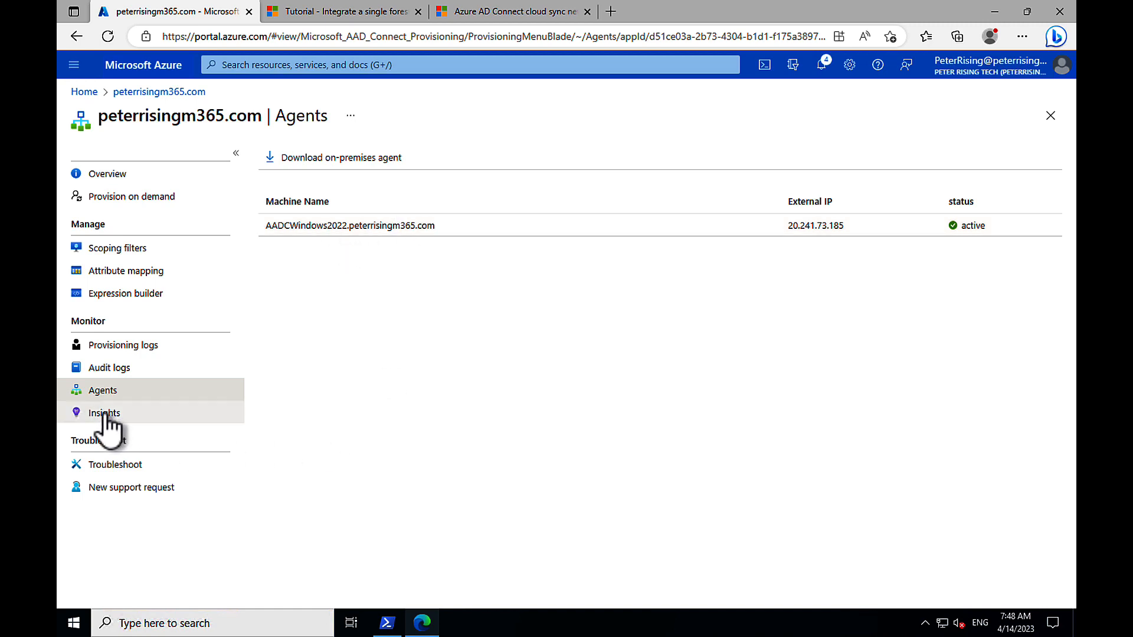
click(103, 412)
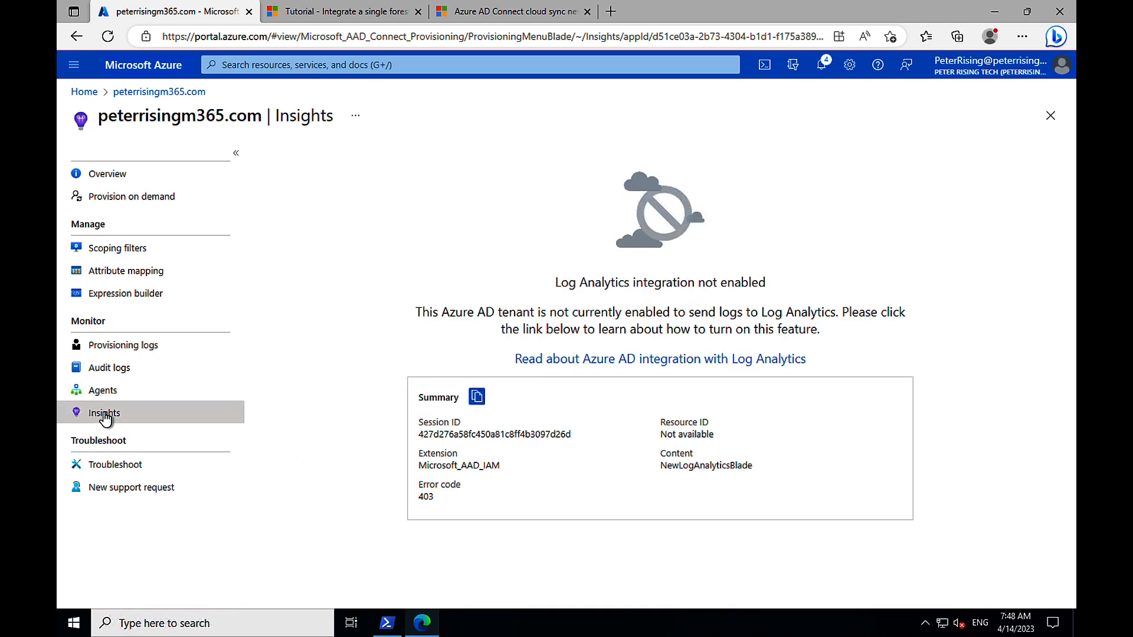
mouse_move(311, 383)
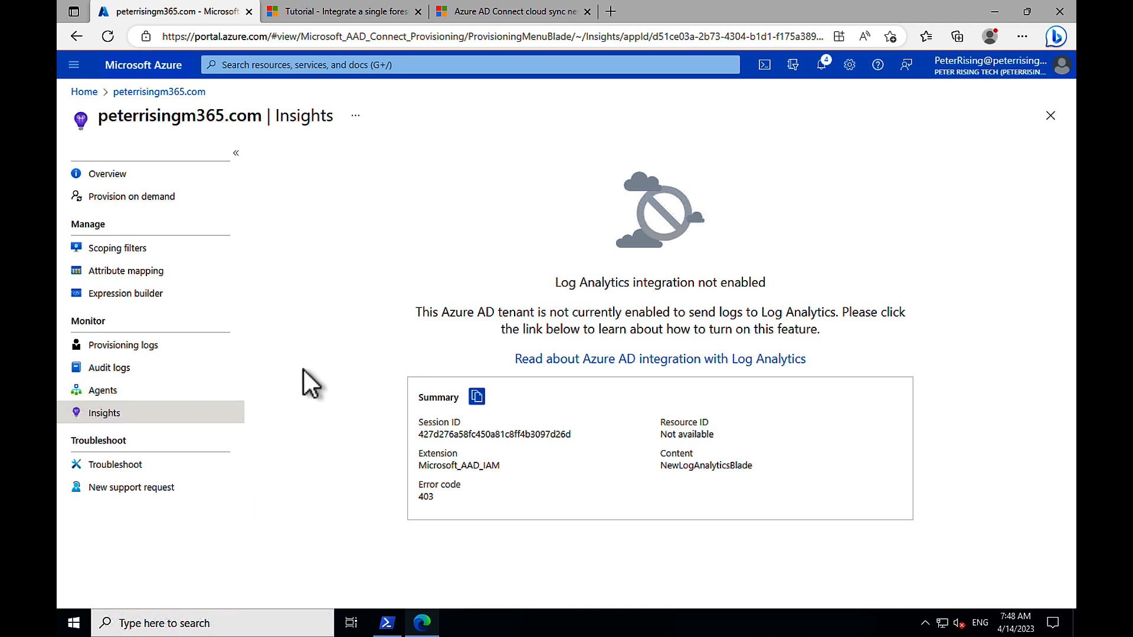
mouse_move(393, 344)
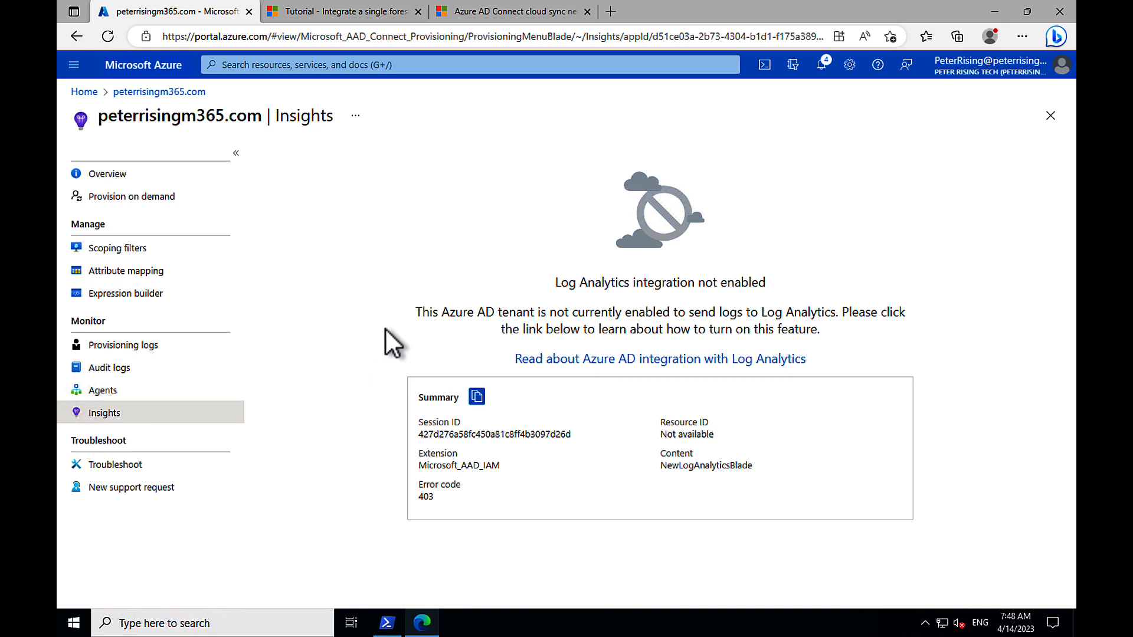
mouse_move(284, 249)
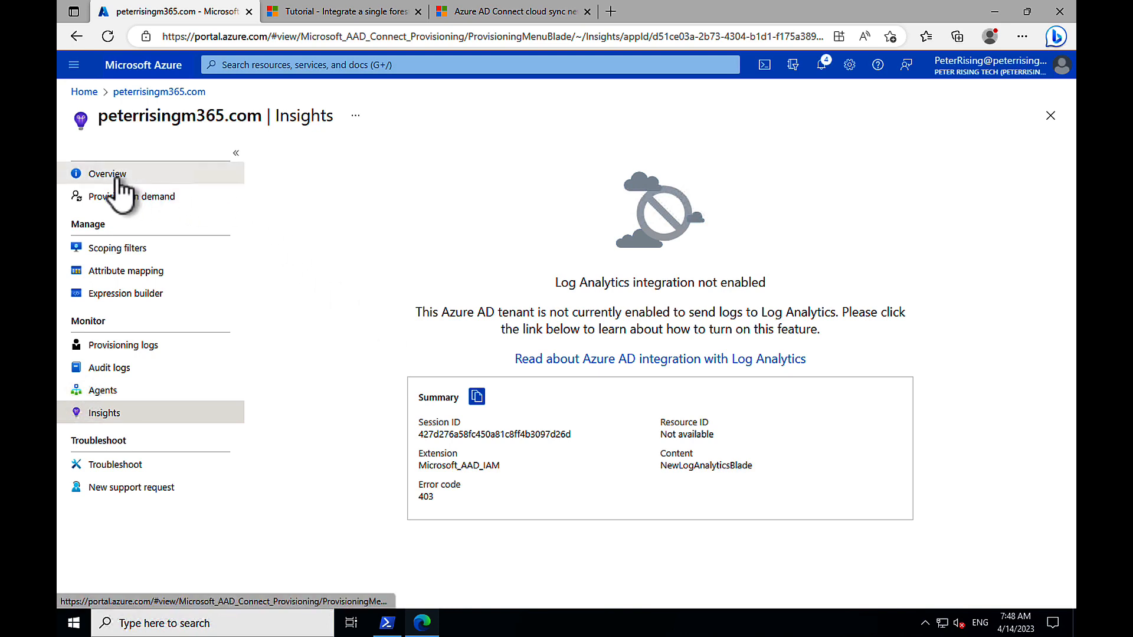
- Confirm the AADCWindows2022 agent is active, then return to the overview showing one enabled agent
click(106, 174)
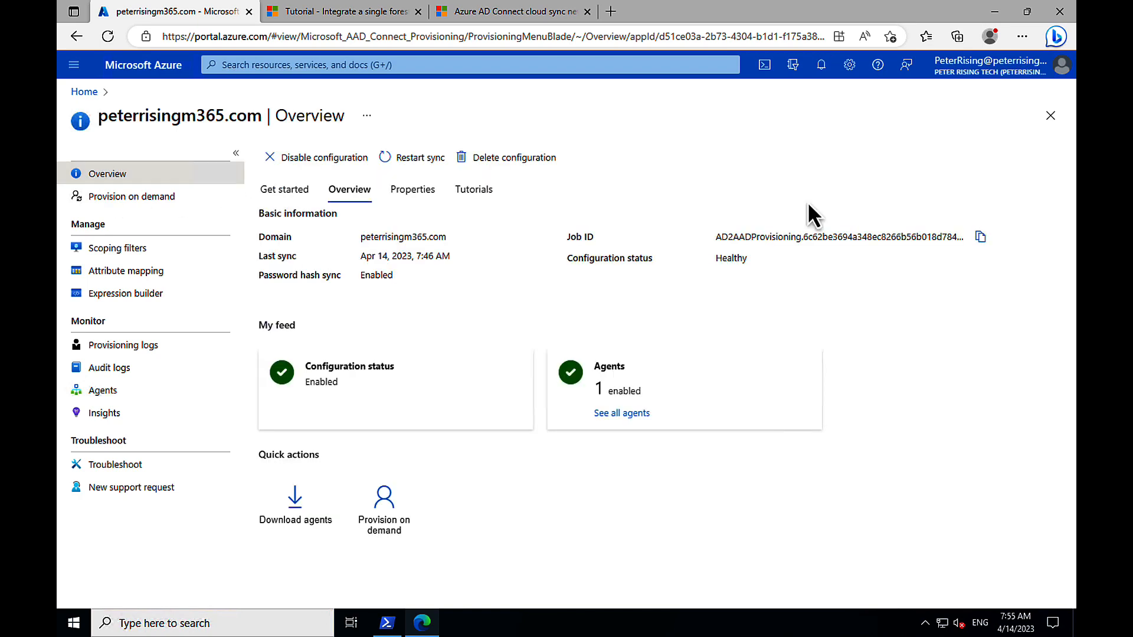
mouse_move(679, 480)
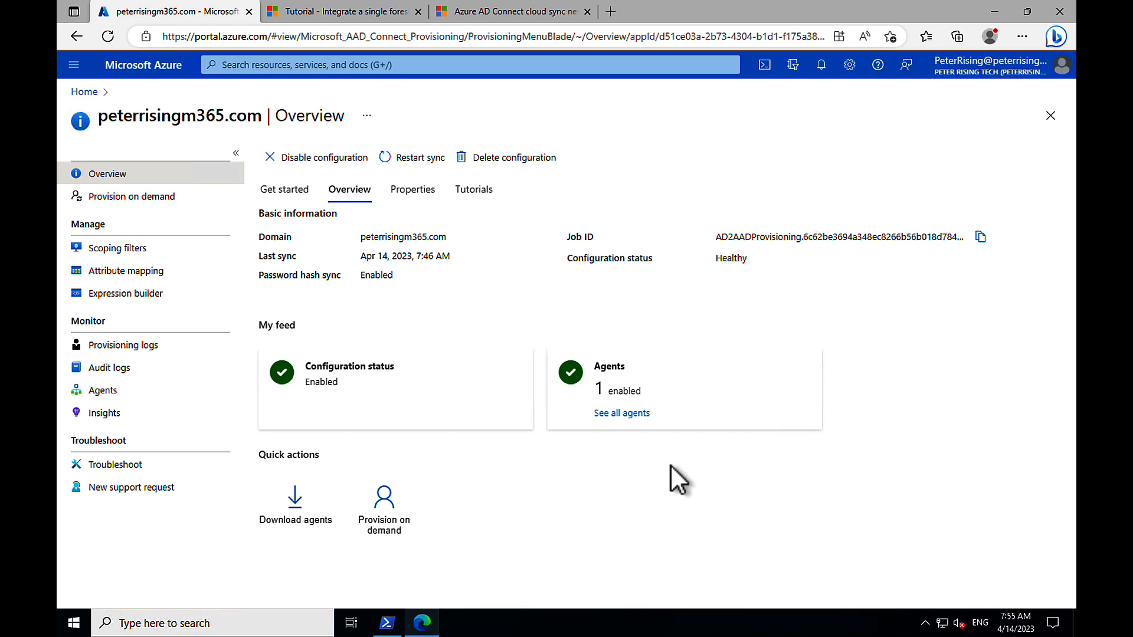
mouse_move(628, 413)
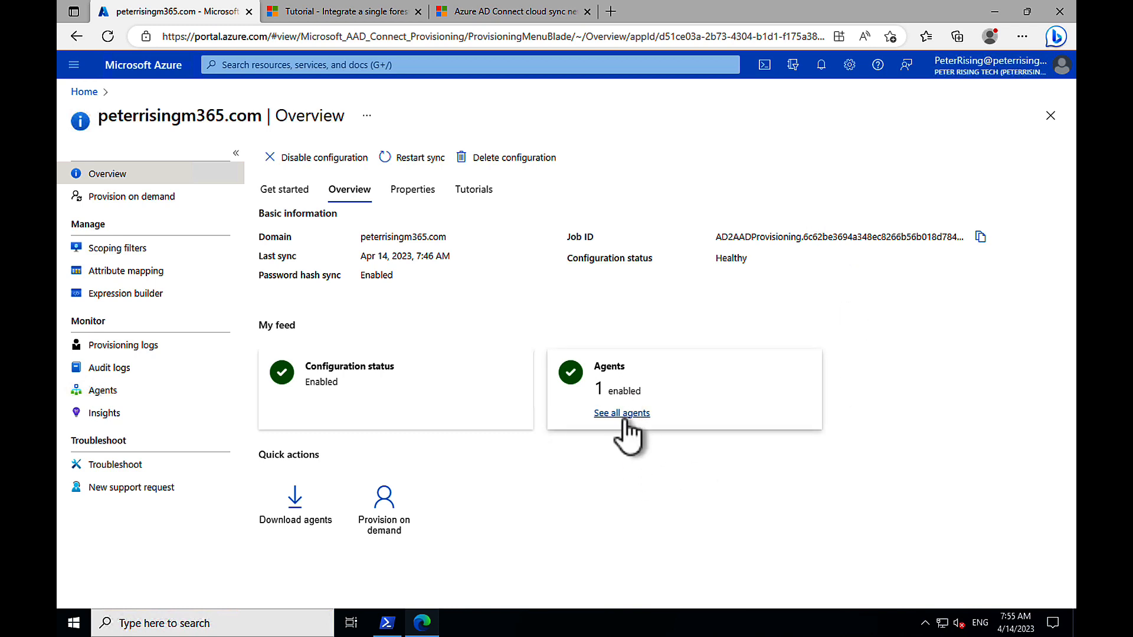
click(621, 412)
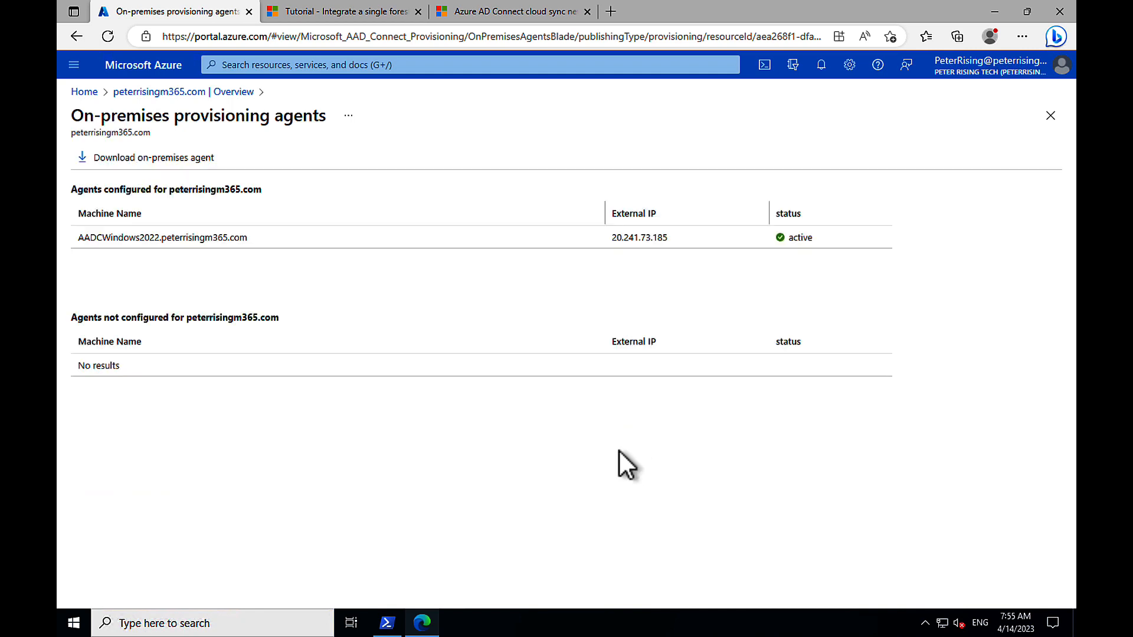
mouse_move(520, 439)
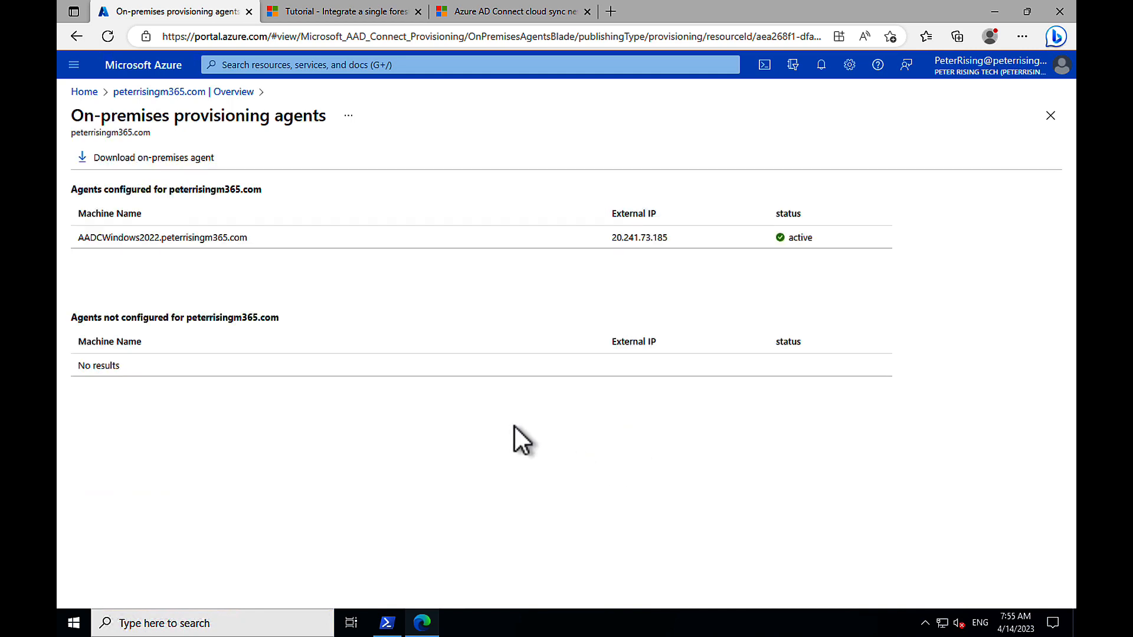
mouse_move(401, 283)
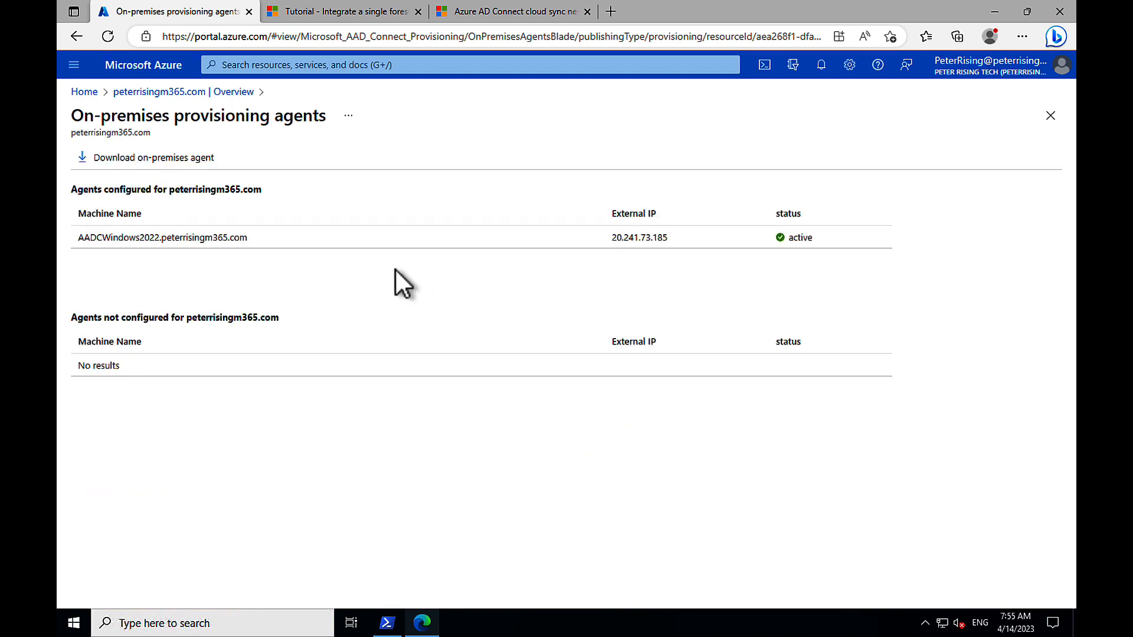
mouse_move(284, 282)
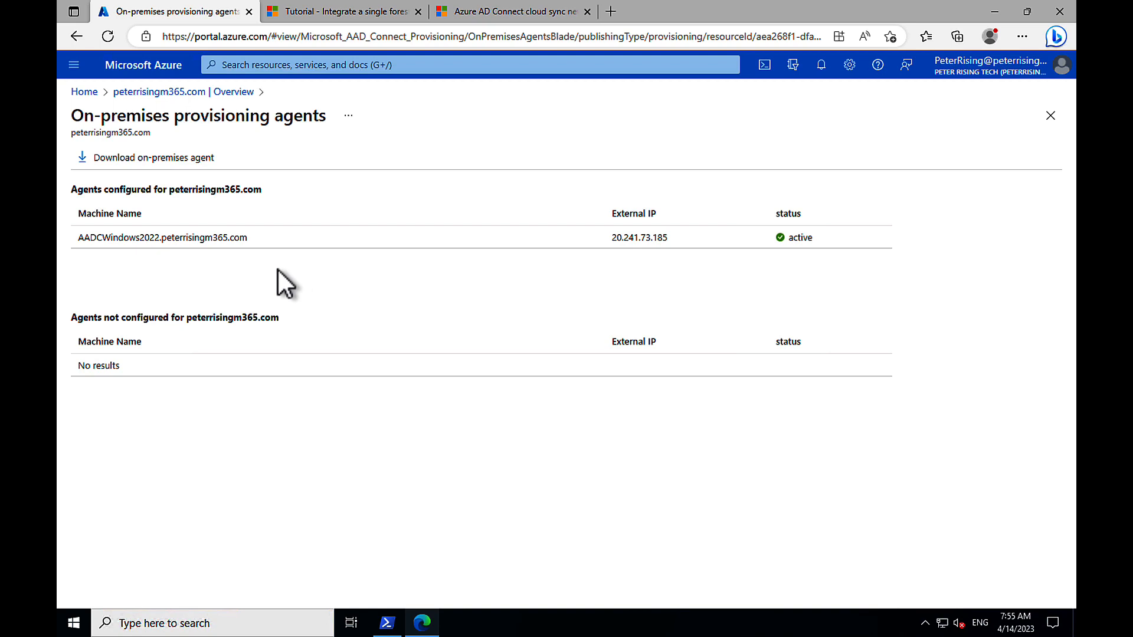
mouse_move(442, 315)
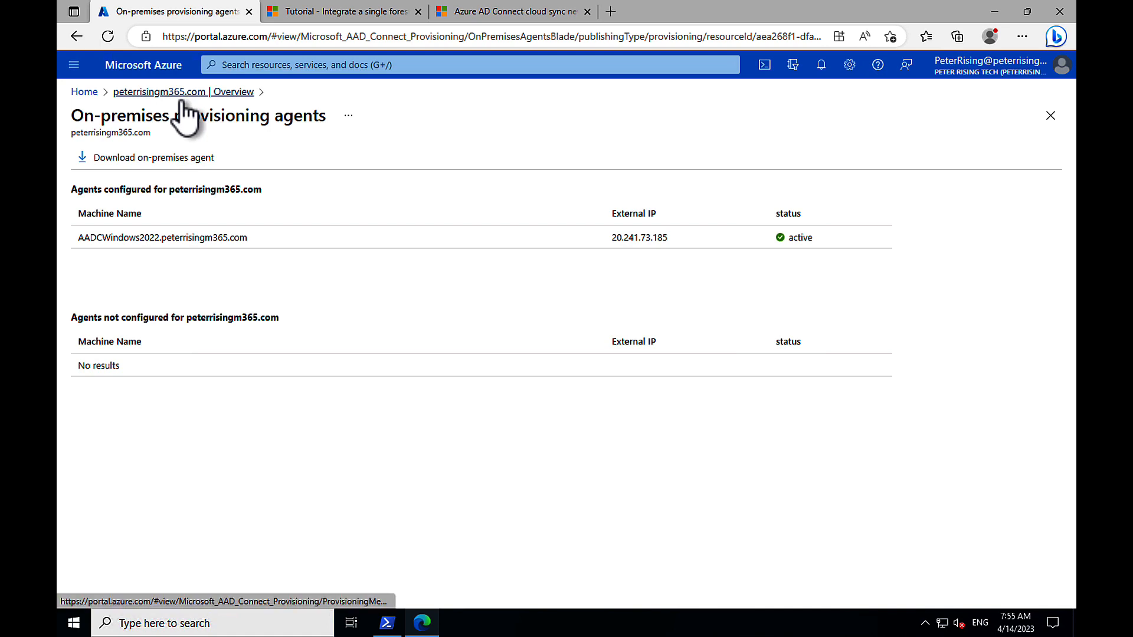
click(184, 92)
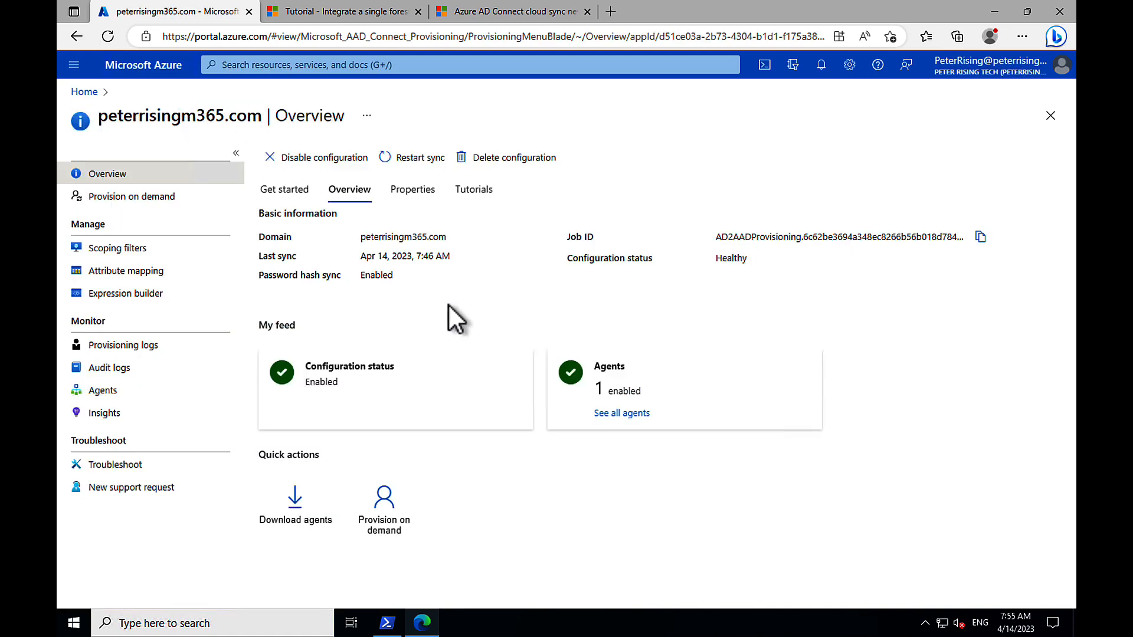
mouse_move(477, 285)
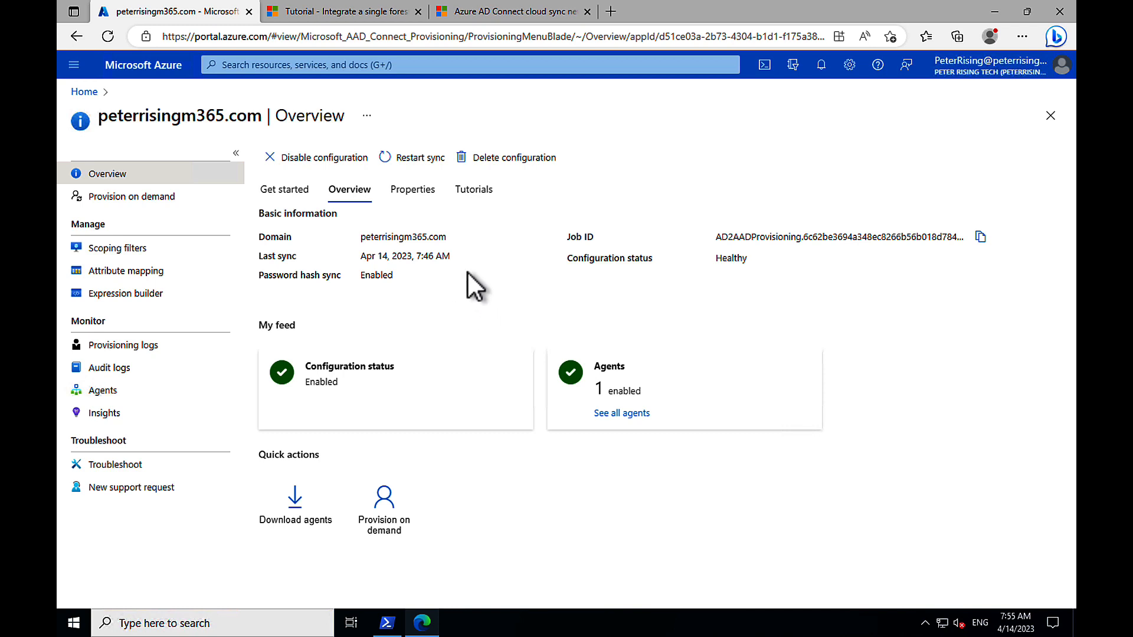
mouse_move(602, 170)
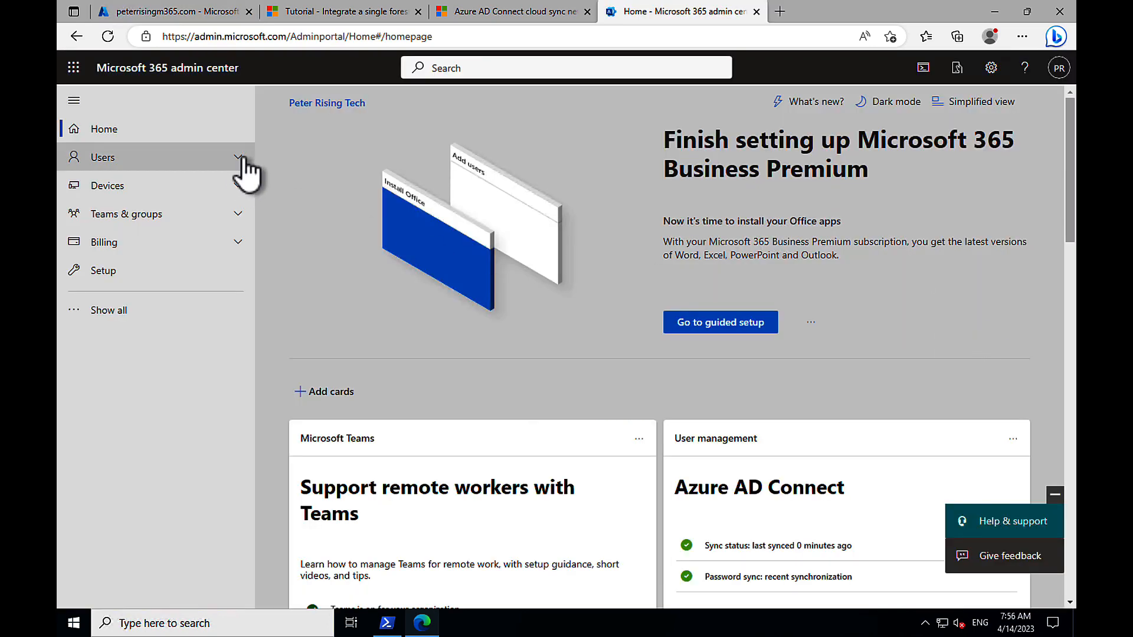
- Show Users > Active users in the admin center with the navigation pane collapsed
click(103, 157)
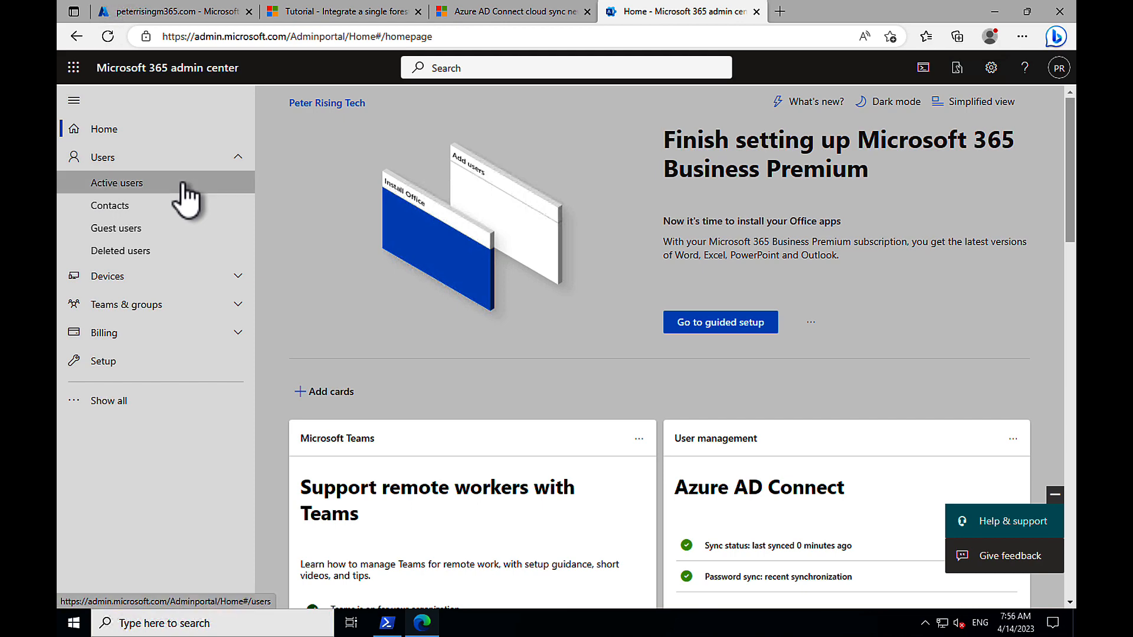
click(117, 183)
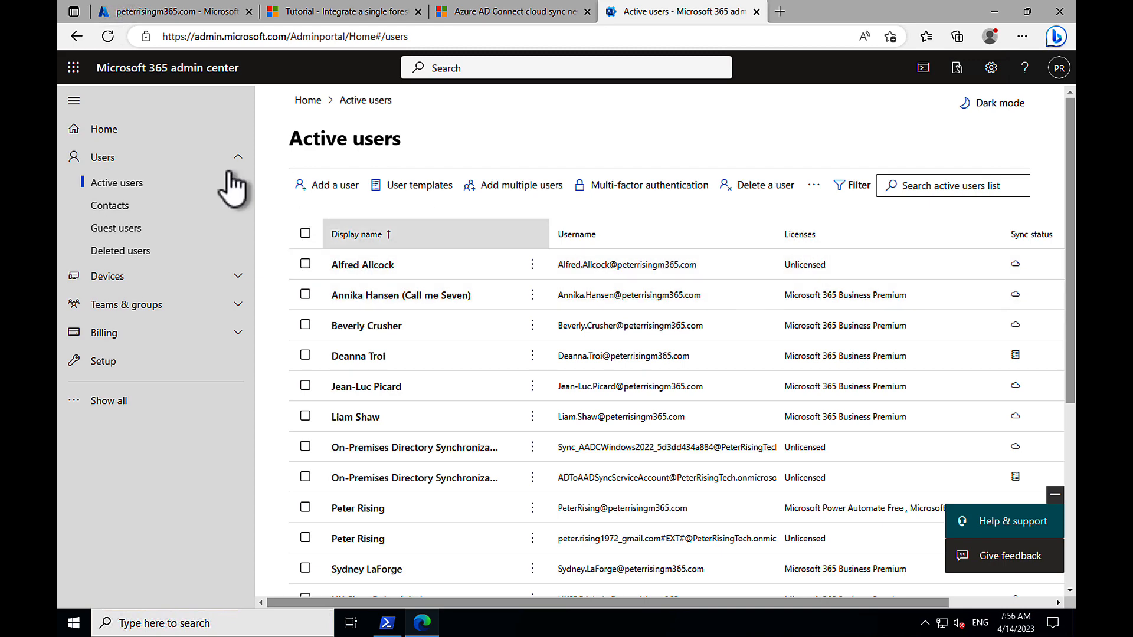
click(72, 100)
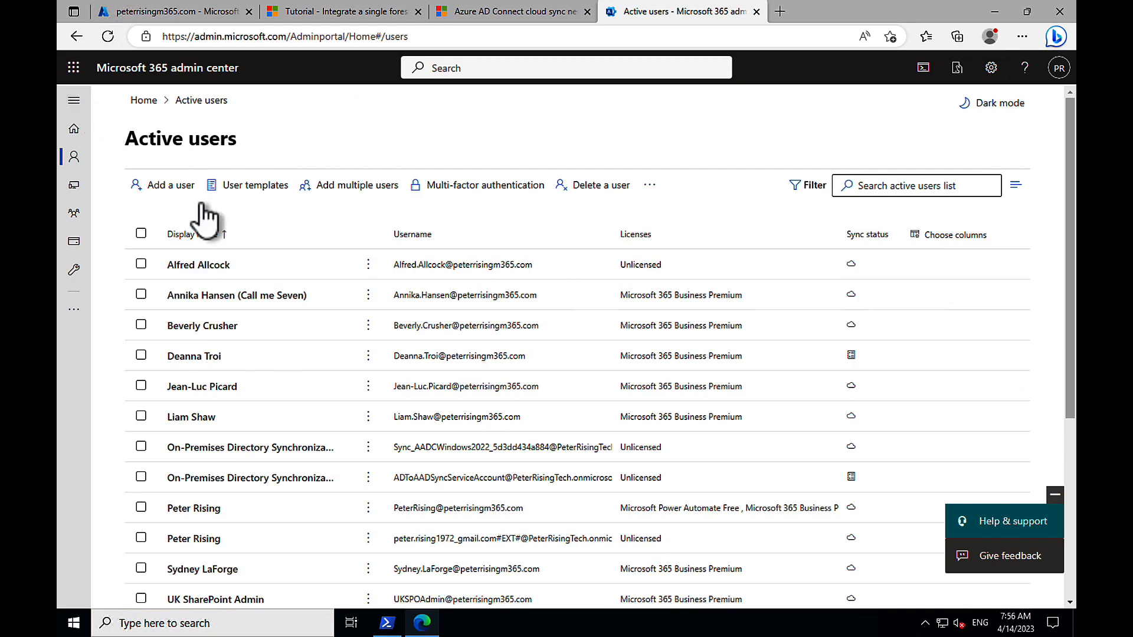
mouse_move(209, 217)
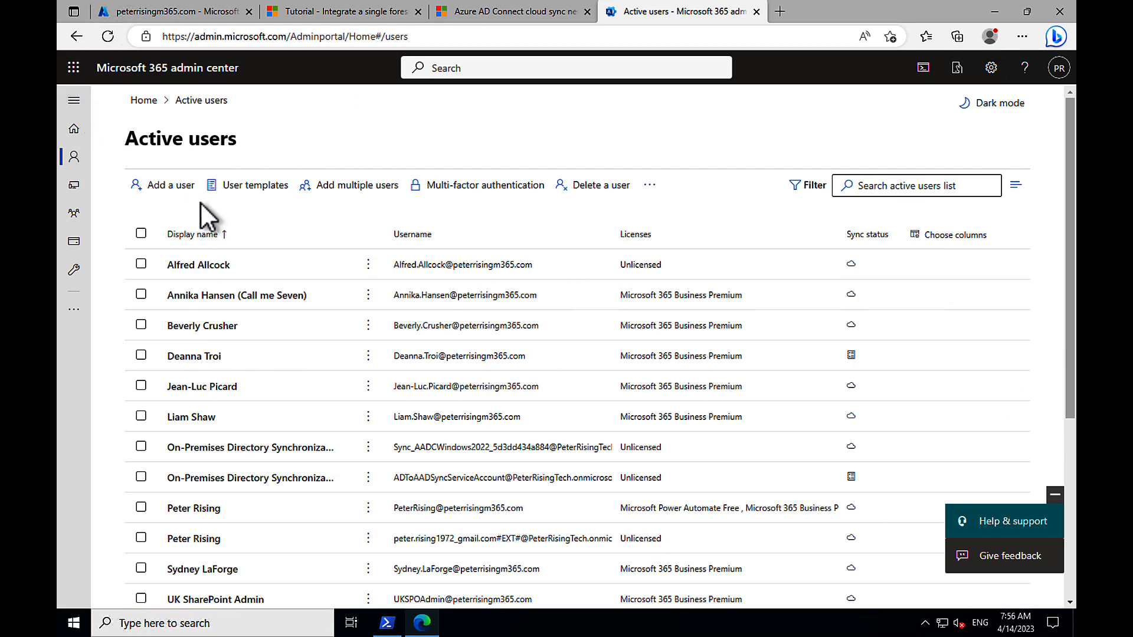
mouse_move(307, 355)
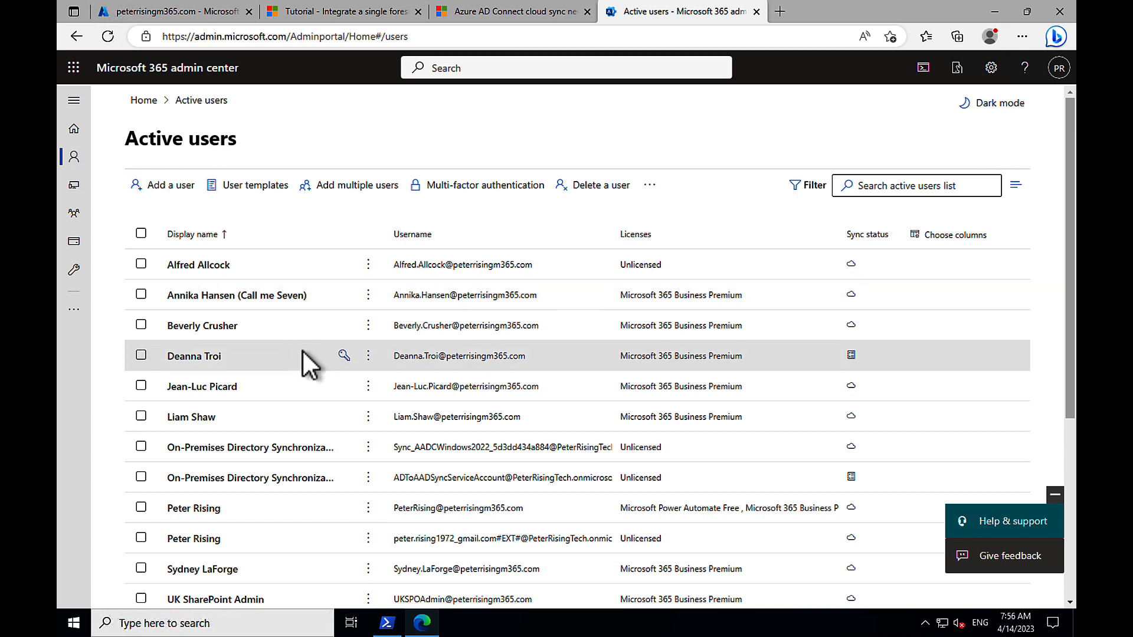
mouse_move(859, 373)
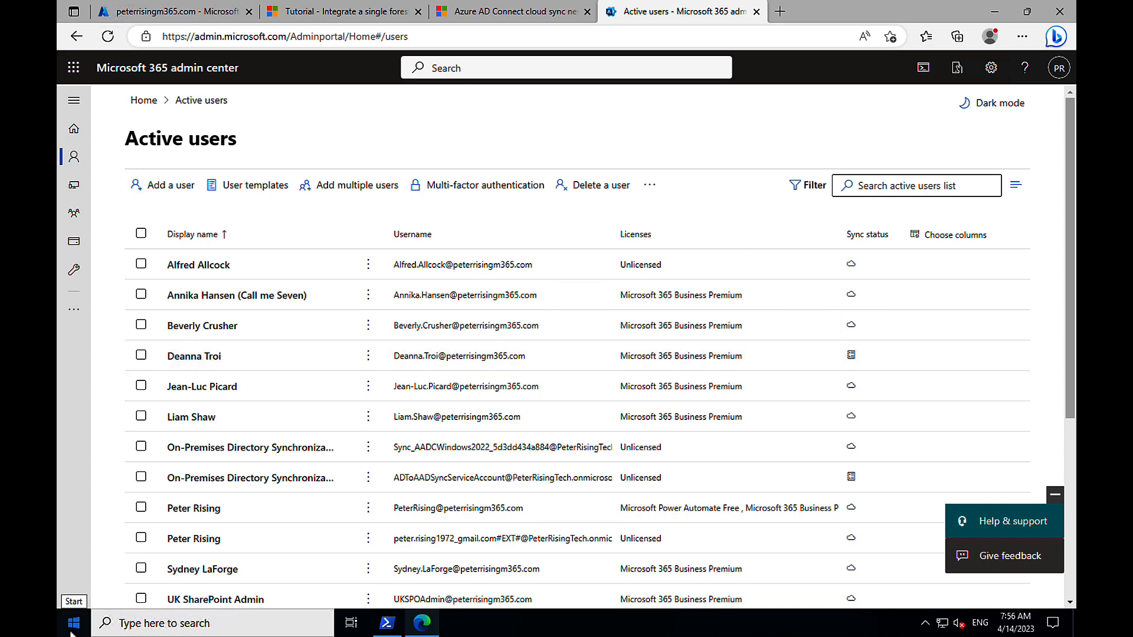
click(72, 623)
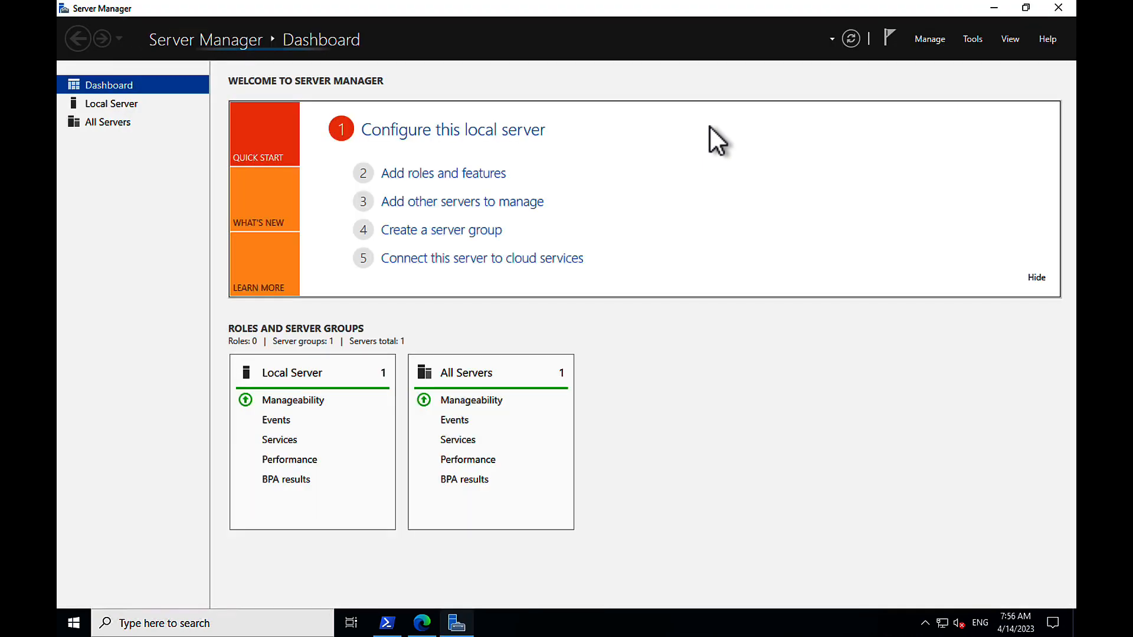
mouse_move(972, 39)
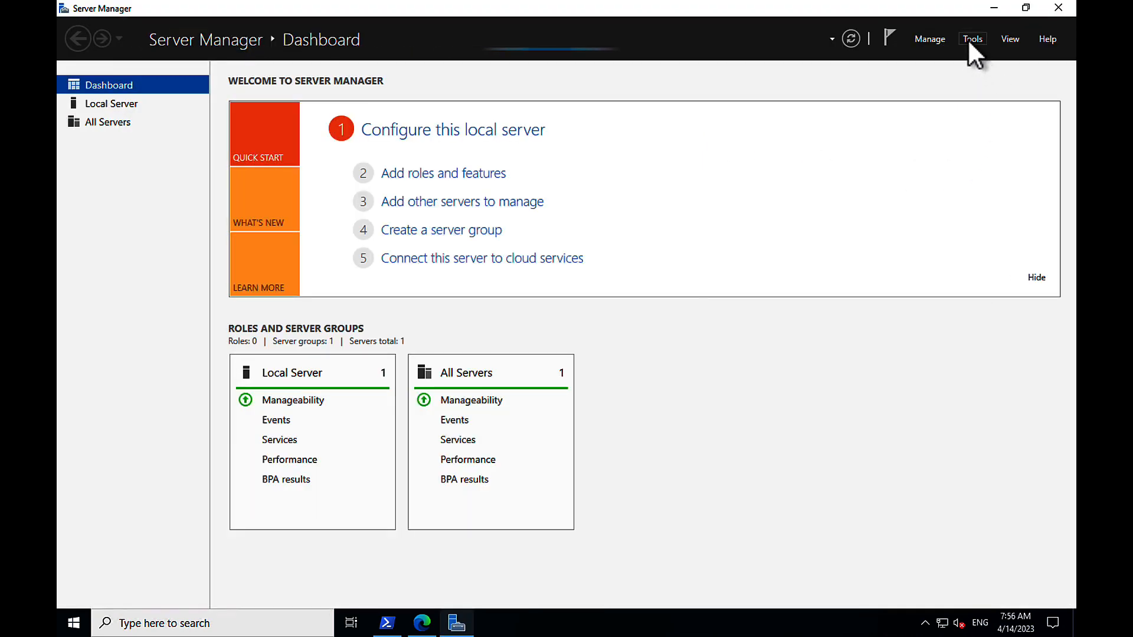
- Open Active Directory Users and Computers maximised and right-click the Users container
click(971, 38)
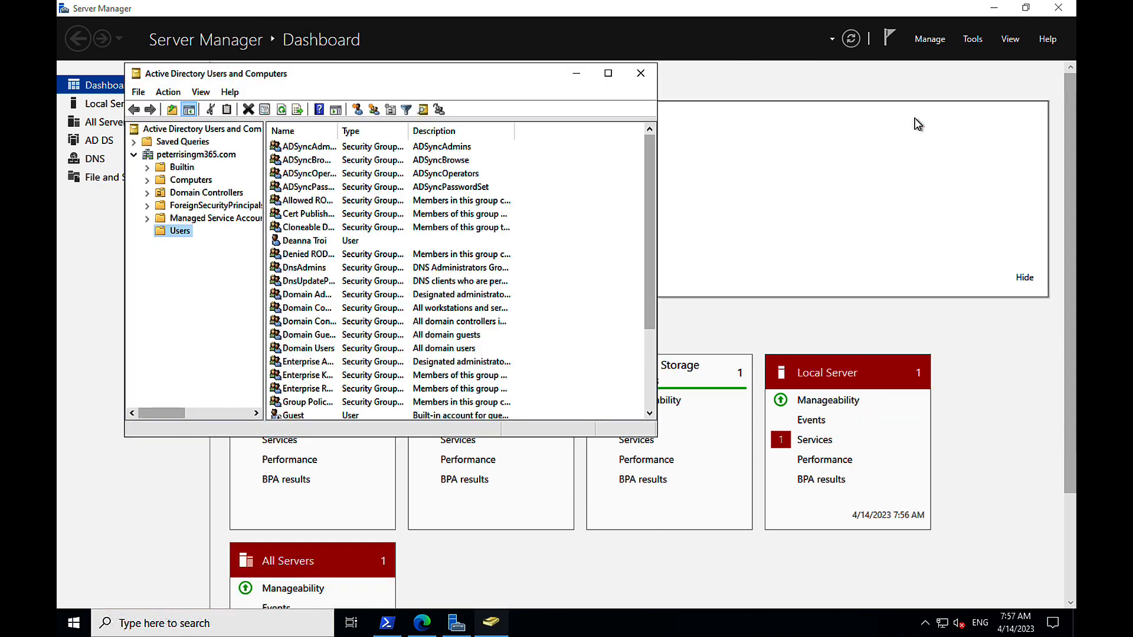
click(607, 73)
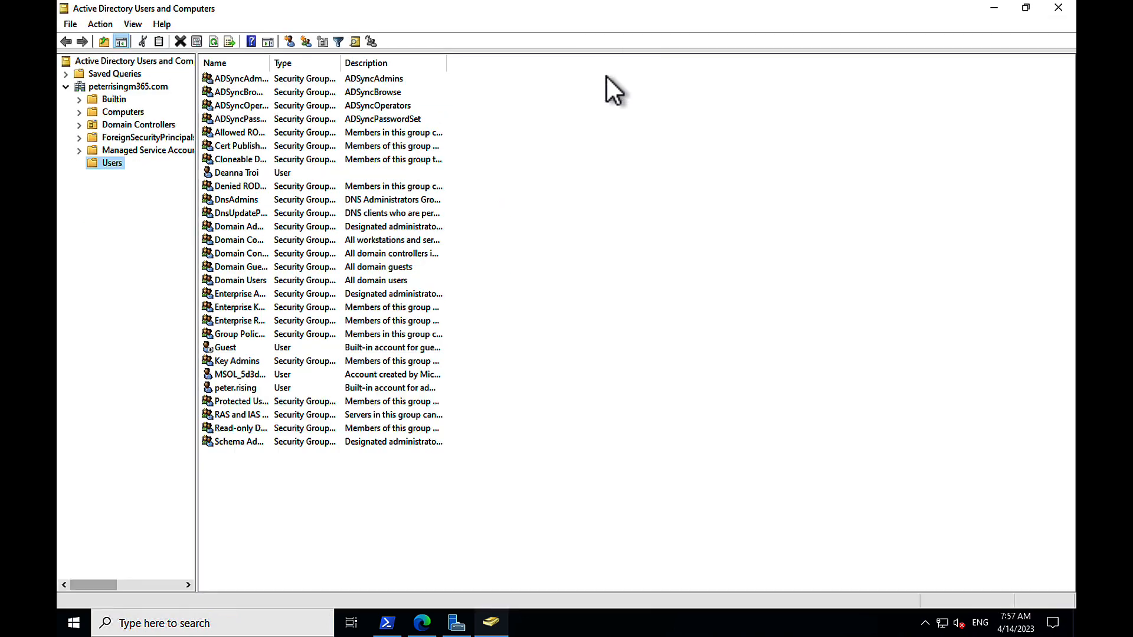
right_click(112, 164)
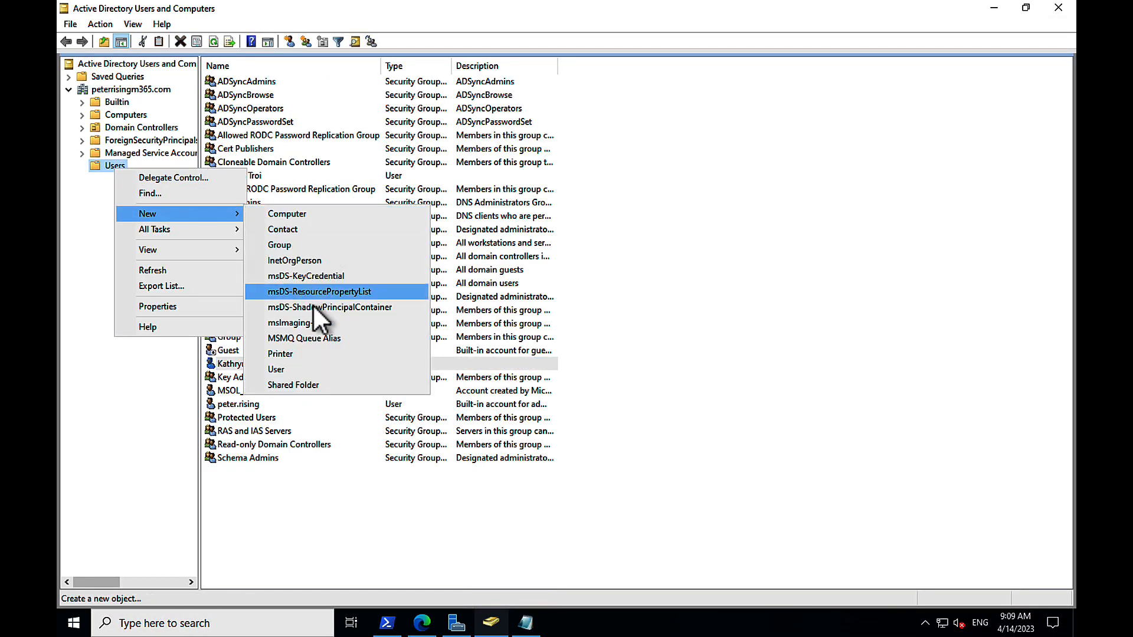
- Start a new user with first name Tom, last name Paris, and logon name Tom.Paris
click(276, 370)
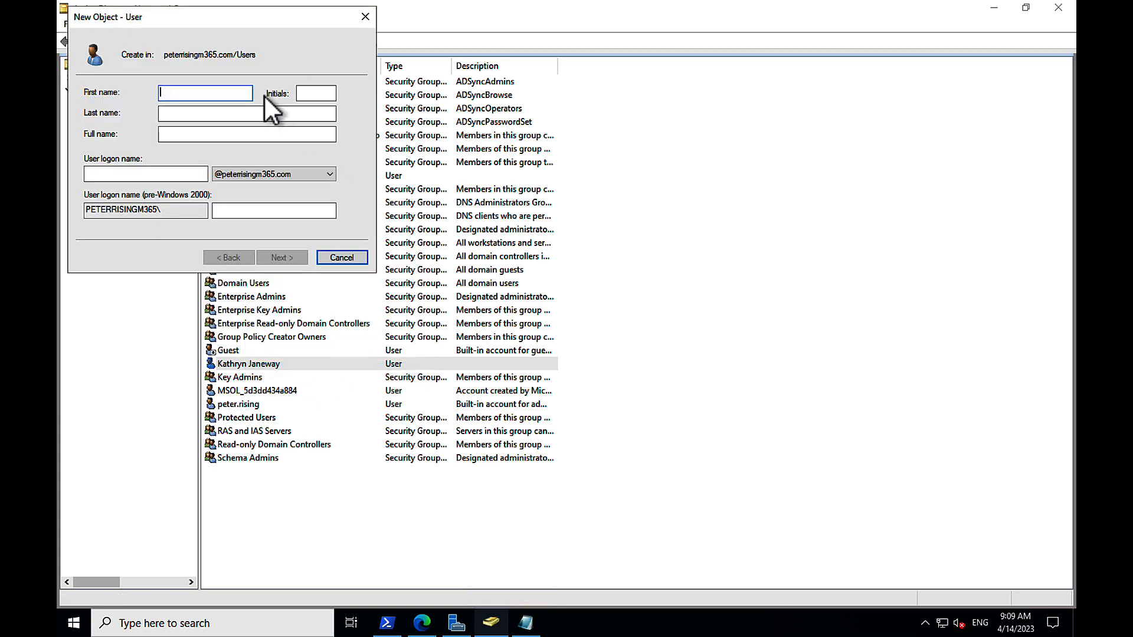
text(Tom)
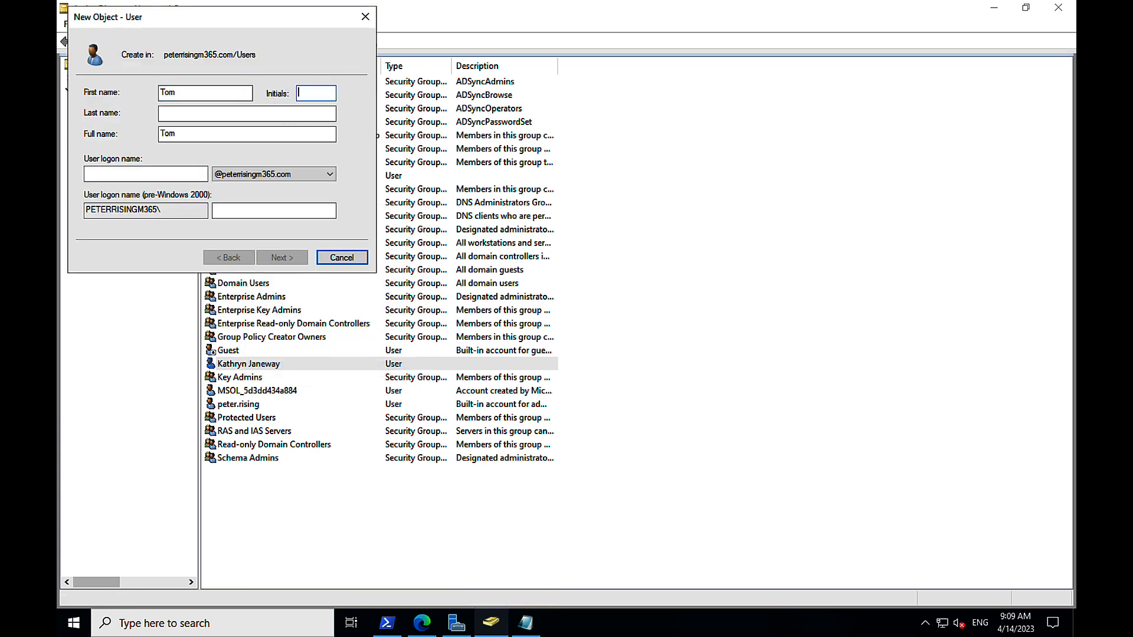
text(Paris)
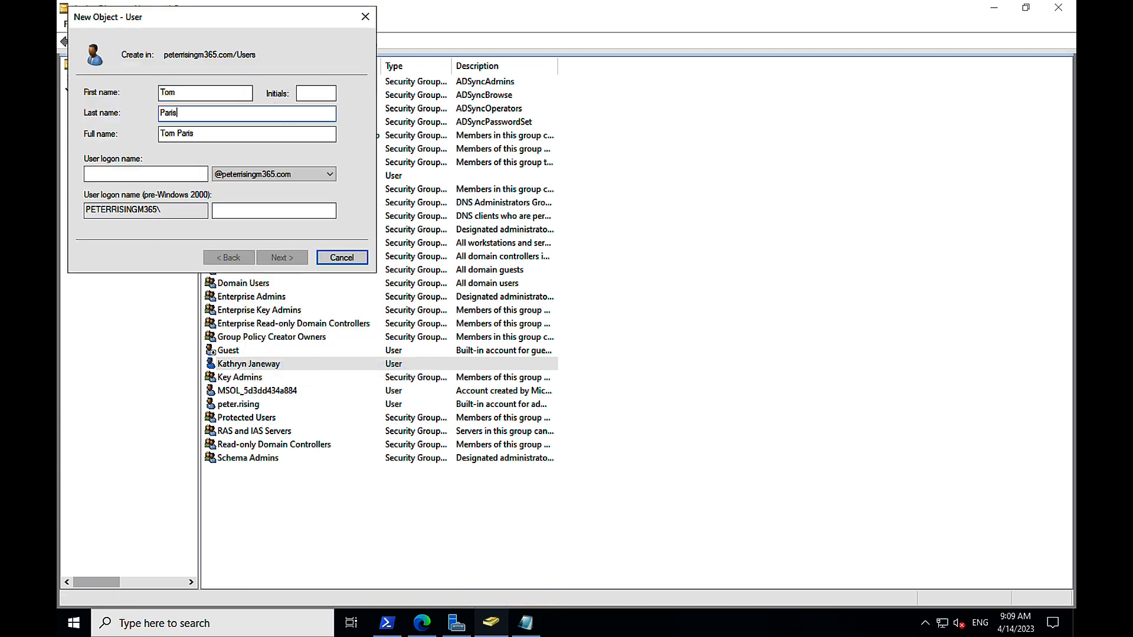
click(145, 173)
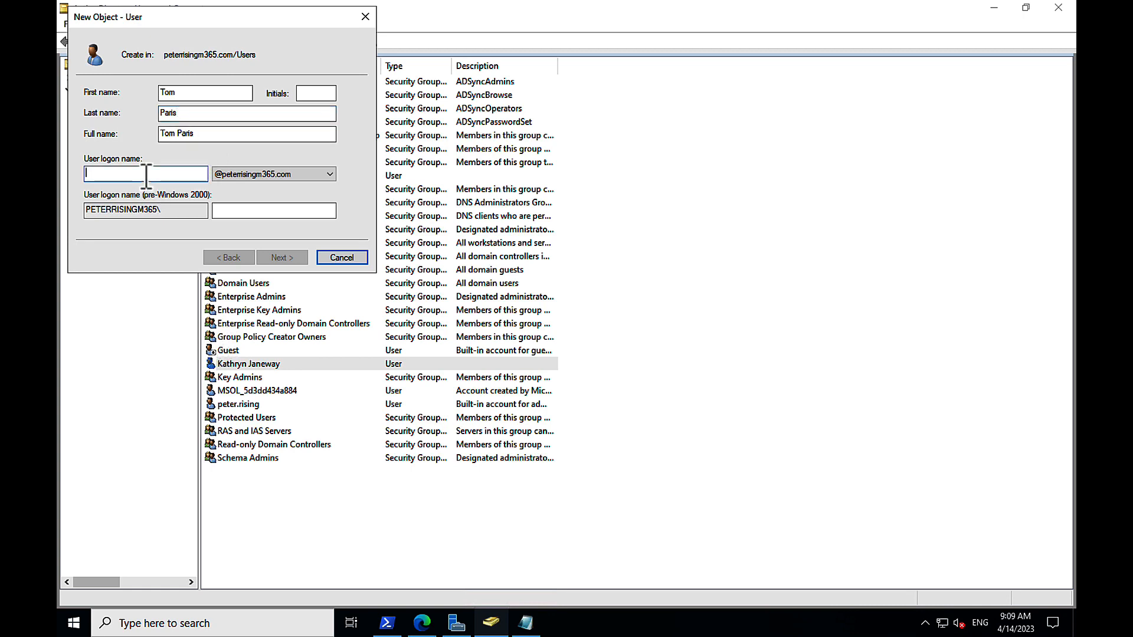
text(Tom.Paris)
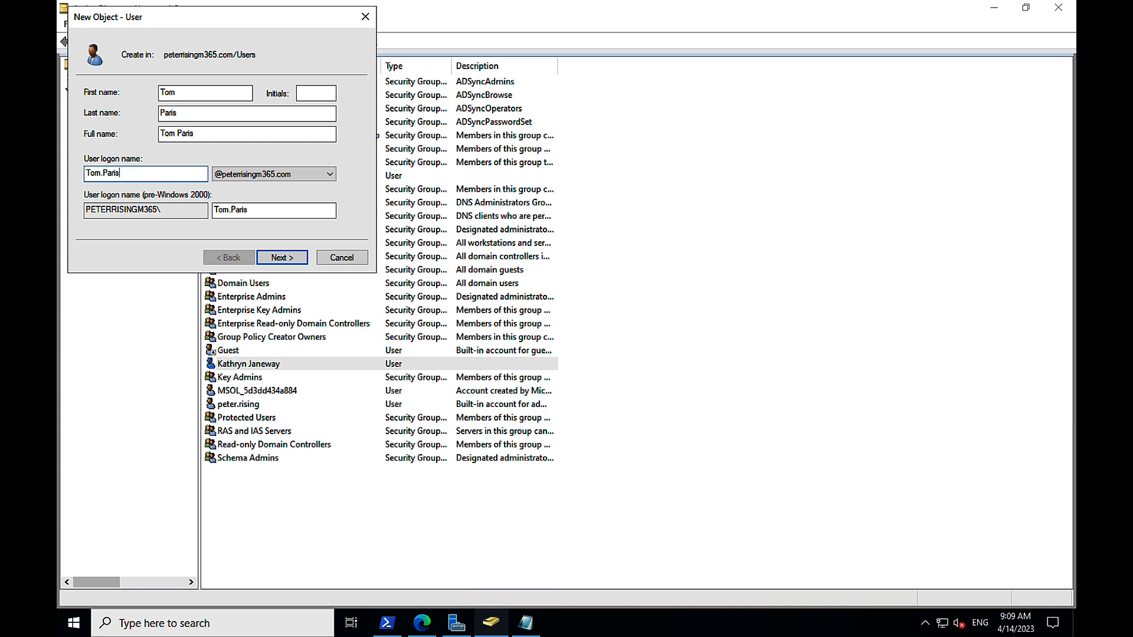
- Enter and confirm the password, then finish creating the Tom Paris account
click(282, 257)
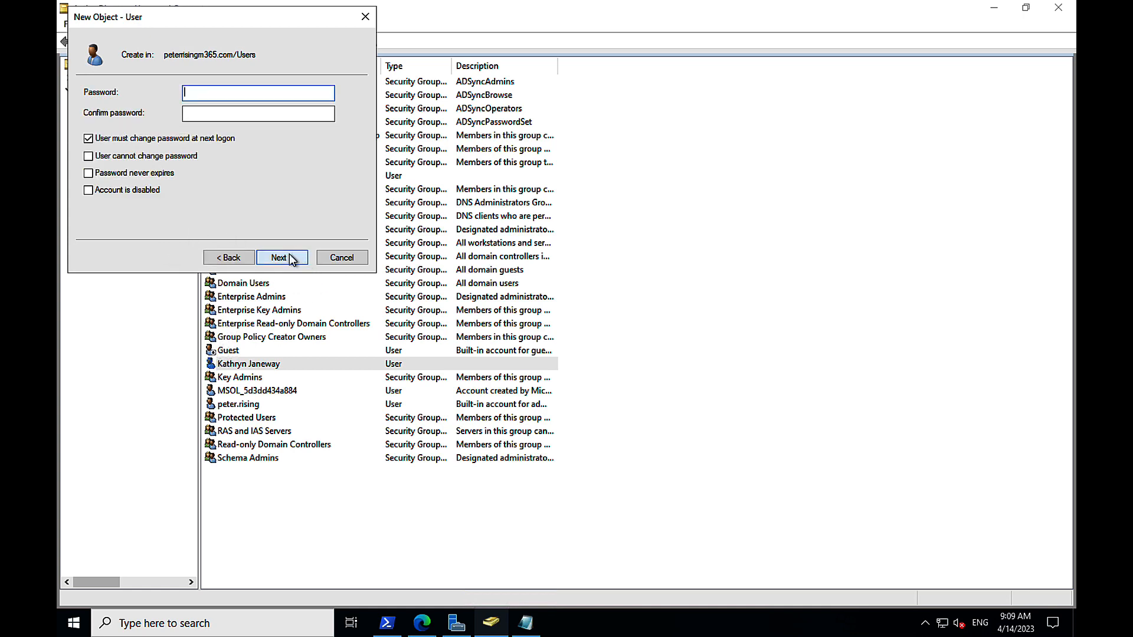
text(••)
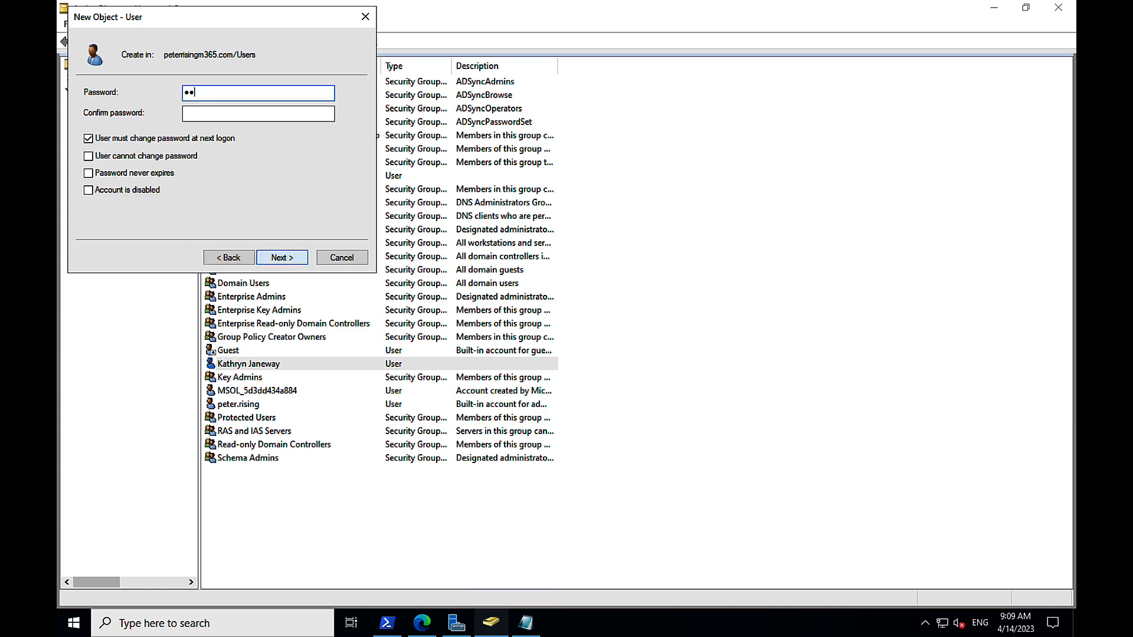
text(password)
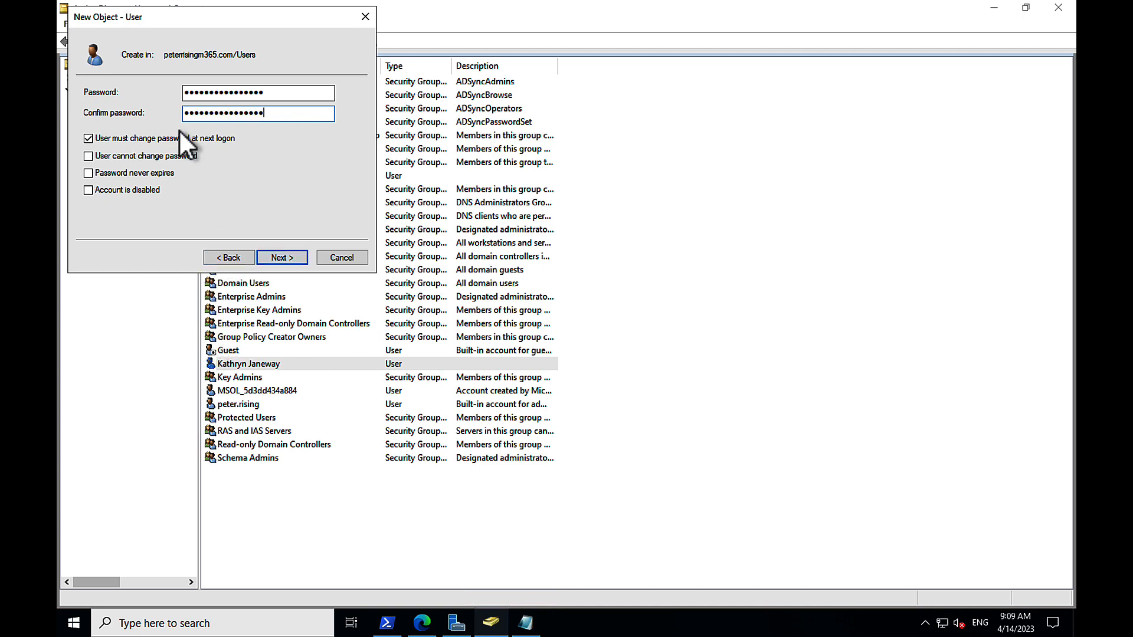
click(281, 257)
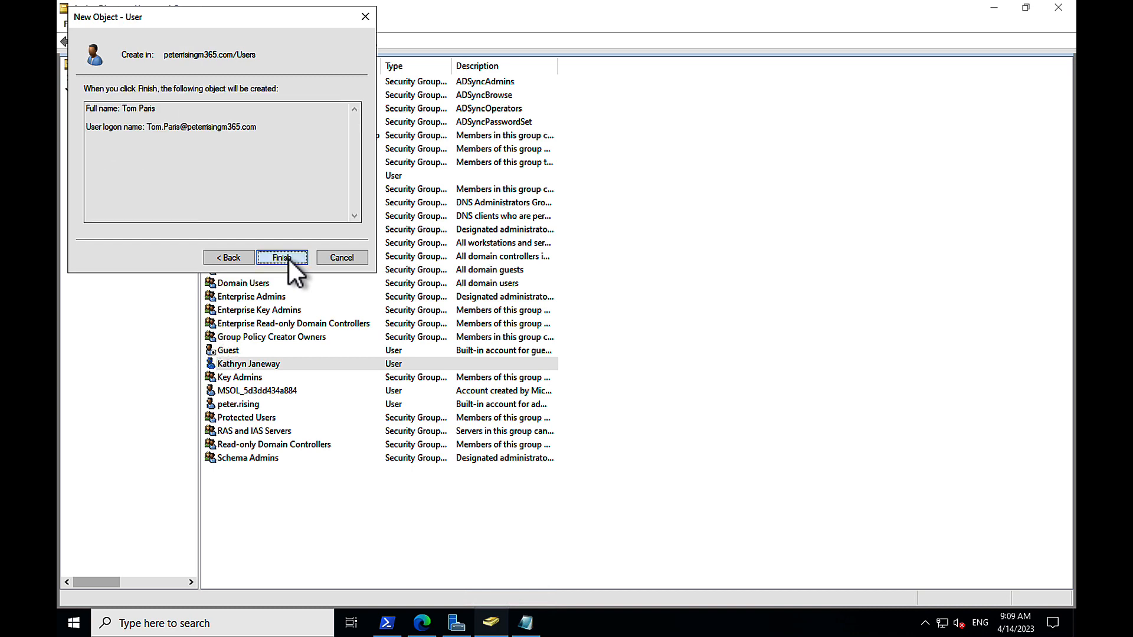
click(281, 258)
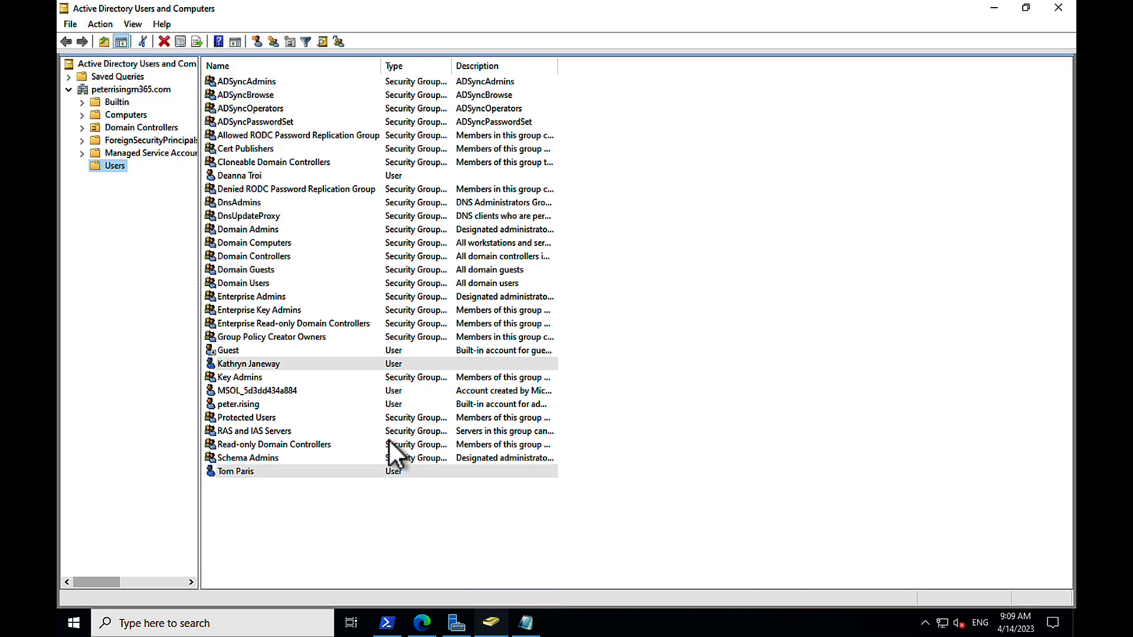
mouse_move(423, 623)
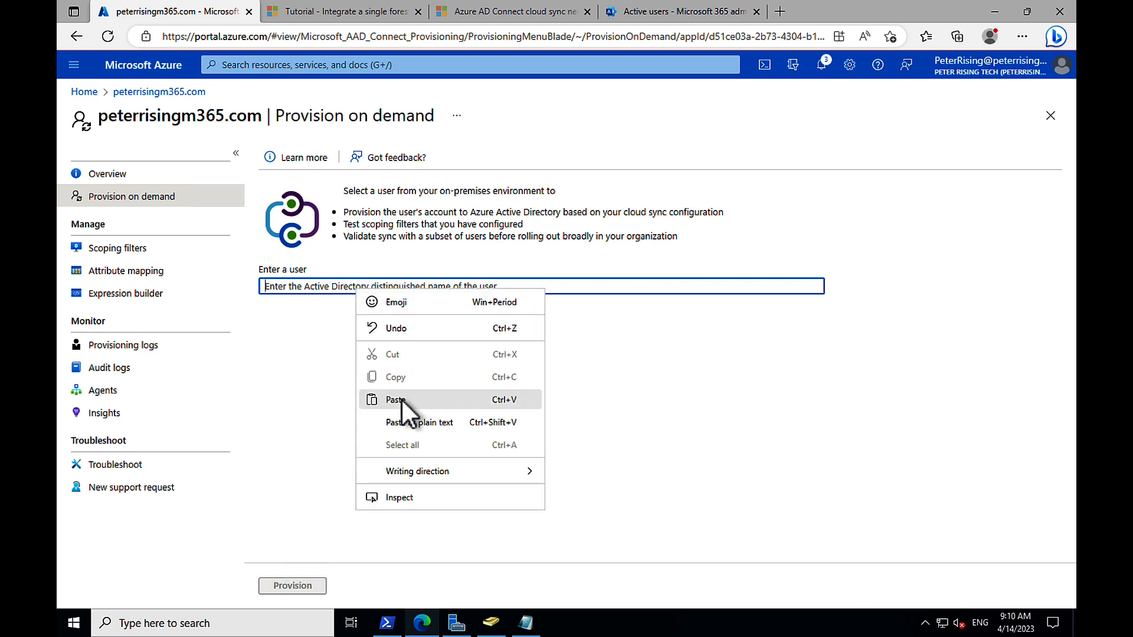
- Provision Tom Paris on demand by distinguished name, review exported attributes, and finish
click(395, 400)
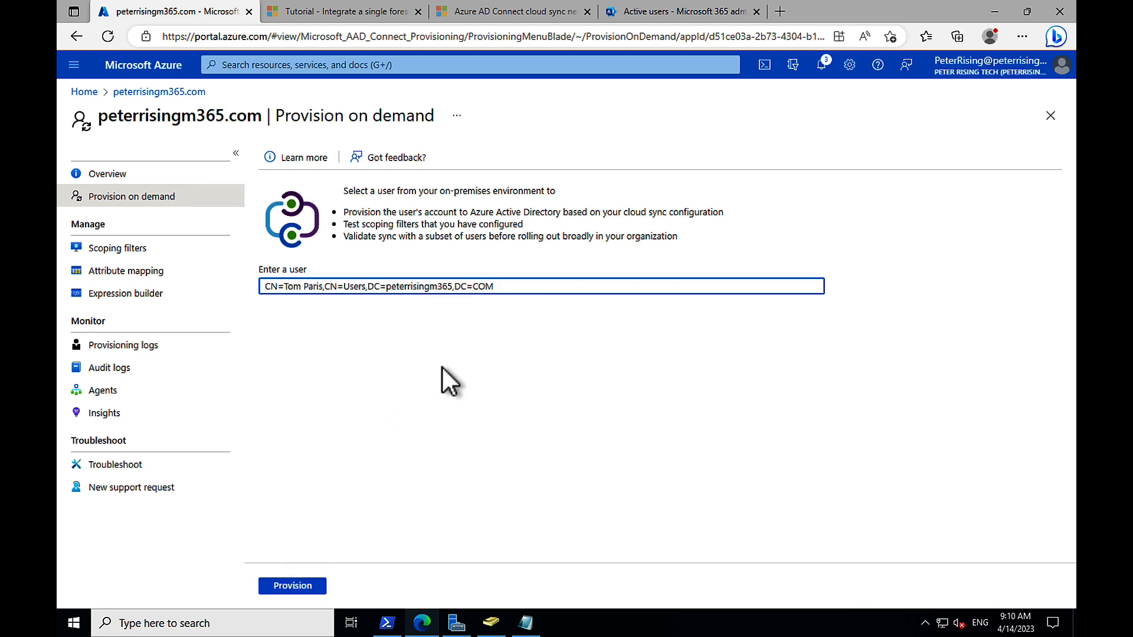
mouse_move(434, 437)
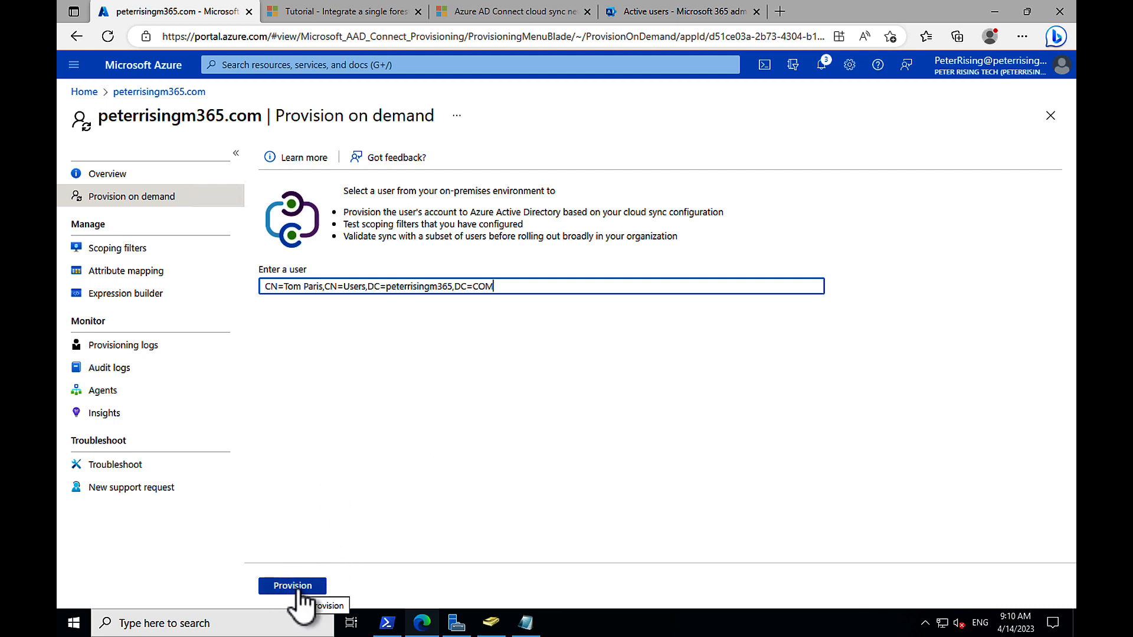
click(290, 586)
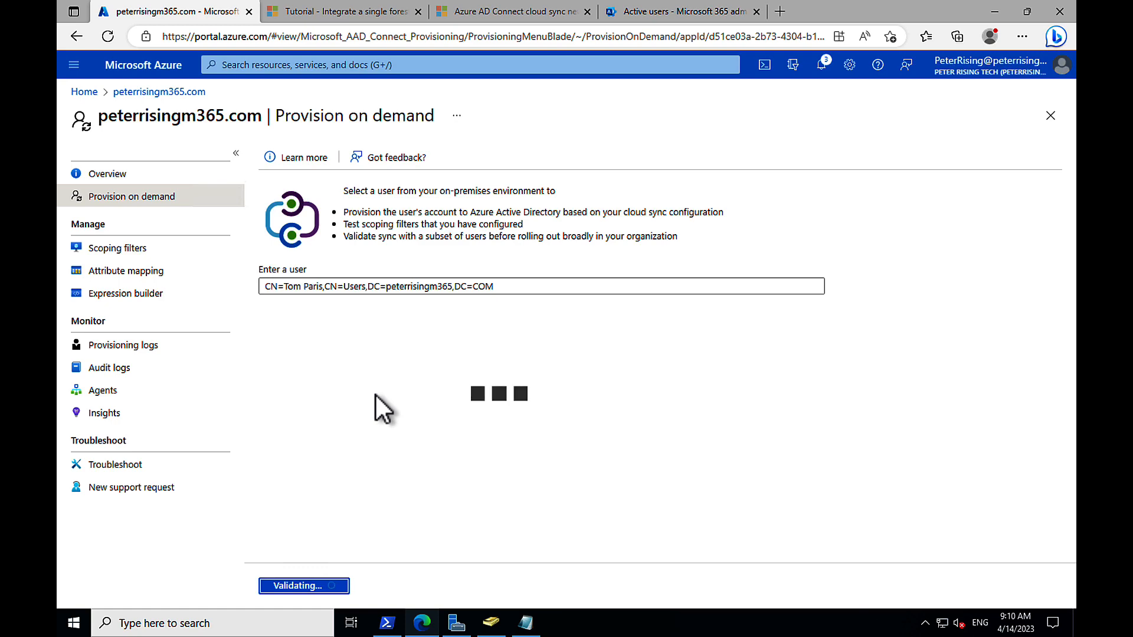
click(304, 585)
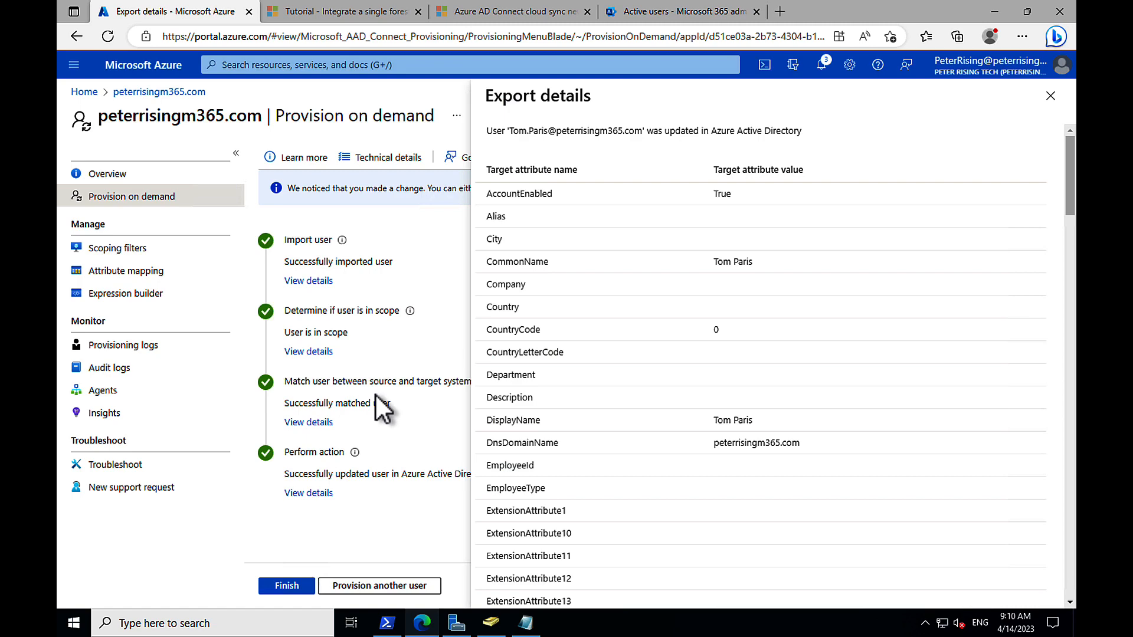
mouse_move(641, 457)
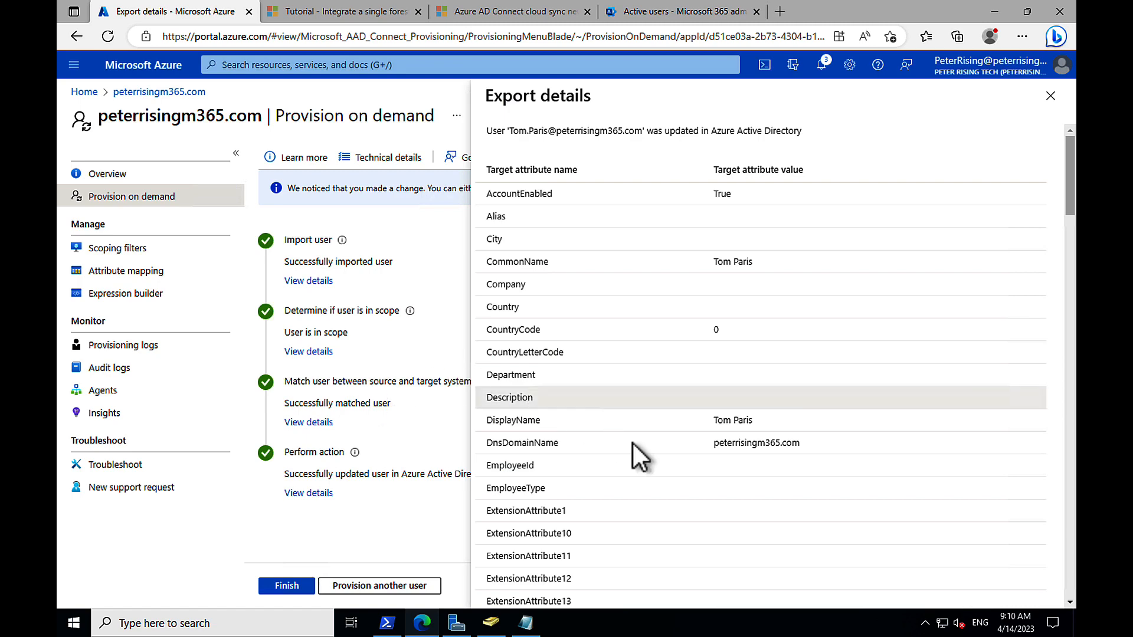
scroll(down, 3)
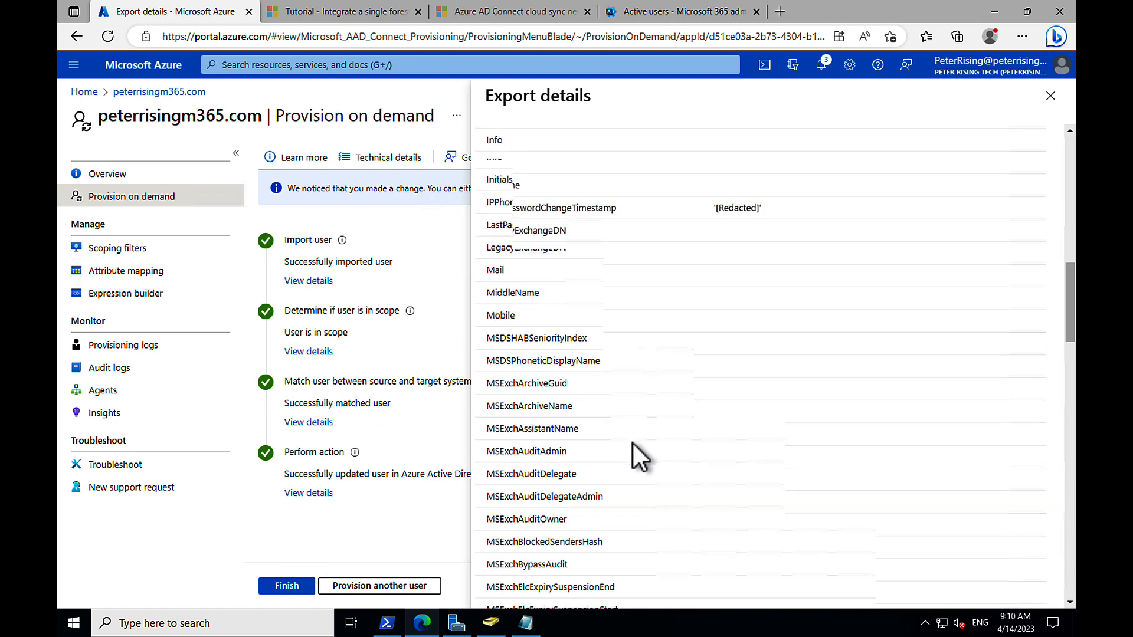
scroll(down, 3)
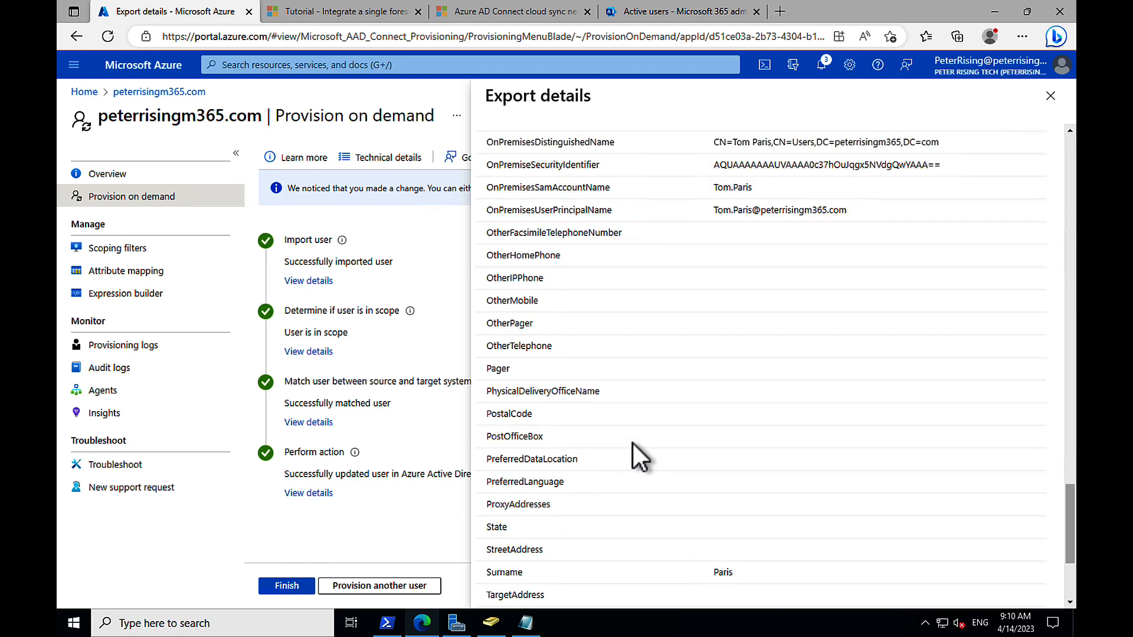
scroll(down, 3)
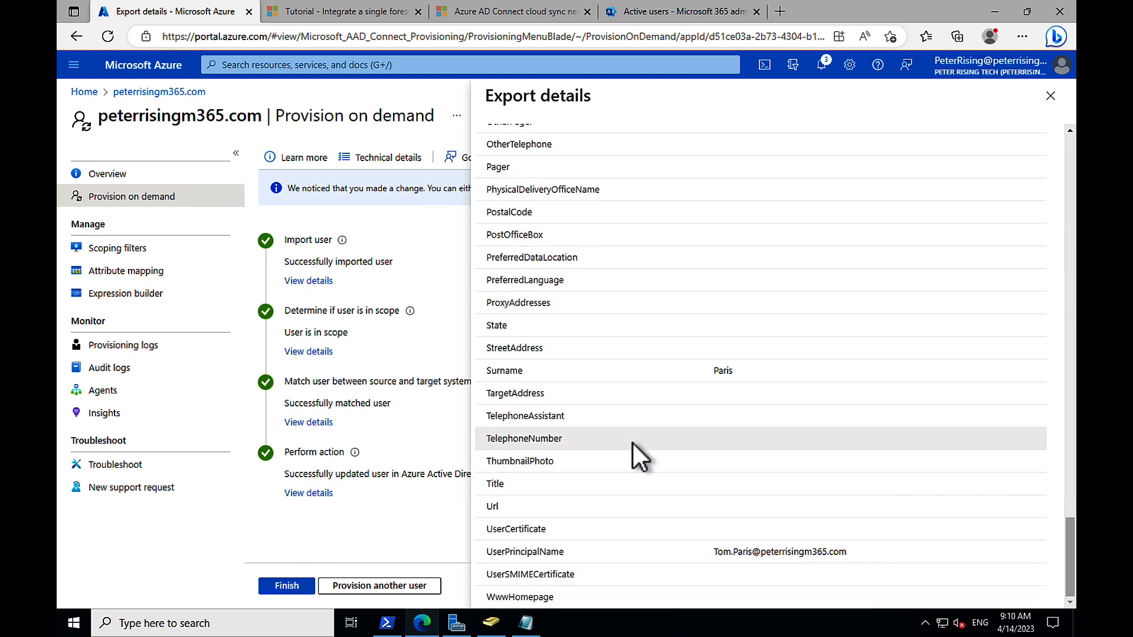
click(1050, 94)
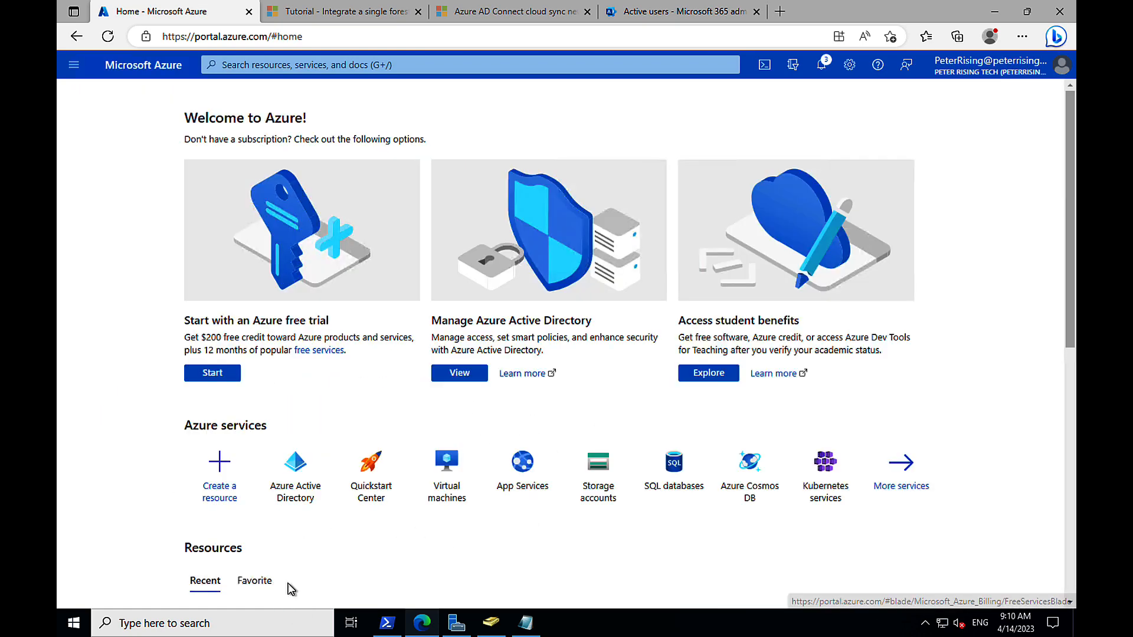
mouse_move(374, 160)
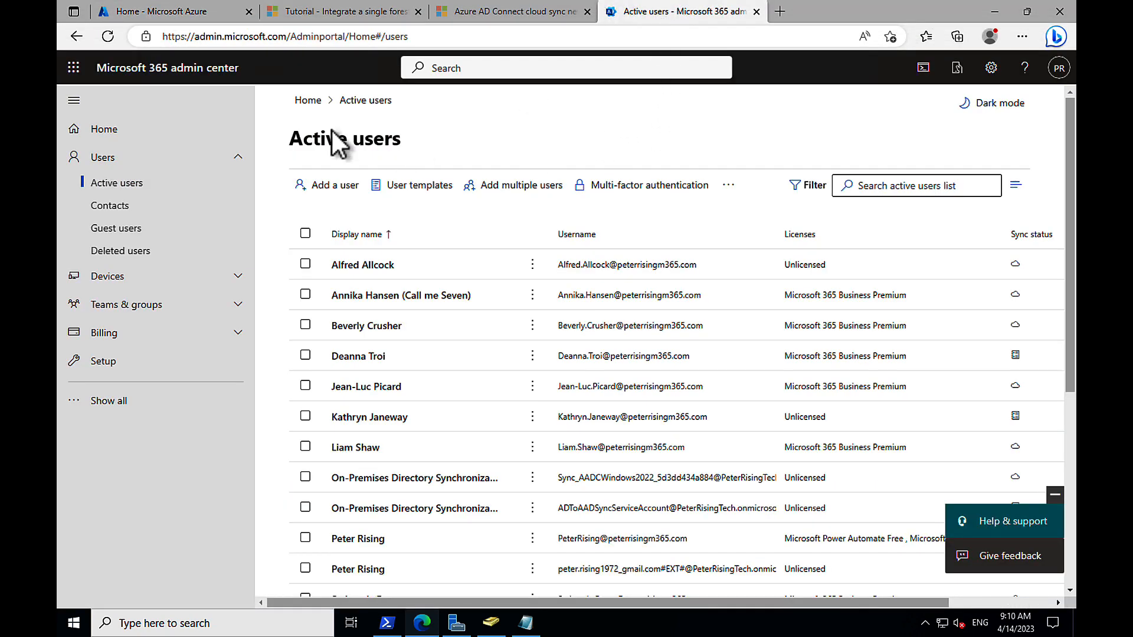
- Refresh the Microsoft 365 Active users list and scroll down to Tom Paris
click(107, 36)
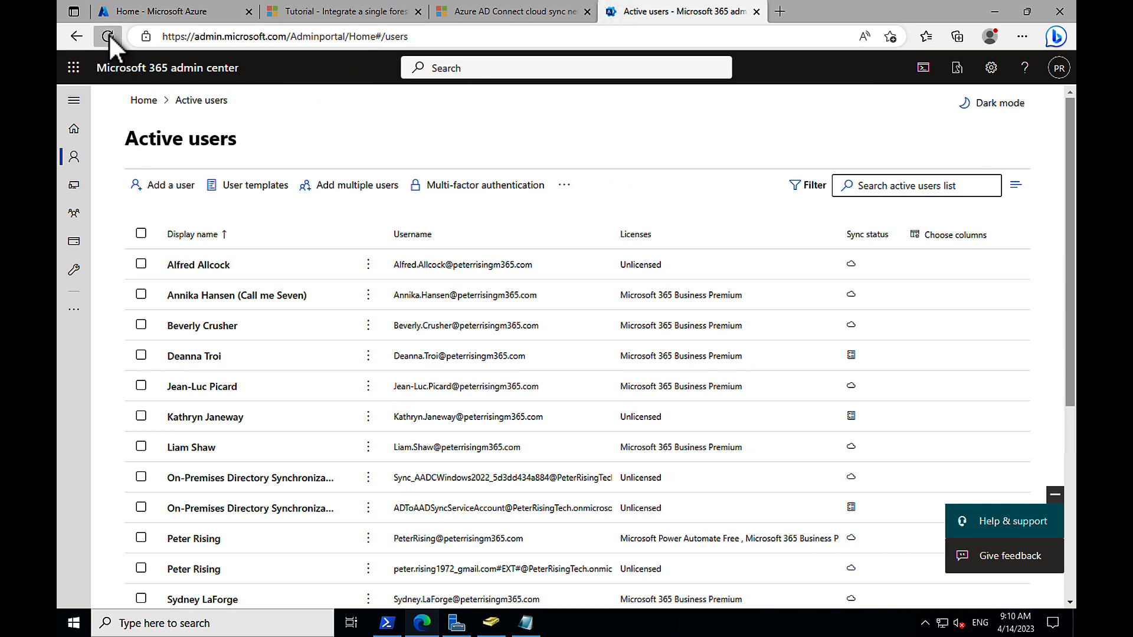
click(107, 36)
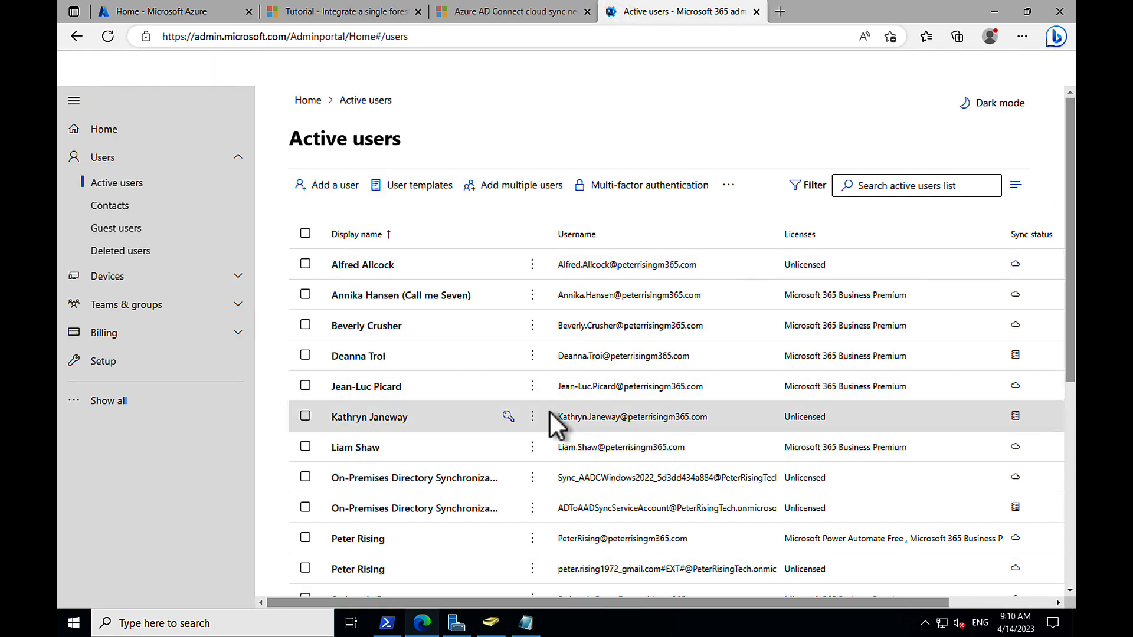
scroll(down, 3)
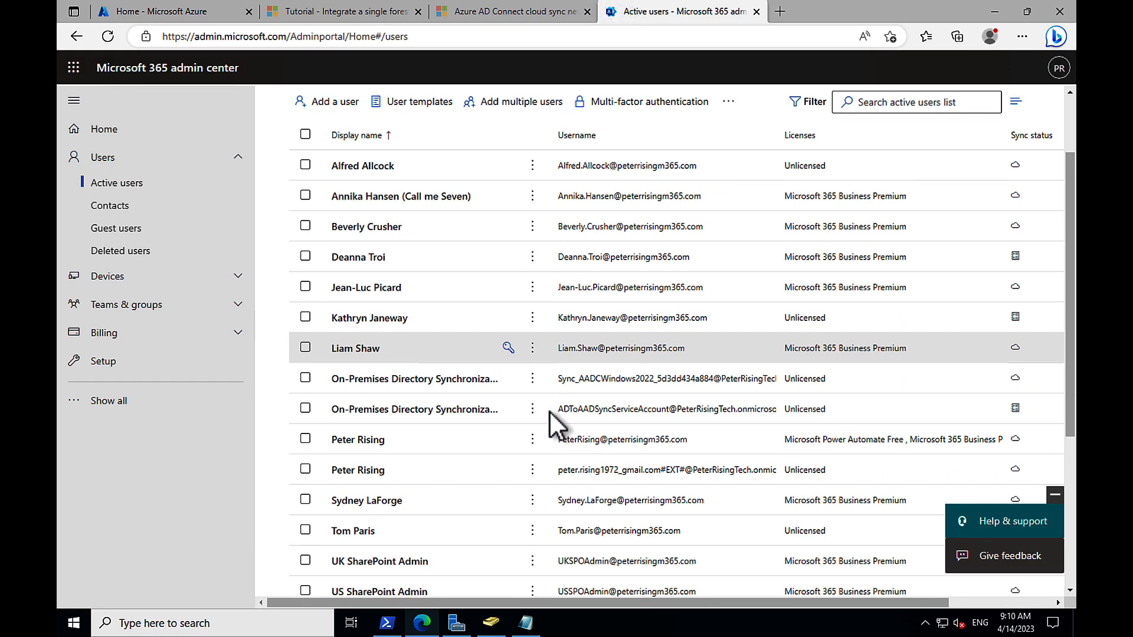